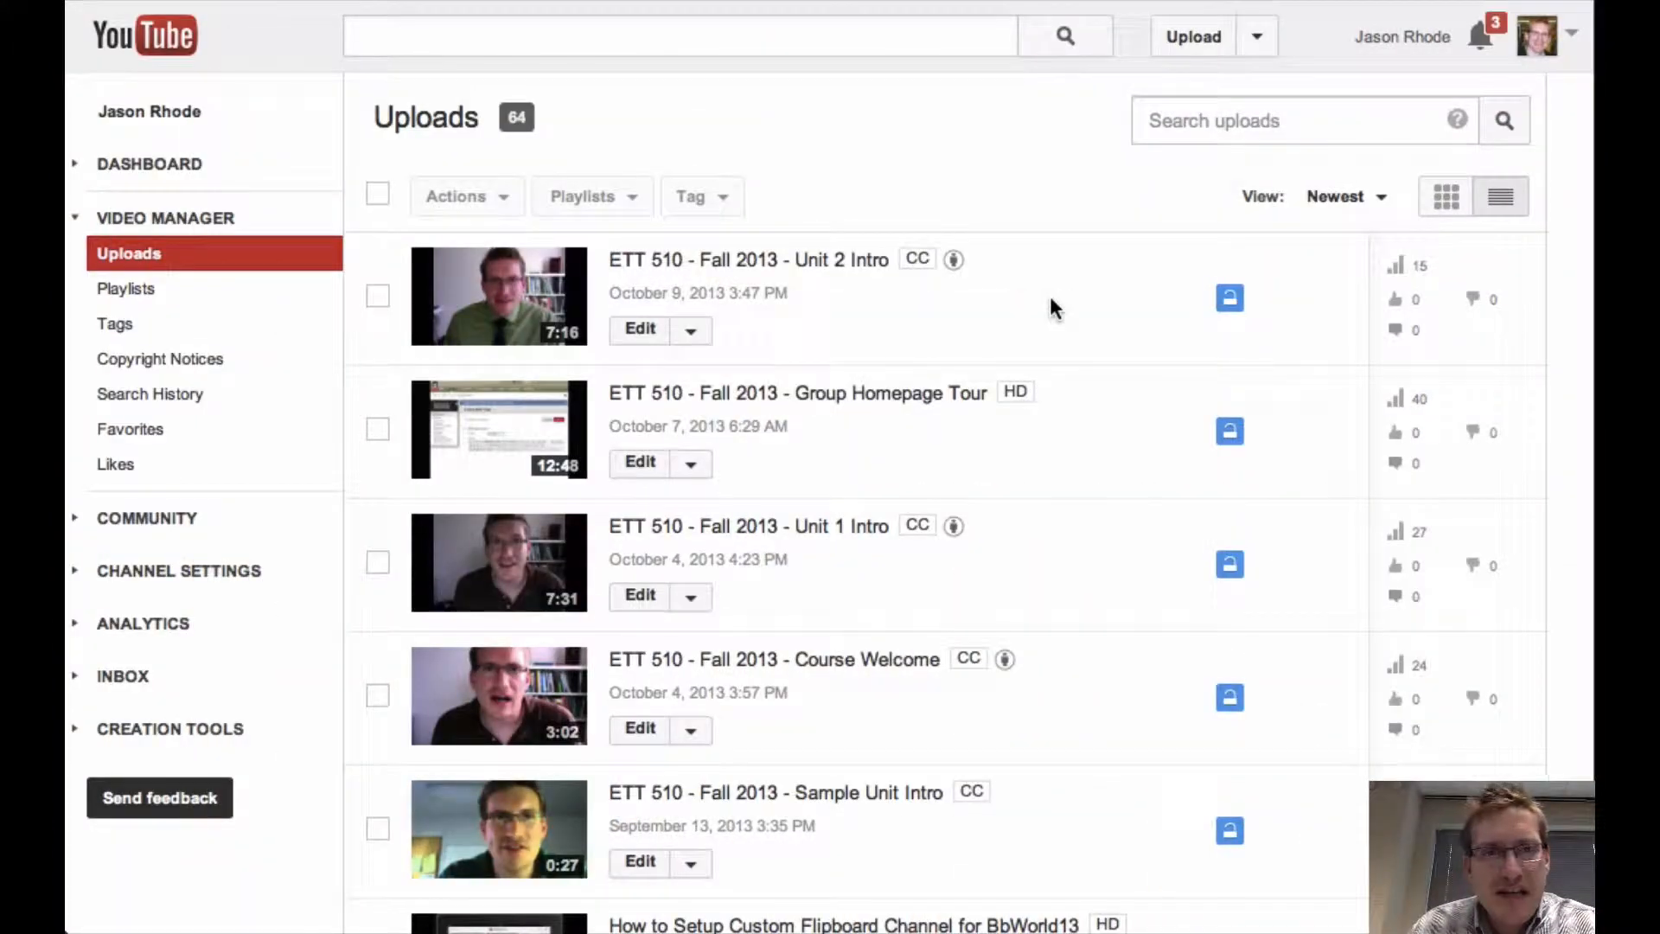
mouse_move(958, 354)
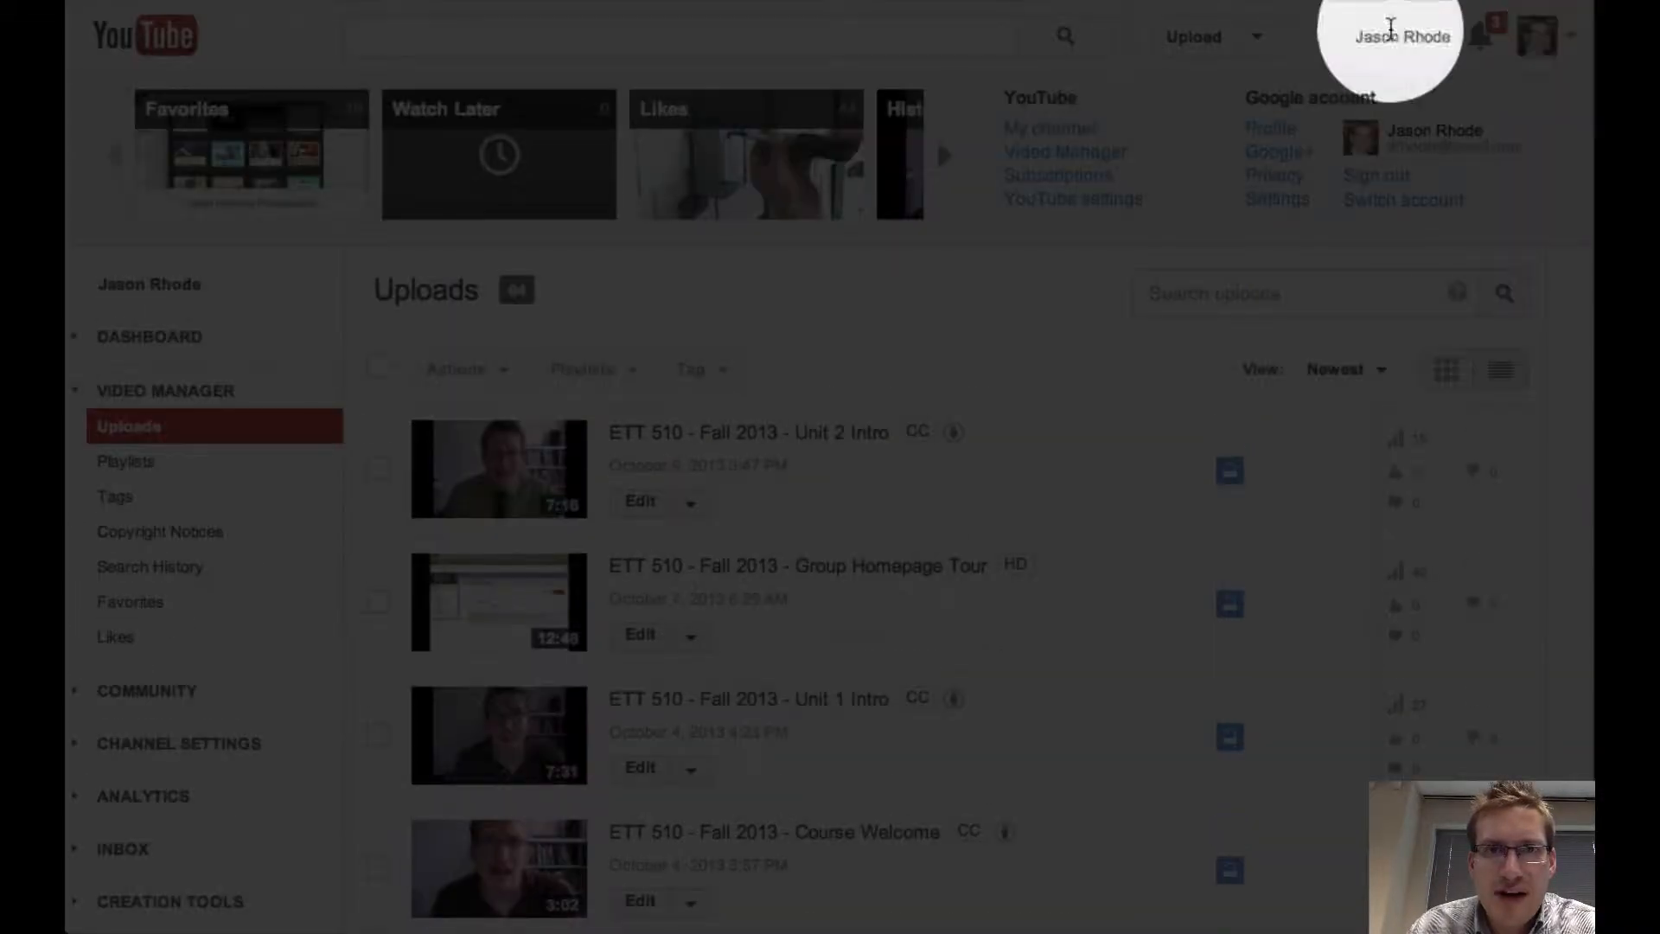
mouse_move(1067, 152)
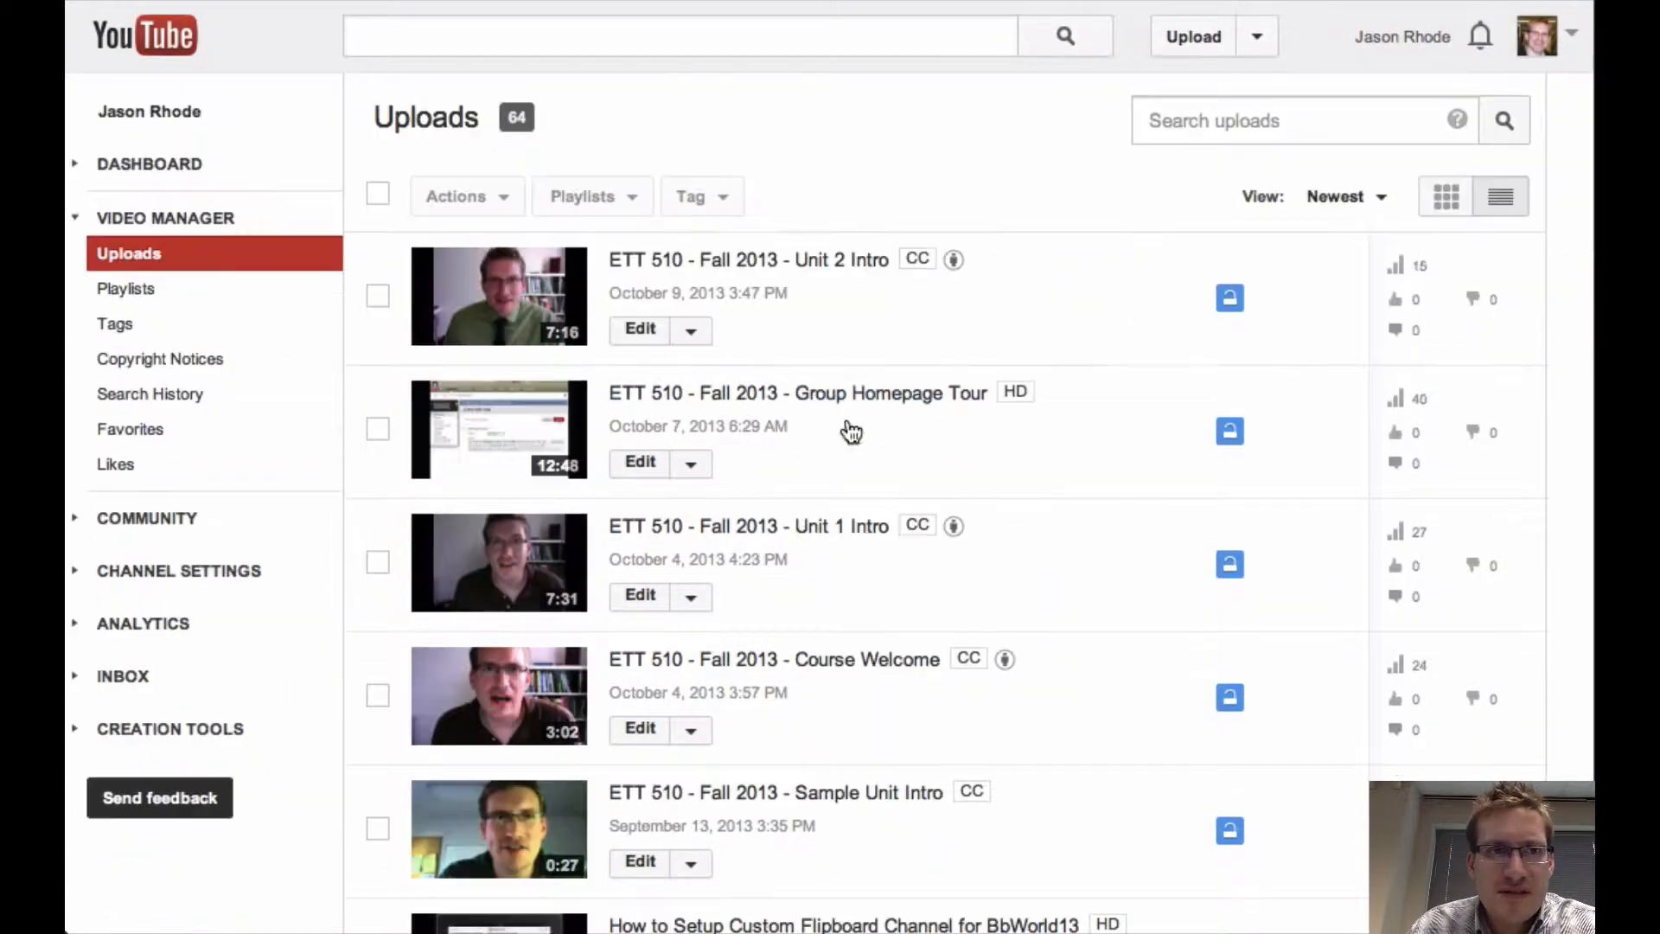
- Go to YouTube's upload page from the Upload button at the top
scroll("down", 3)
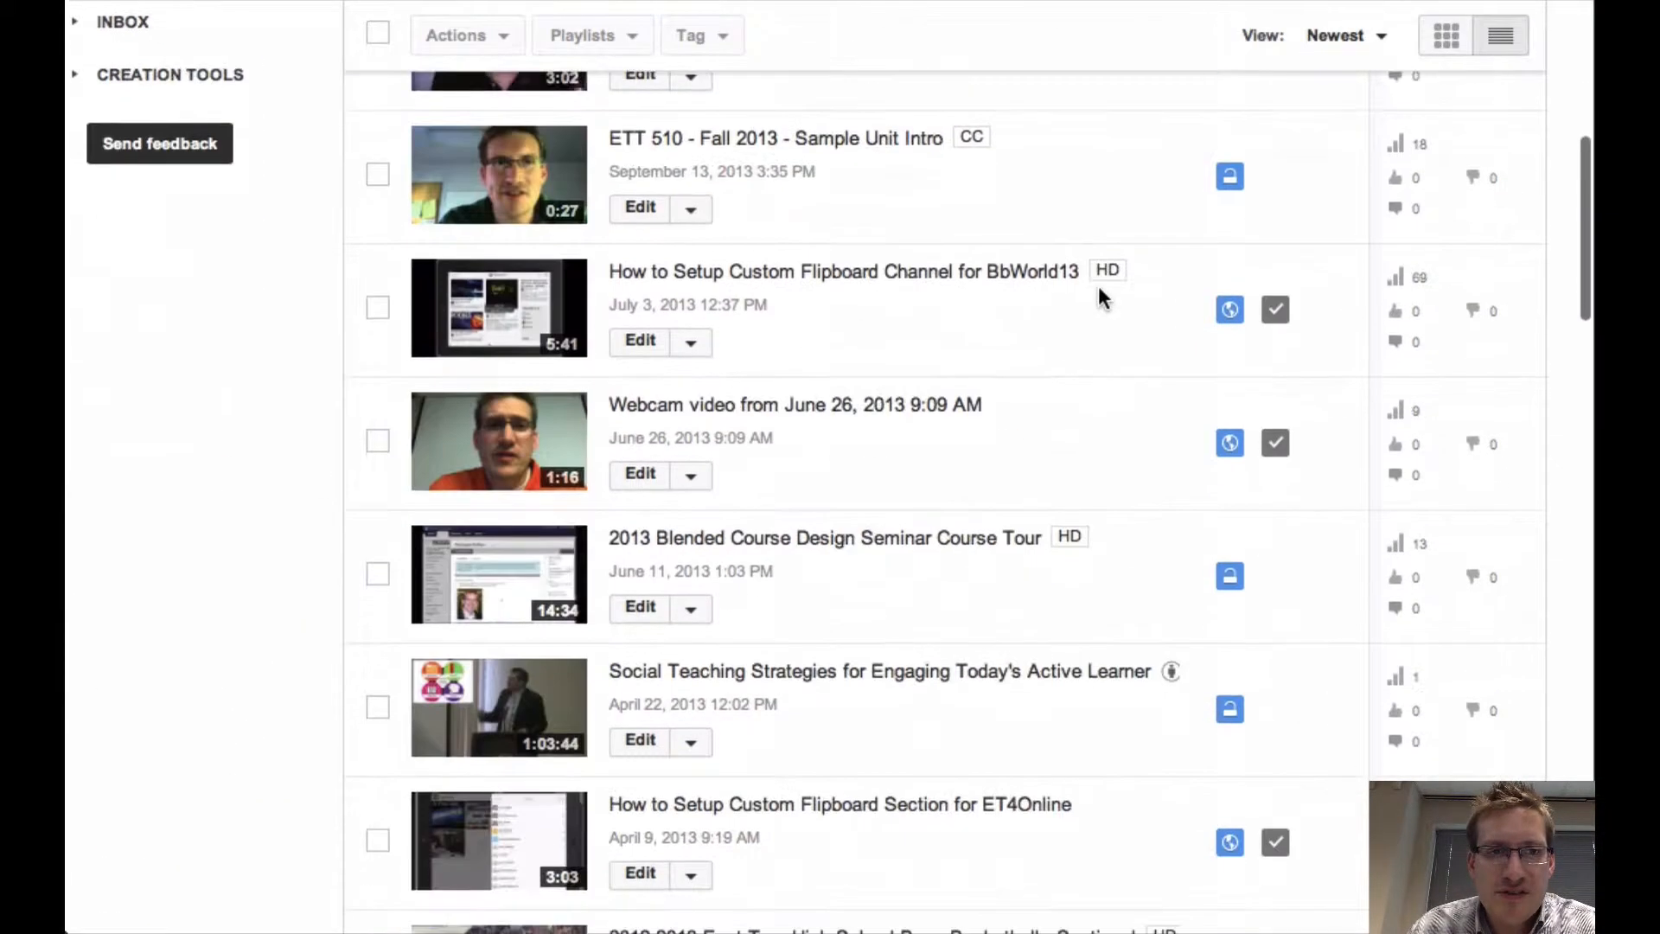
scroll("up", 3)
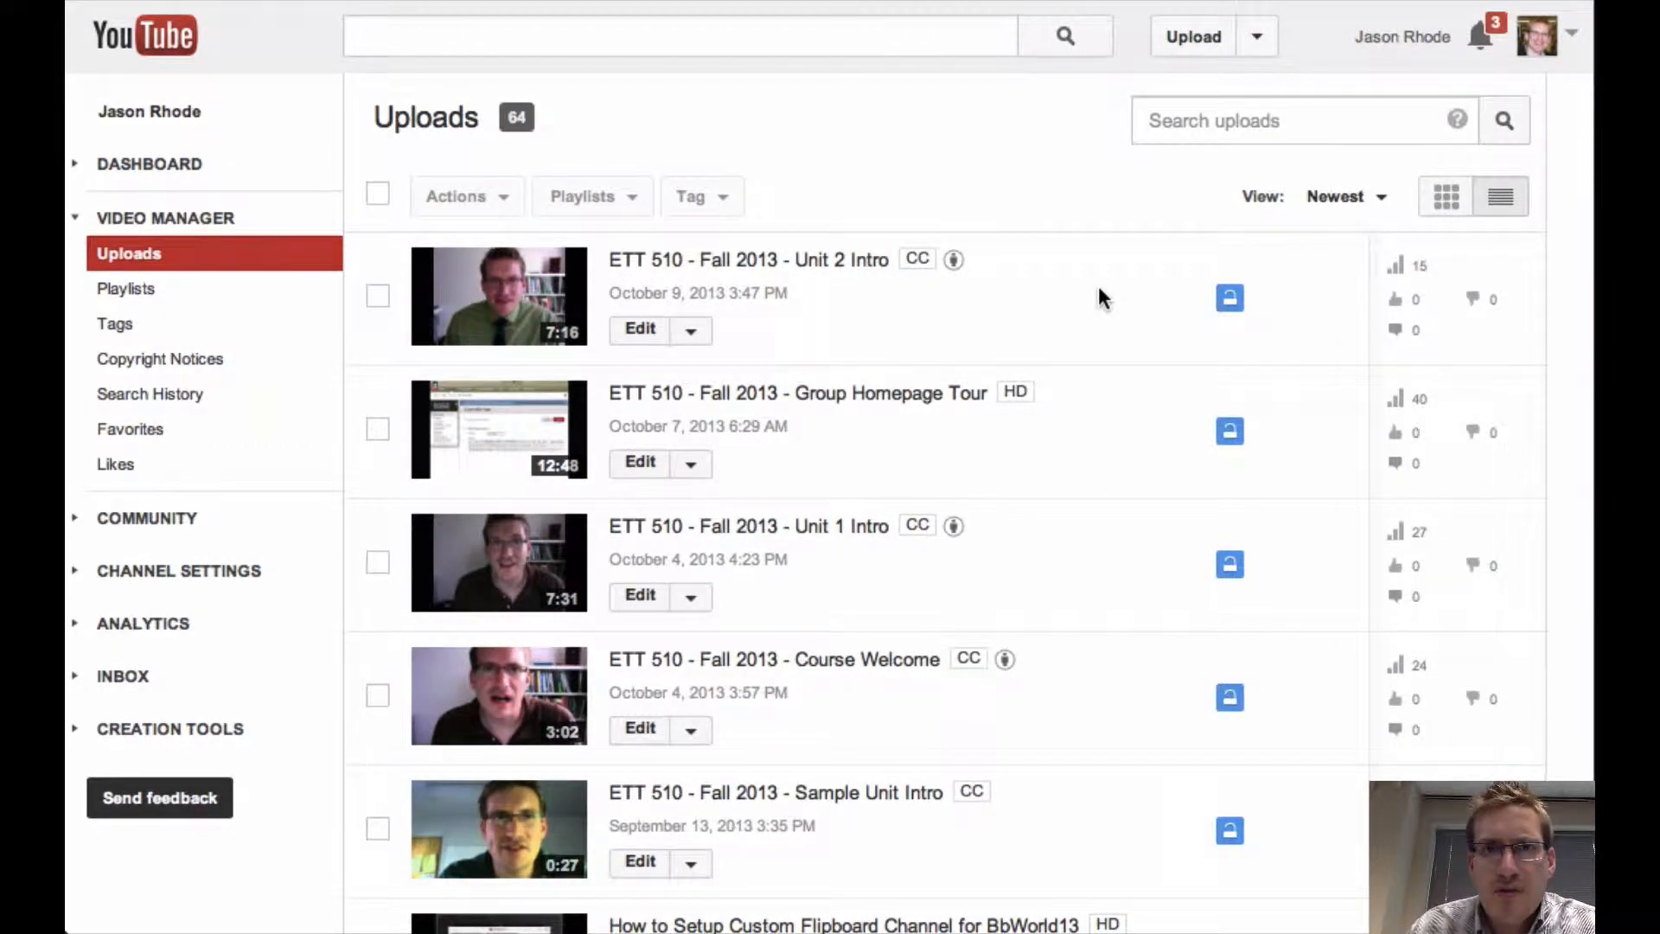
mouse_move(1091, 365)
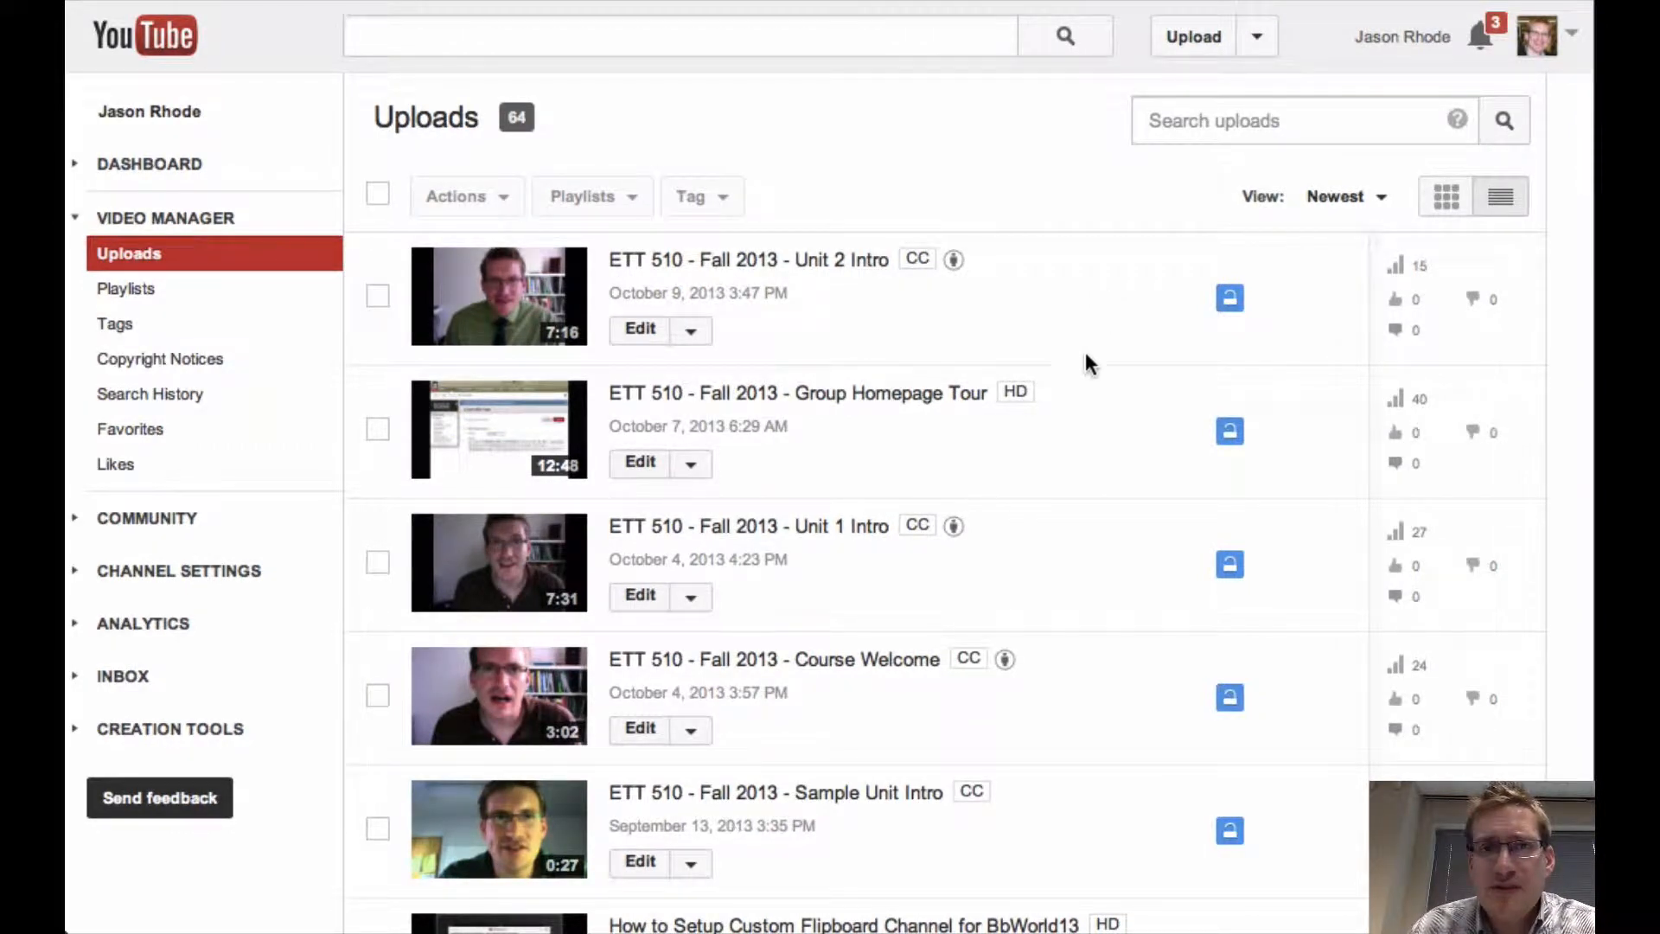
mouse_move(1072, 412)
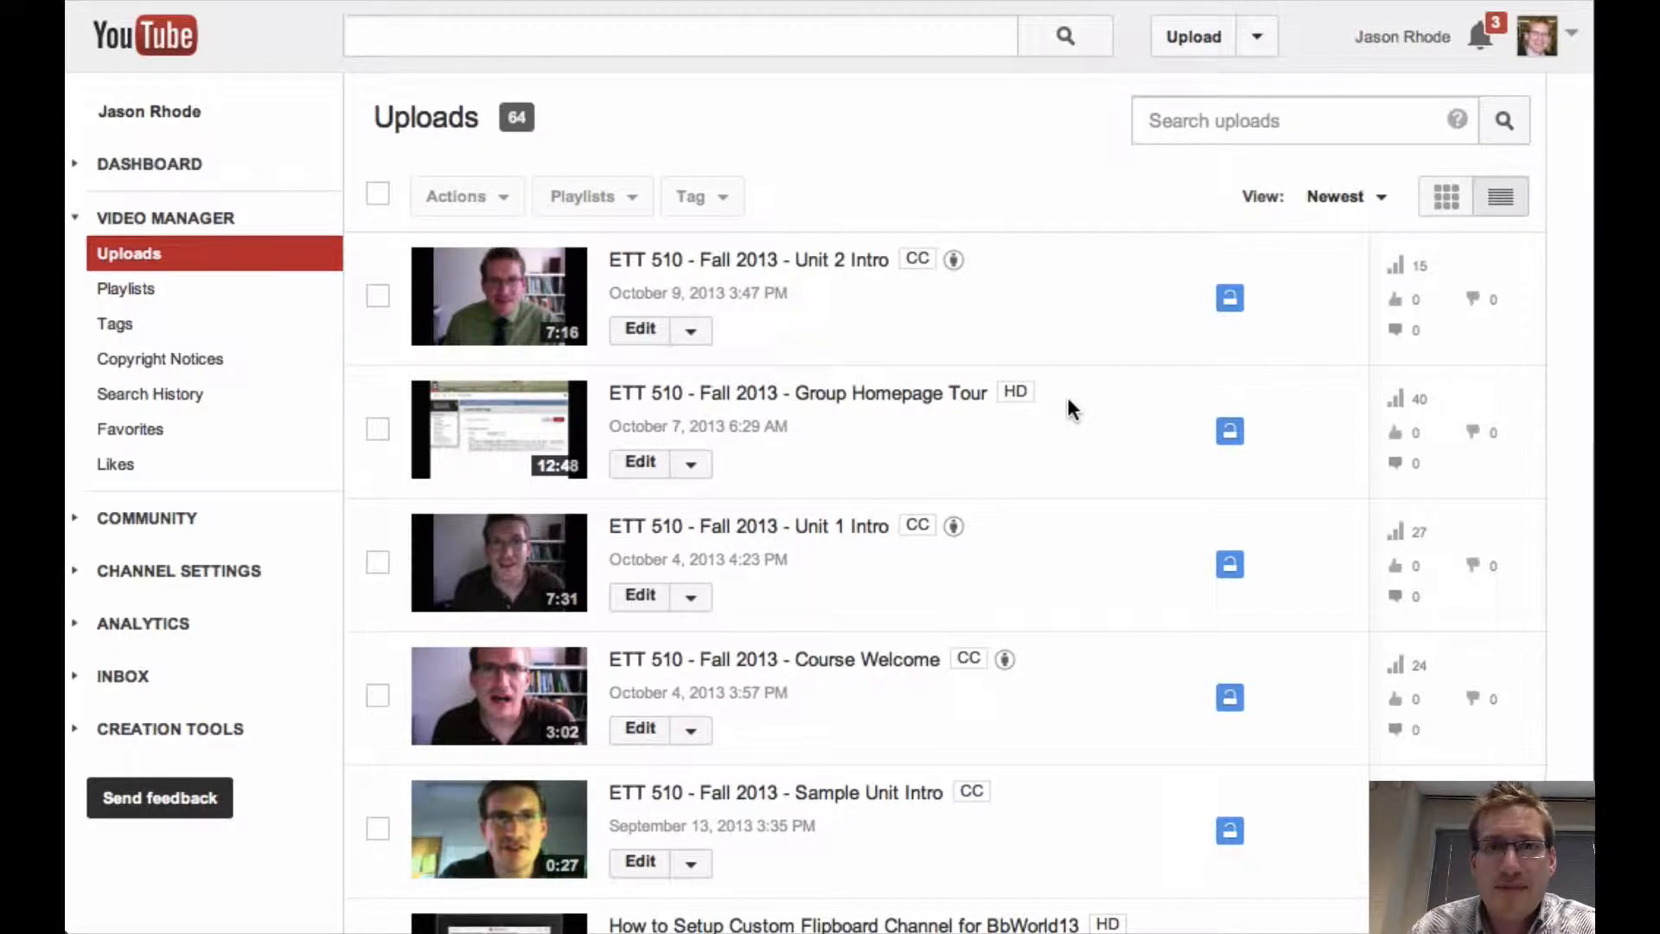
mouse_move(1260, 54)
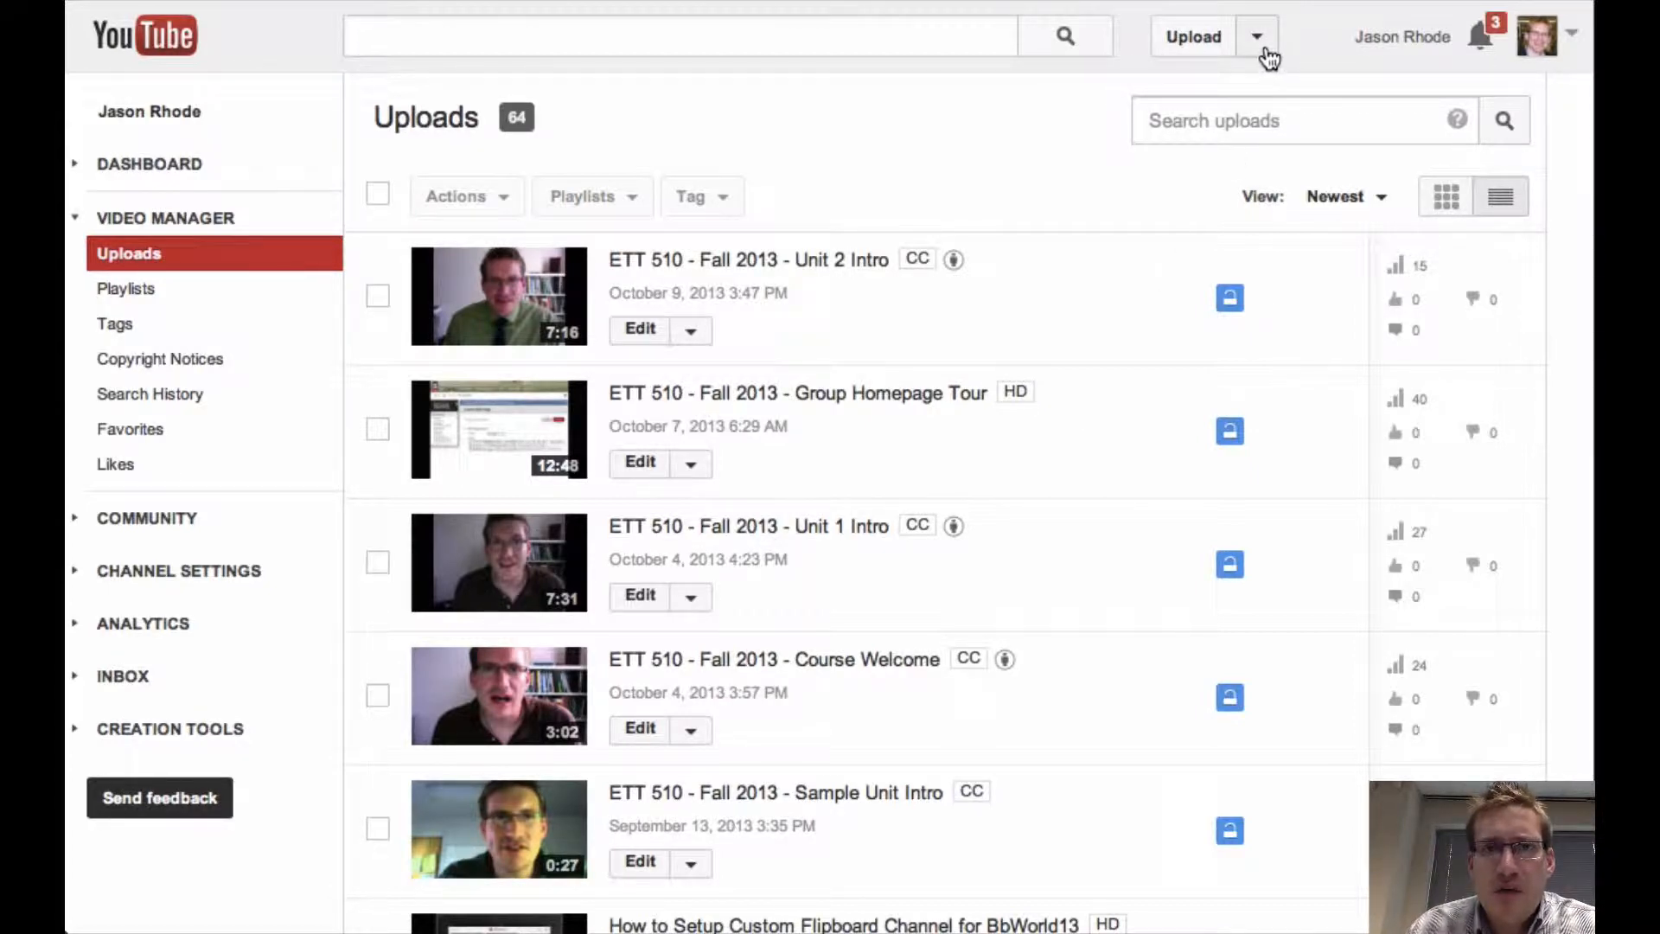
left_click(1193, 36)
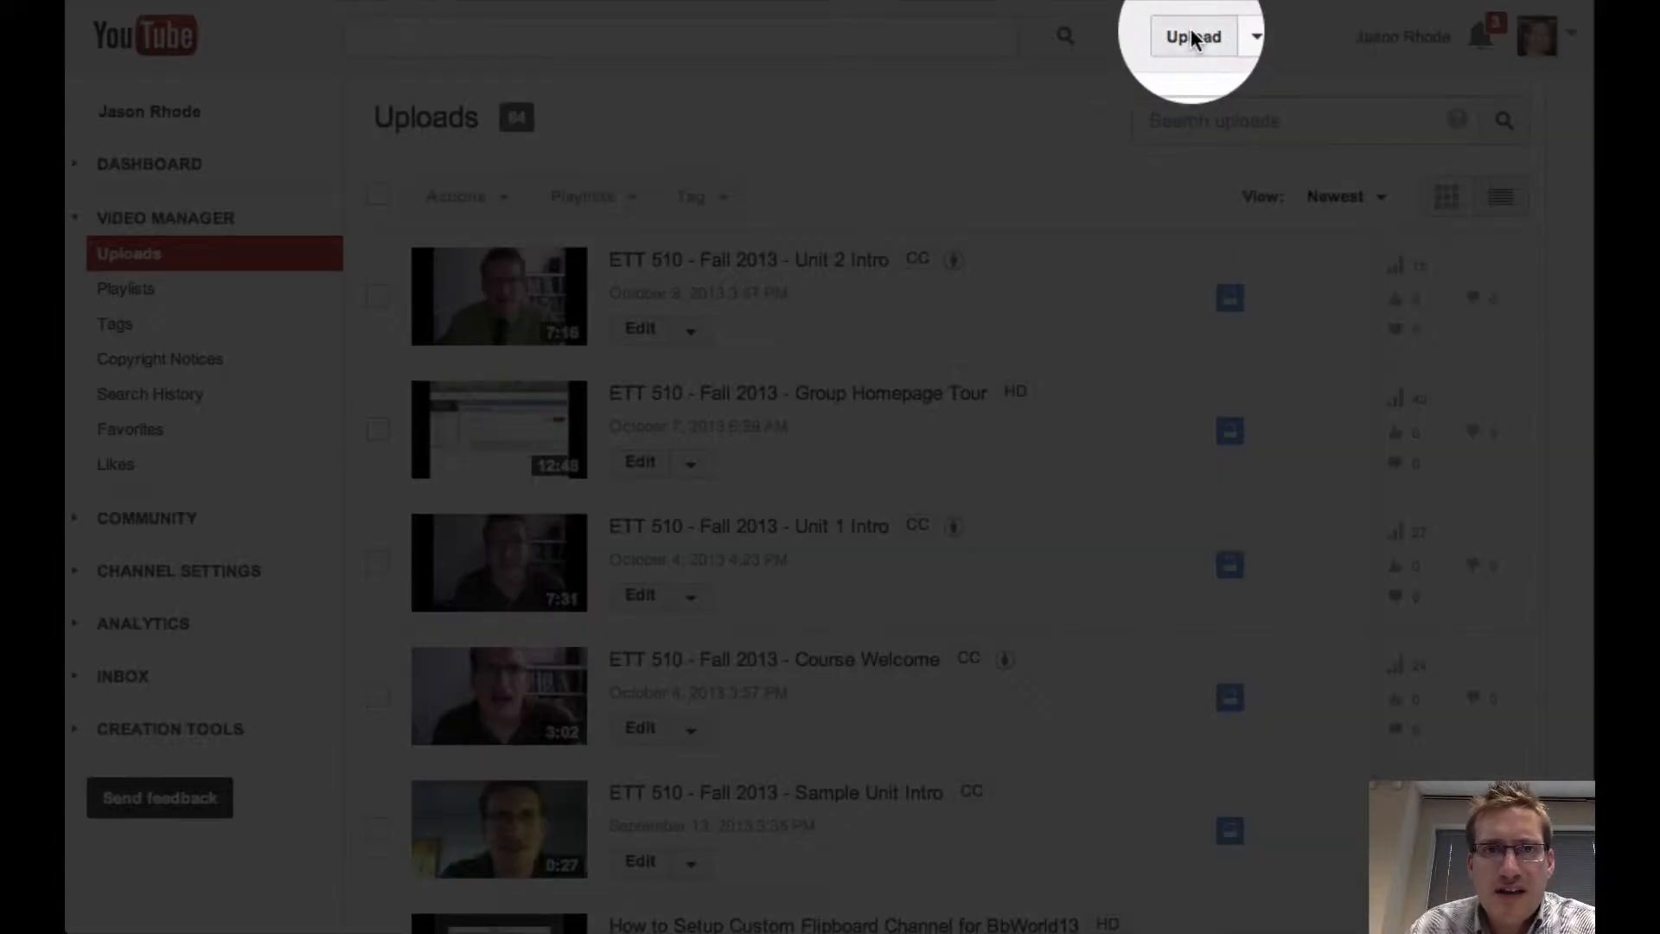
left_click(1192, 36)
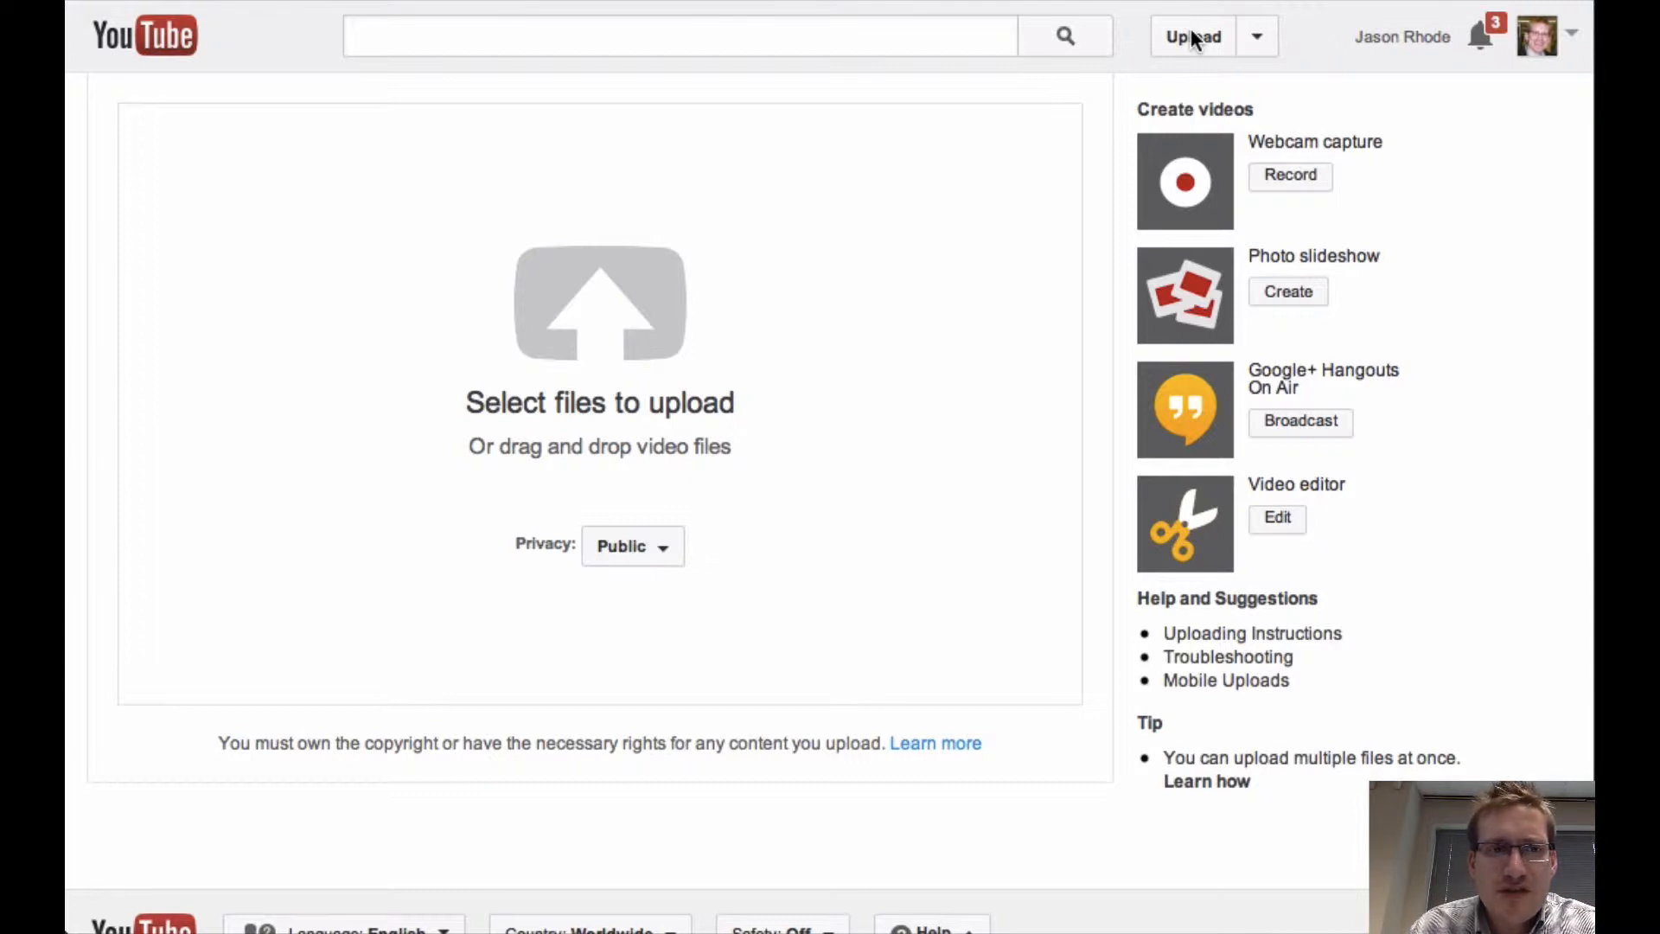
mouse_move(819, 422)
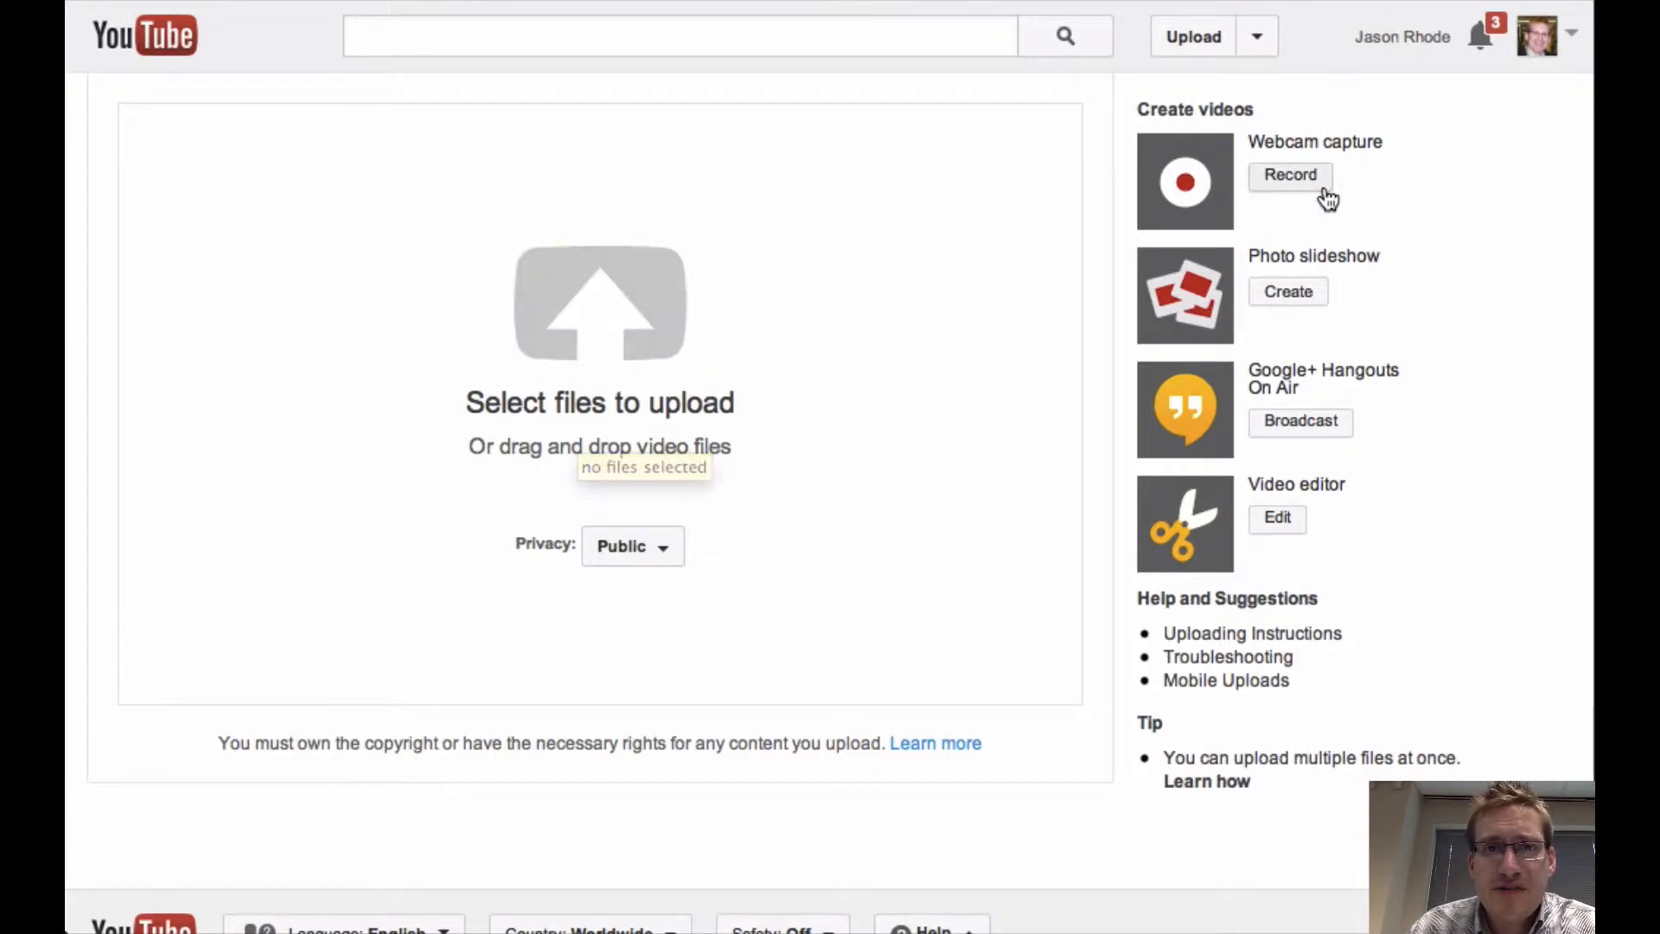
left_click(1289, 174)
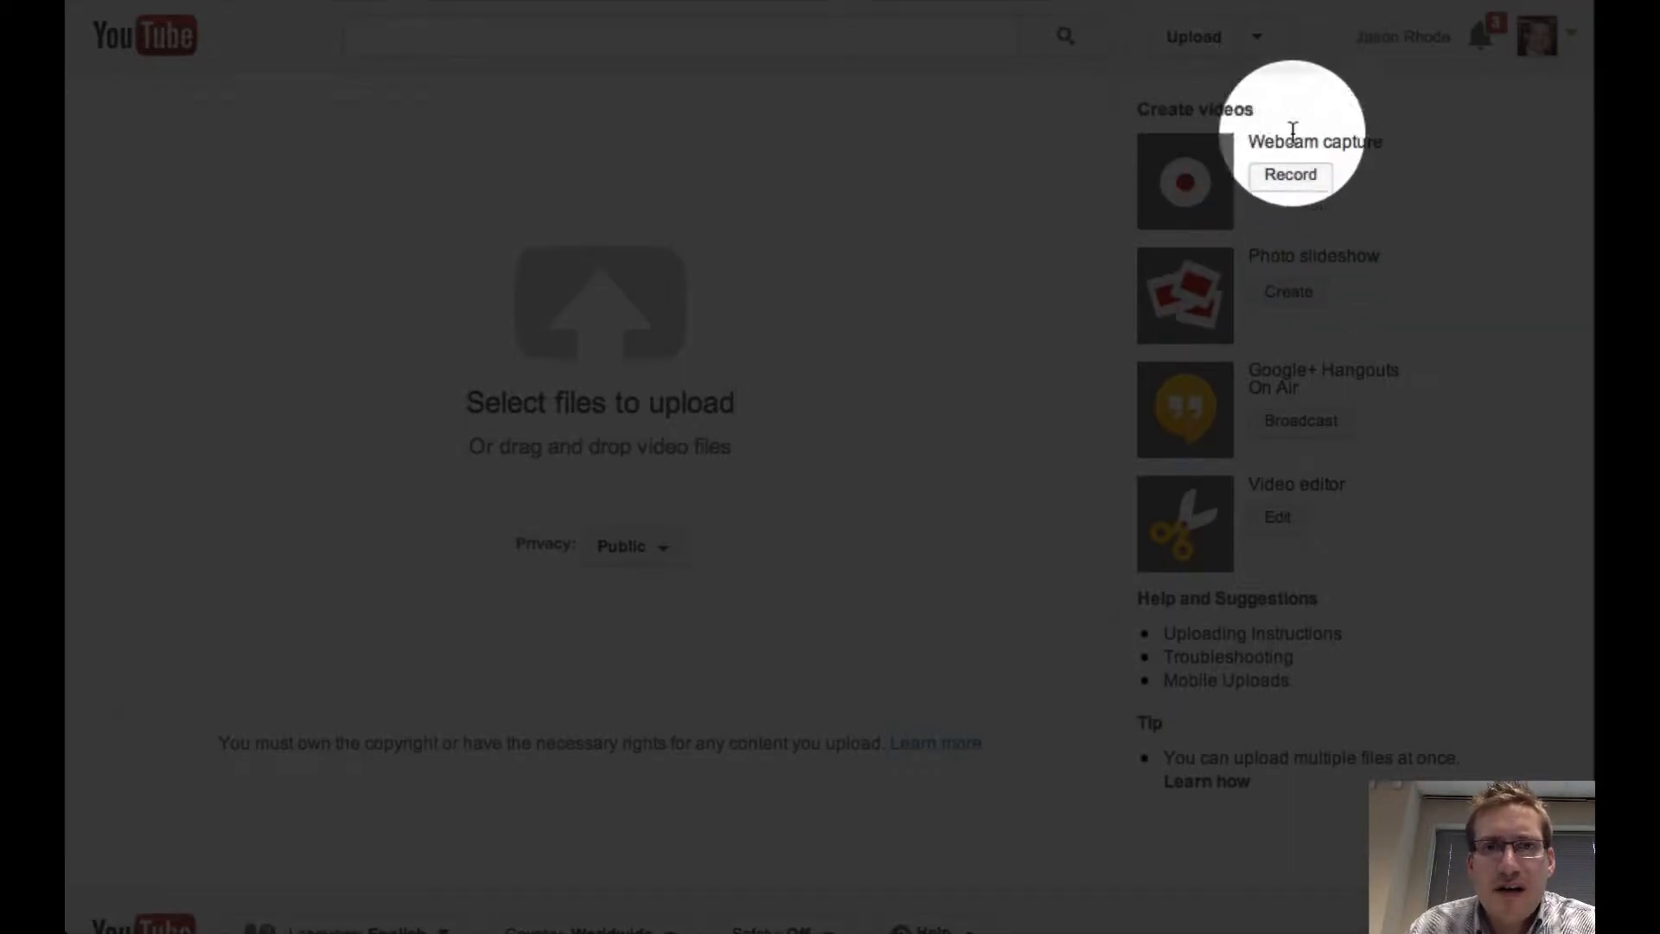
- Record a 20-second clip with Webcam capture, then play and pause it to review
left_click(1289, 175)
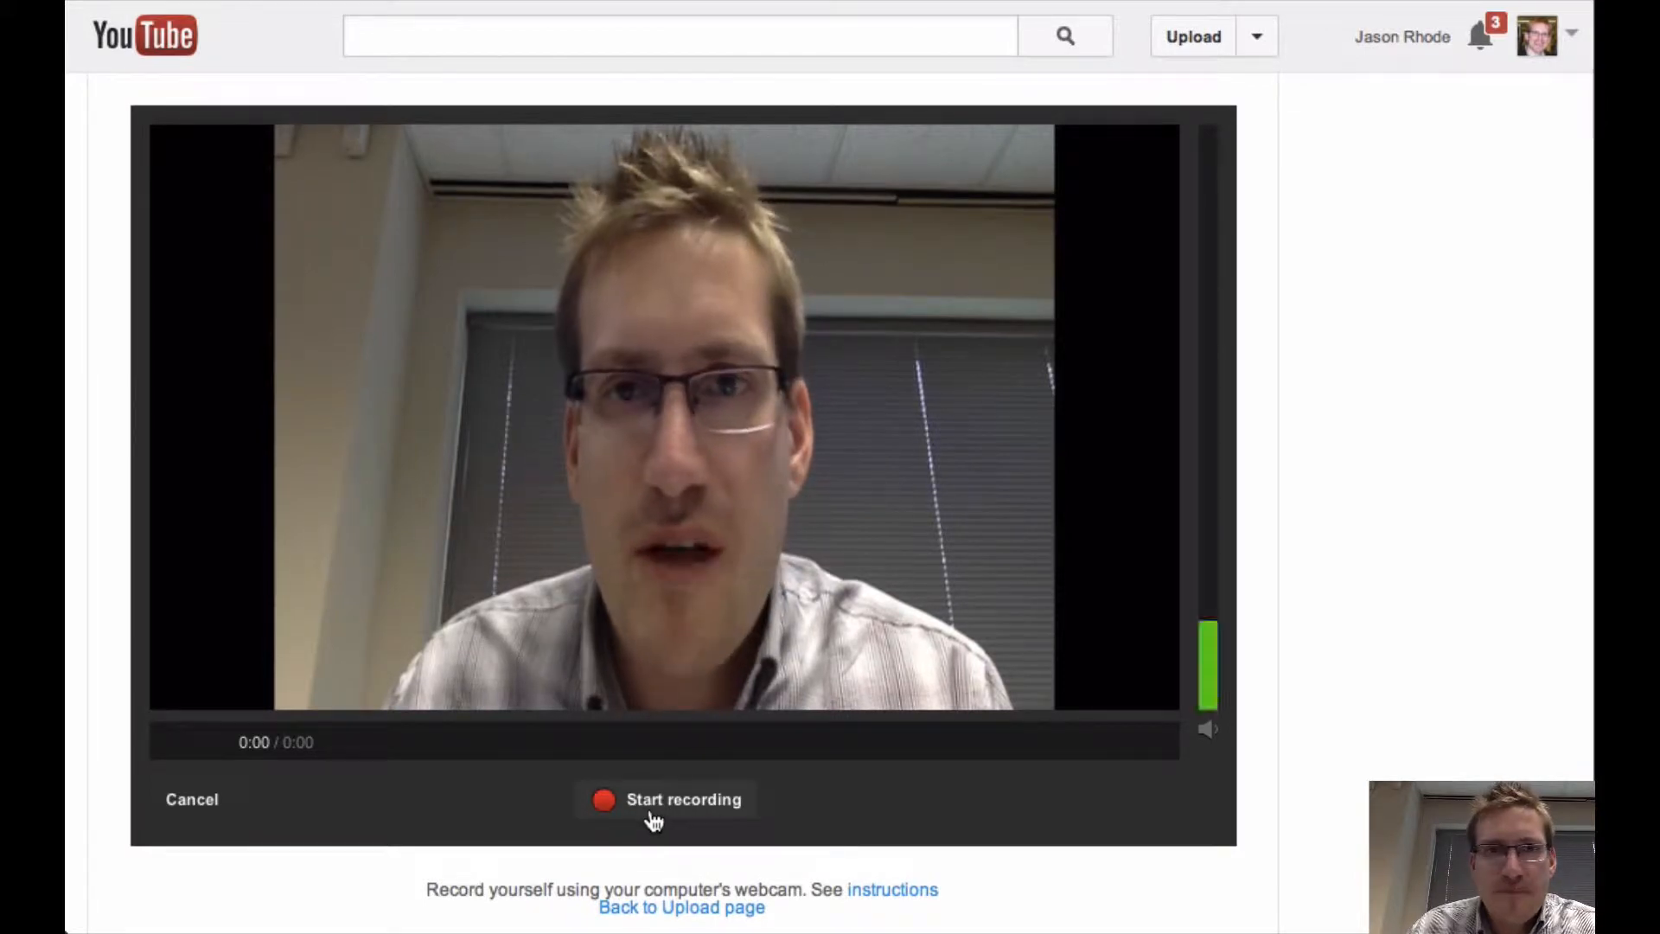
left_click(664, 798)
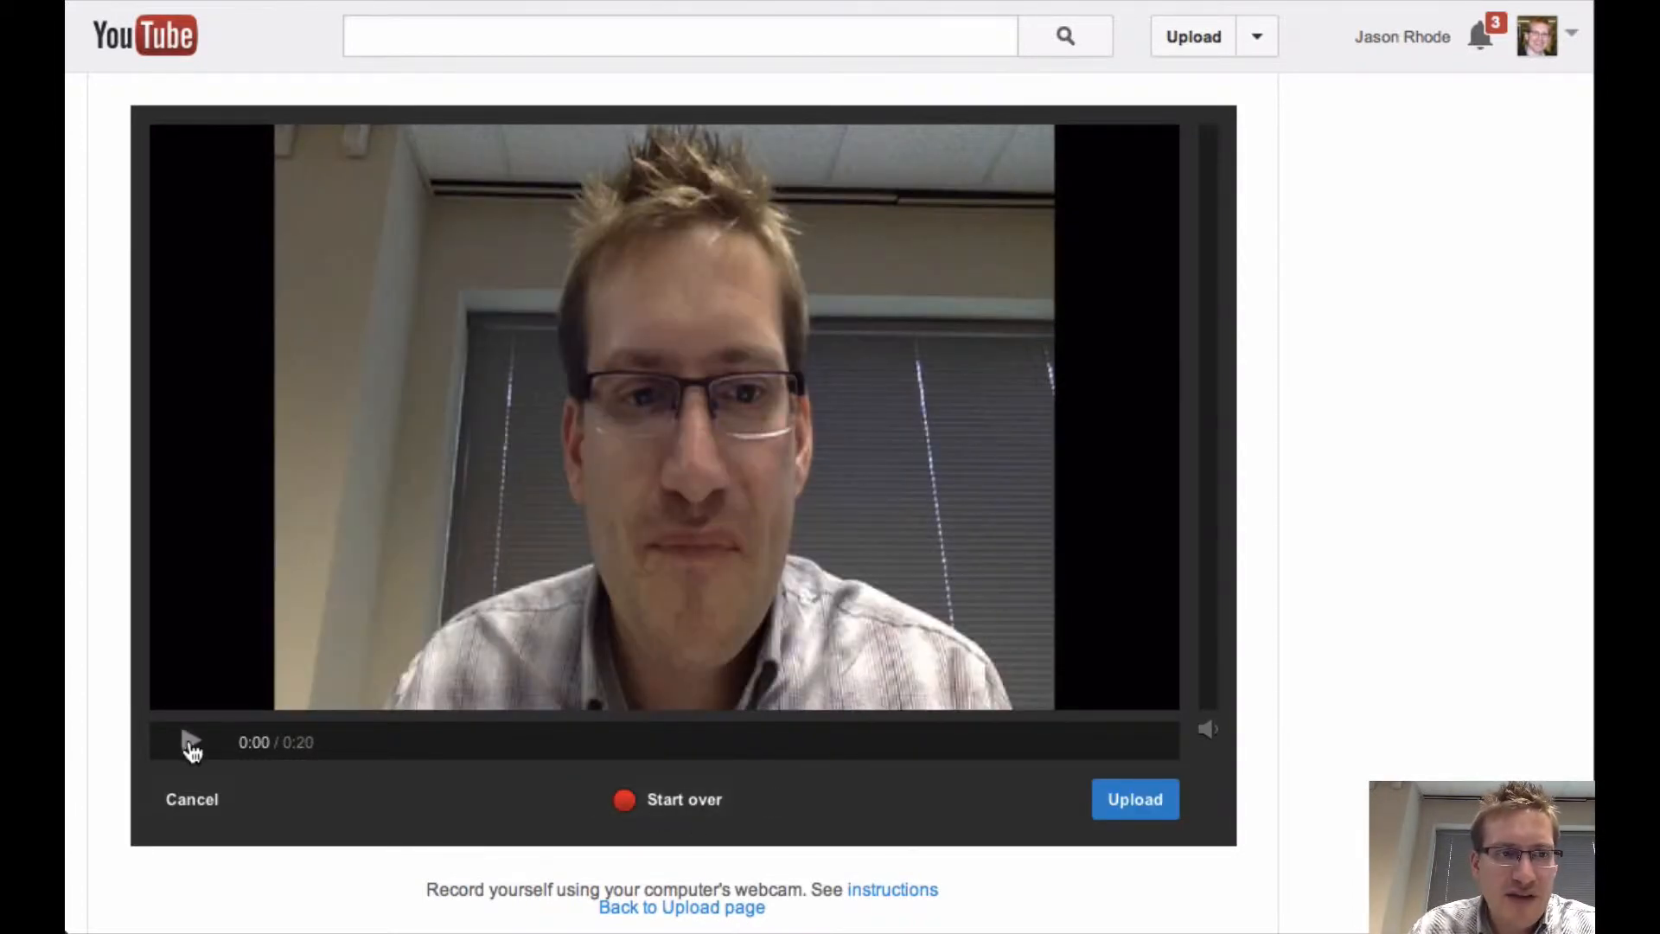
left_click(190, 742)
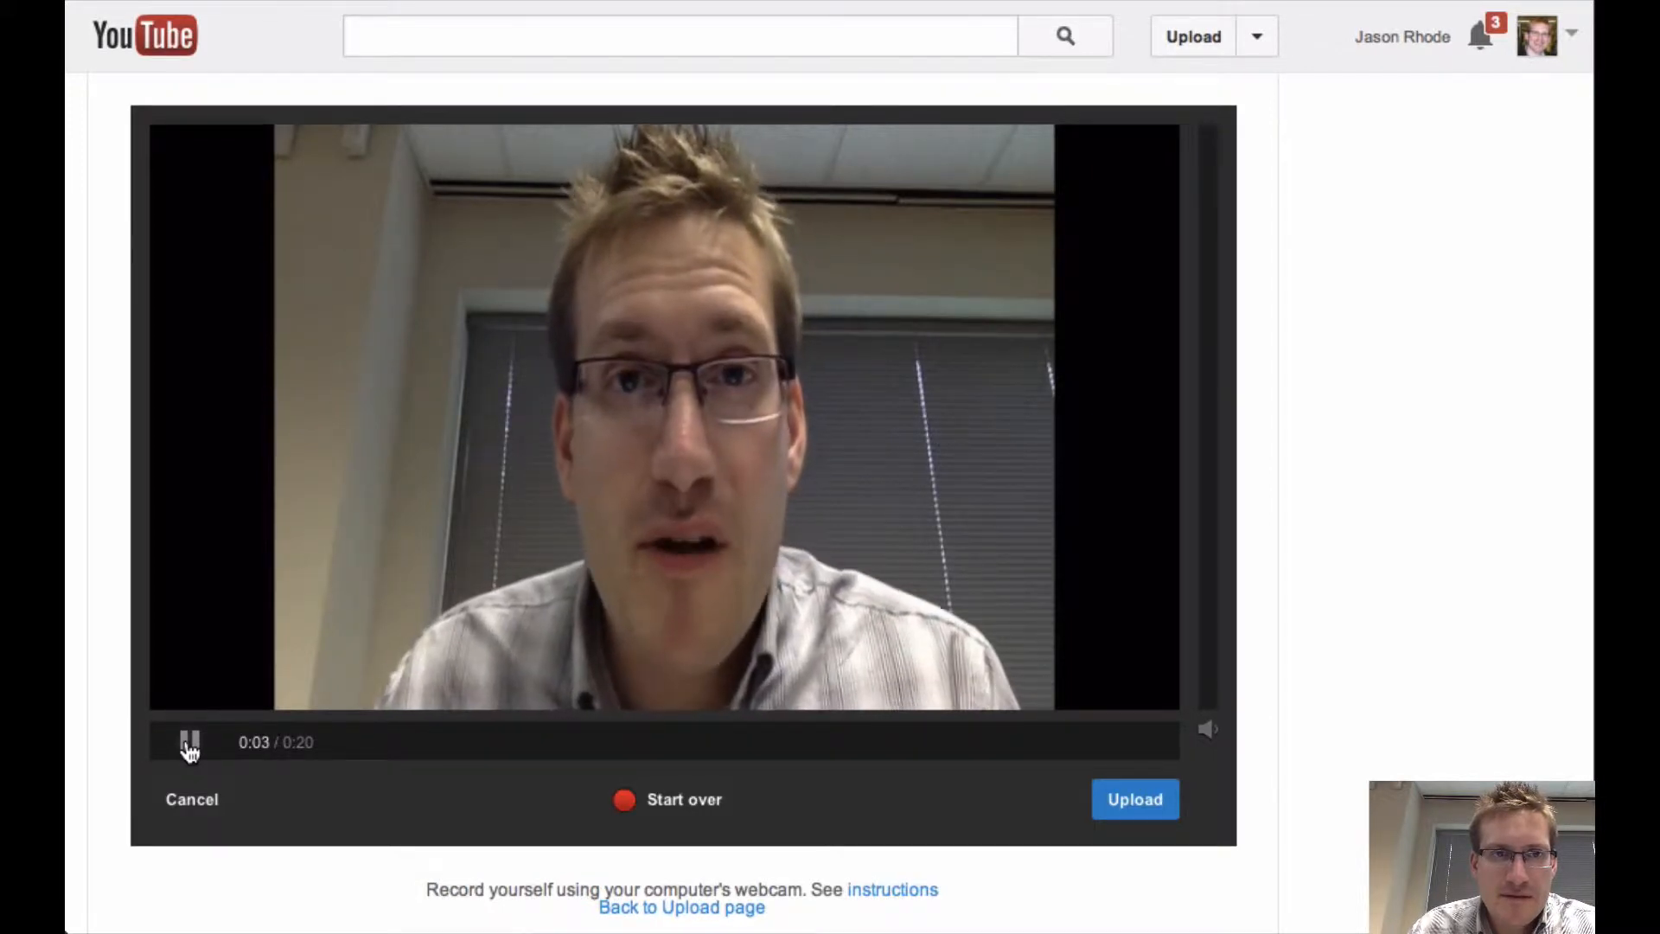
left_click(190, 742)
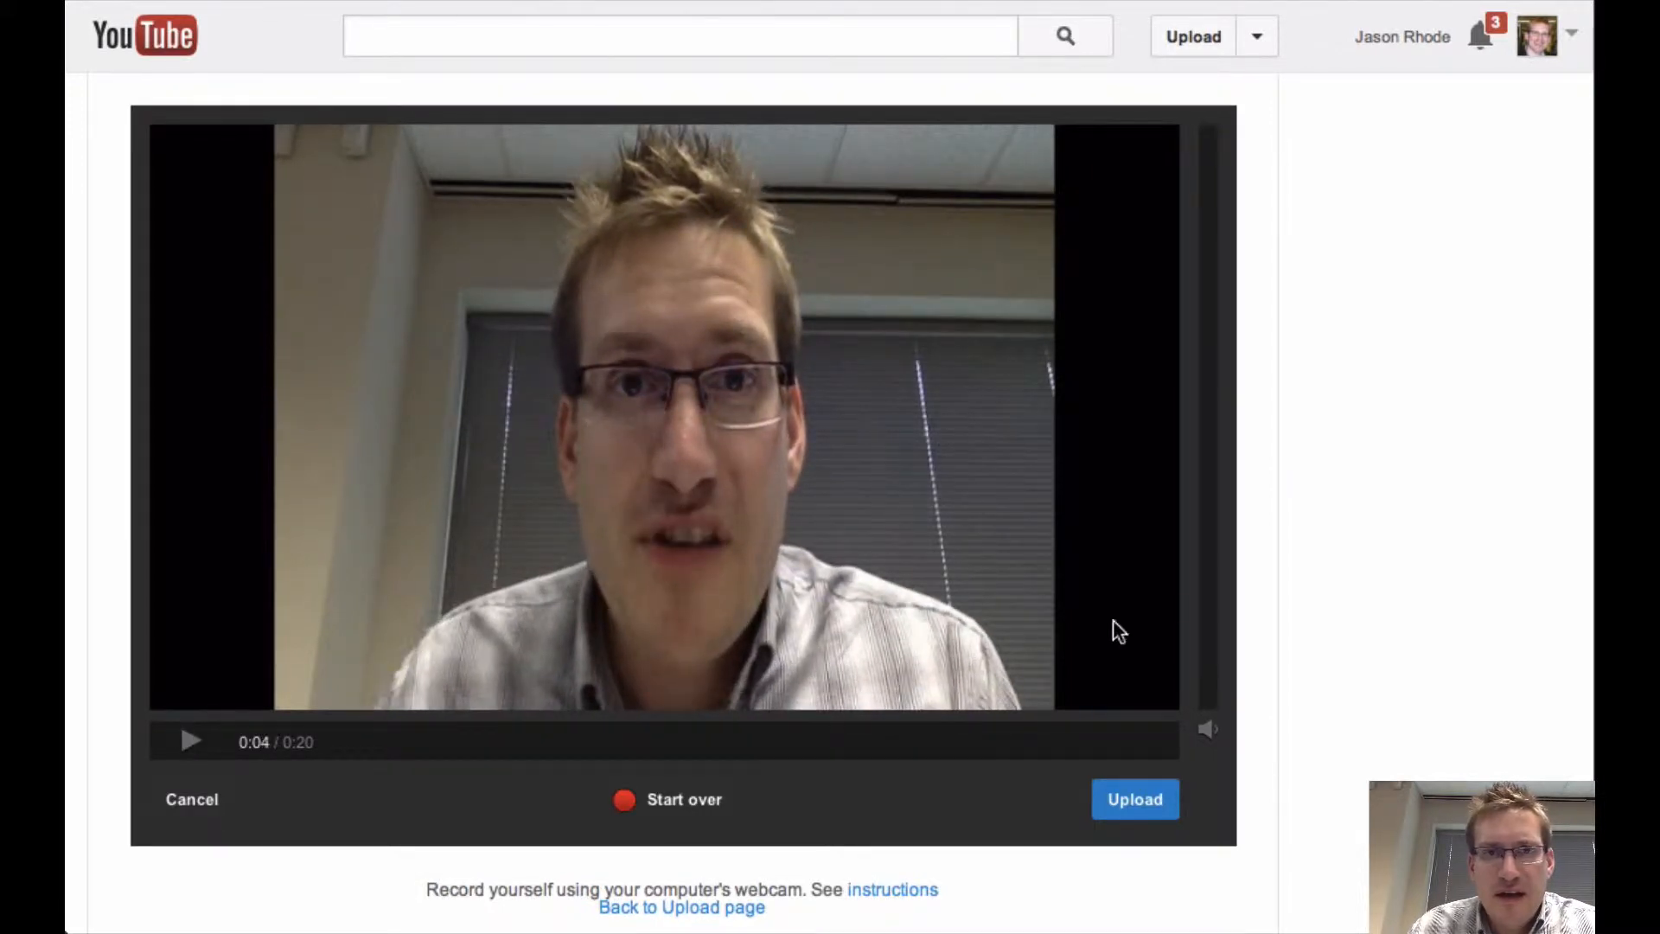
mouse_move(1141, 785)
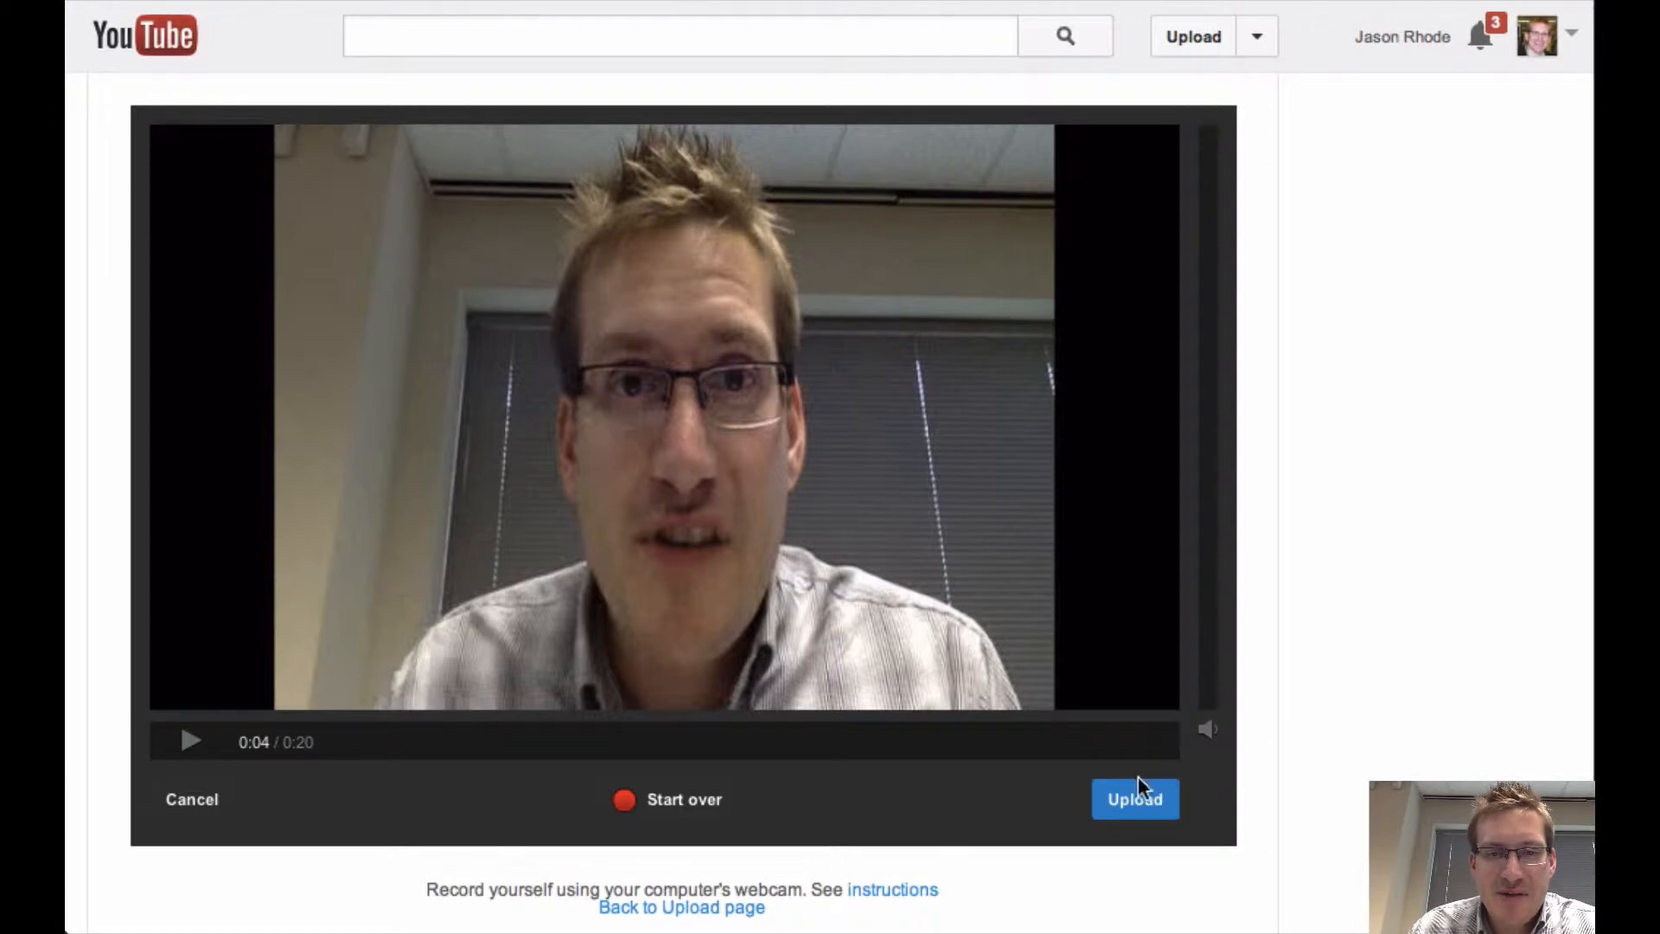
- Upload the clip and replace the generated title with 'Test Webcam Recording'
left_click(1134, 799)
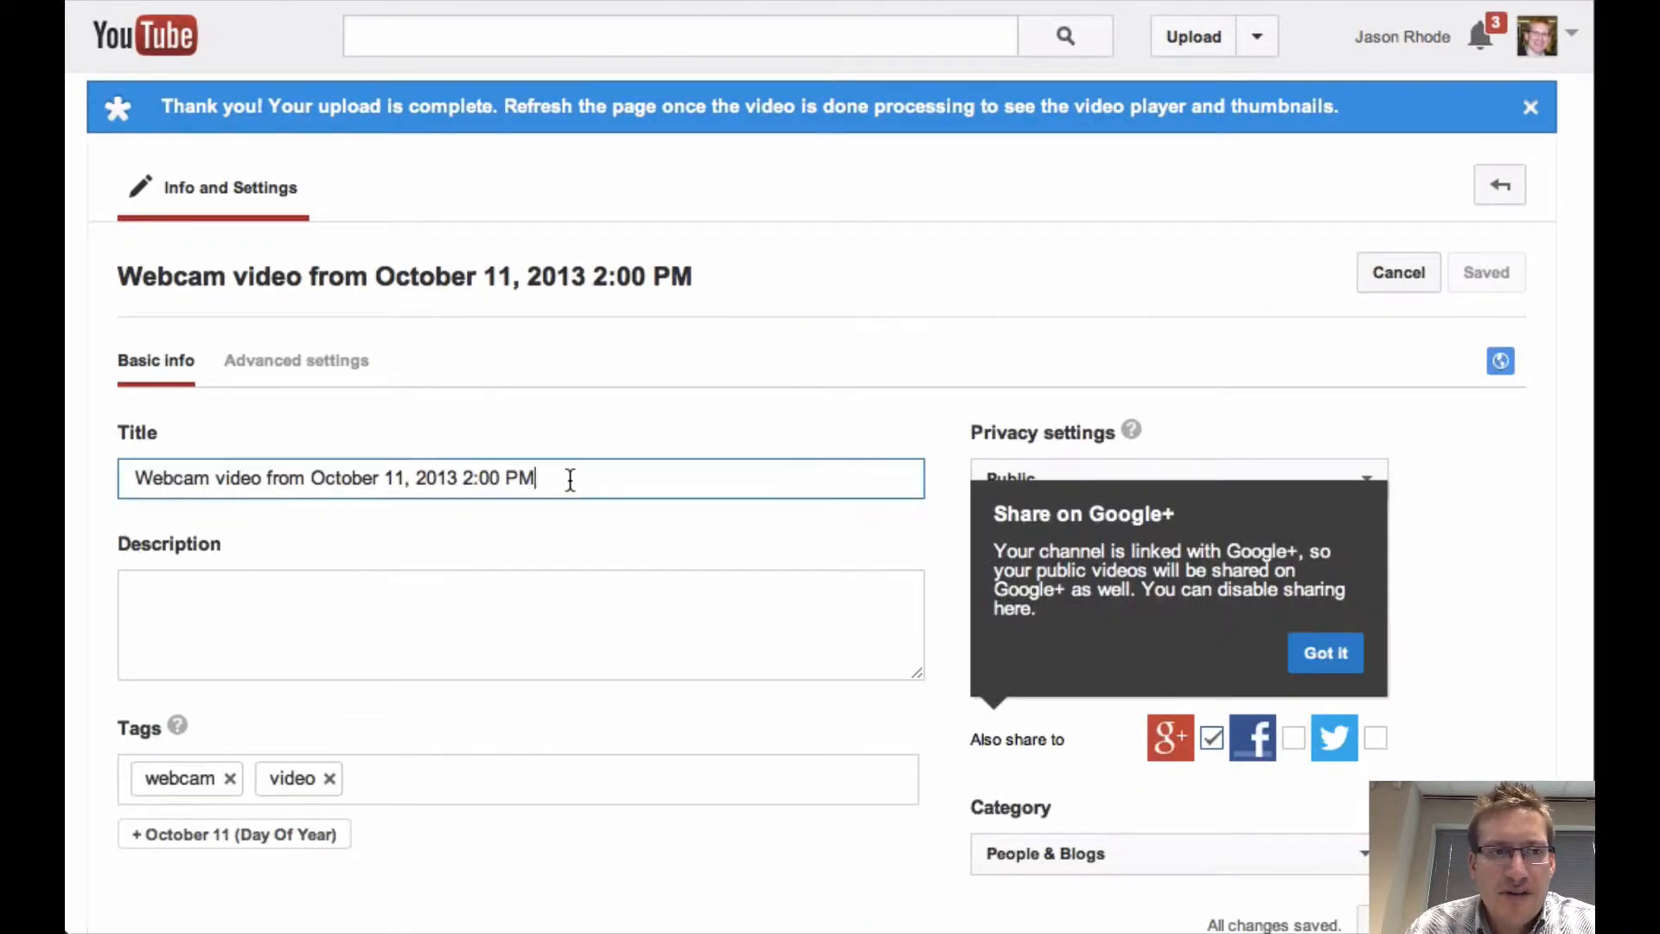
triple_click(332, 477)
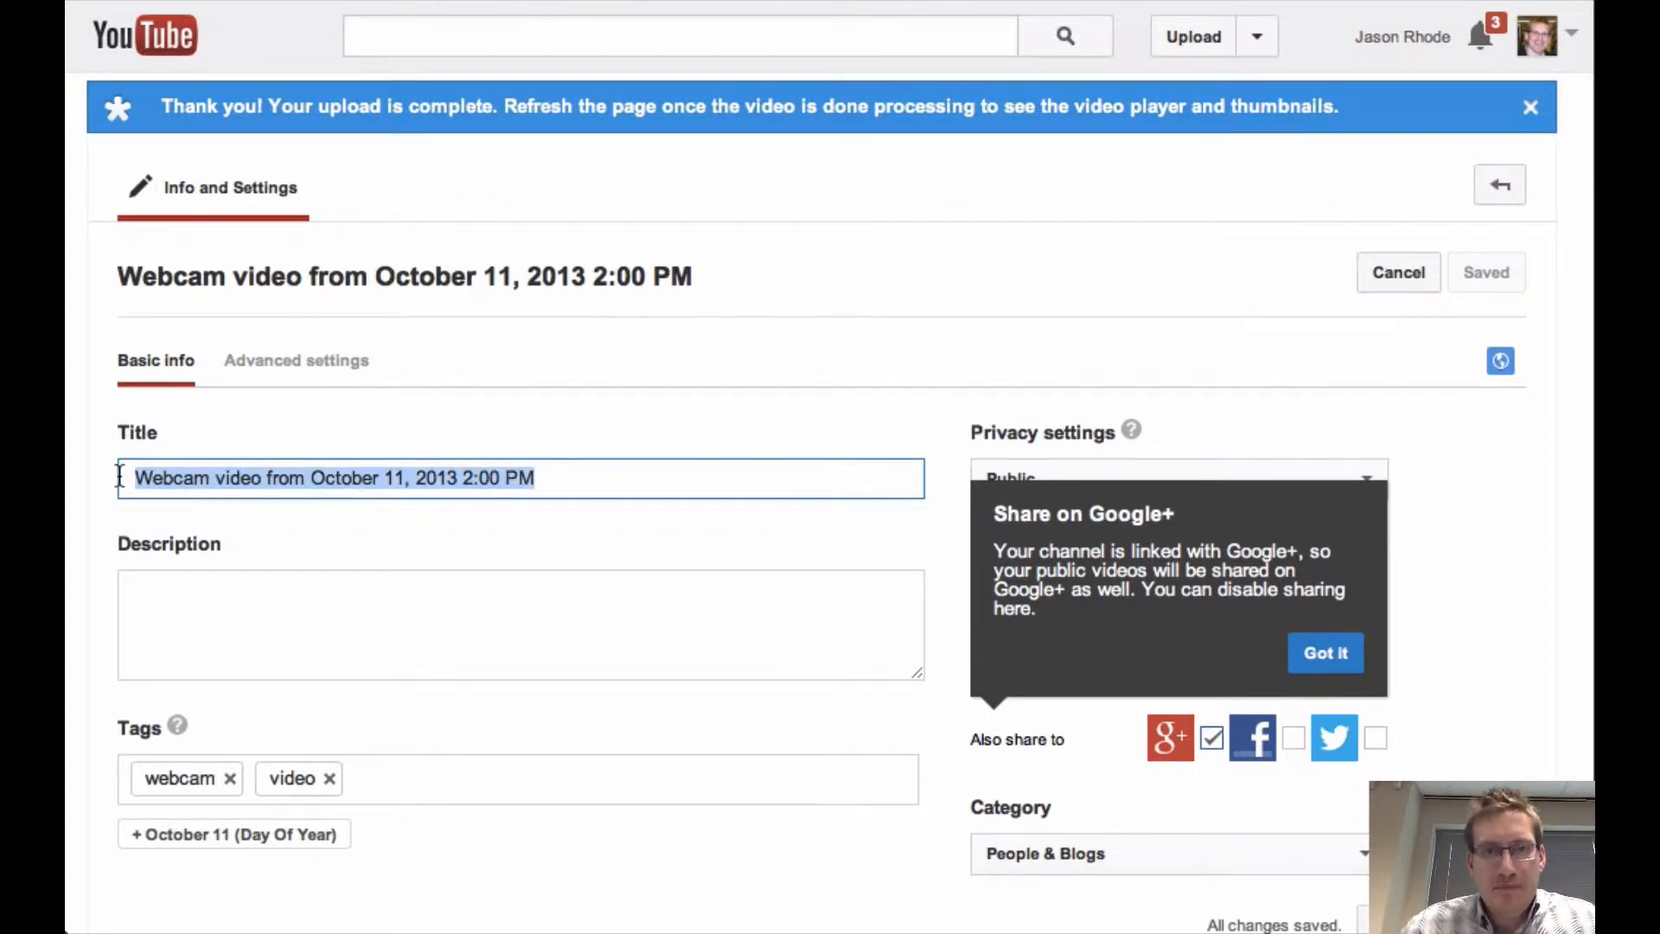
type("T")
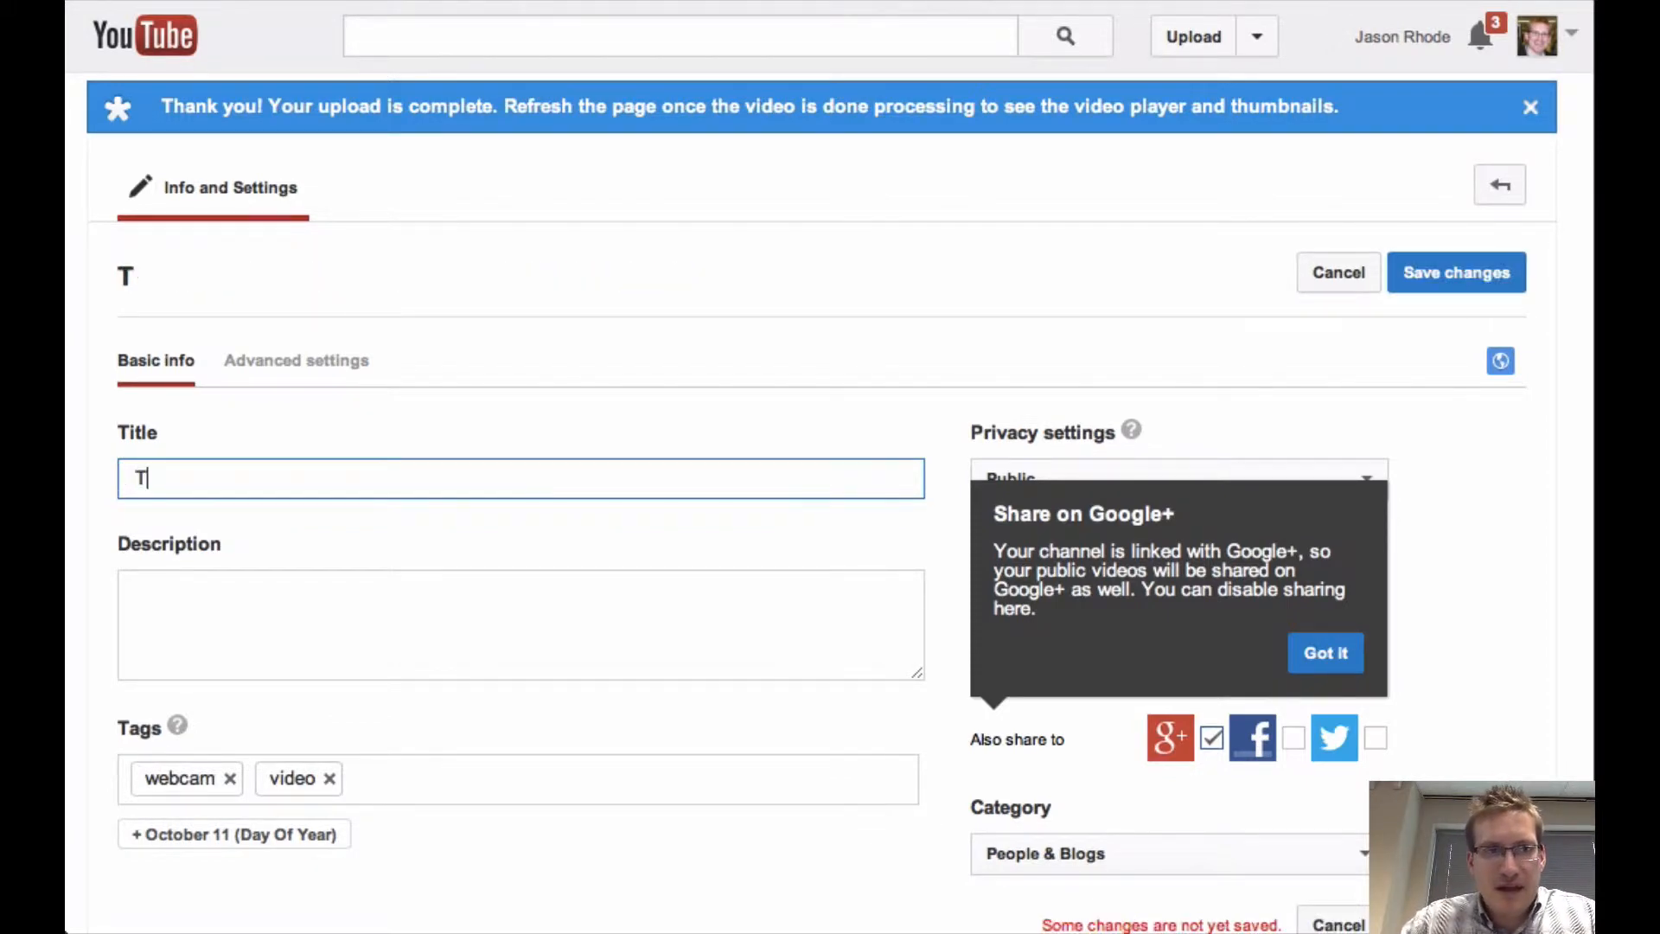
type("est")
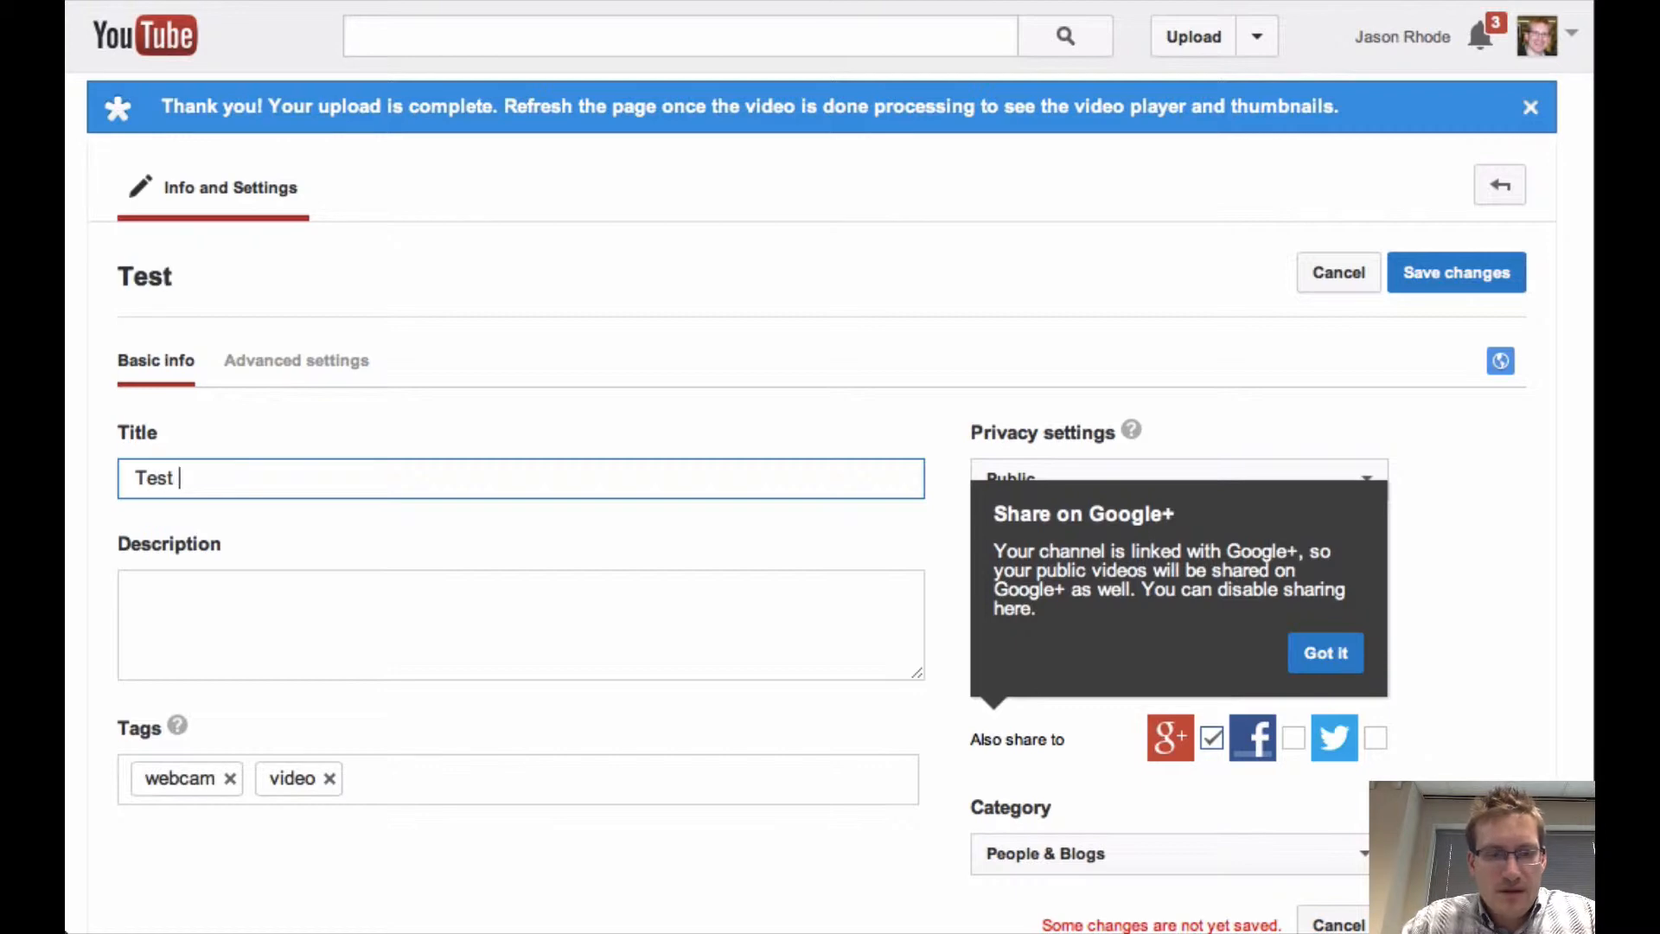
type("Webcam Recording")
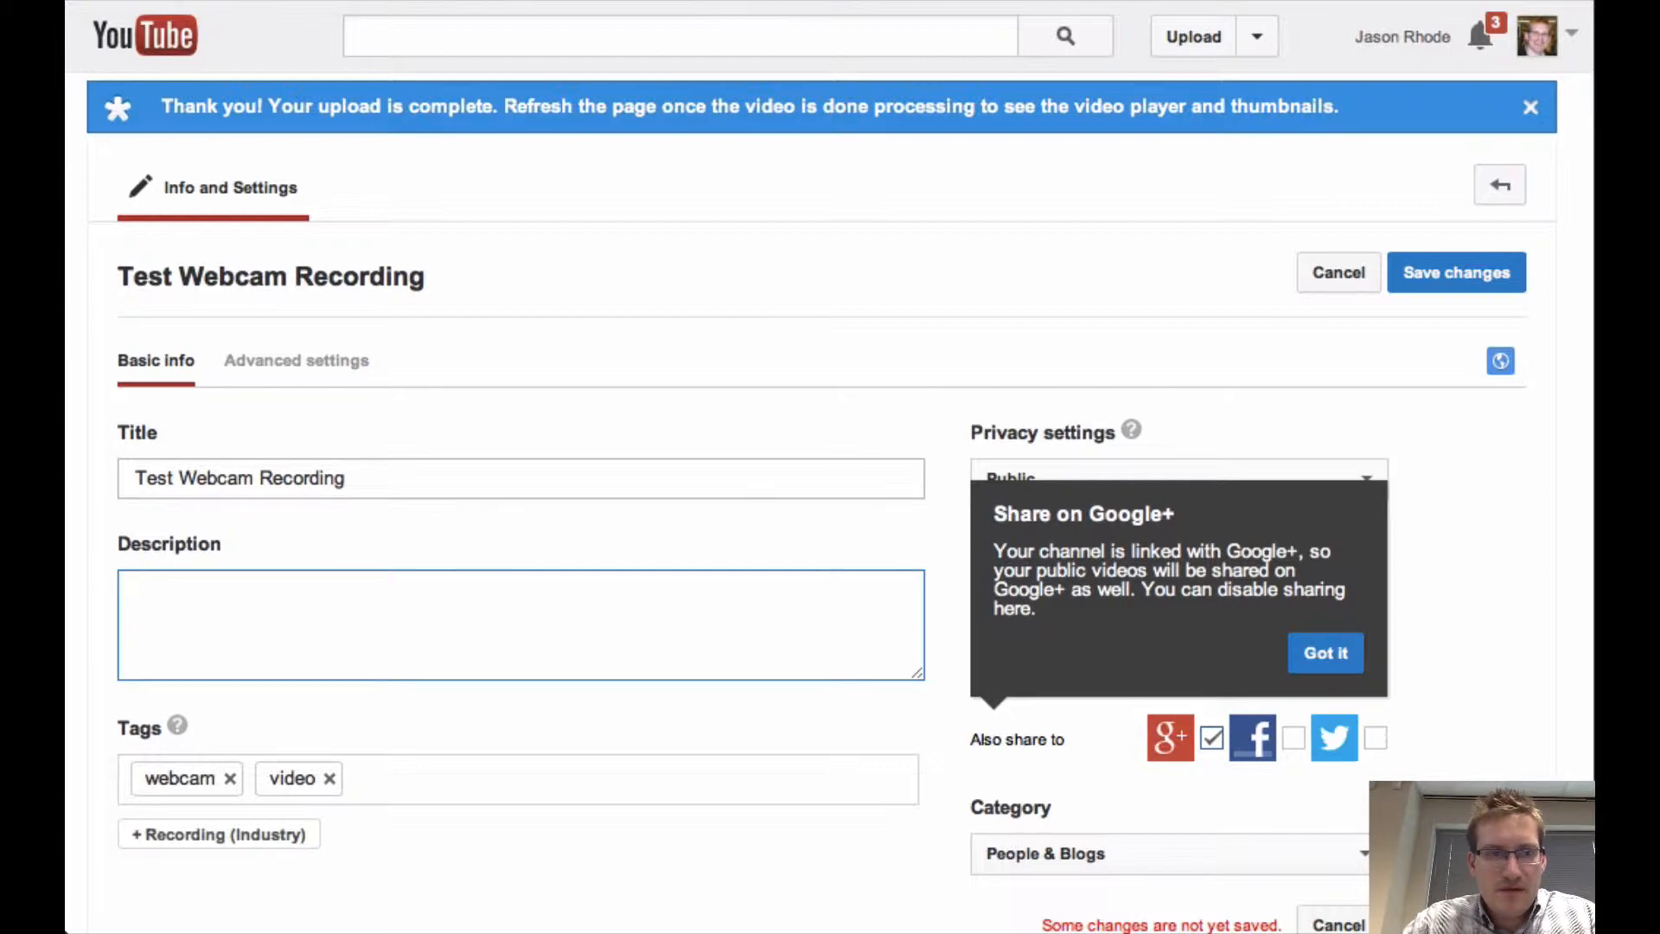
- Enter the description 'video recorded directly using YouTube' and dismiss the Google+ notice
type("video re")
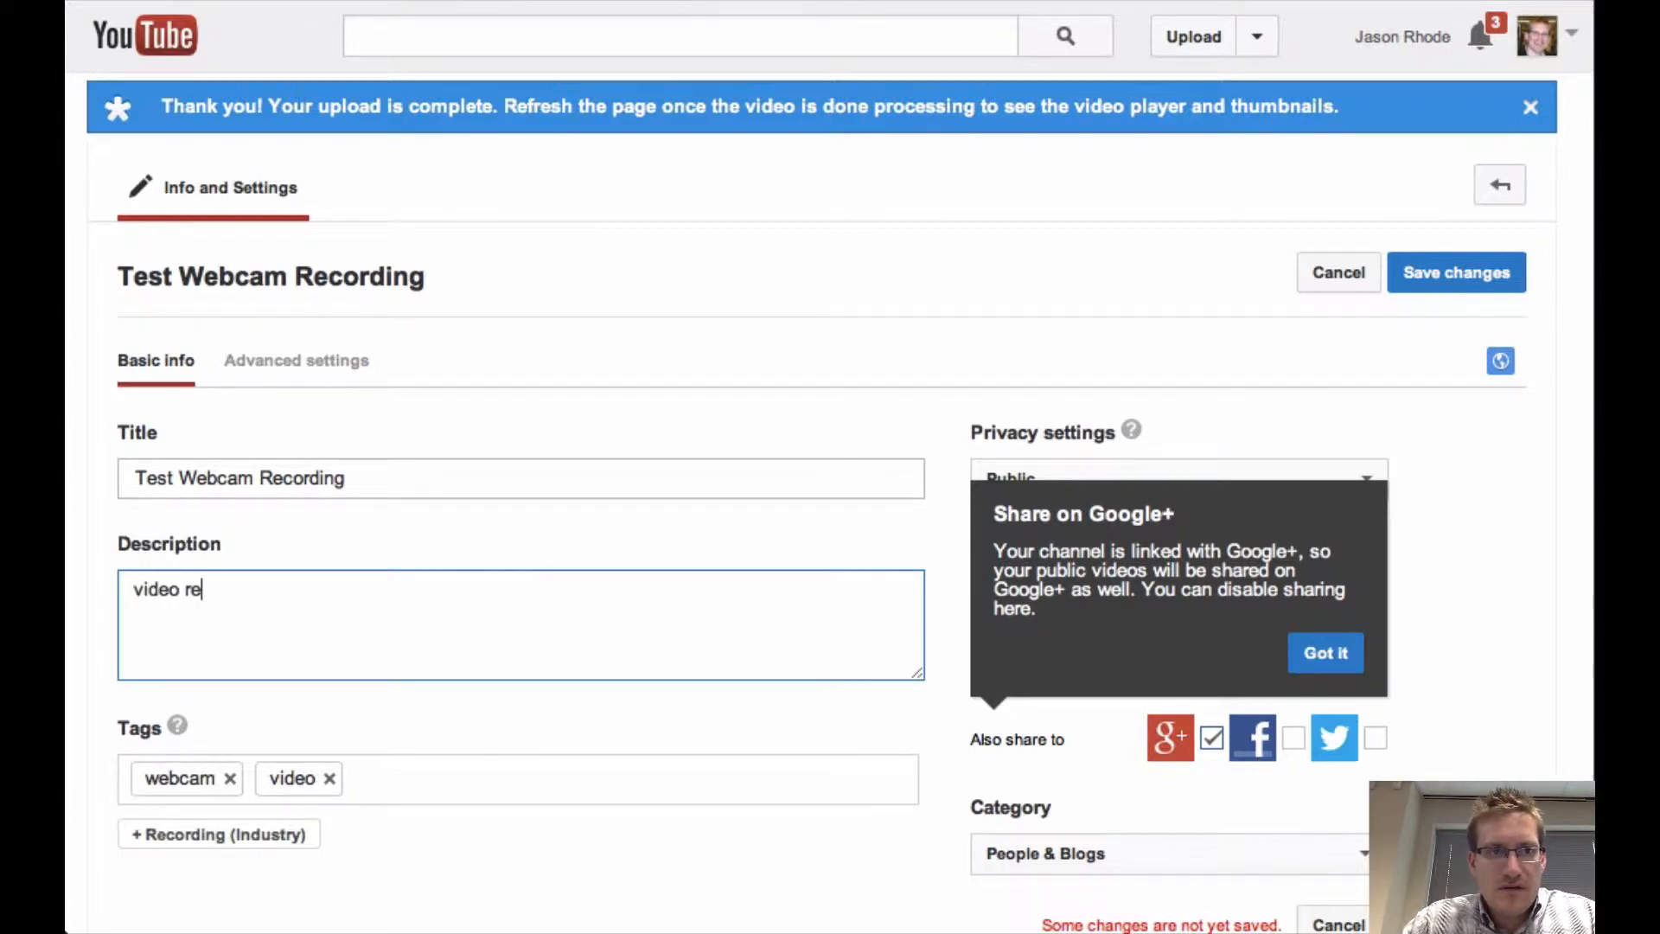
type("corded di")
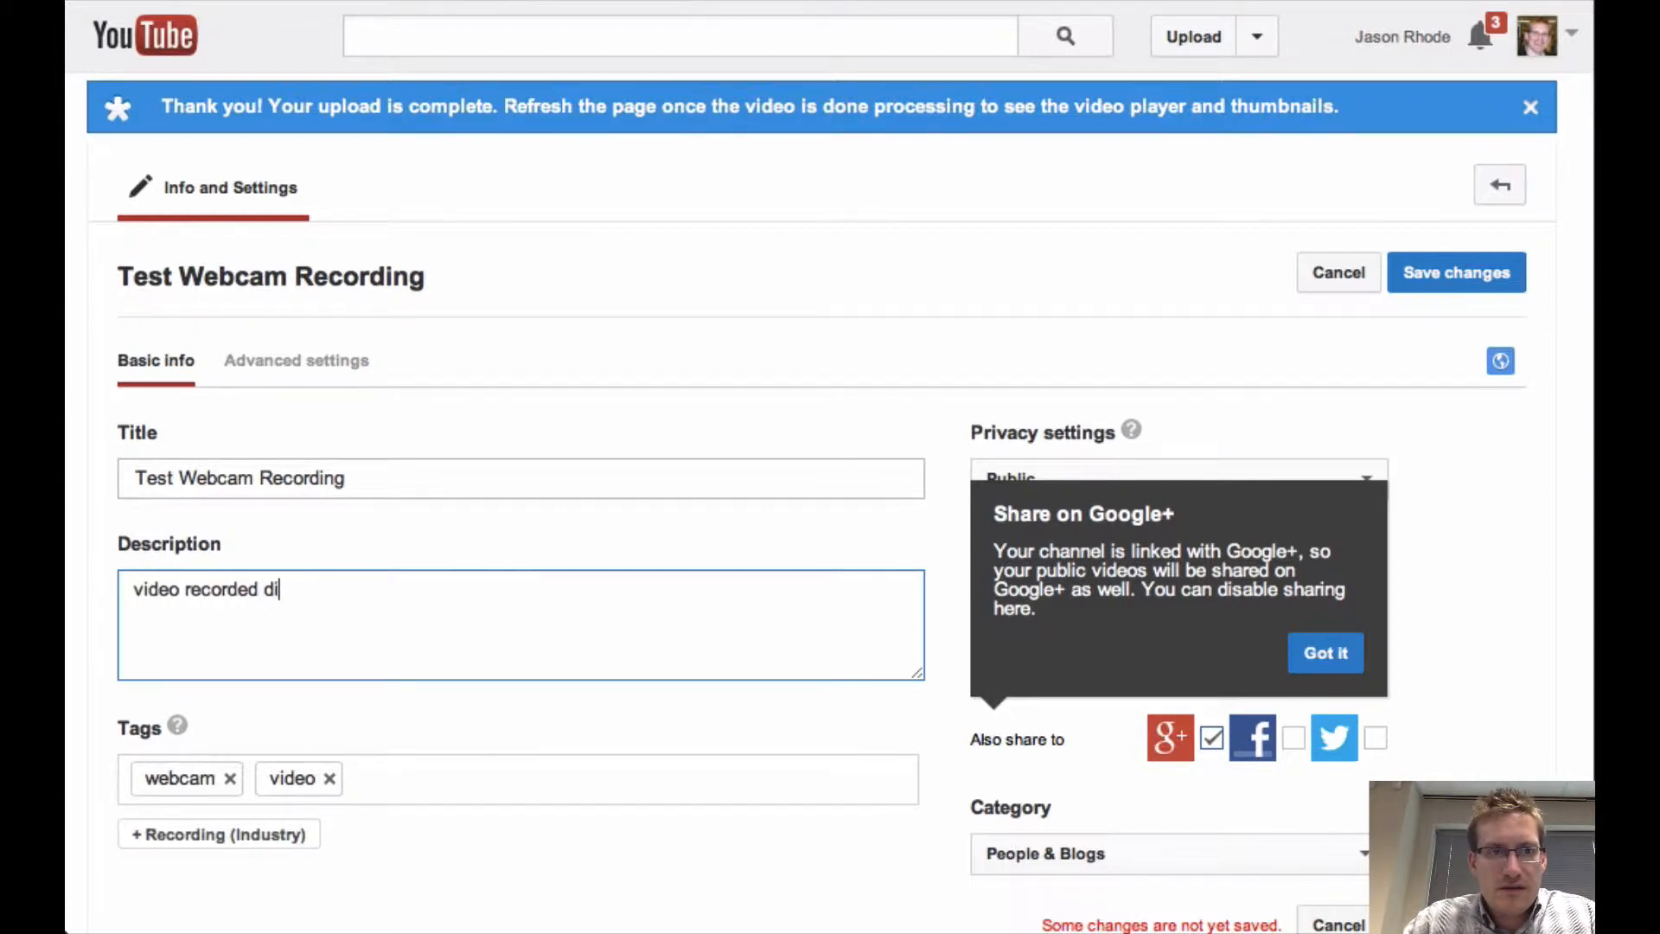
type("rectly using You")
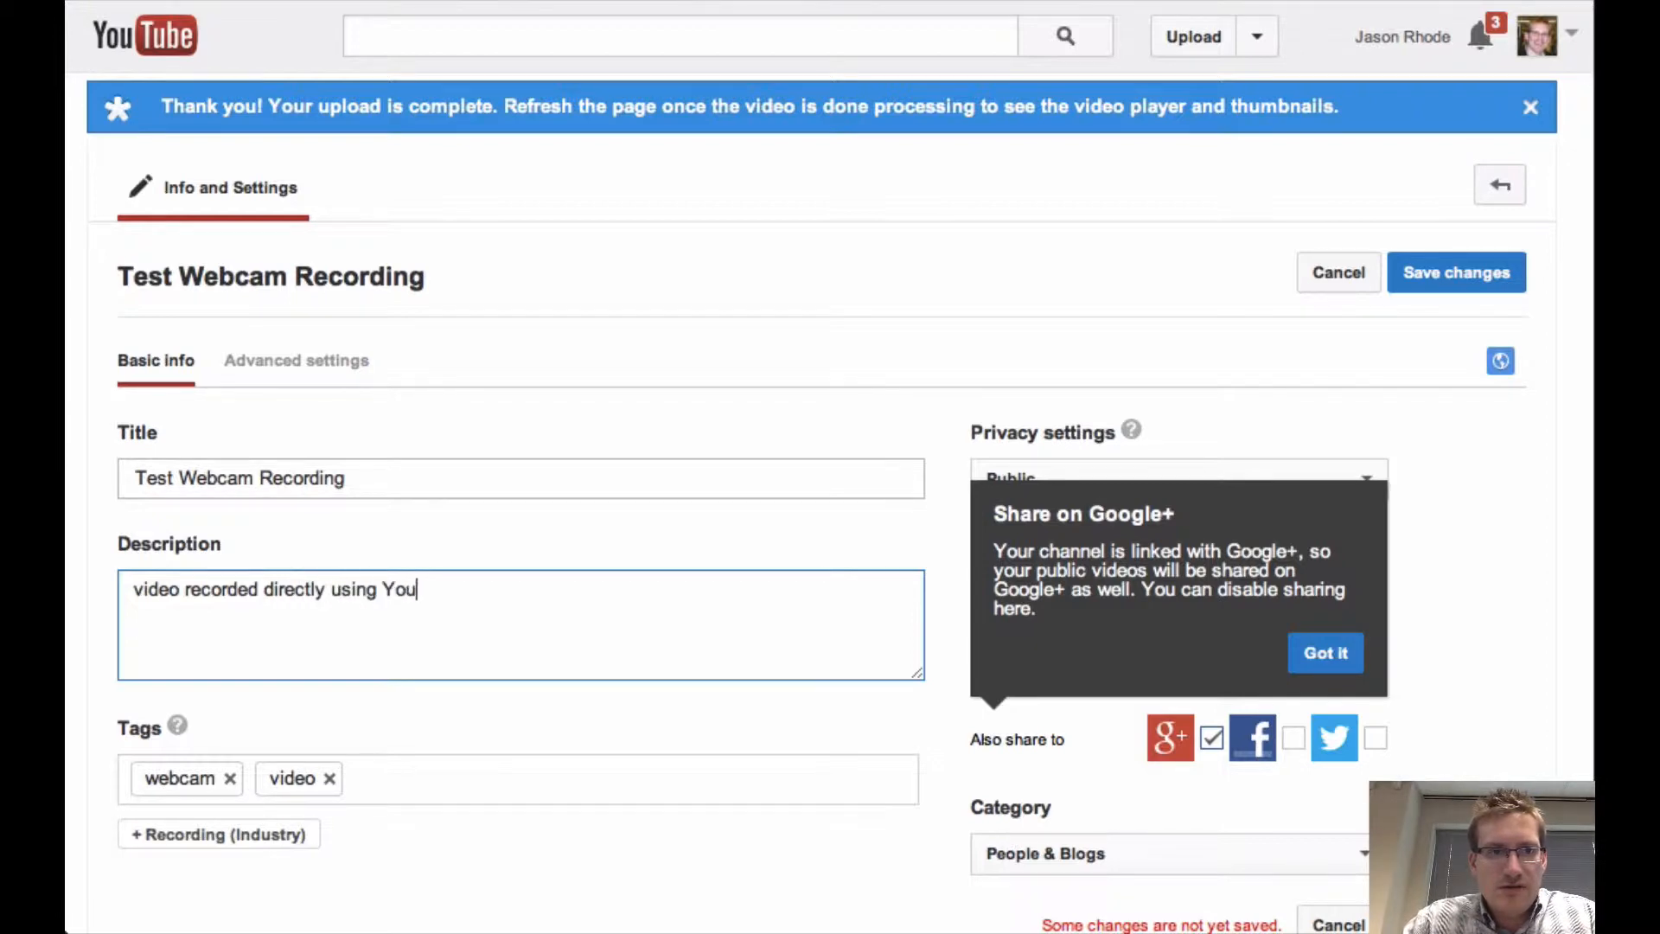
type("Tube")
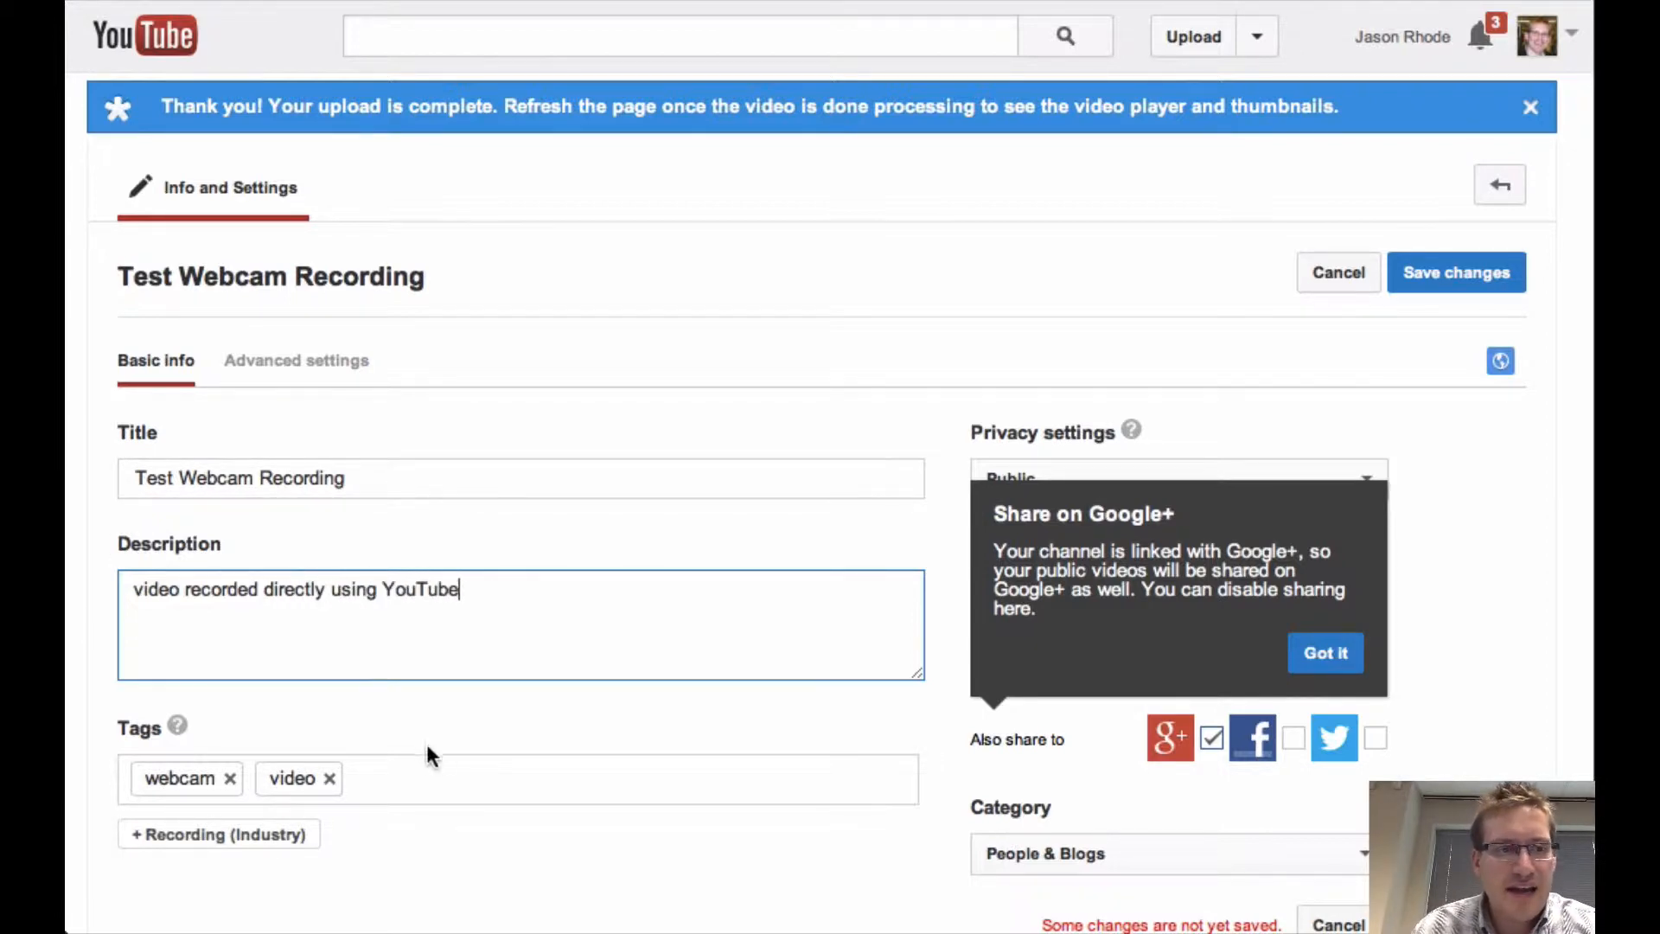
left_click(529, 777)
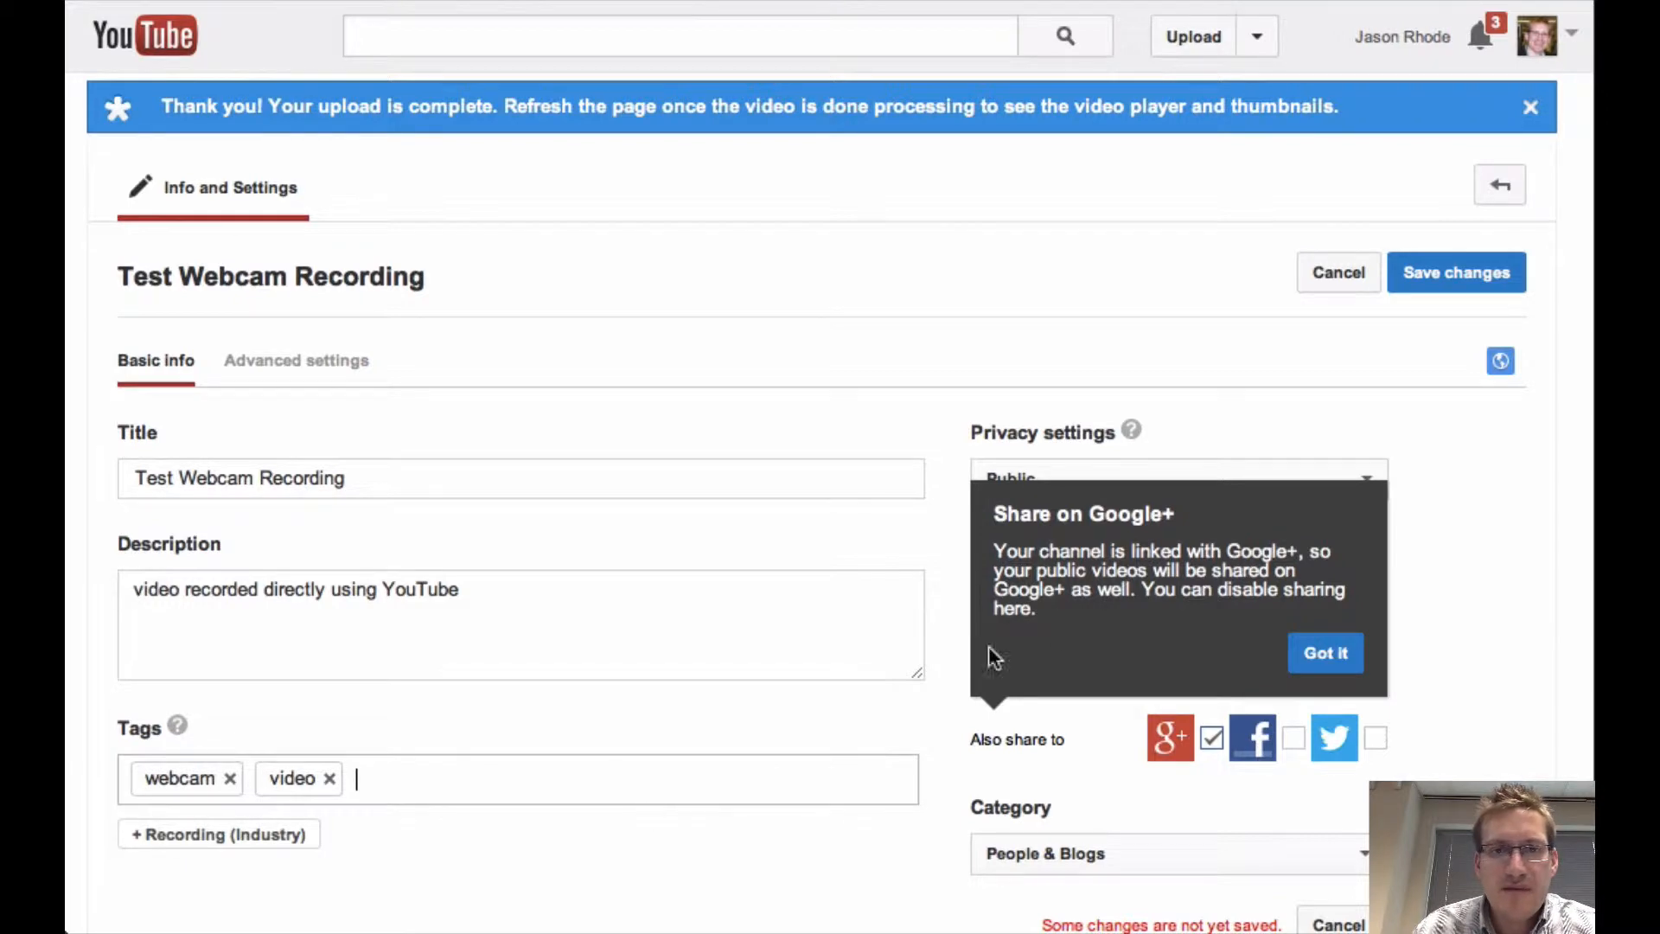
left_click(1324, 652)
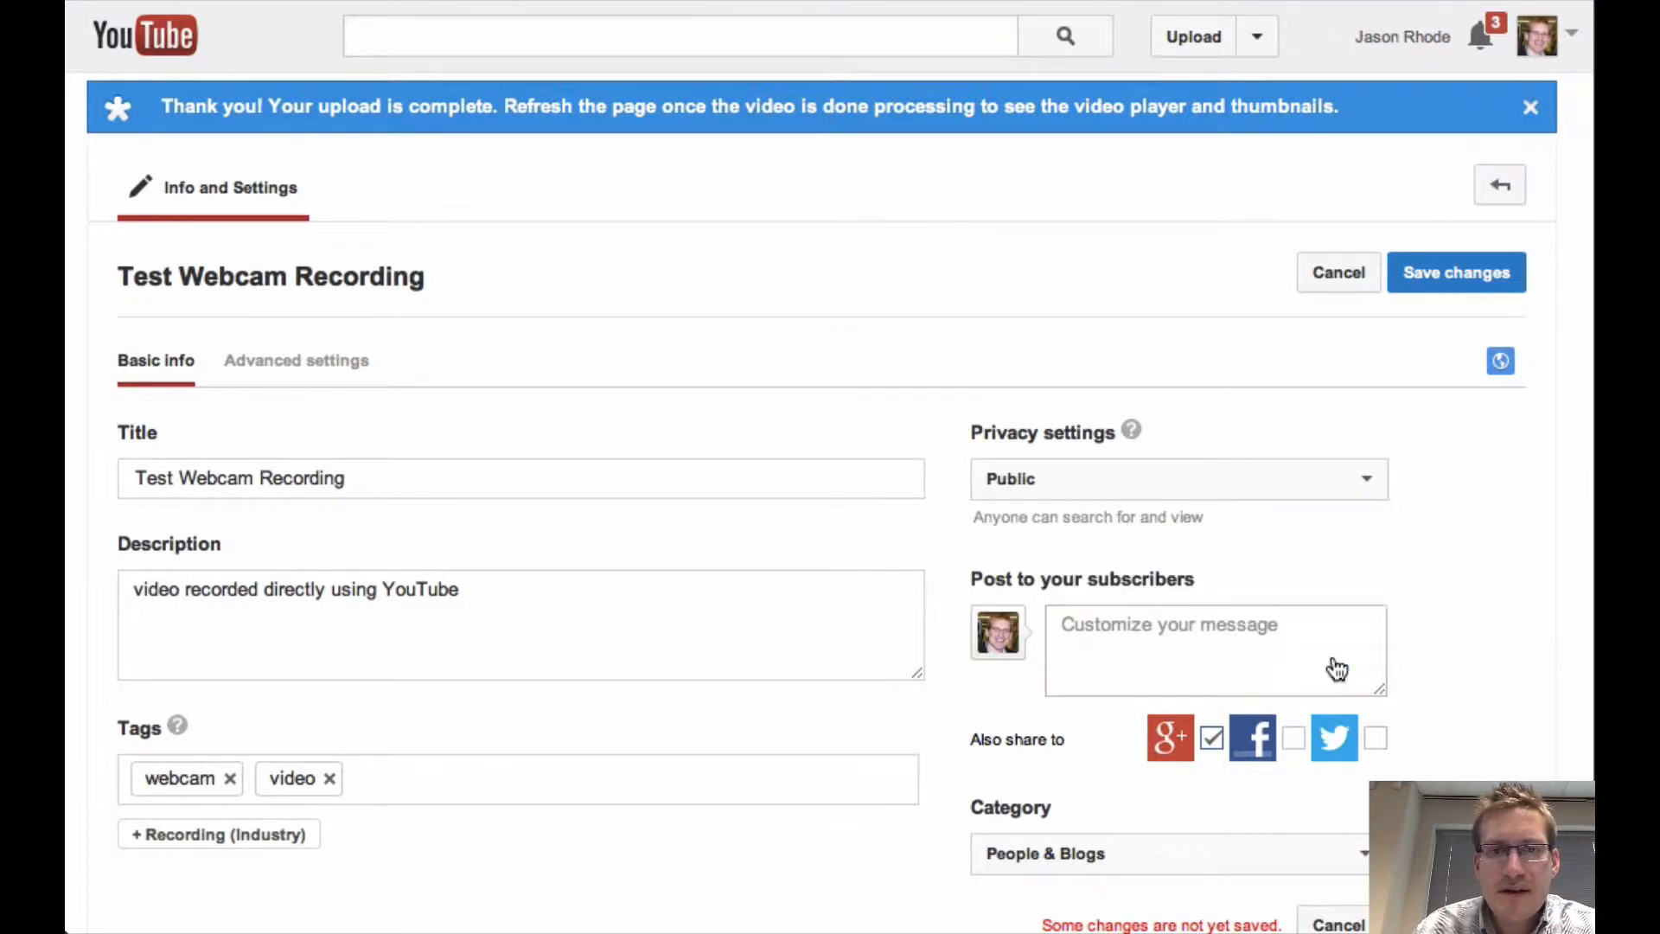
- Set the video's privacy to Unlisted
left_click(1178, 479)
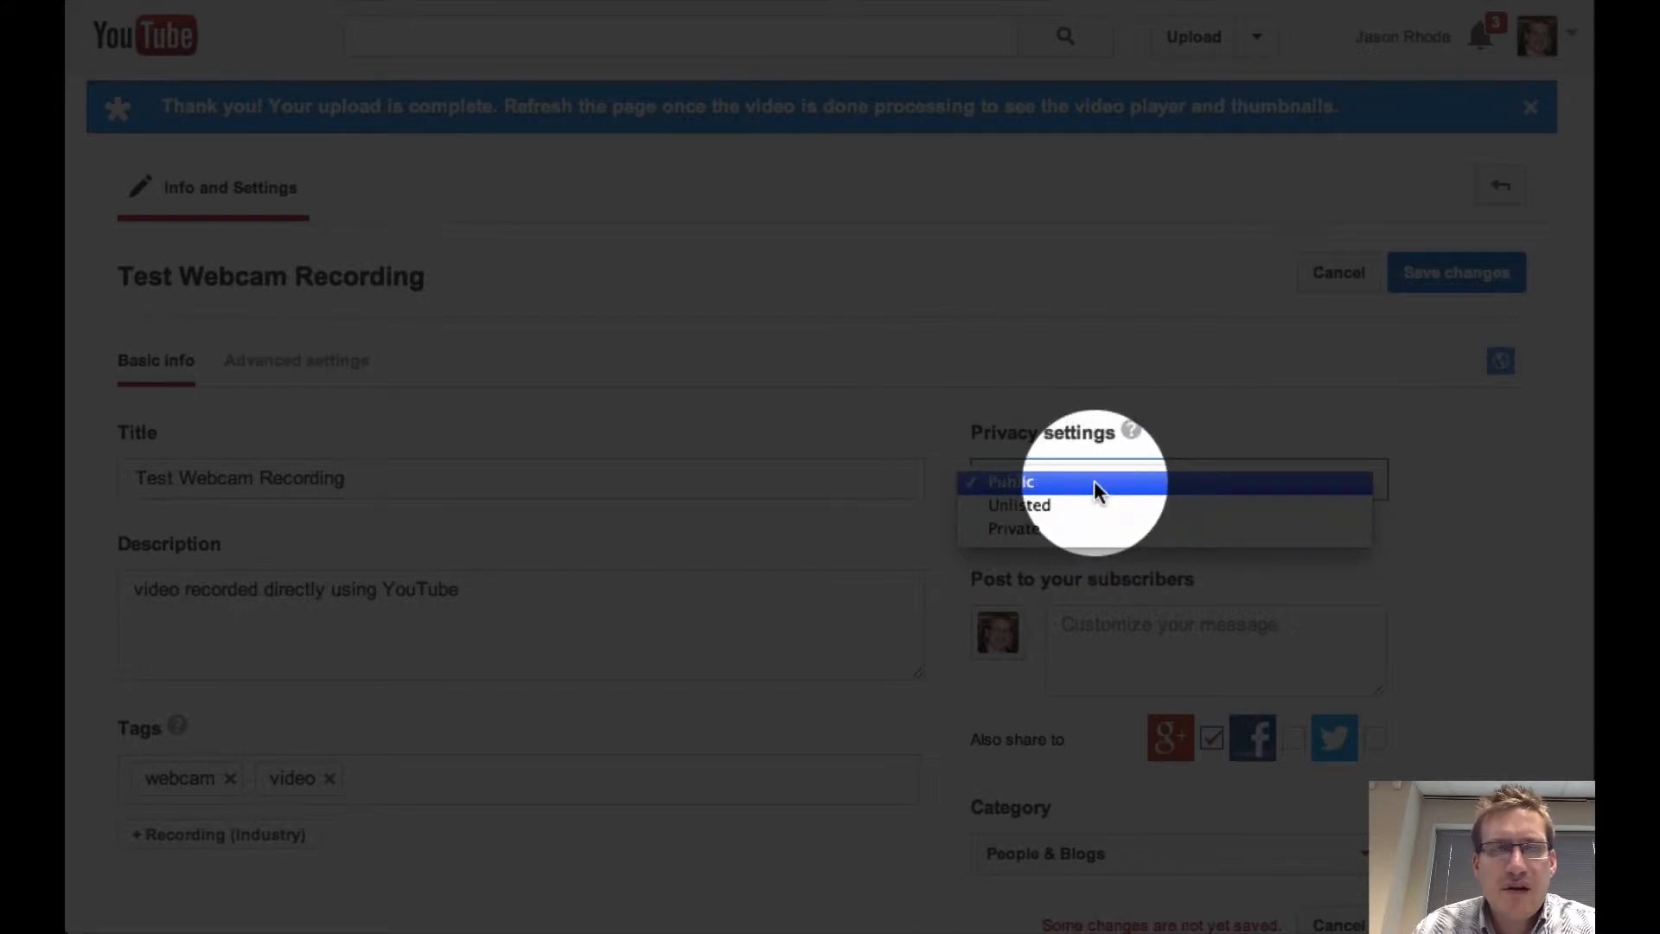
mouse_move(1068, 505)
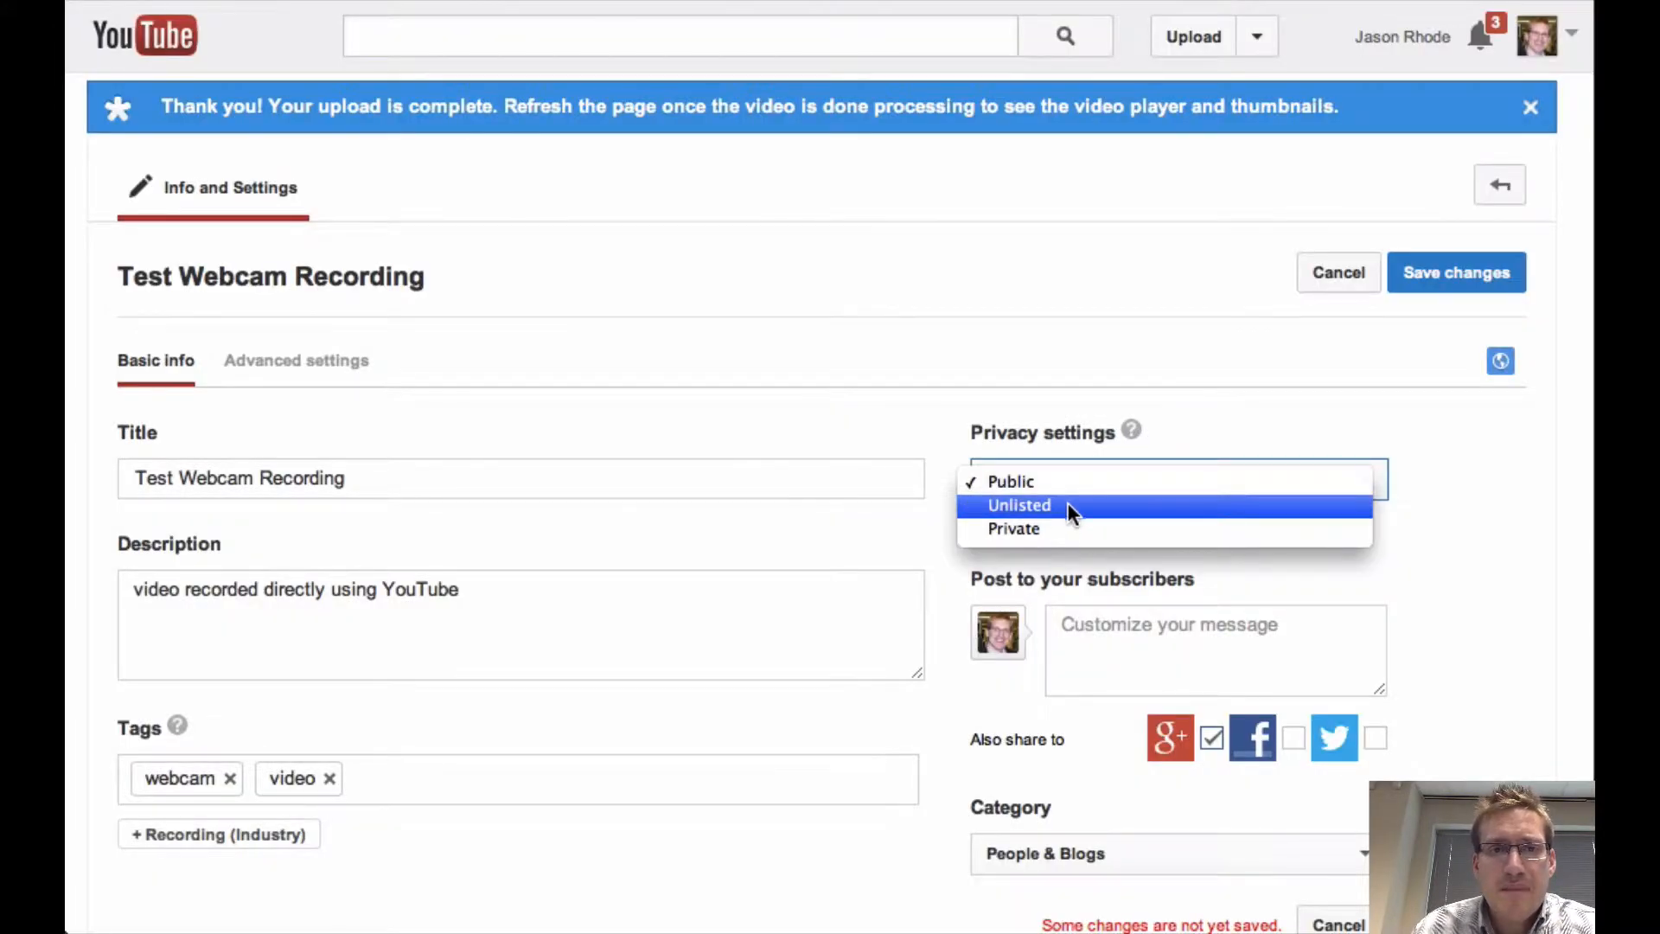
left_click(1018, 505)
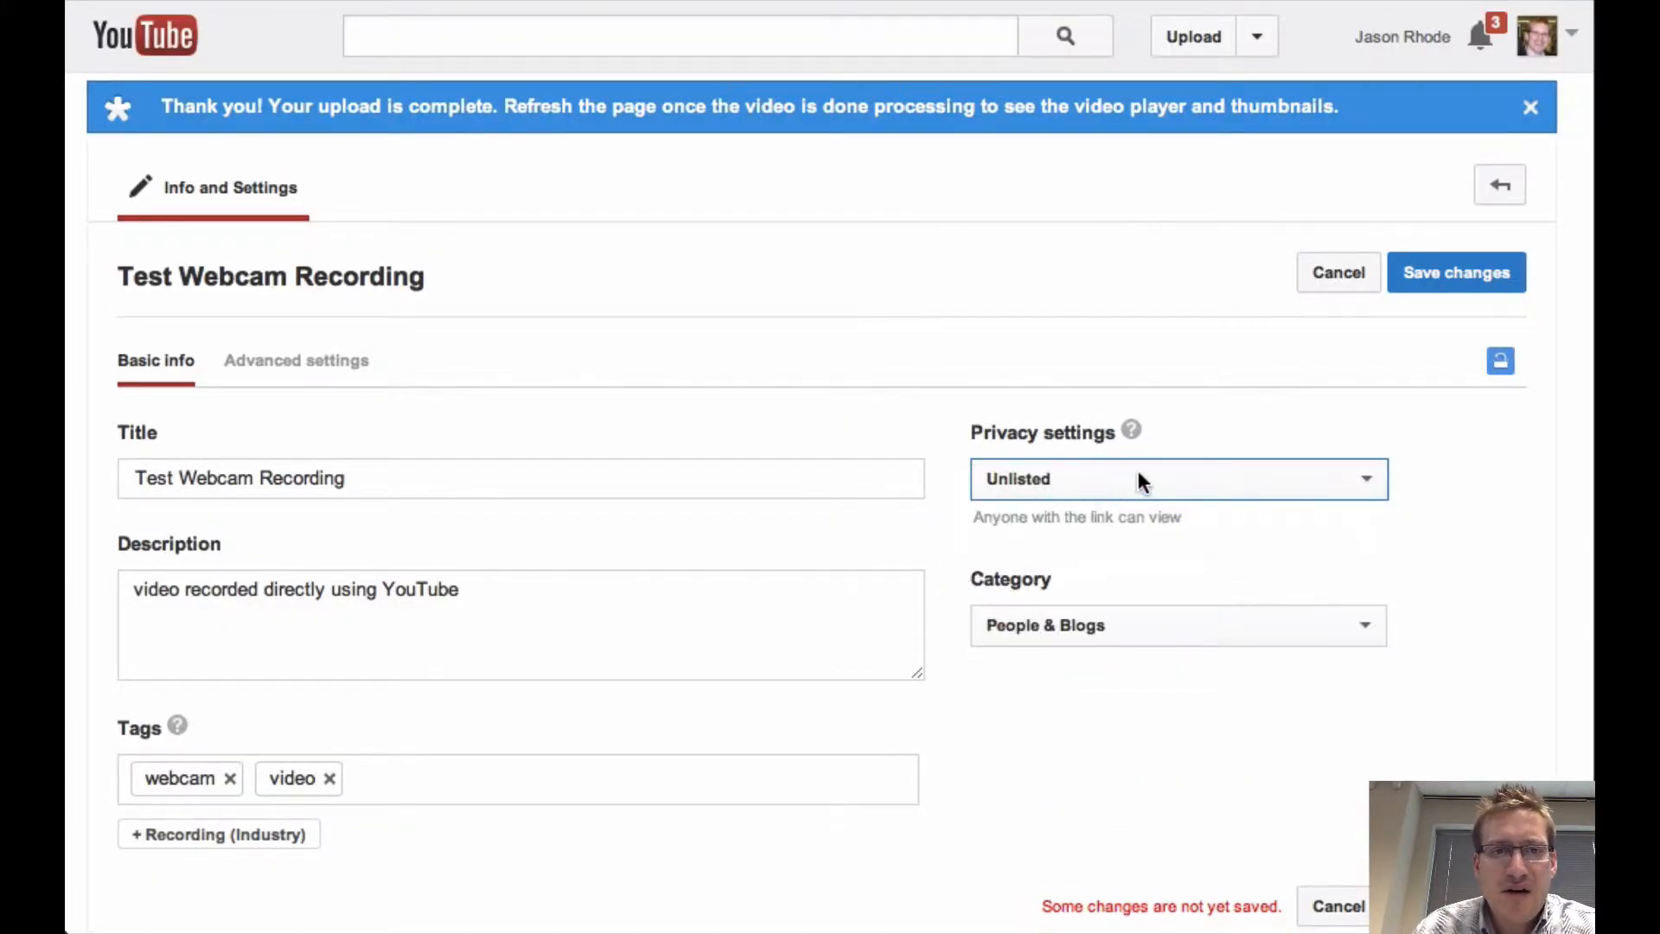
mouse_move(1152, 482)
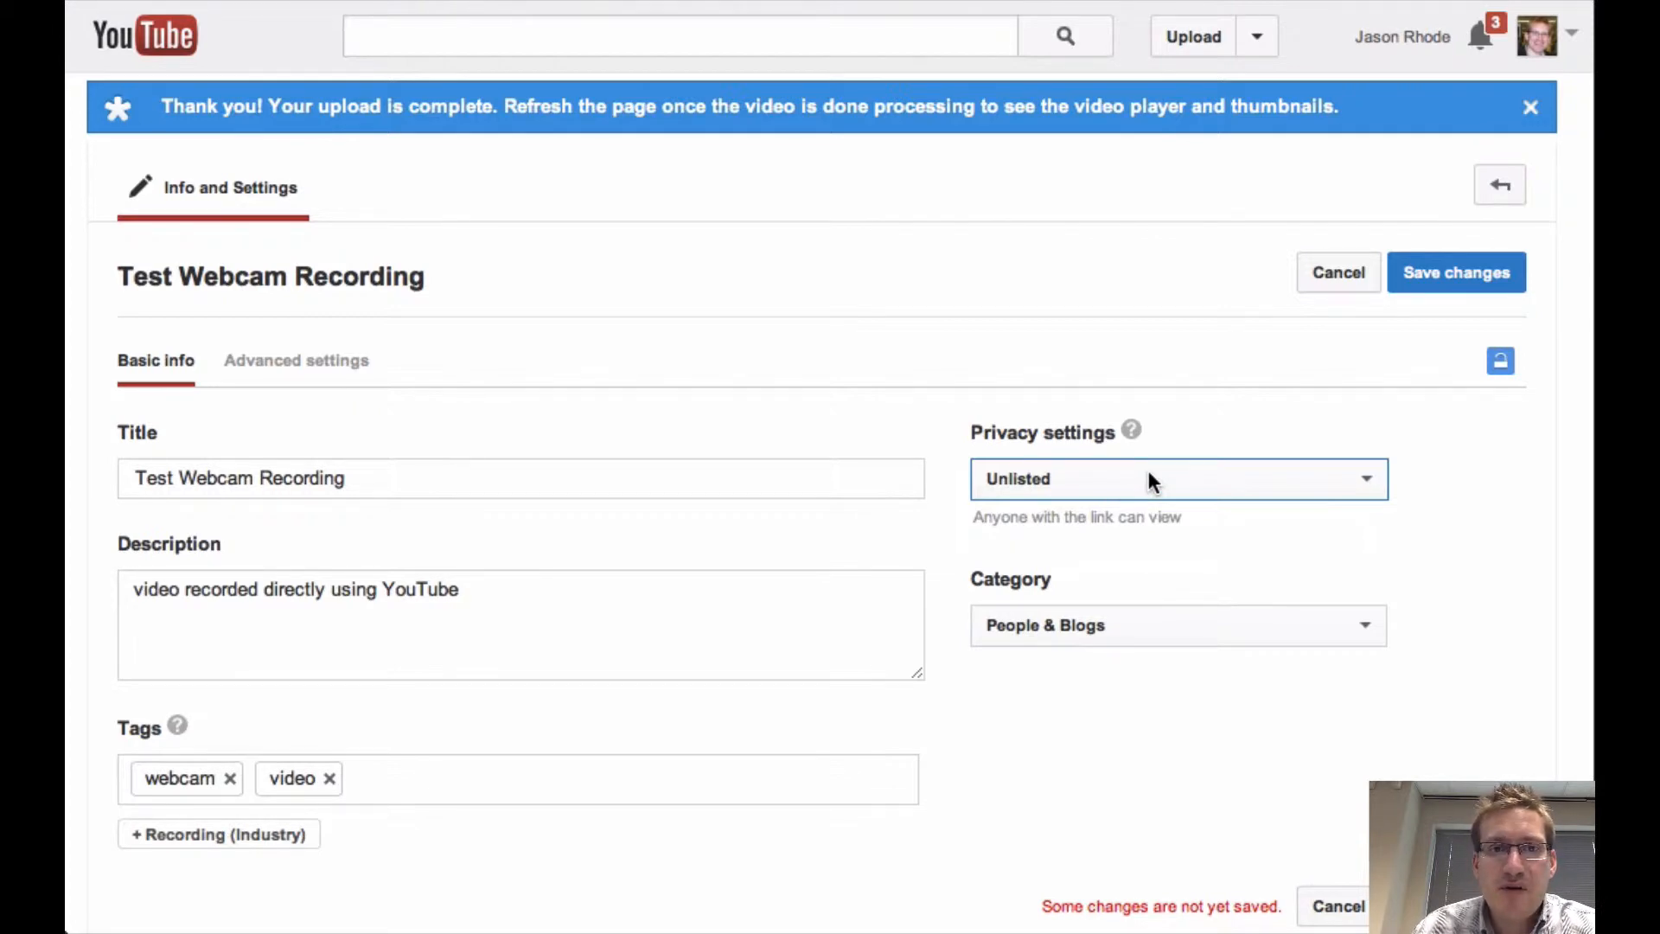
mouse_move(1161, 493)
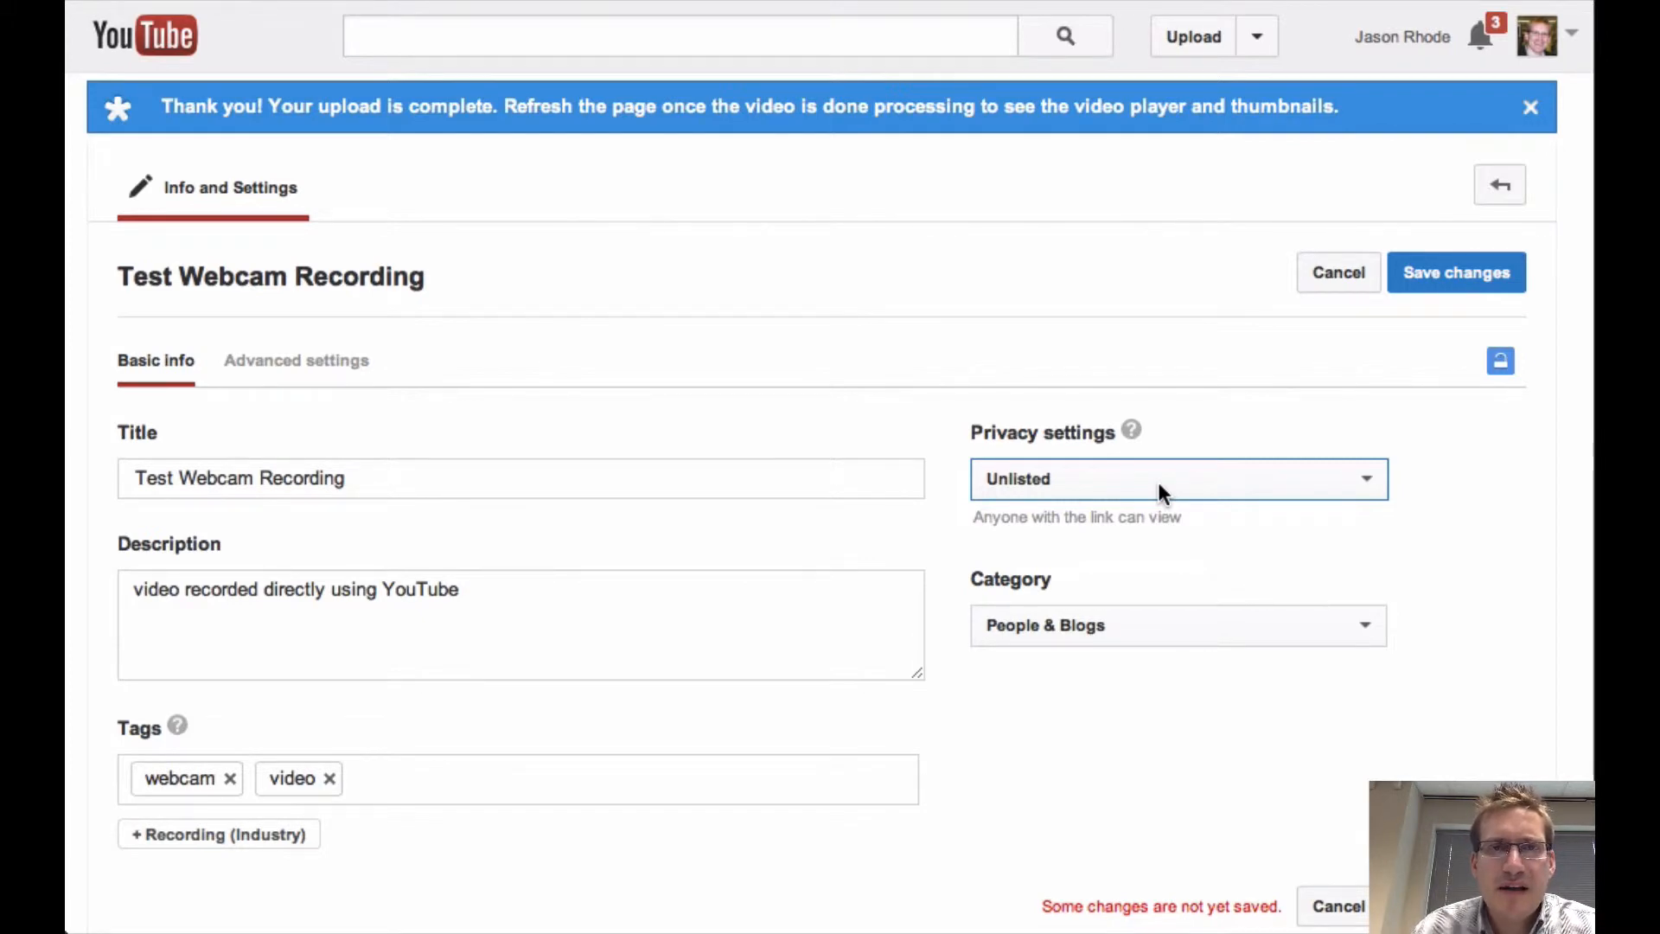
mouse_move(1238, 657)
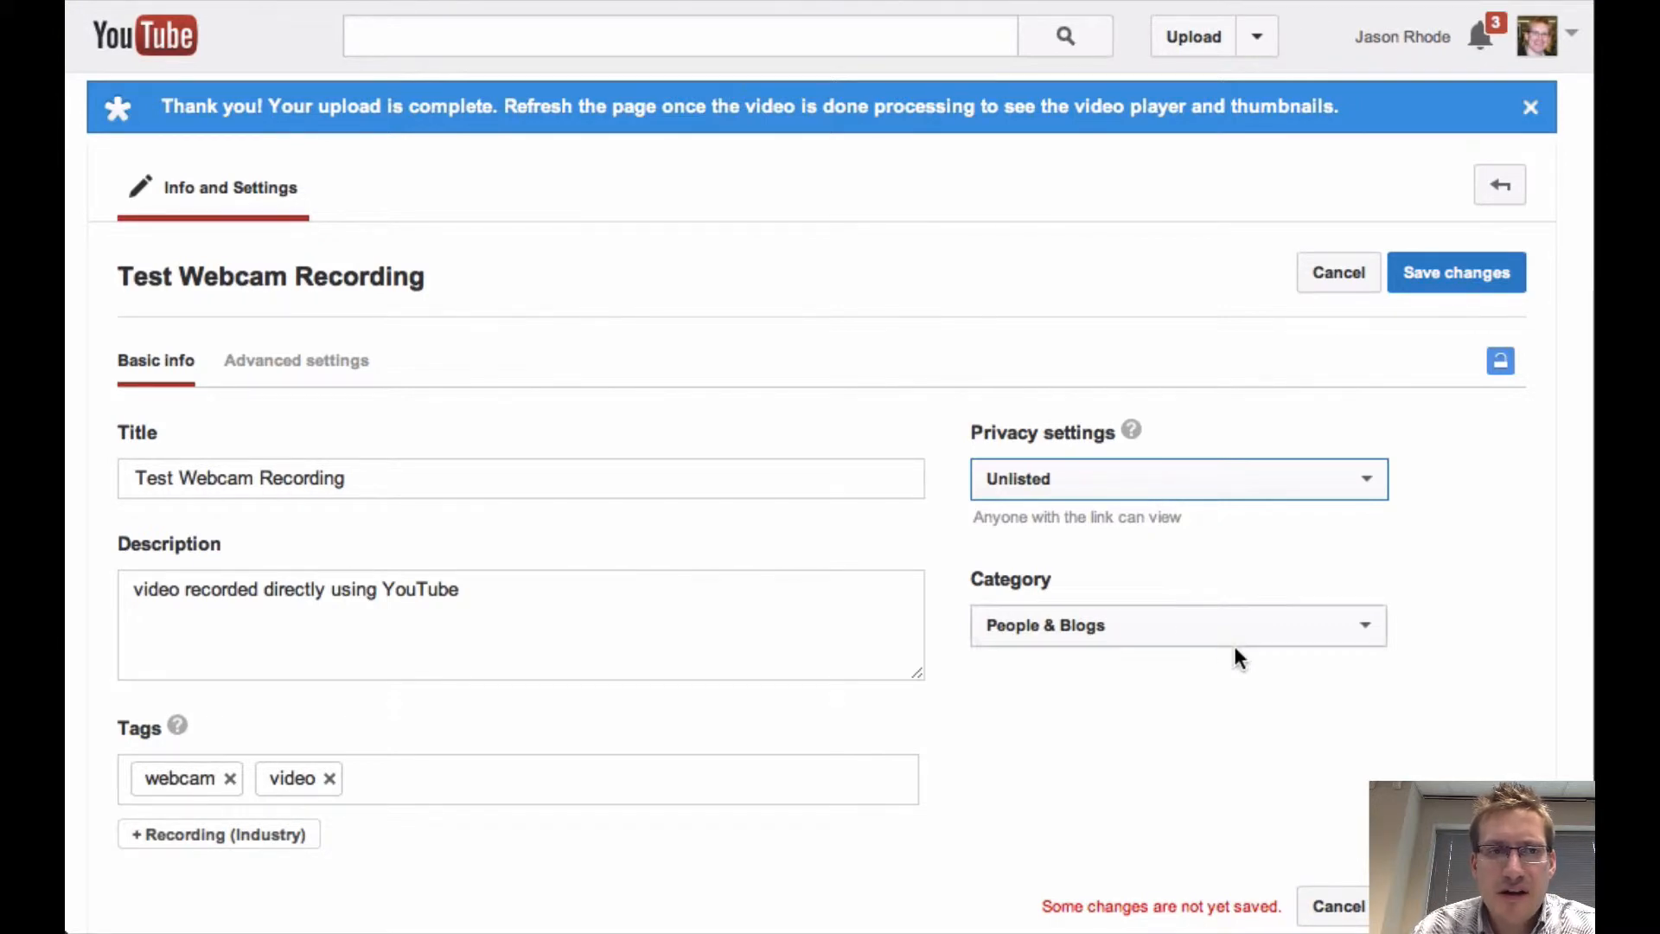
- In Advanced settings, disable comments and ratings and choose Creative Commons - Attribution licence
left_click(295, 360)
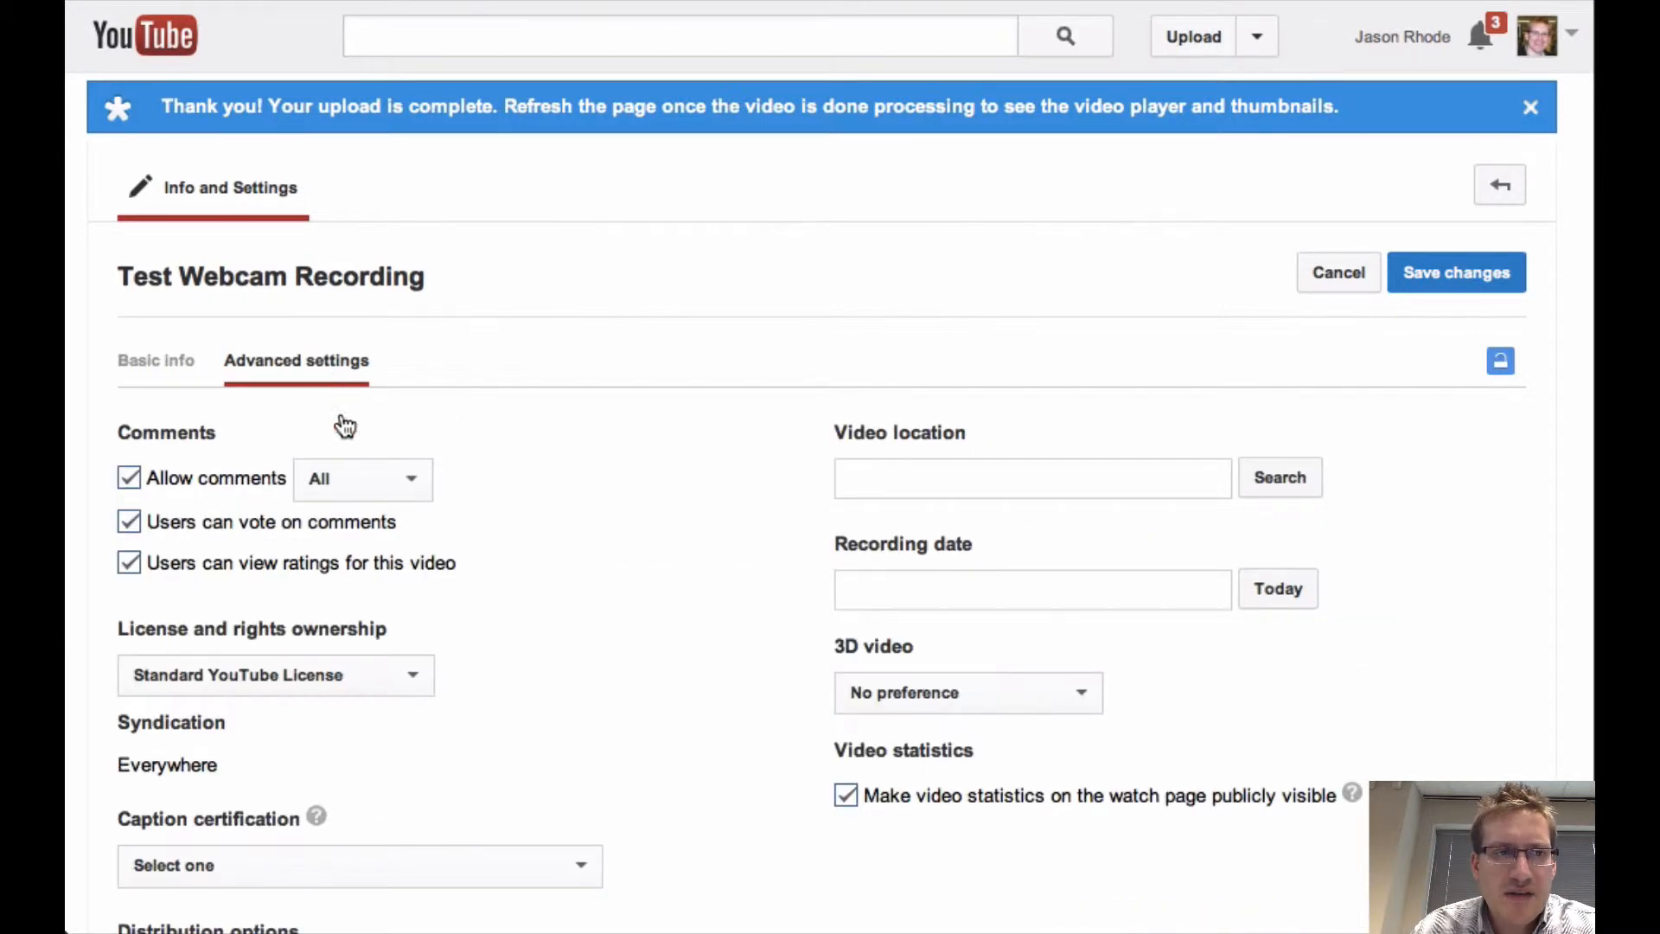
left_click(128, 478)
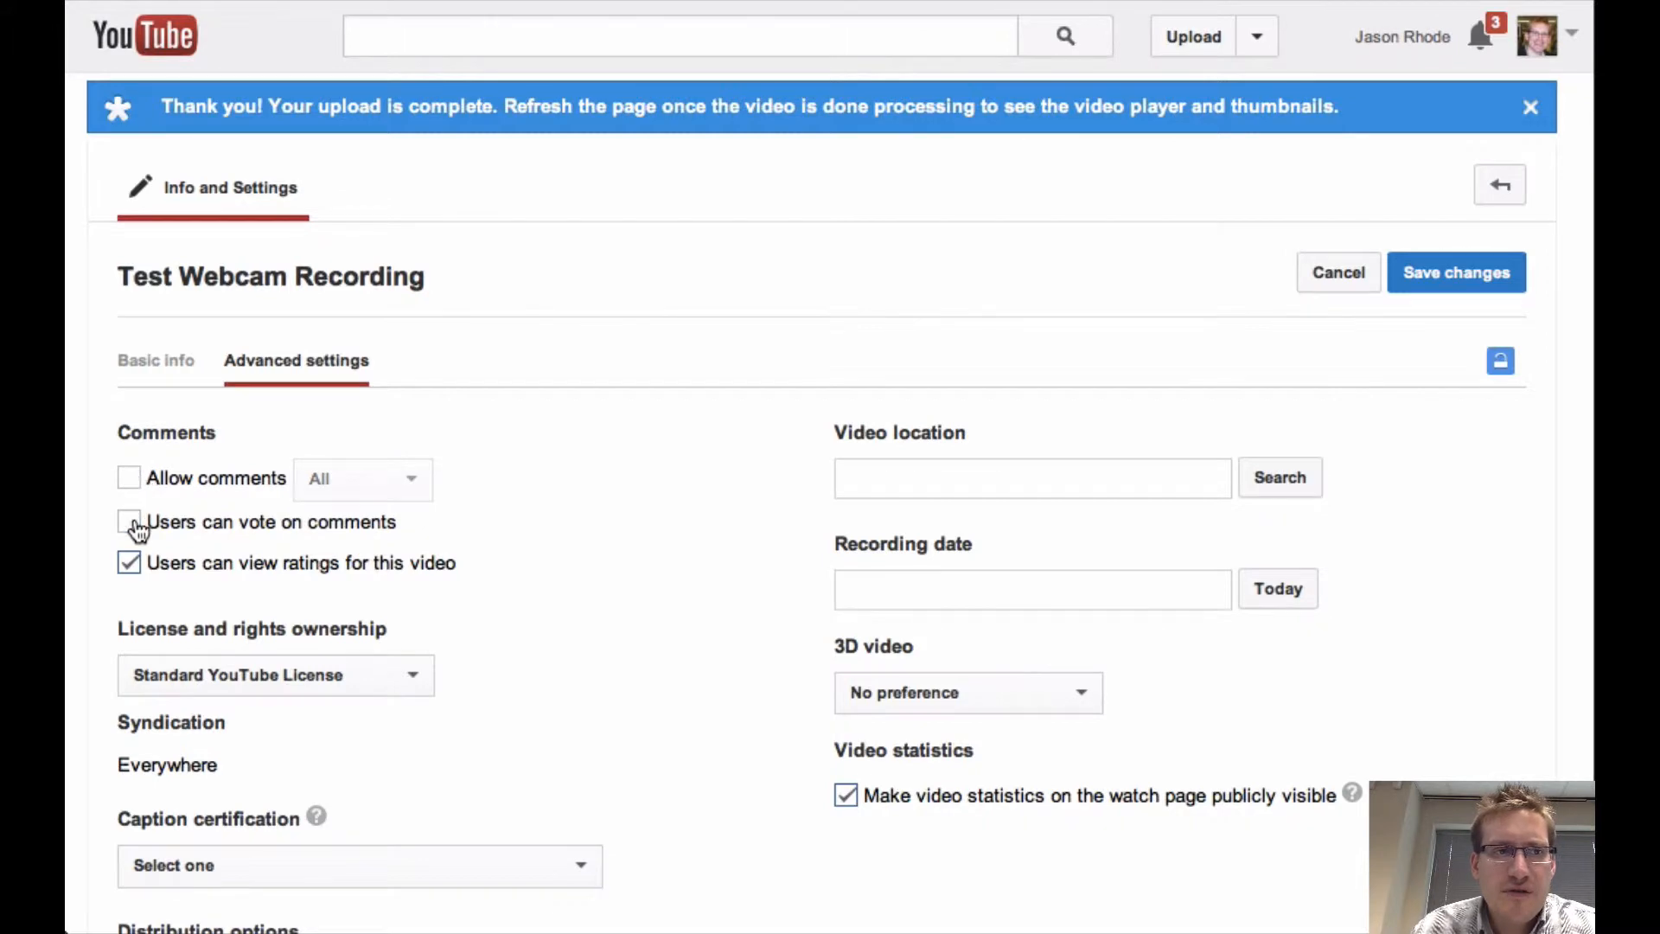
left_click(128, 562)
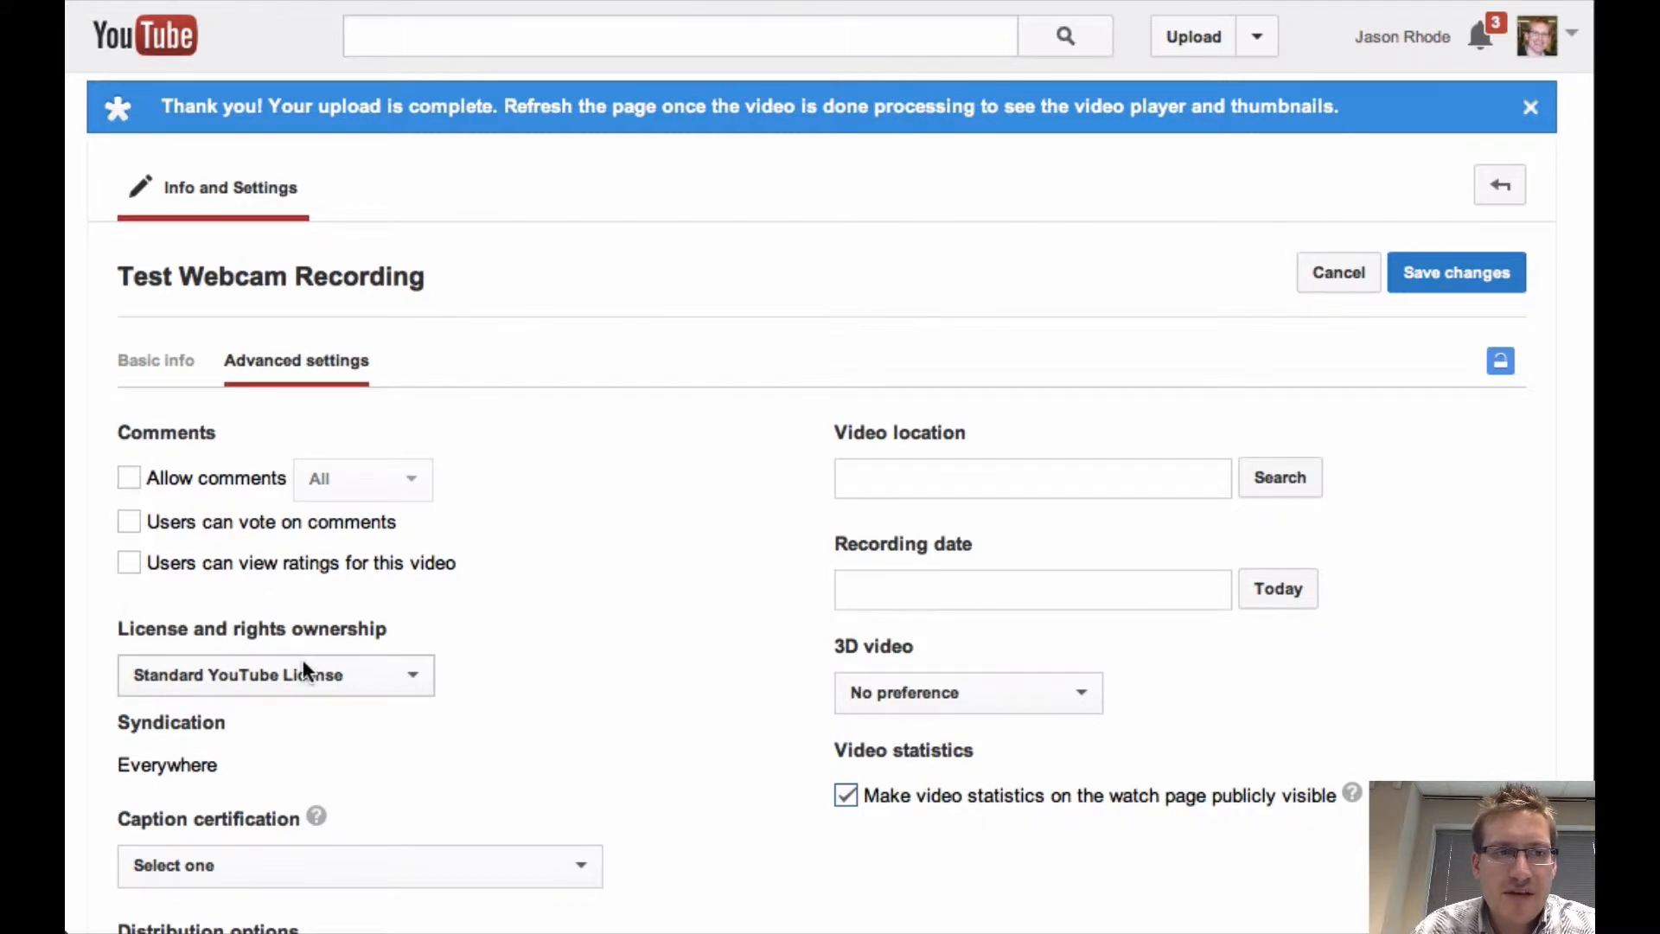
left_click(275, 674)
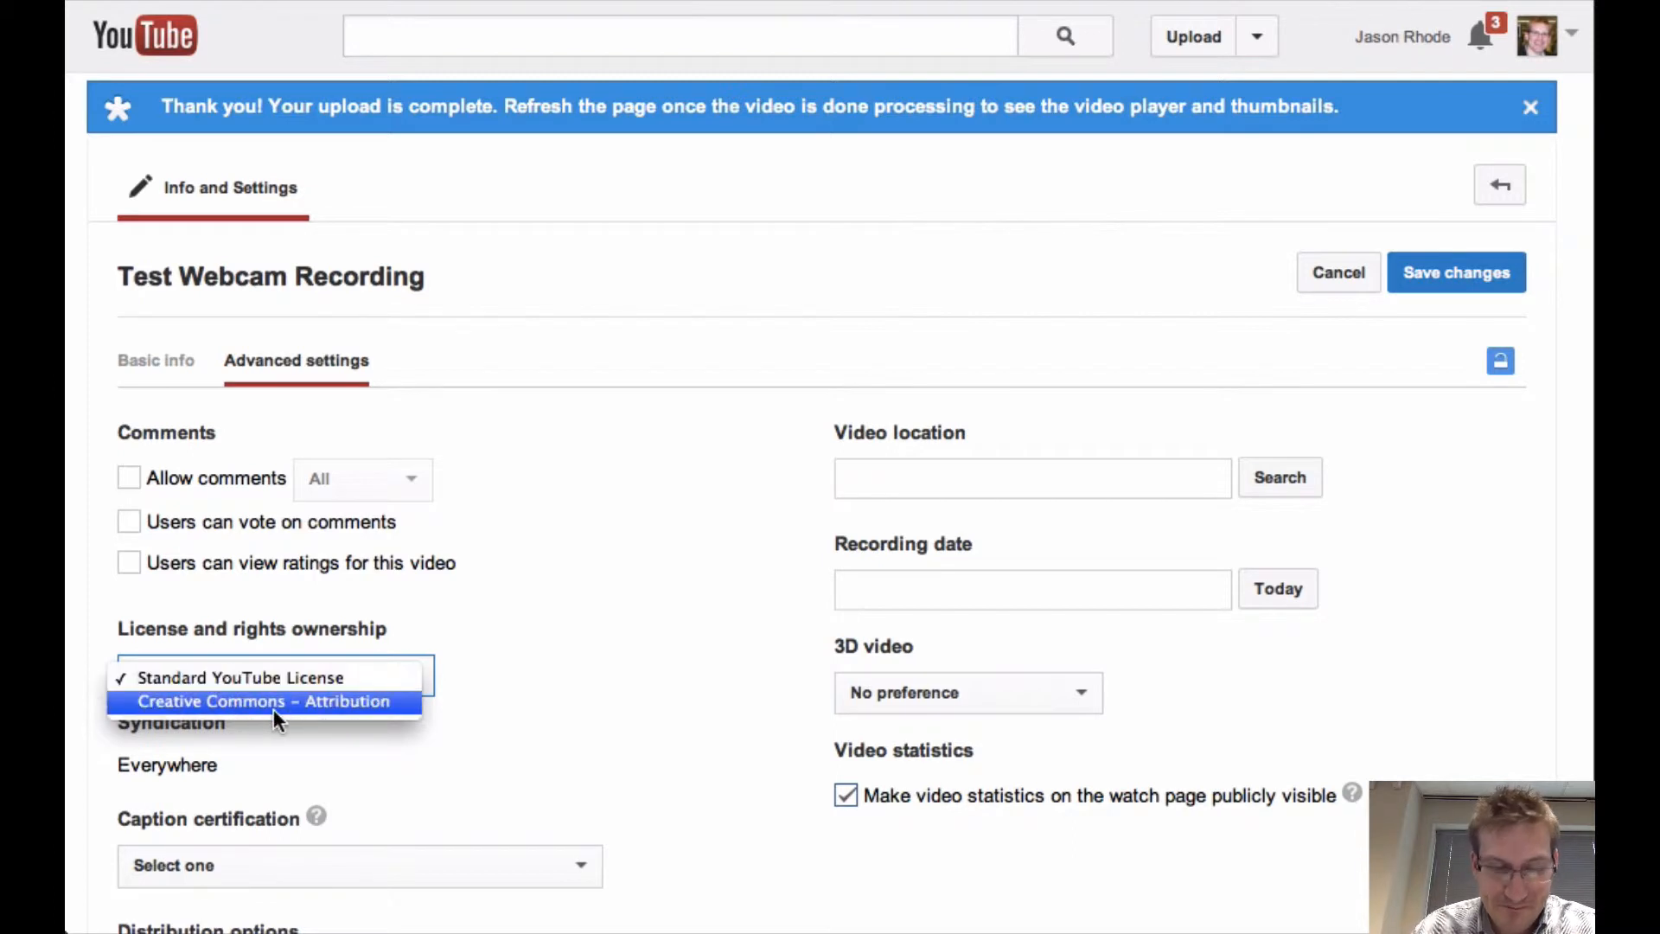
left_click(262, 700)
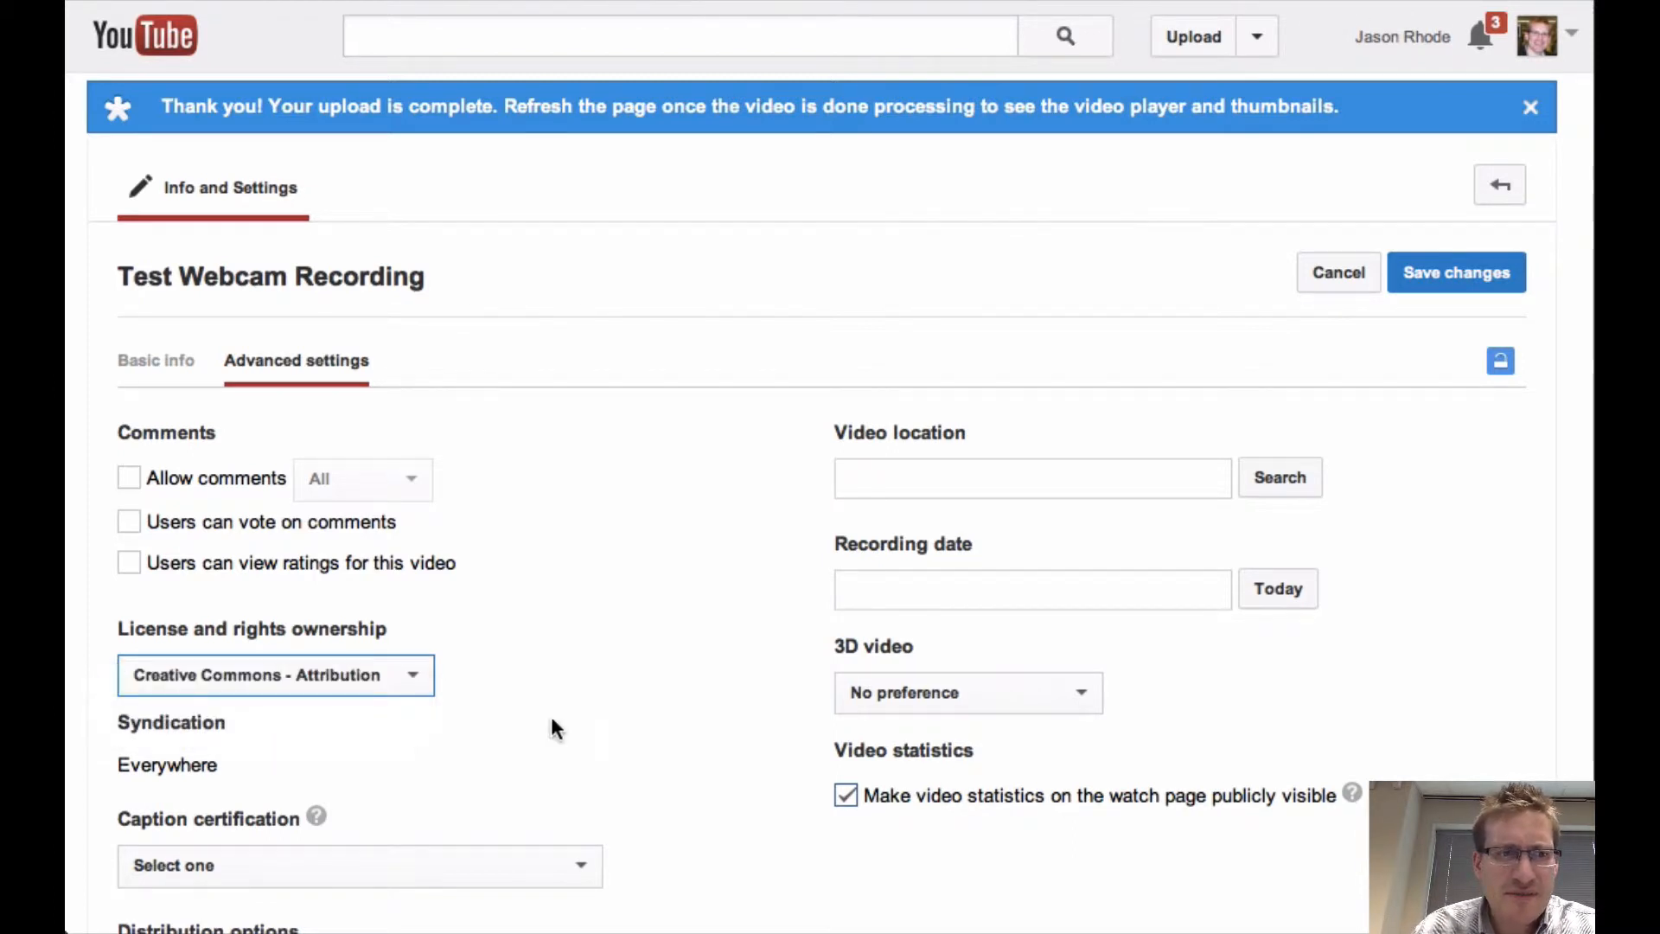
- Certify the content never aired on U.S. TV, set recording date October 11, 2013, and save
scroll("down", 3)
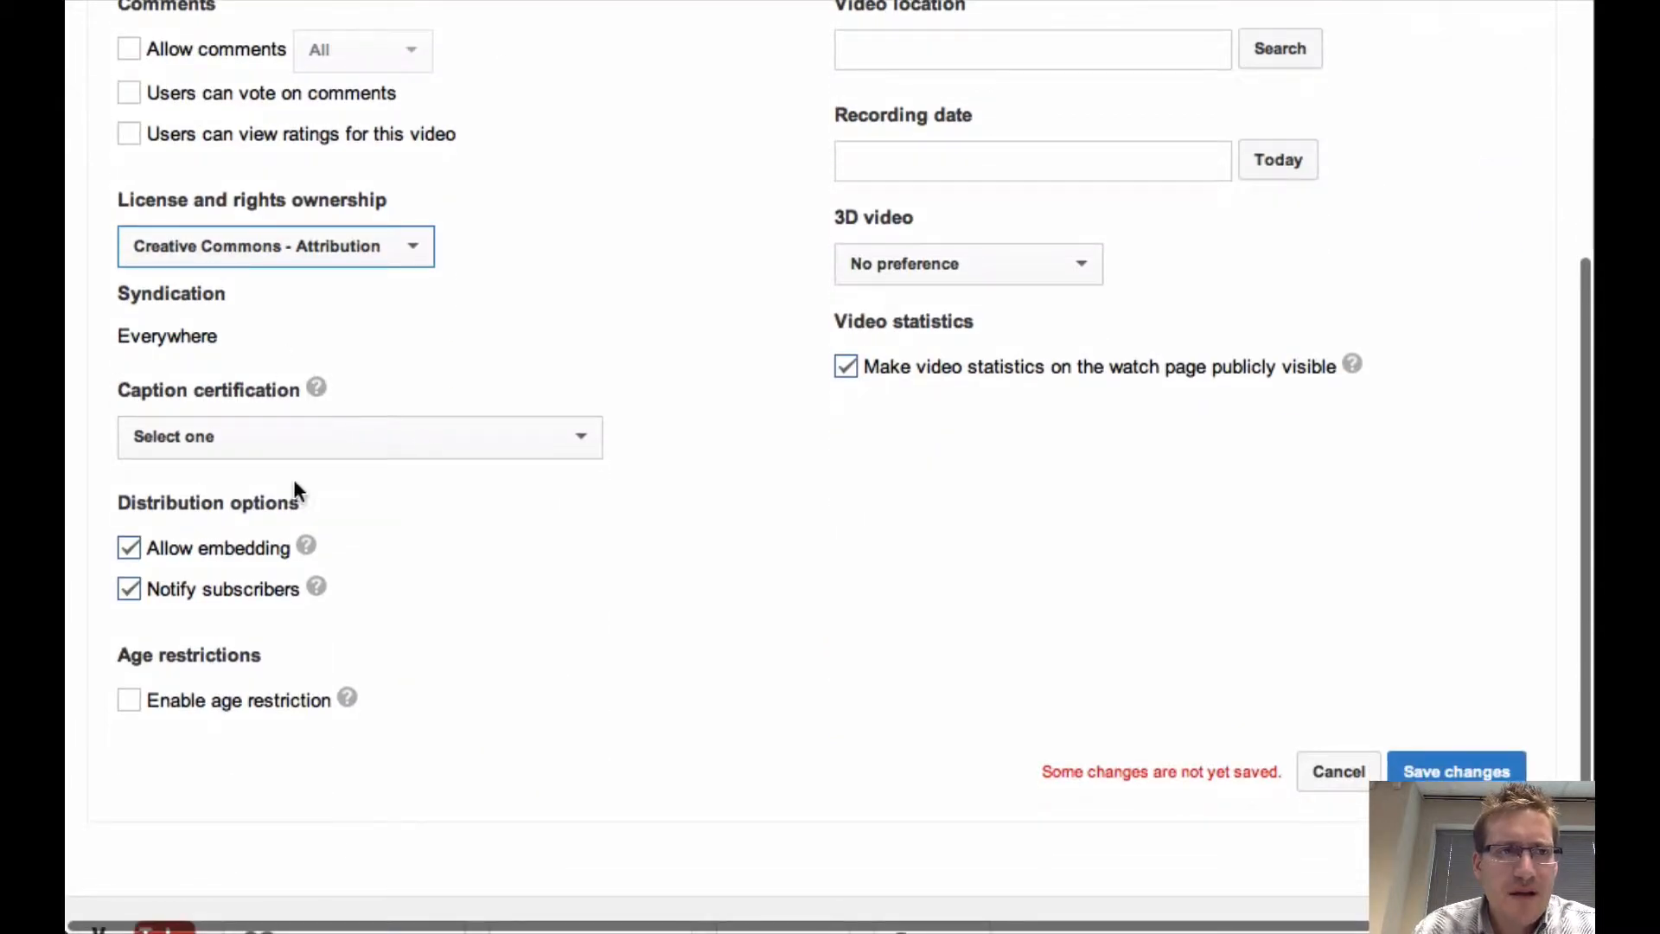
mouse_move(188, 414)
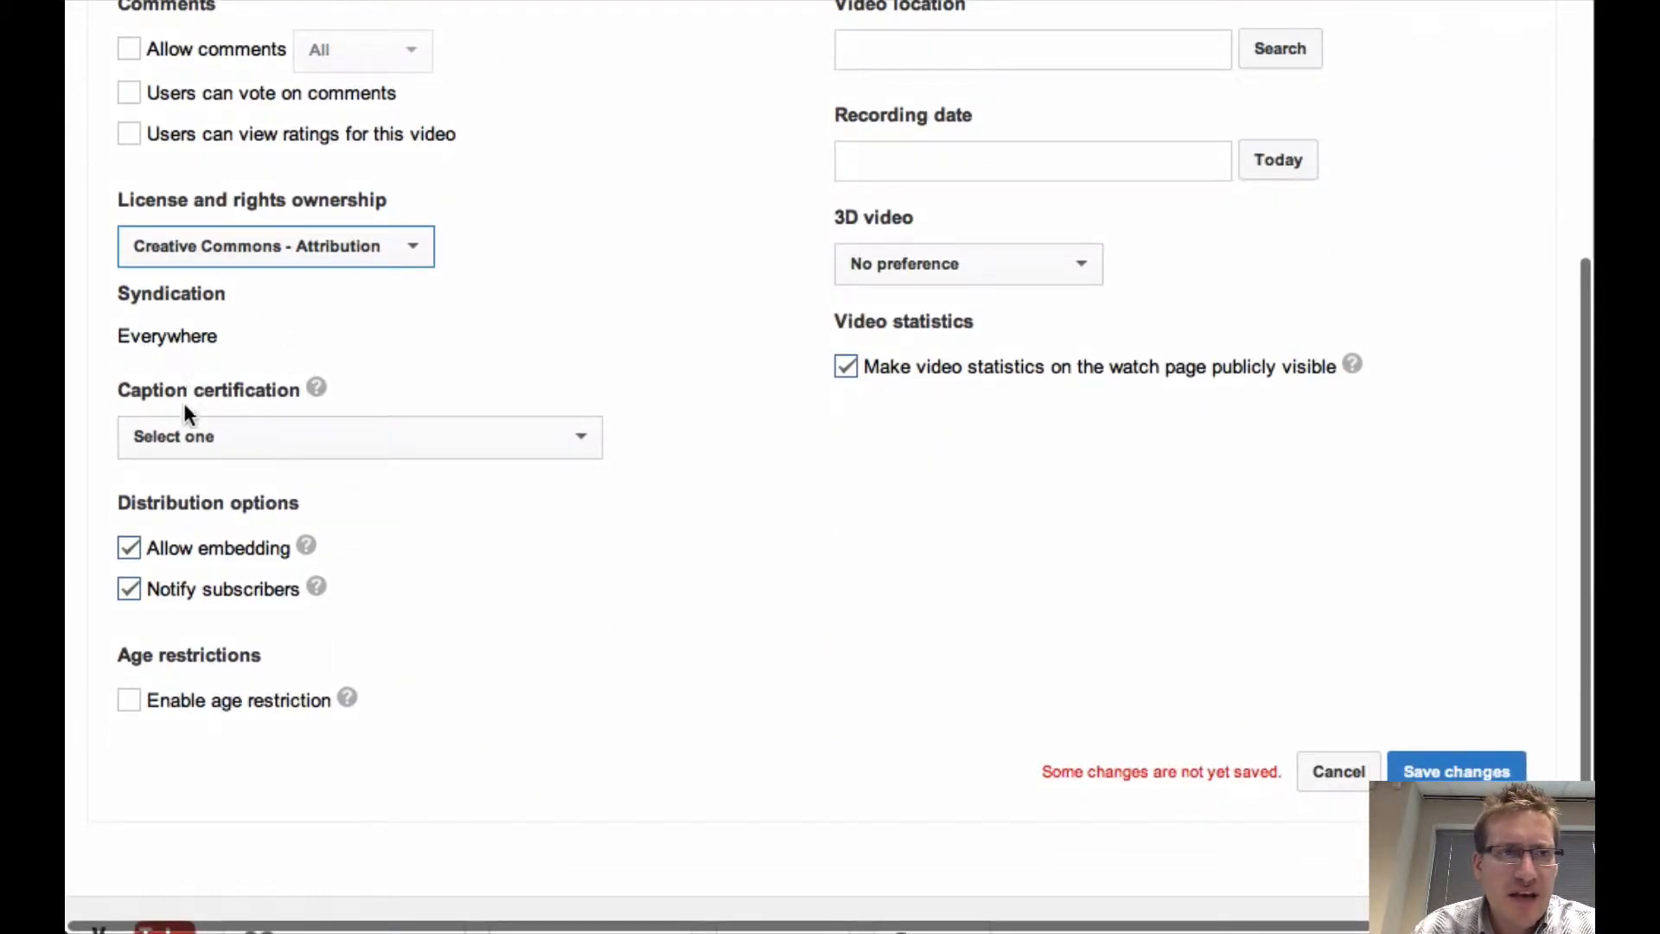
left_click(360, 435)
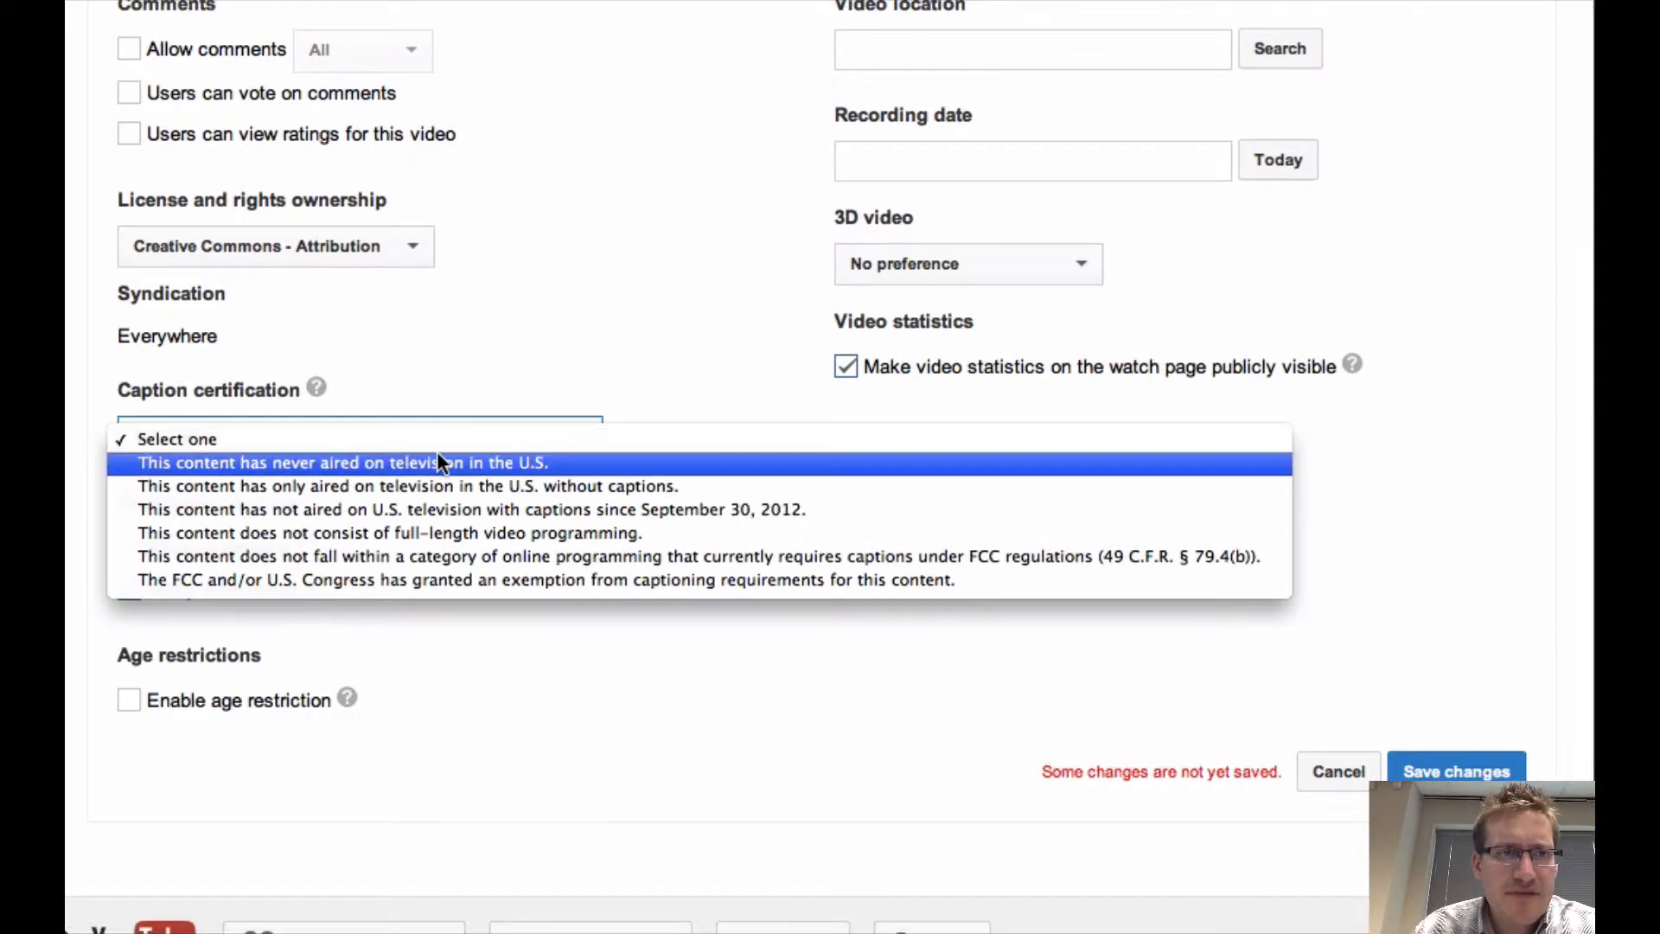
left_click(343, 464)
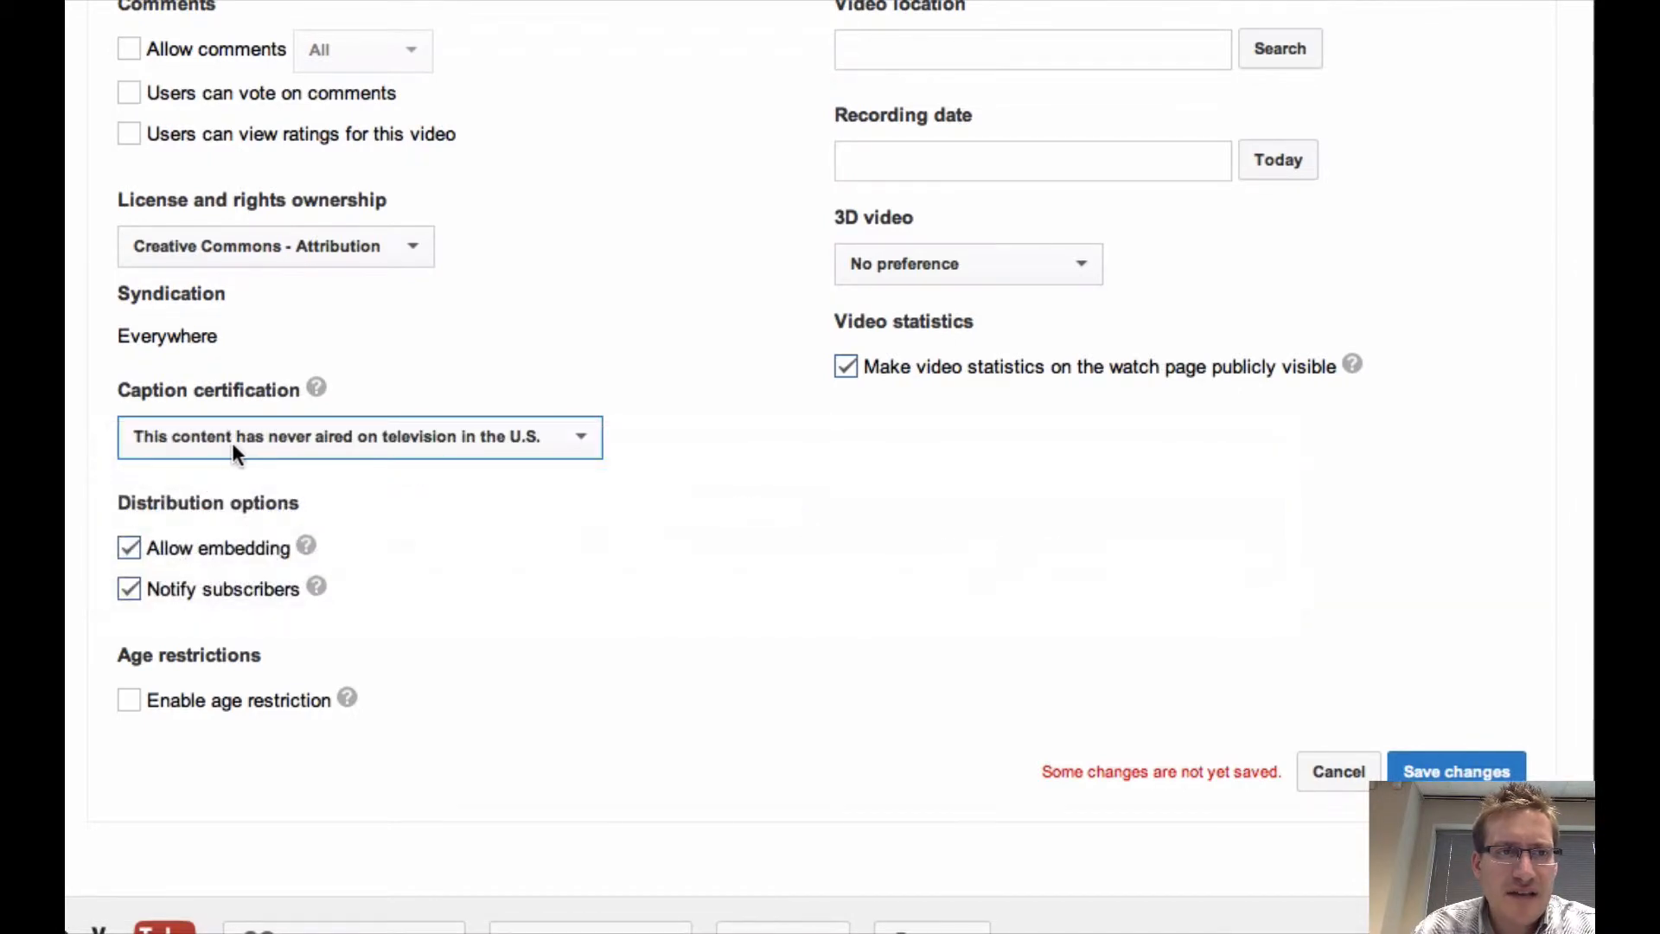
mouse_move(148, 584)
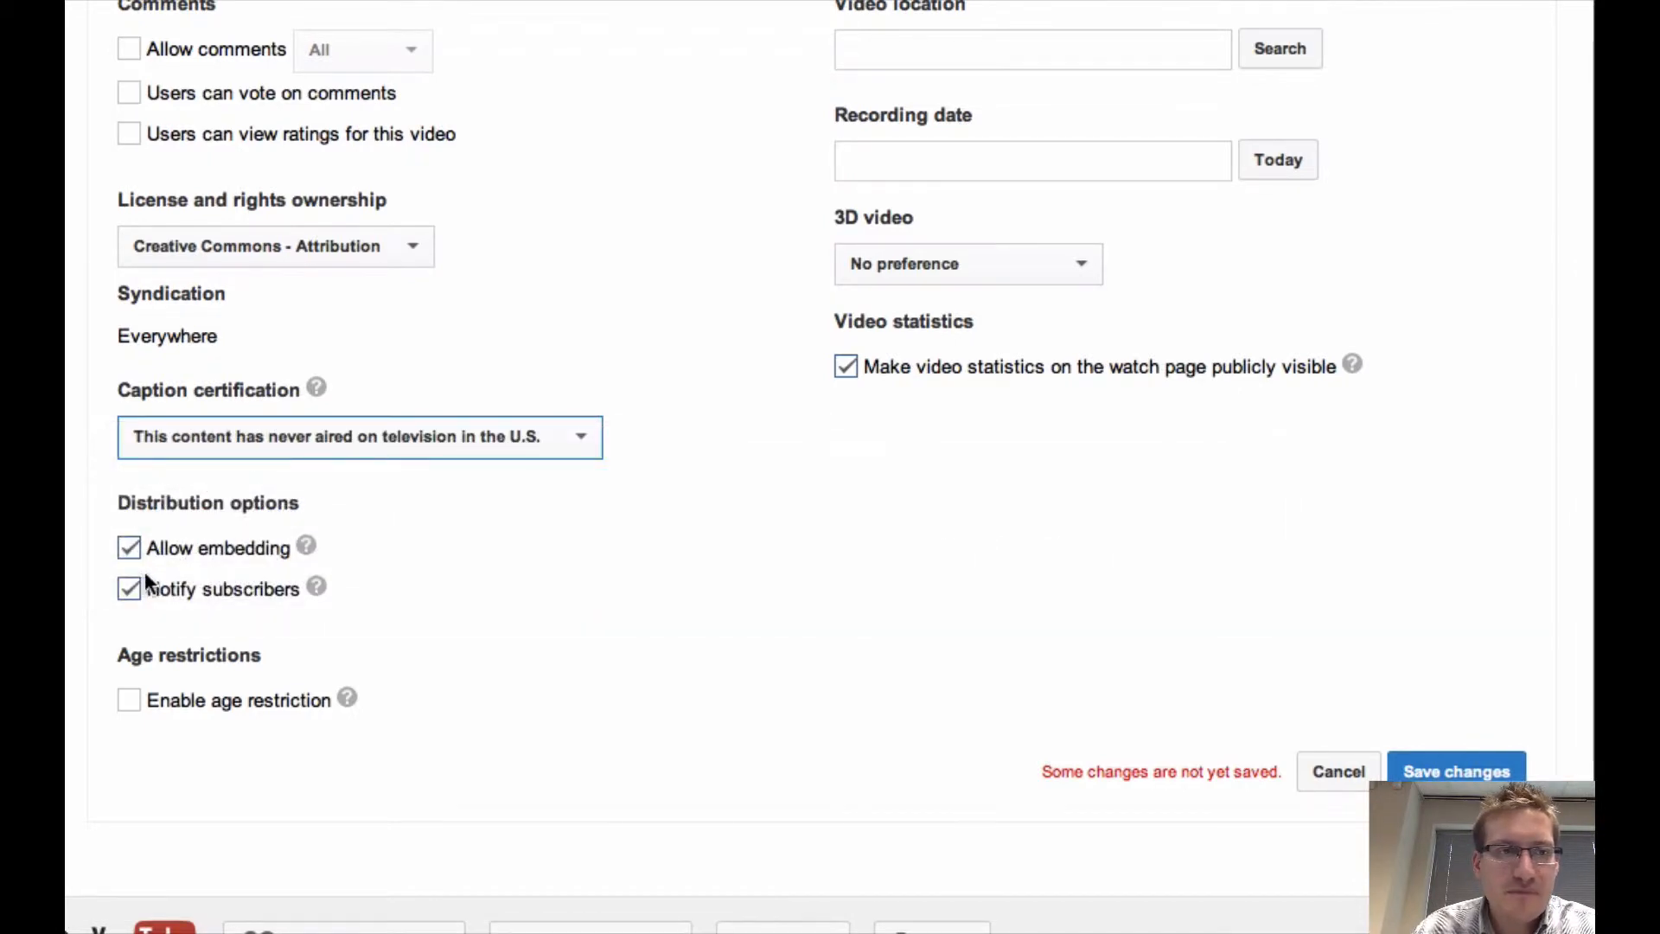
scroll("up", 3)
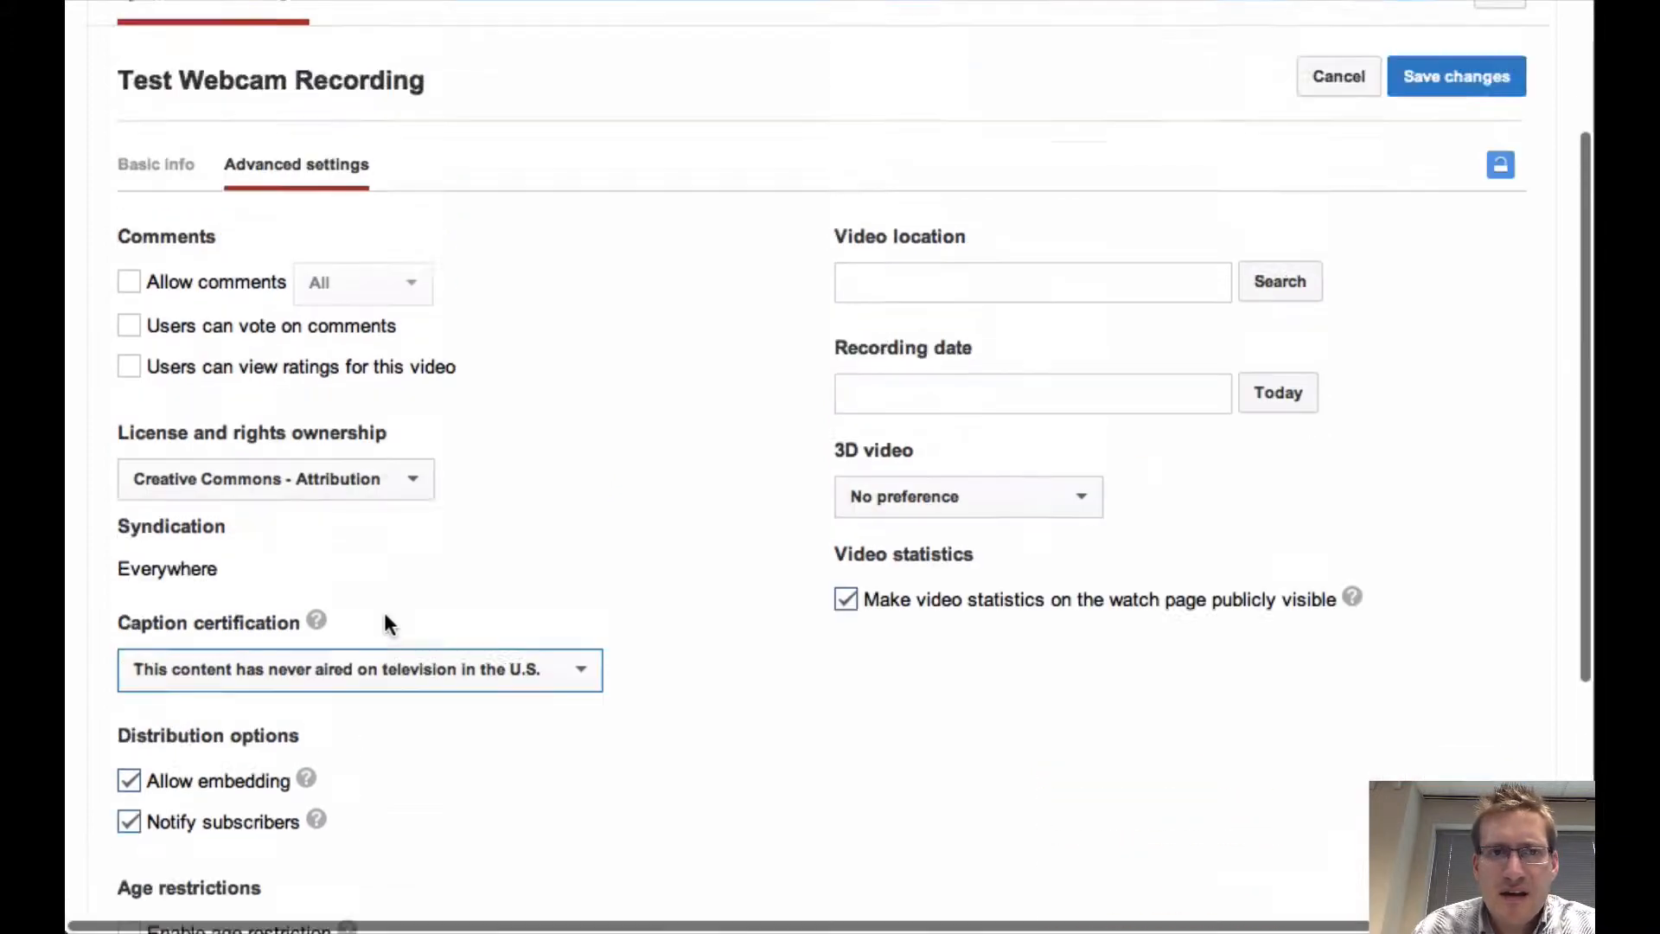
scroll("down", 3)
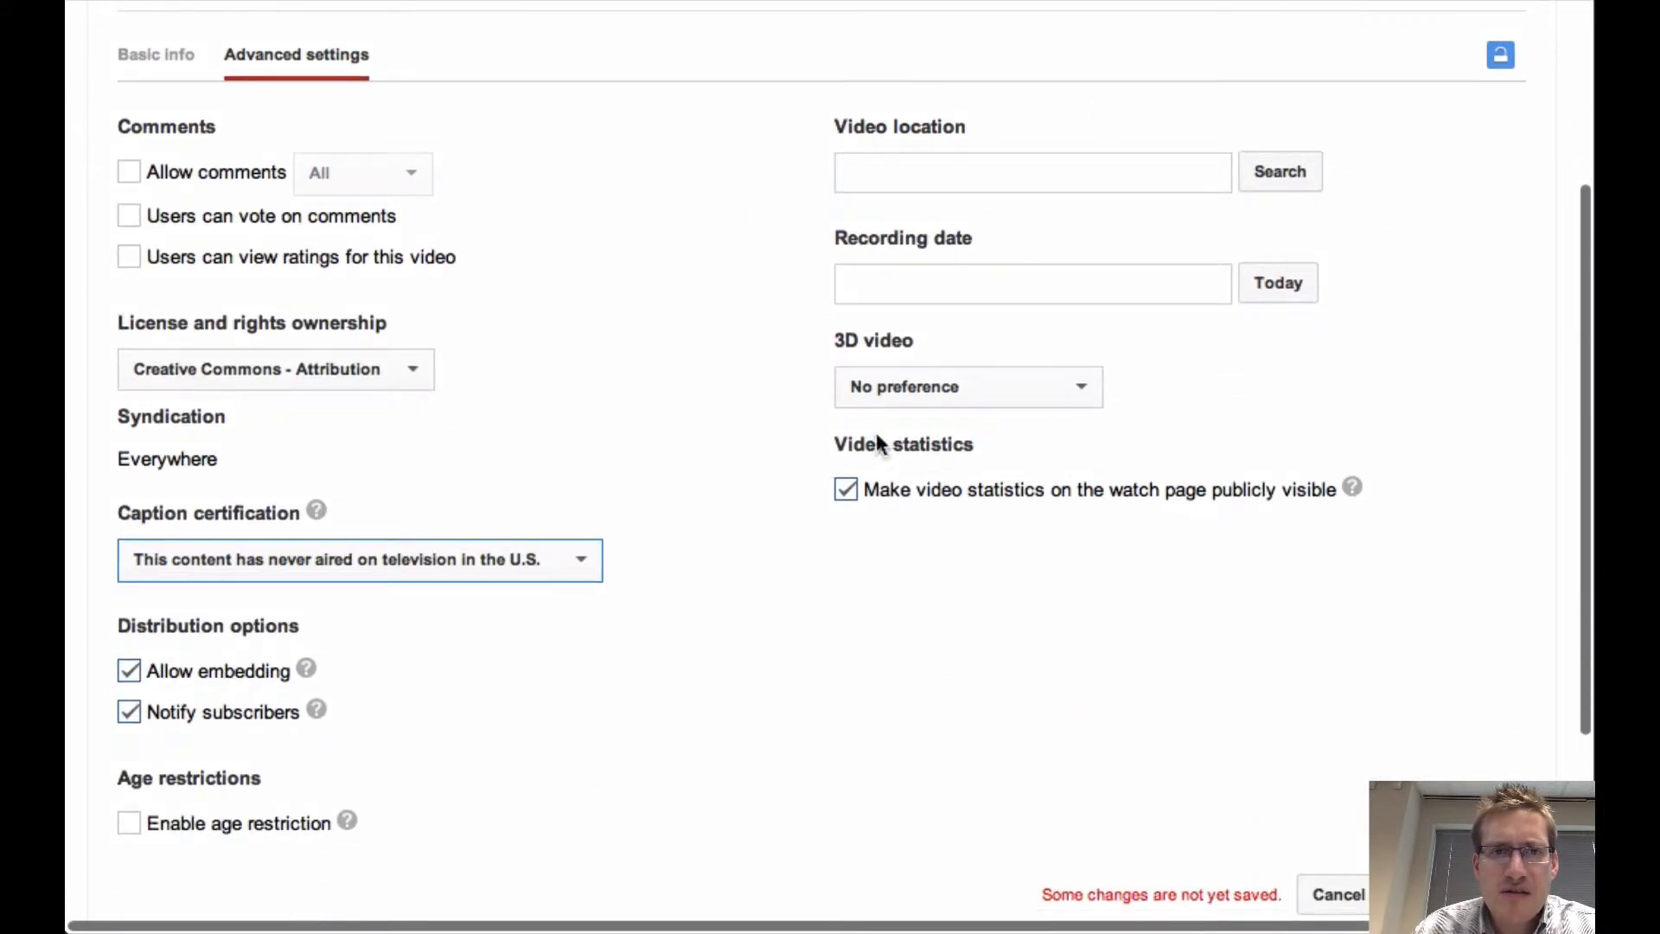
type("October 11, 2013")
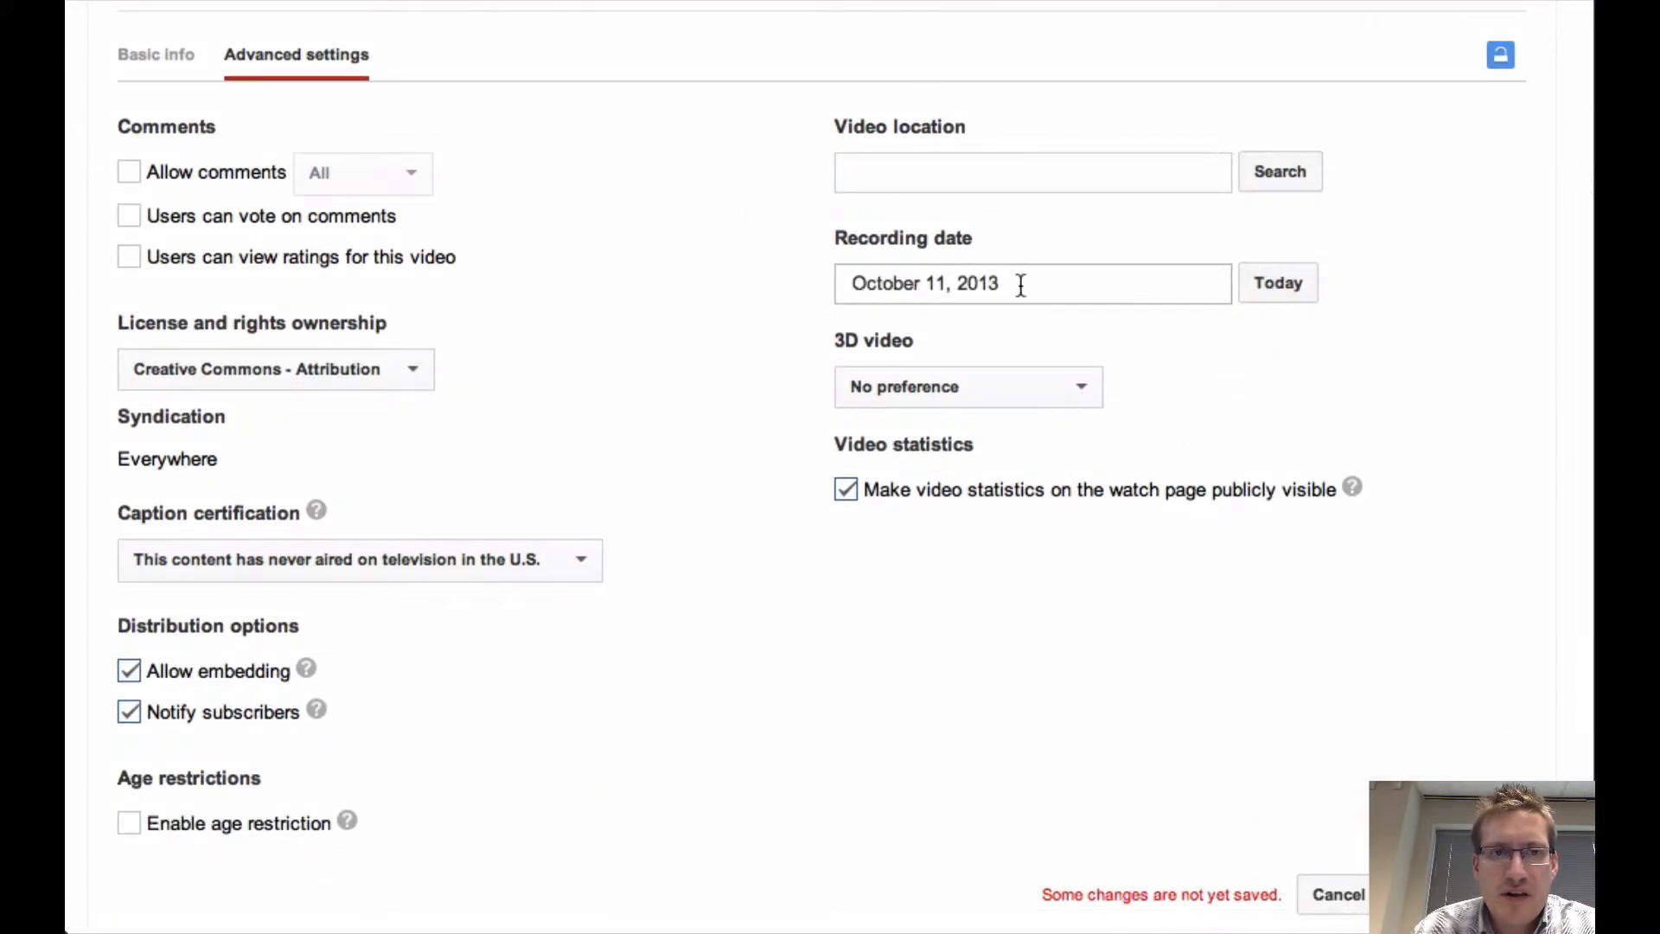
mouse_move(856, 504)
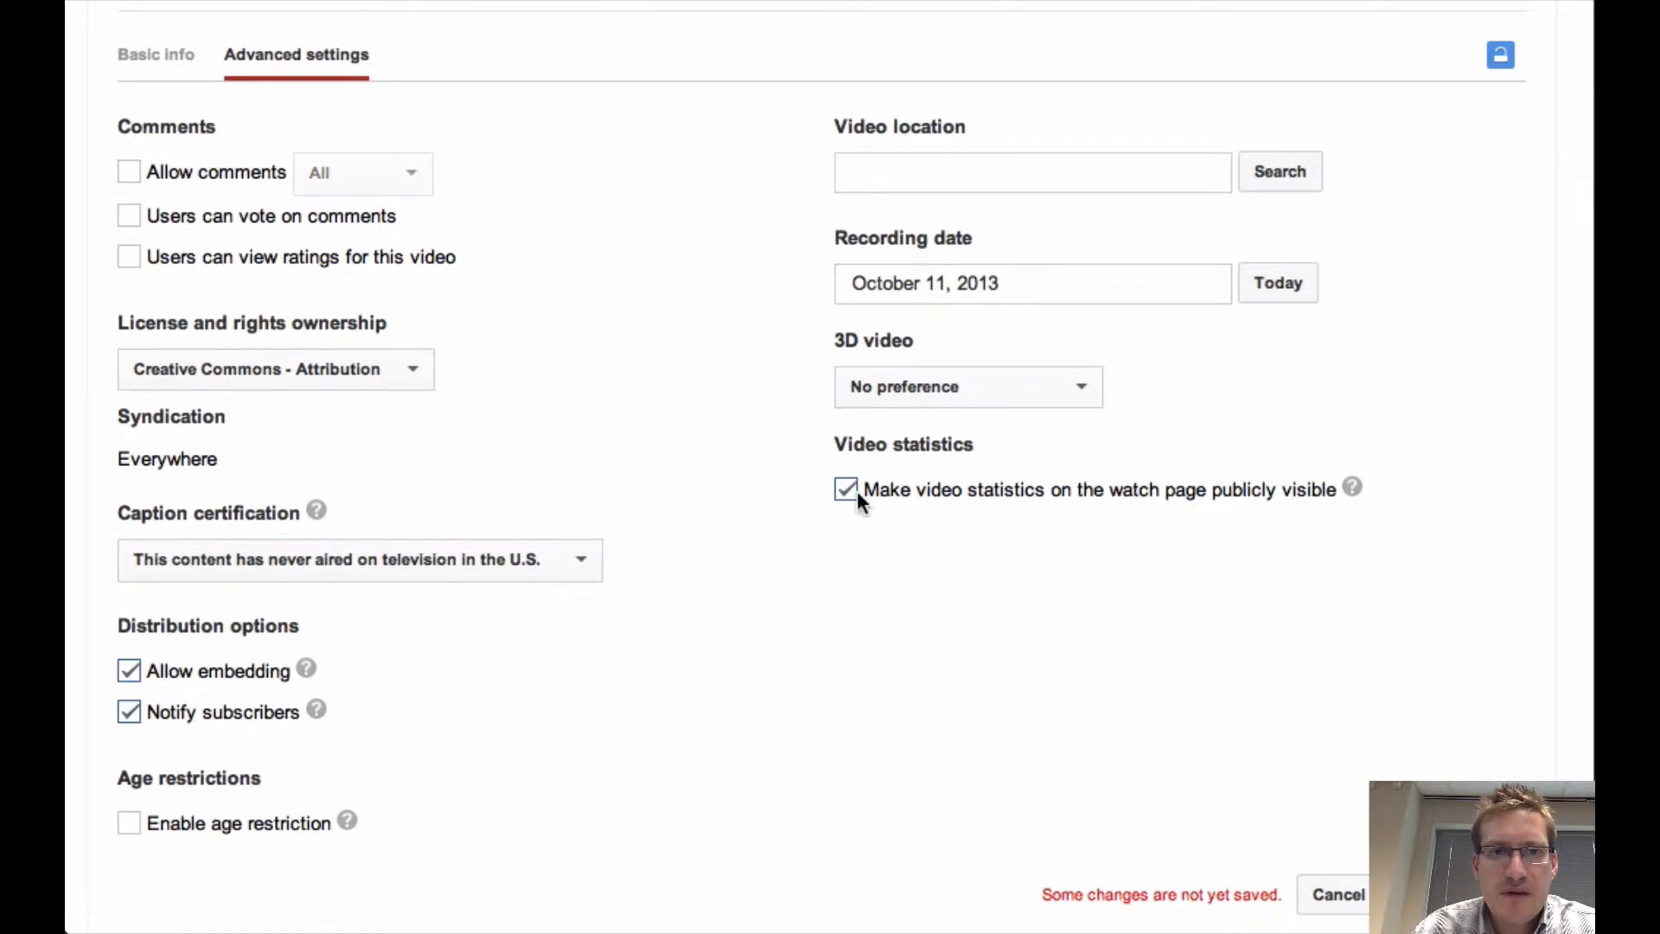
scroll("up", 3)
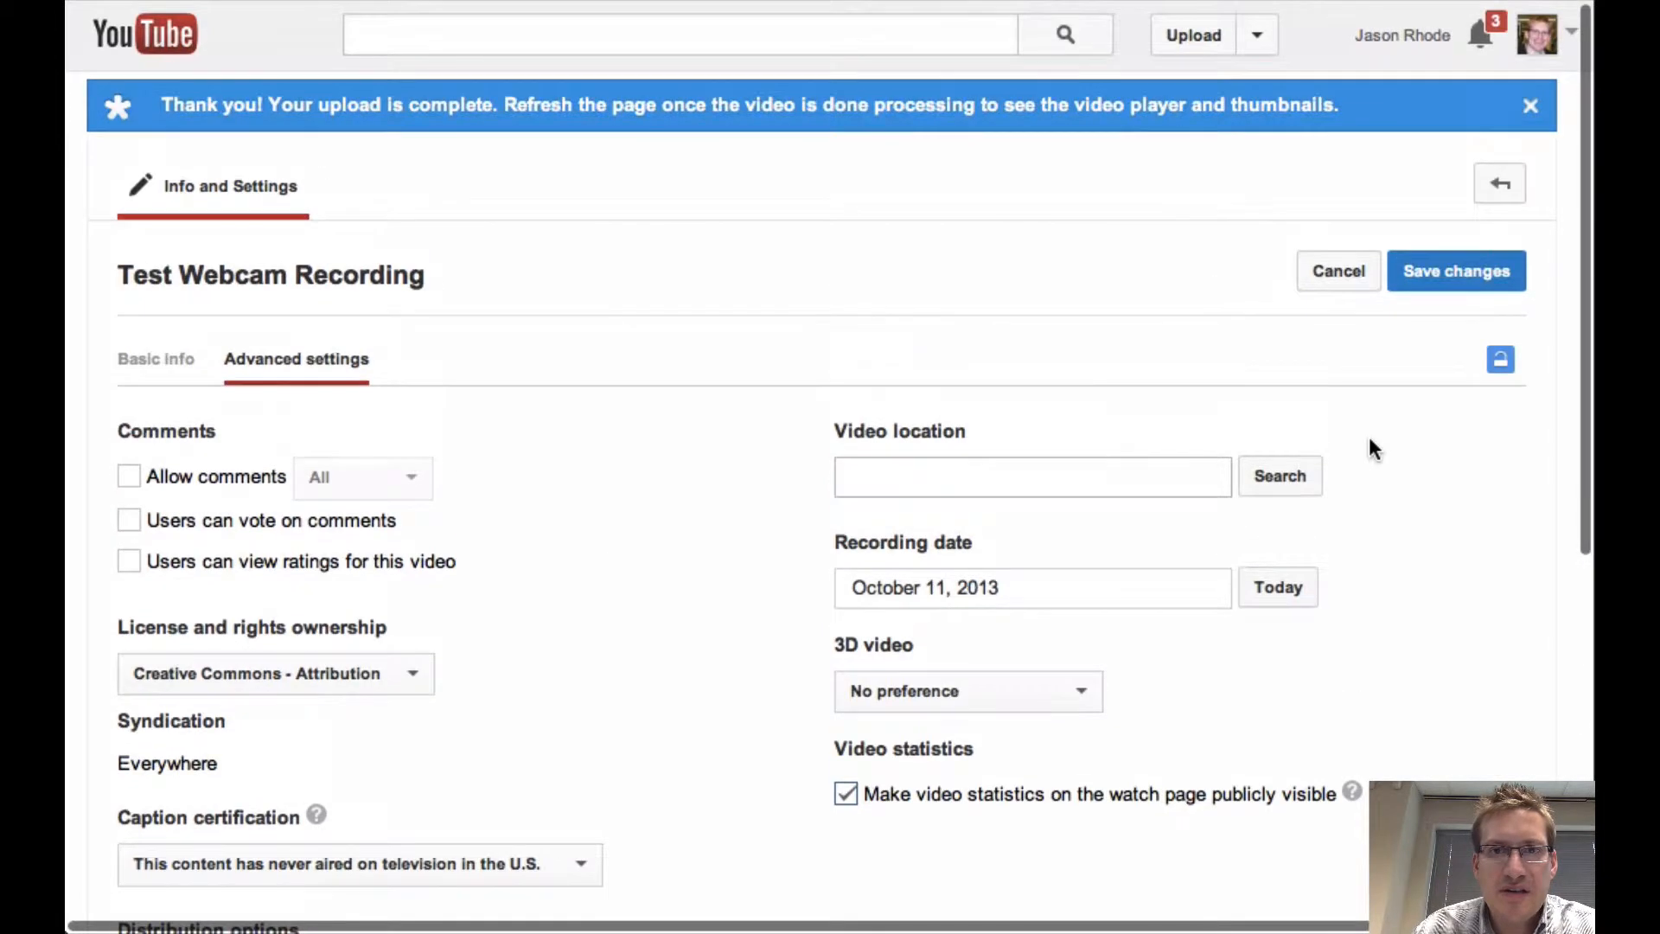
left_click(1455, 269)
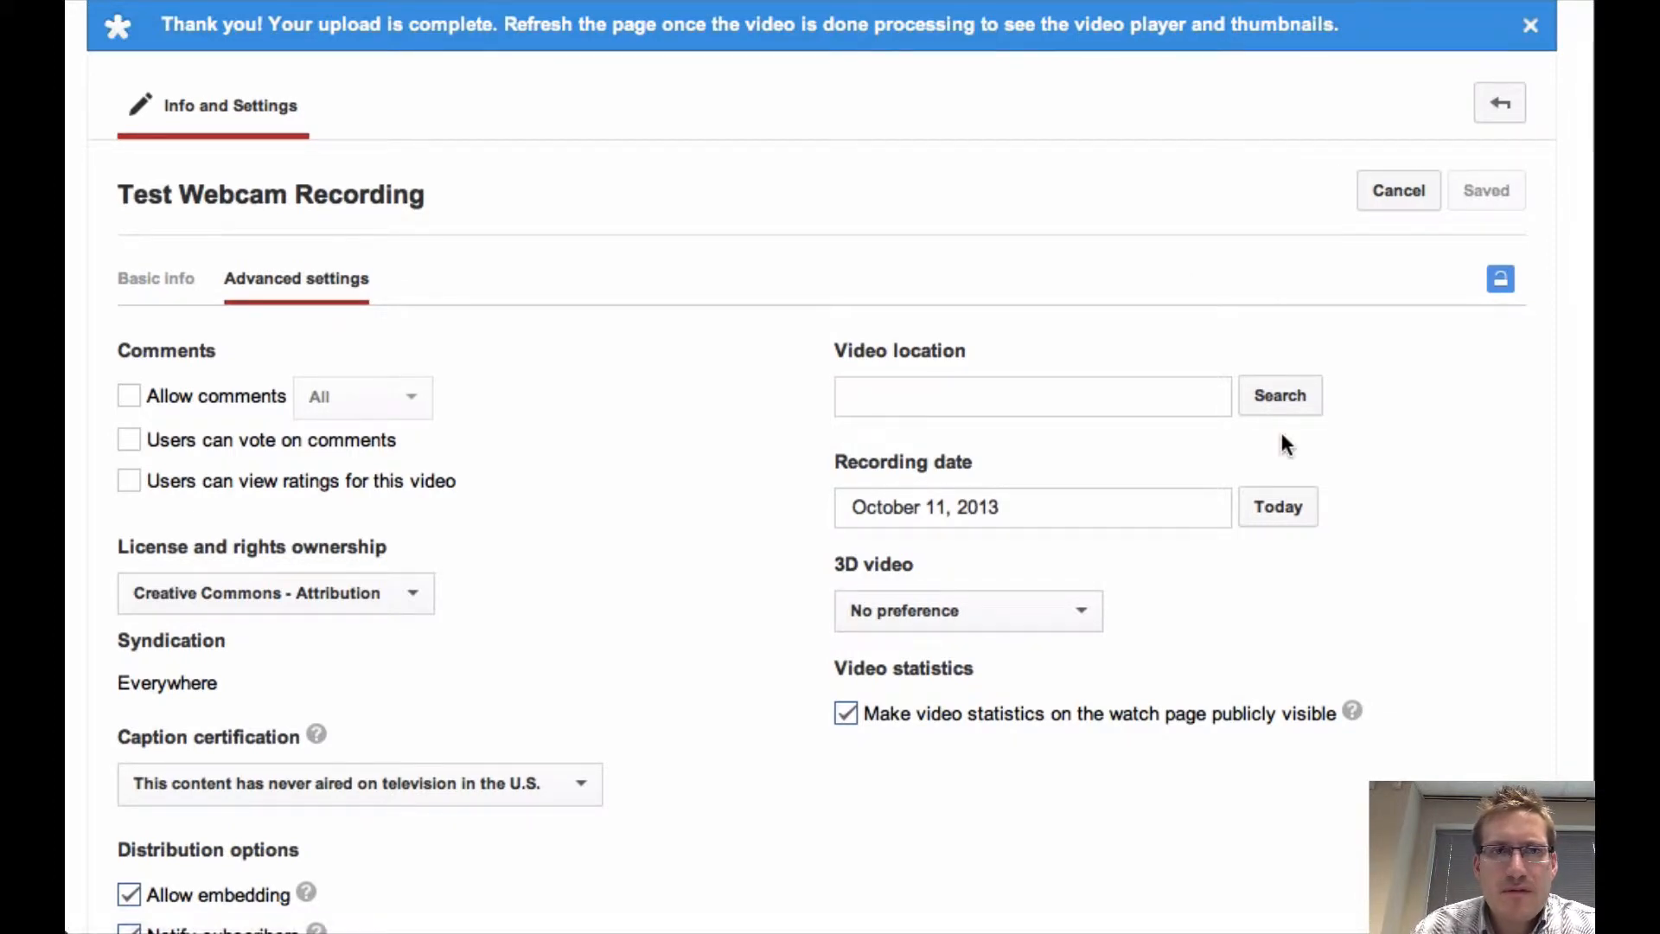
scroll("up", 3)
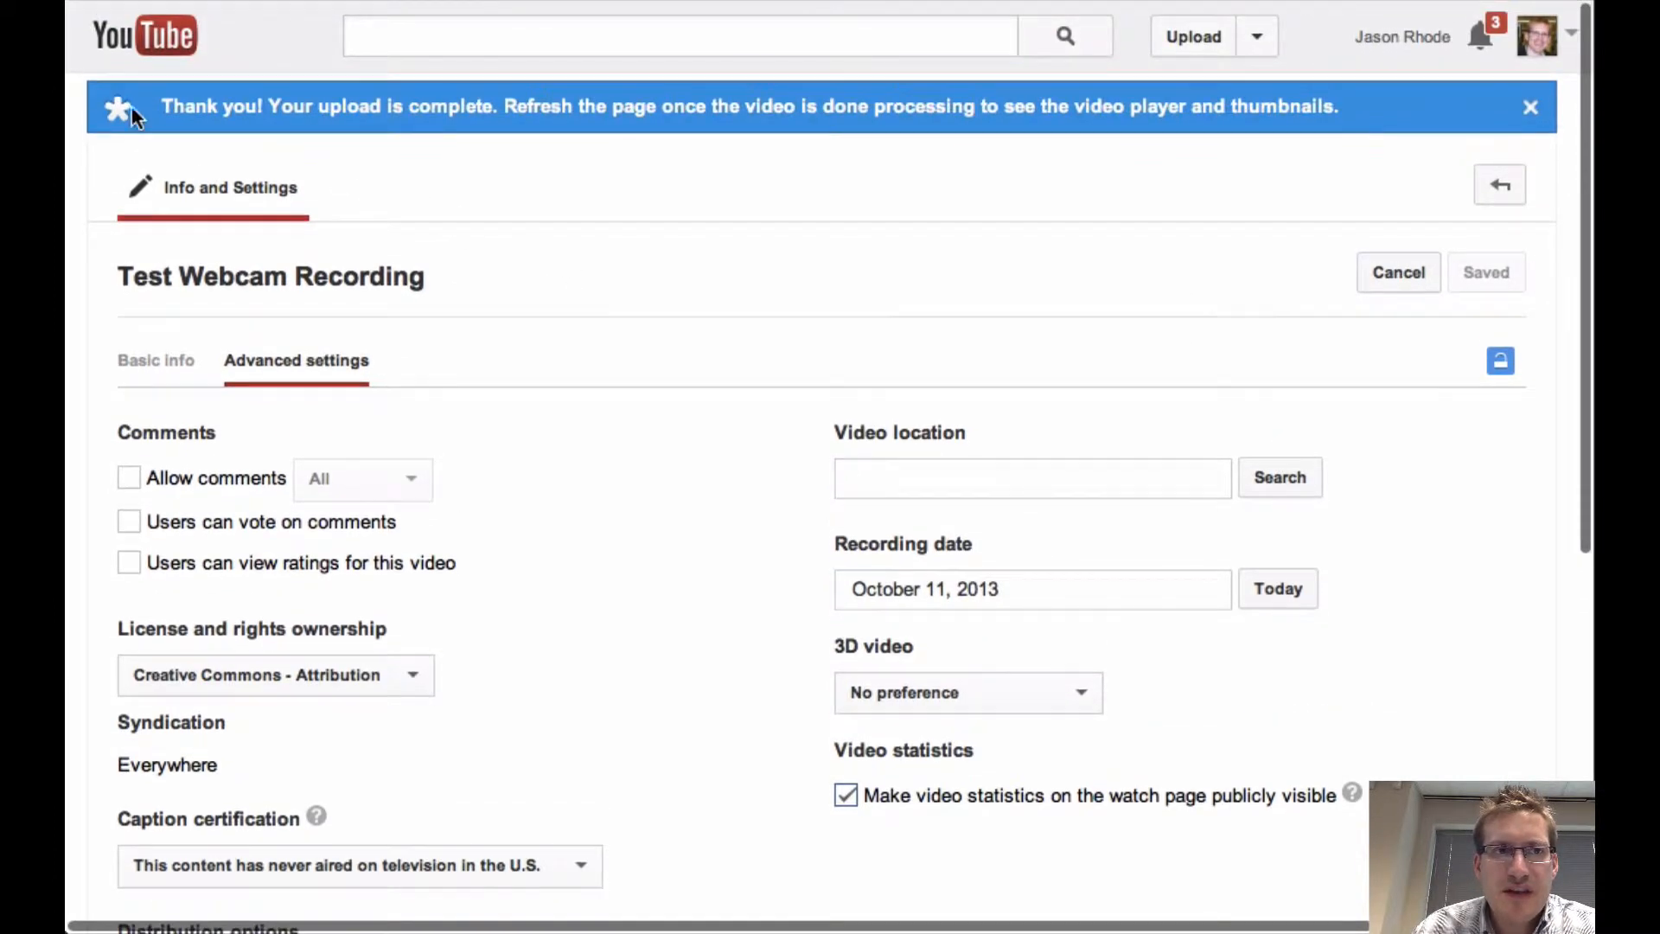
mouse_move(798, 130)
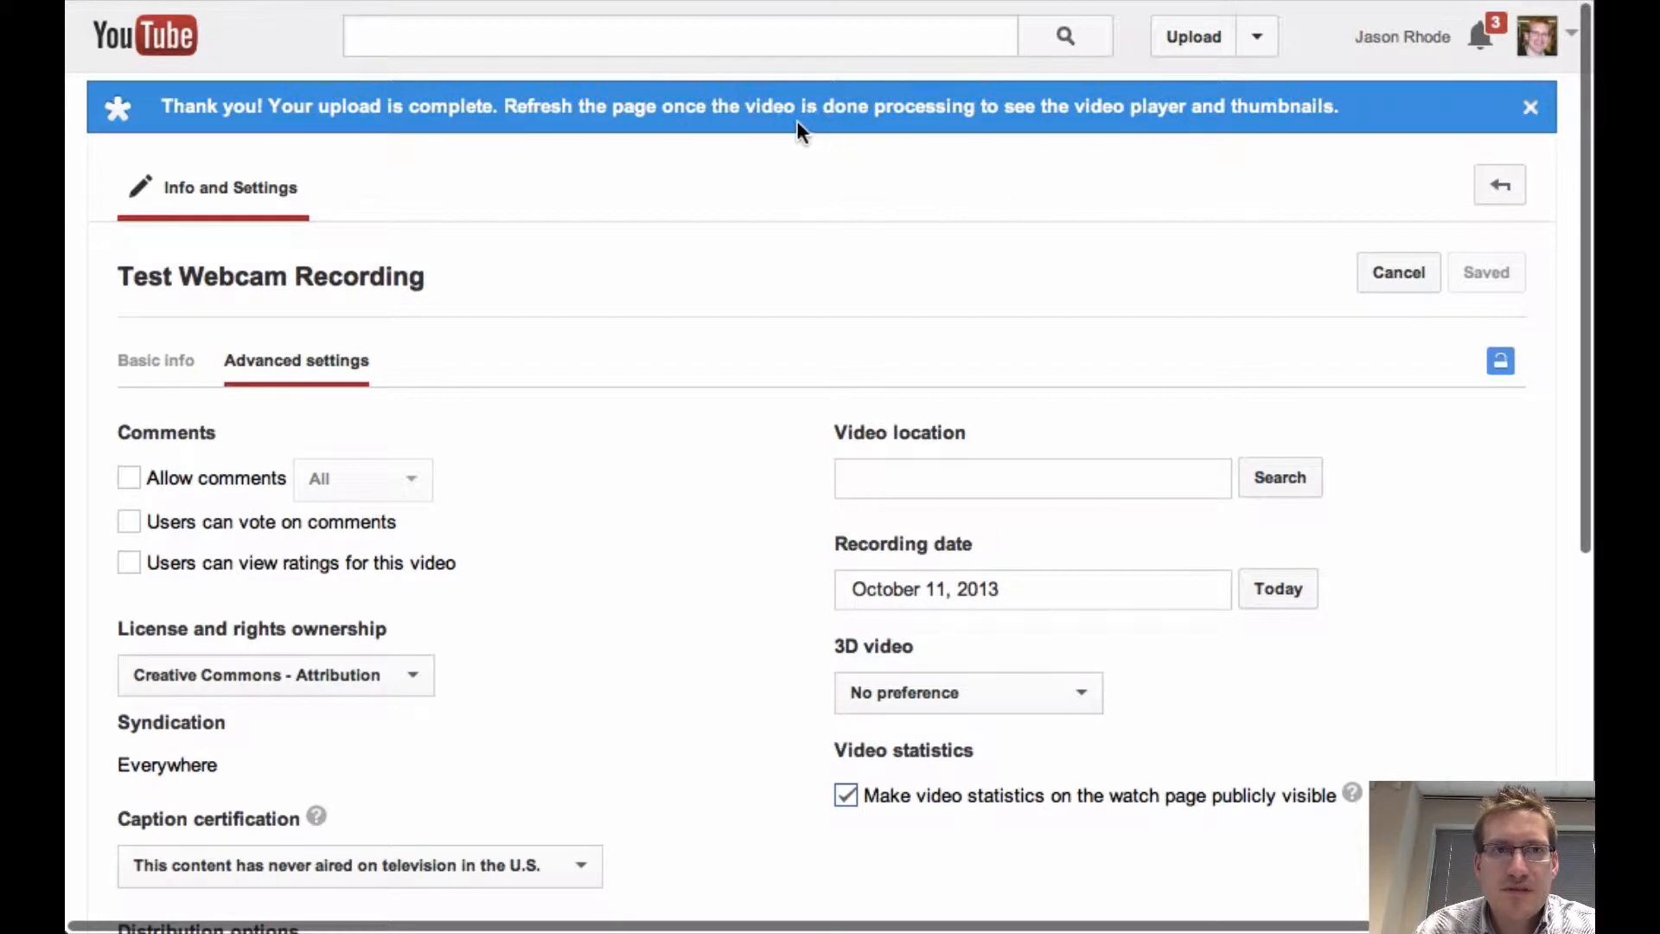
mouse_move(284, 159)
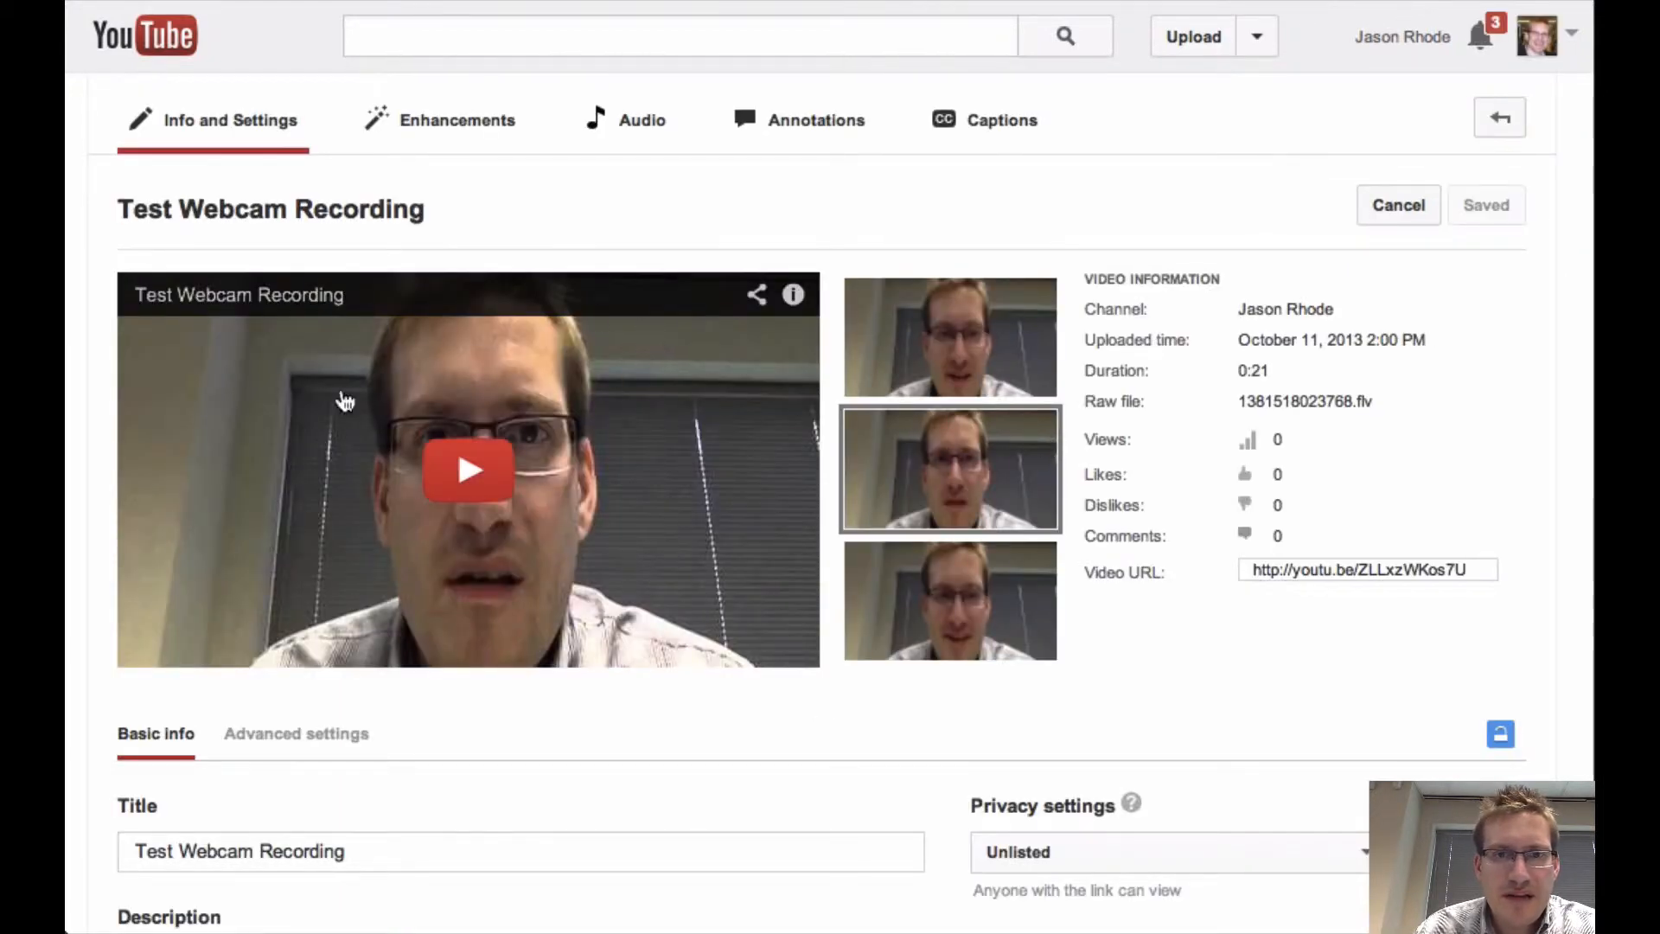
mouse_move(668, 432)
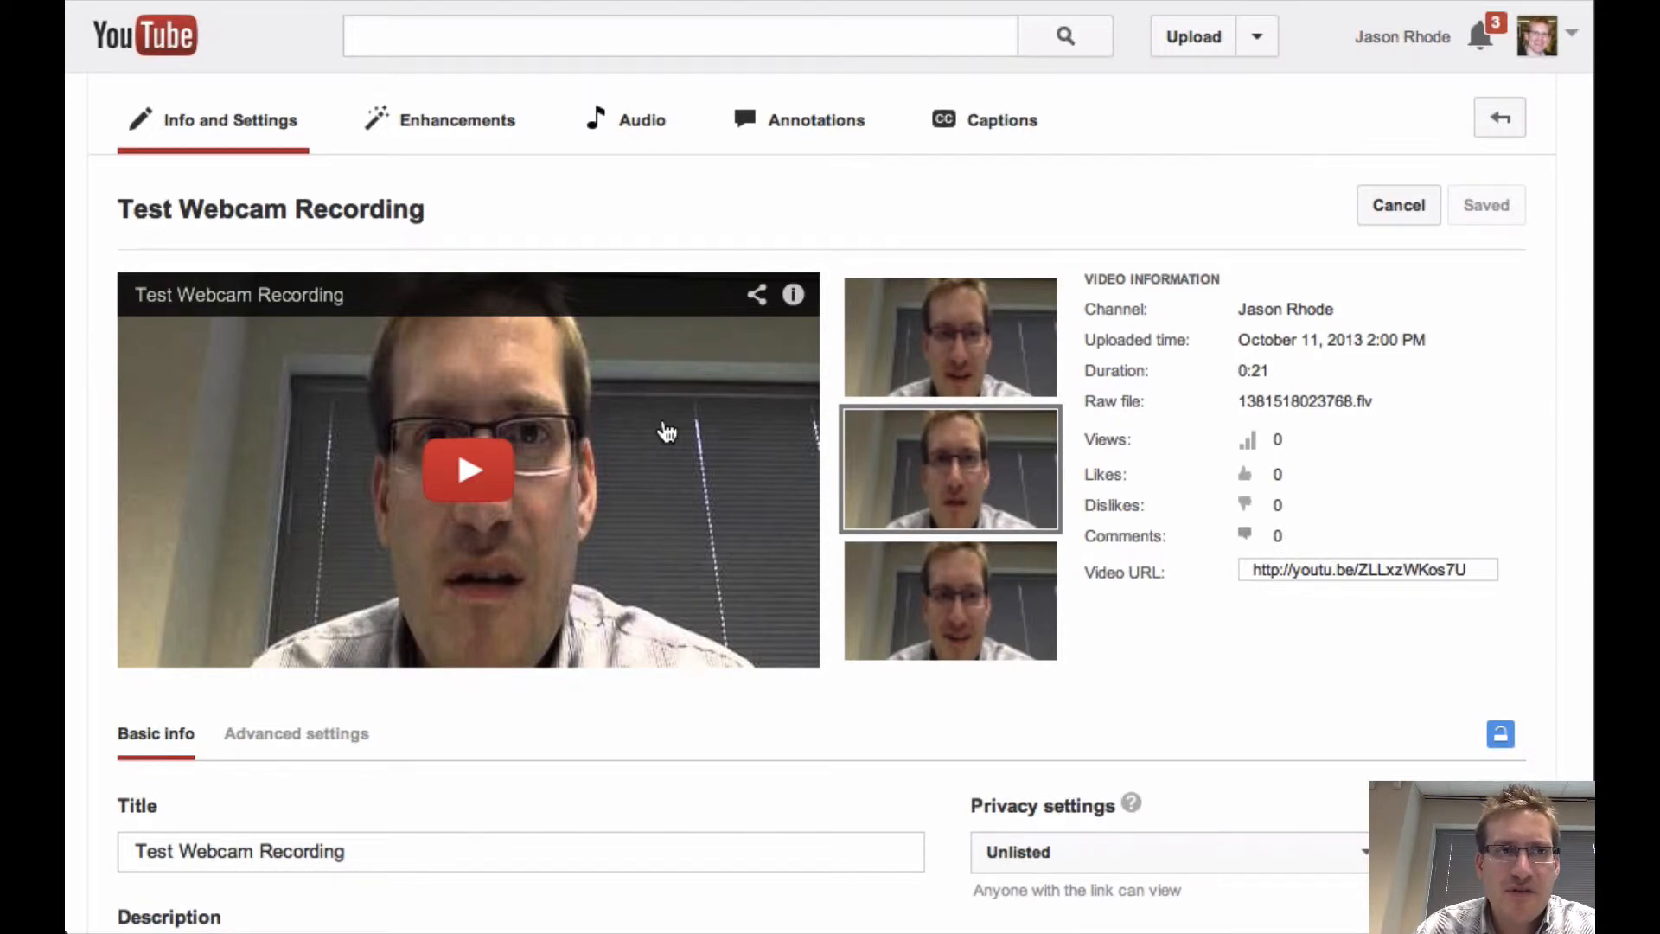
mouse_move(1032, 172)
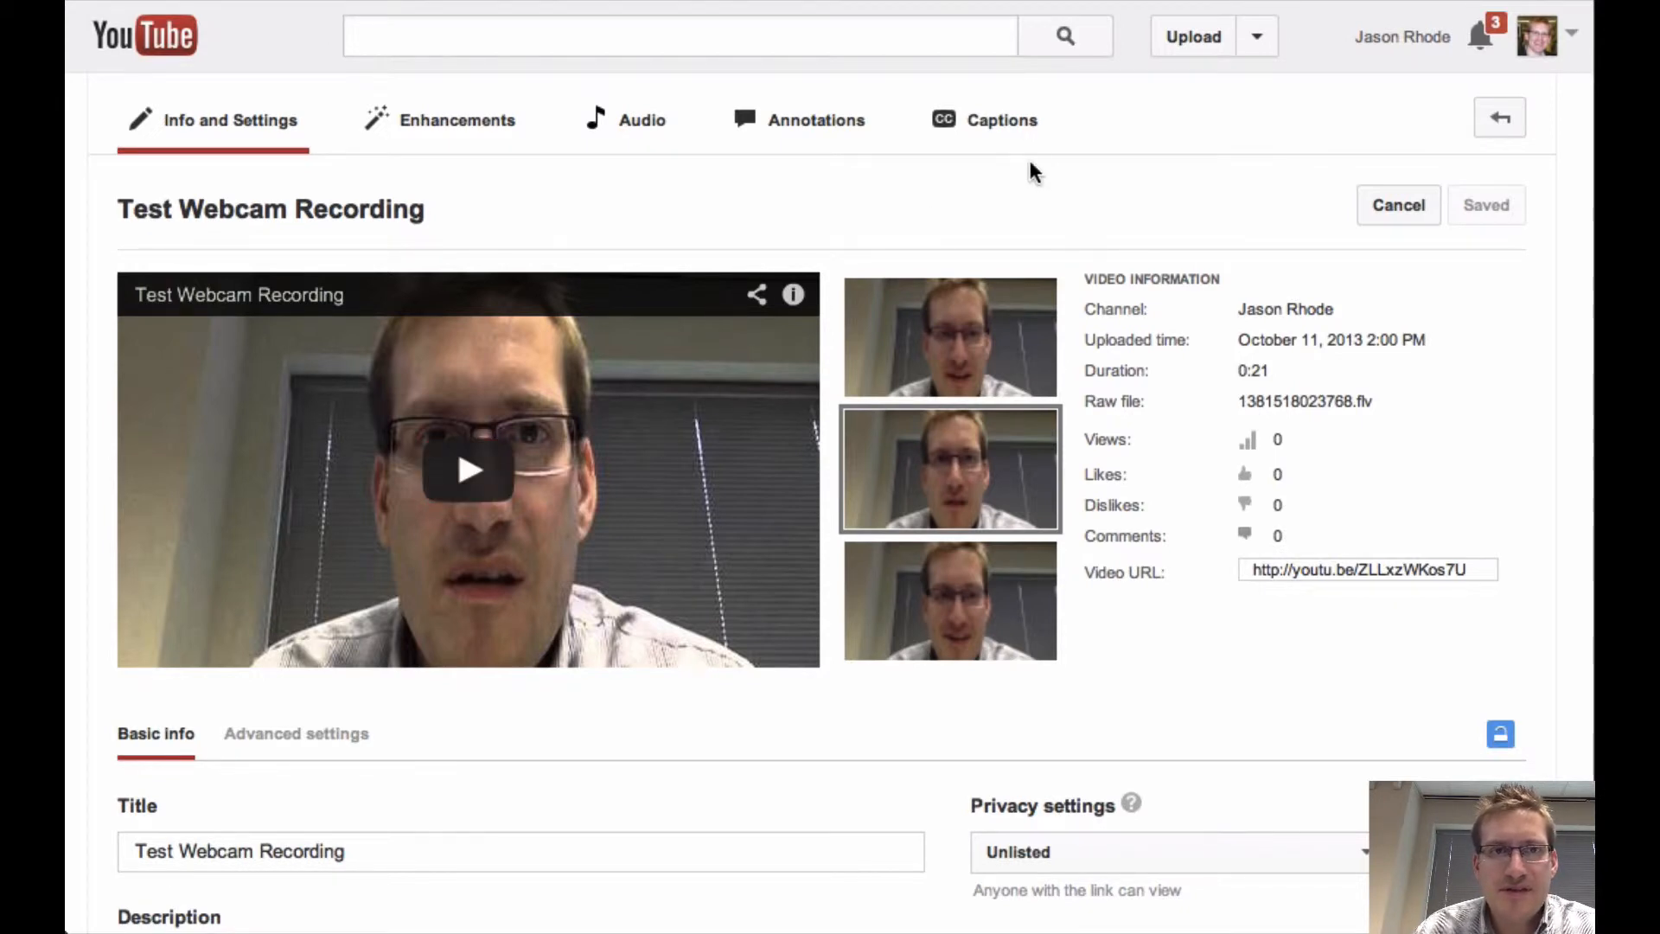
mouse_move(1001, 119)
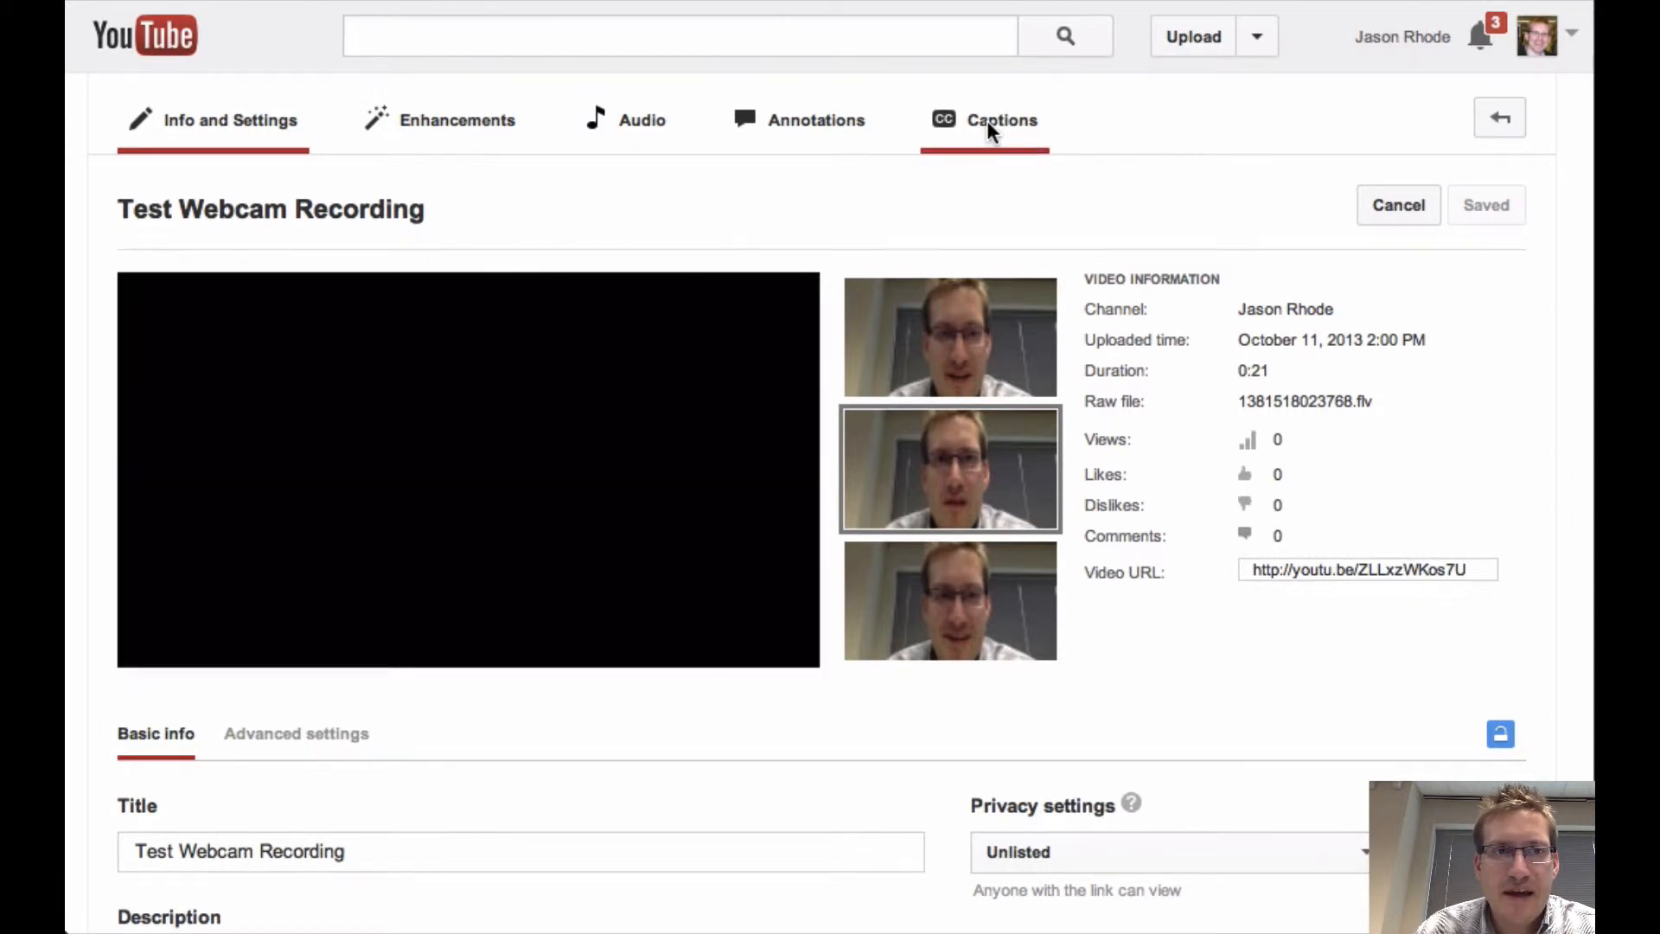
- Go to the Captions tab and show the Add captions choices
left_click(983, 120)
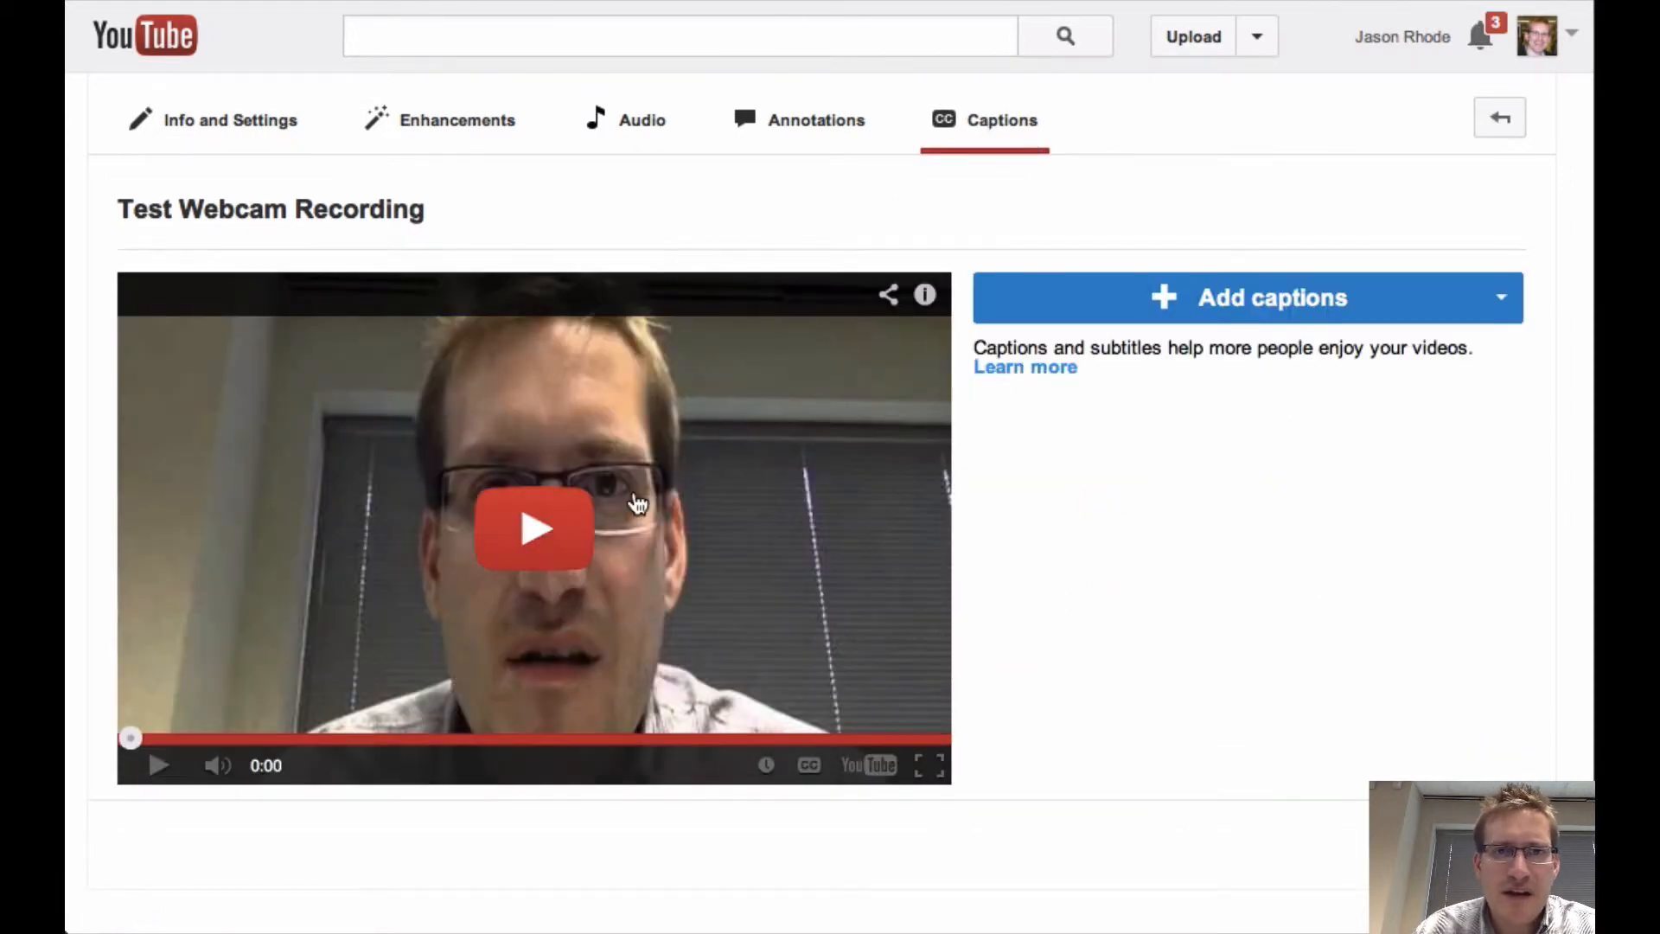
left_click(1499, 297)
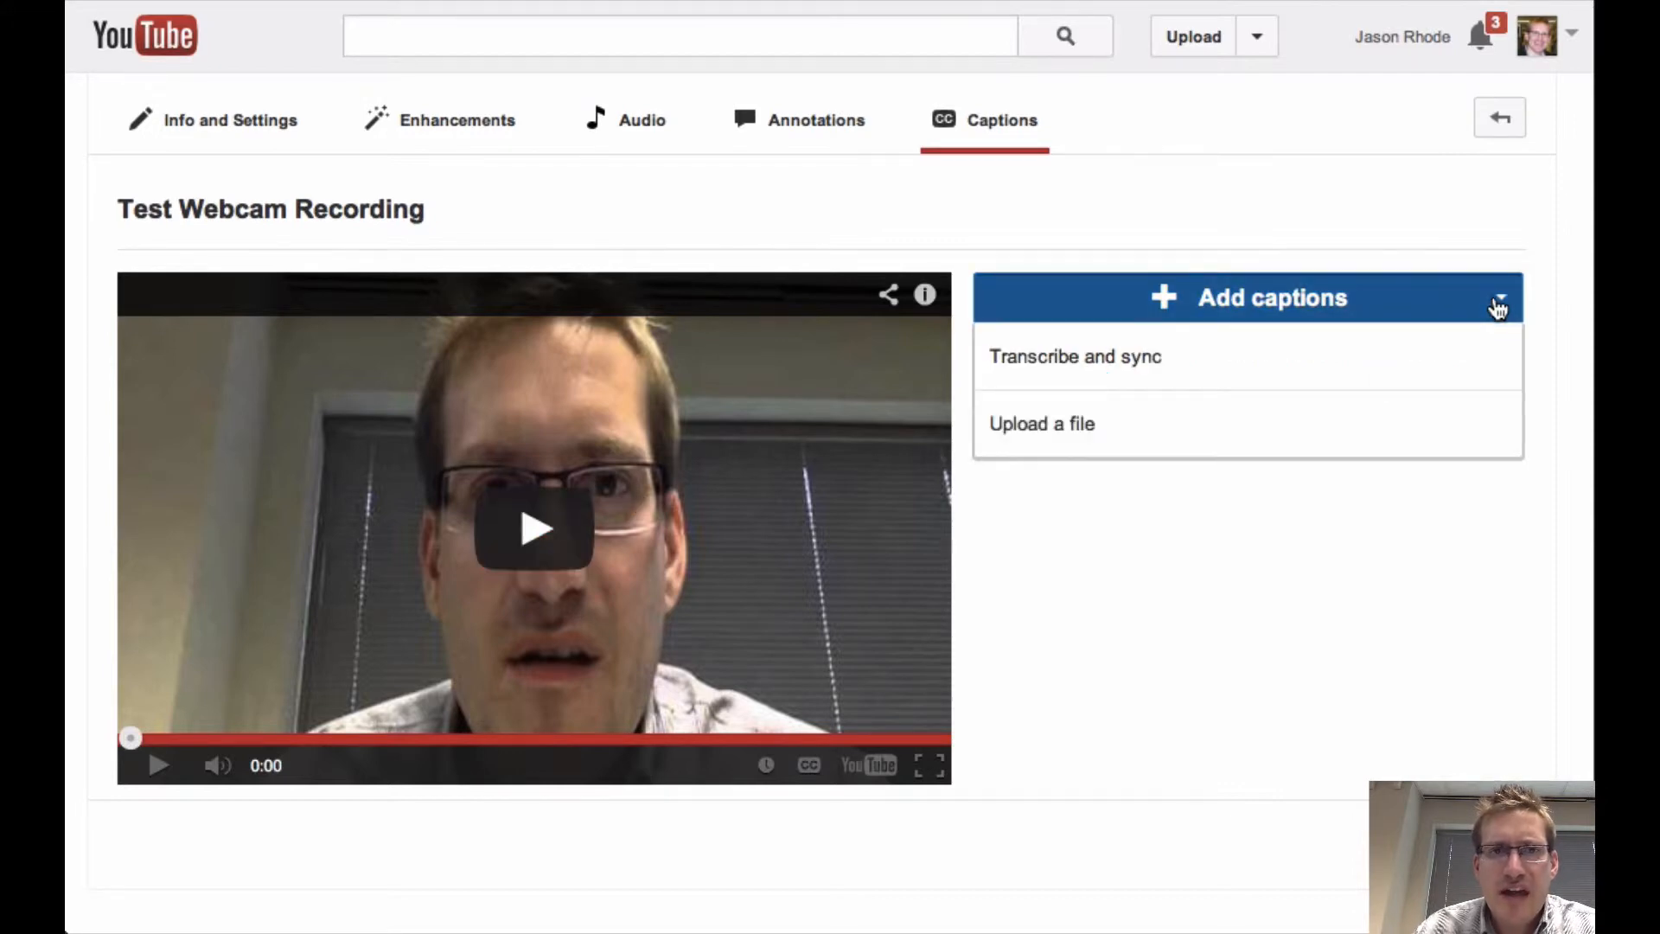
mouse_move(1042, 424)
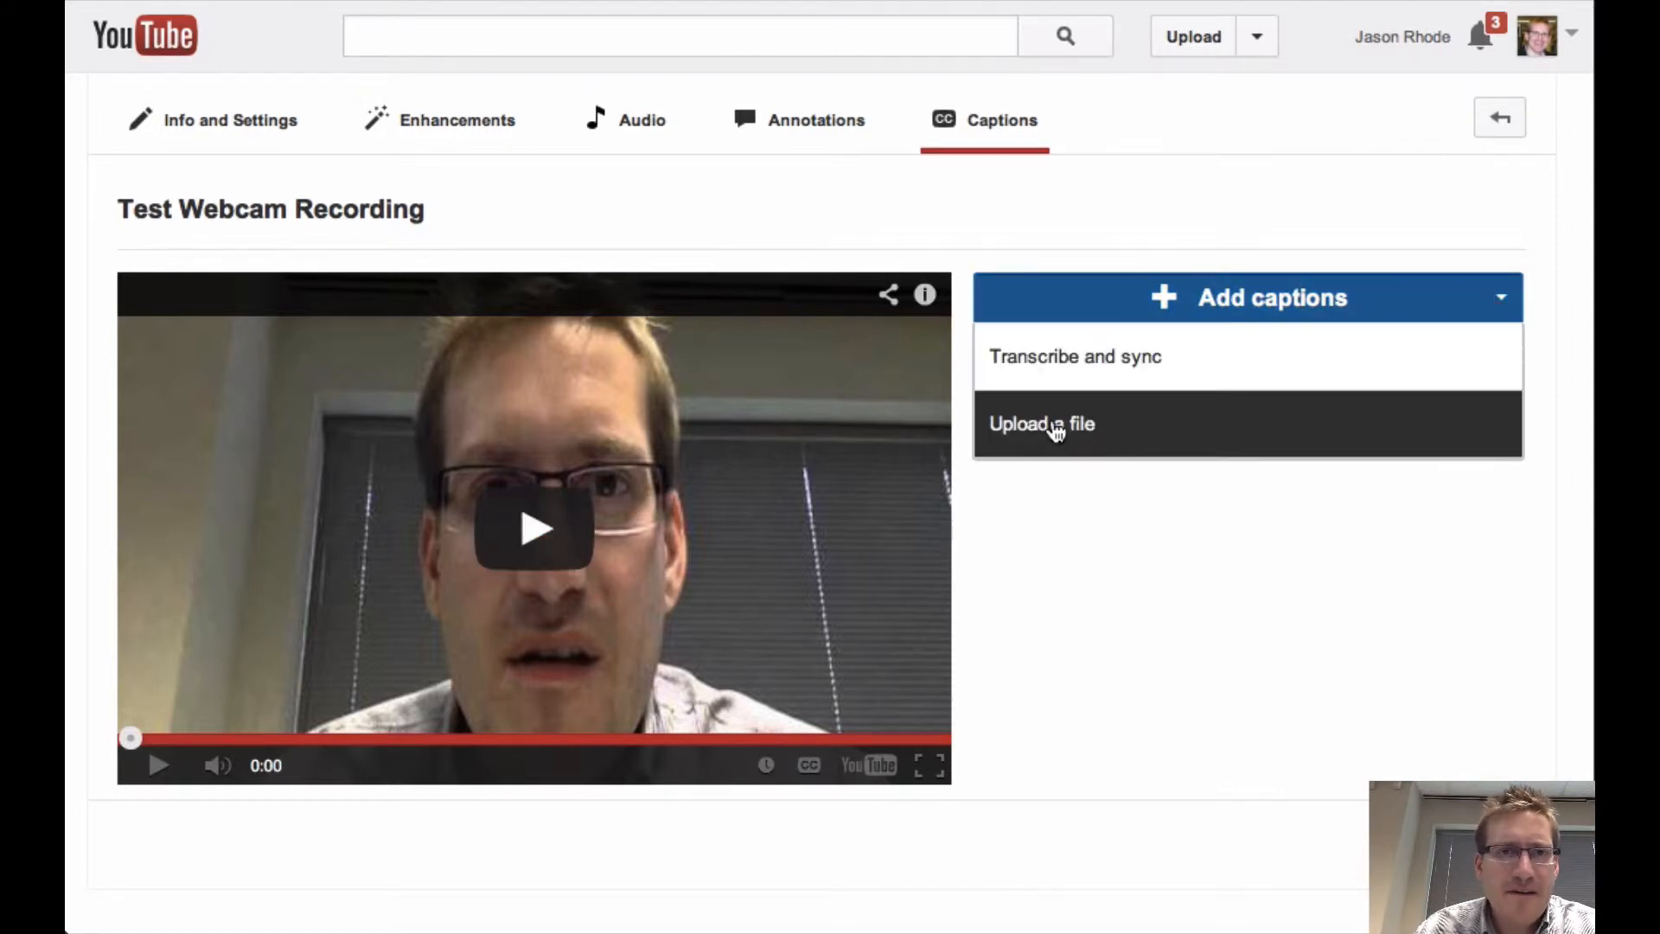
mouse_move(1478, 664)
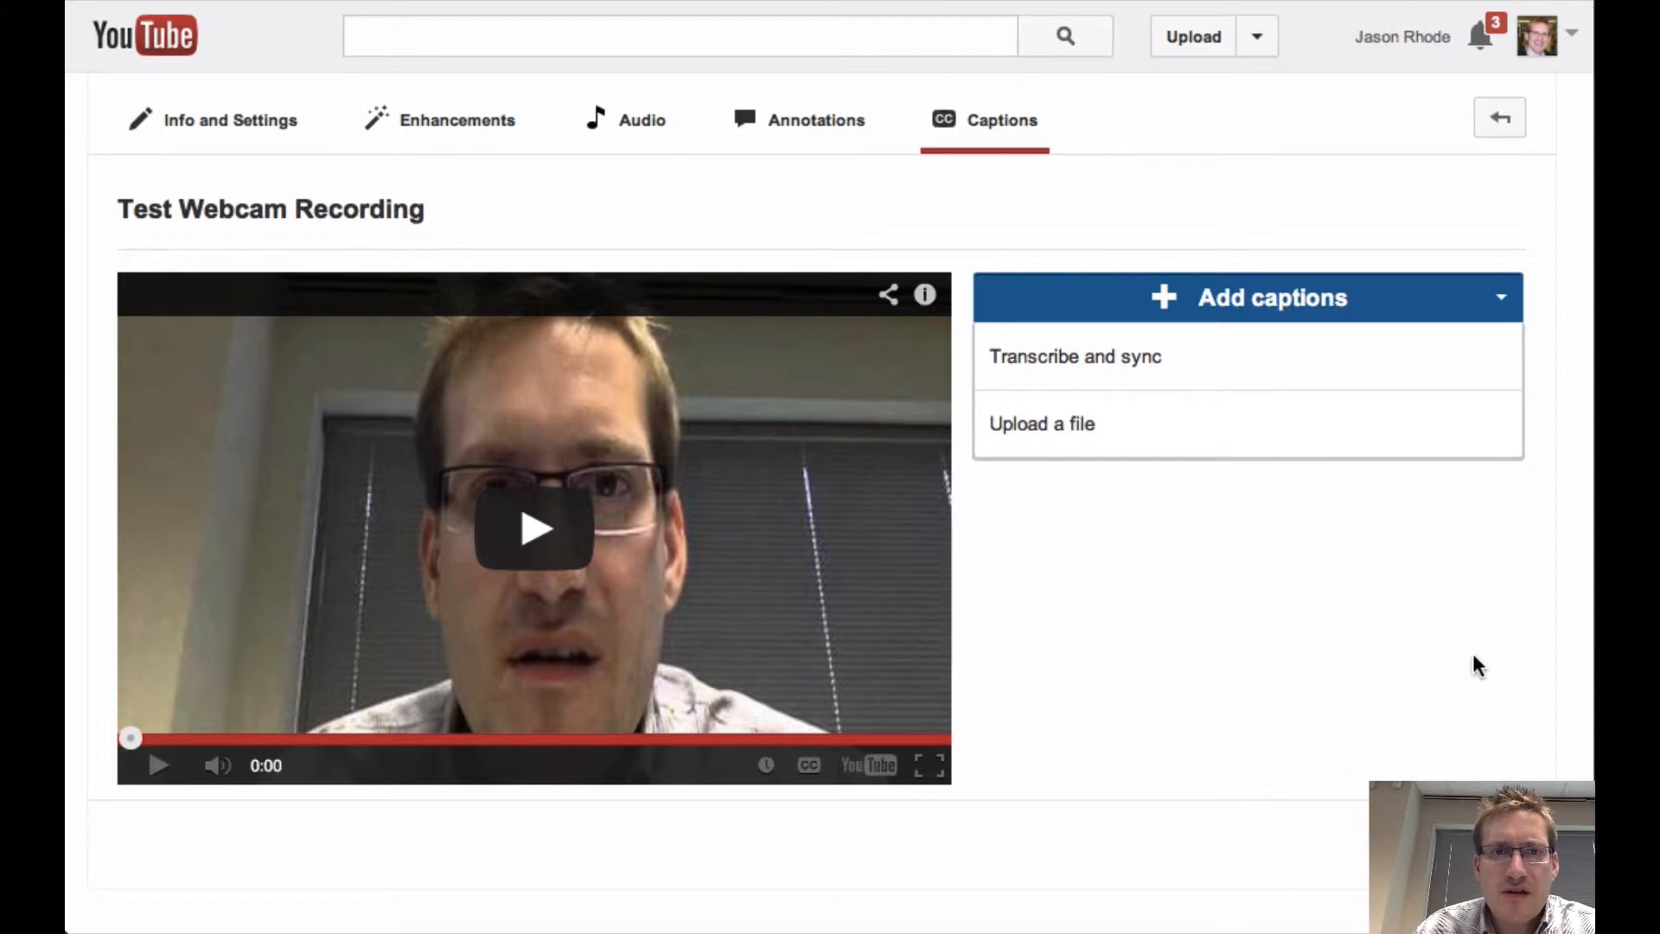
left_click(1270, 298)
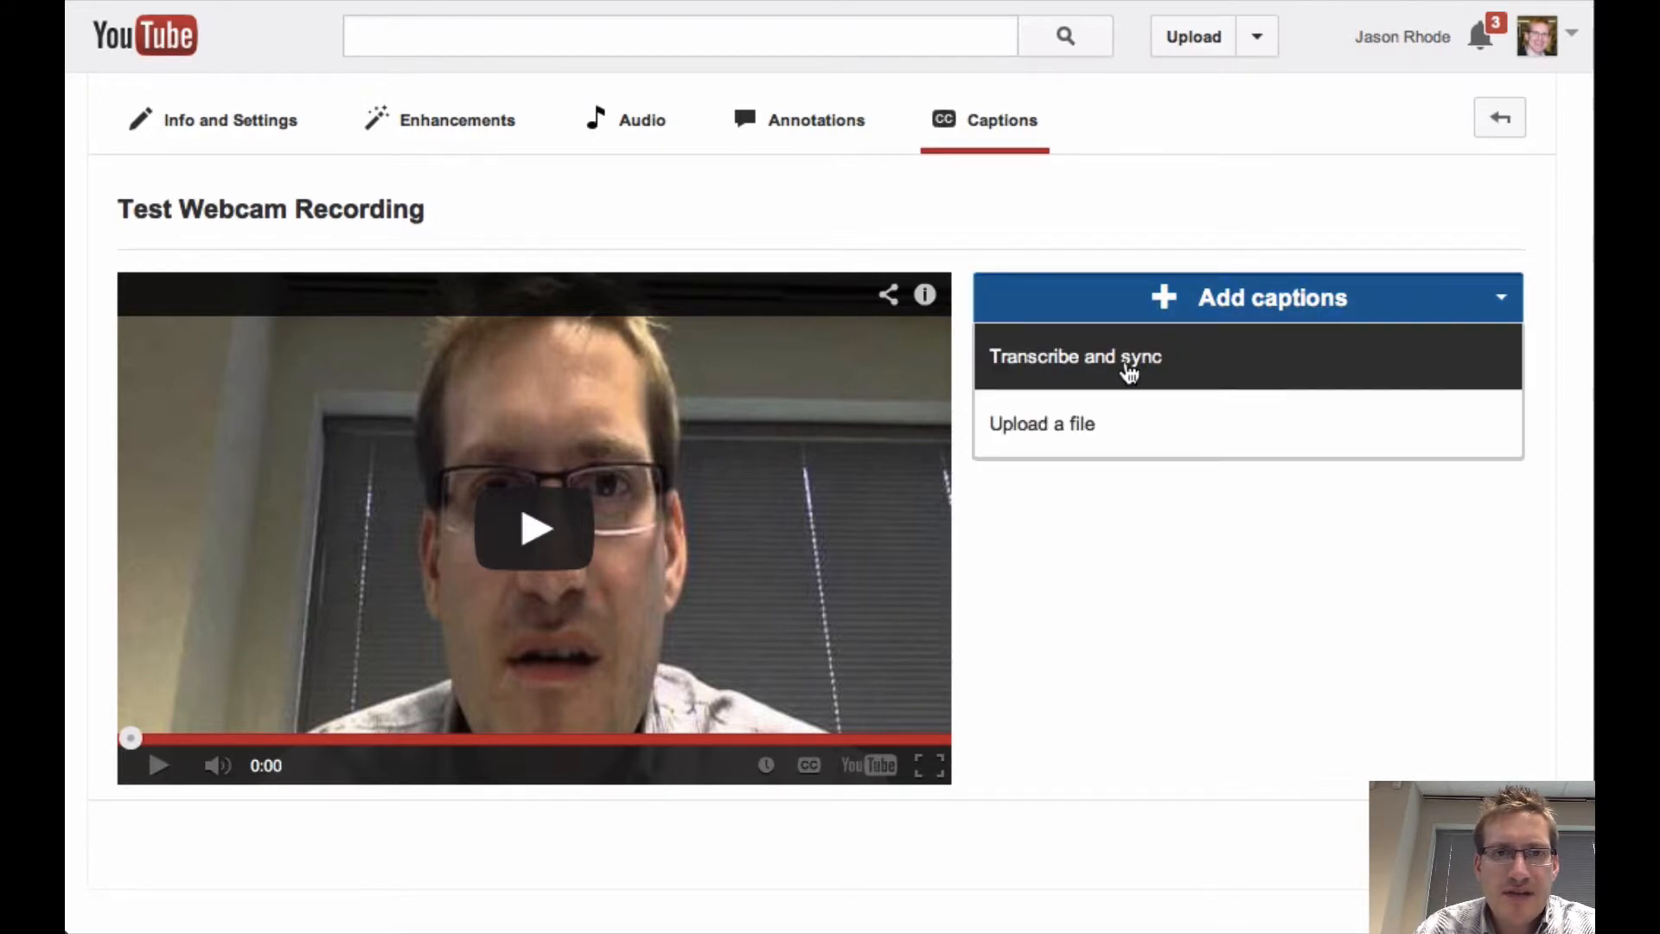
- Start an English 'Transcribe and sync' caption track with an empty transcript box
left_click(1074, 356)
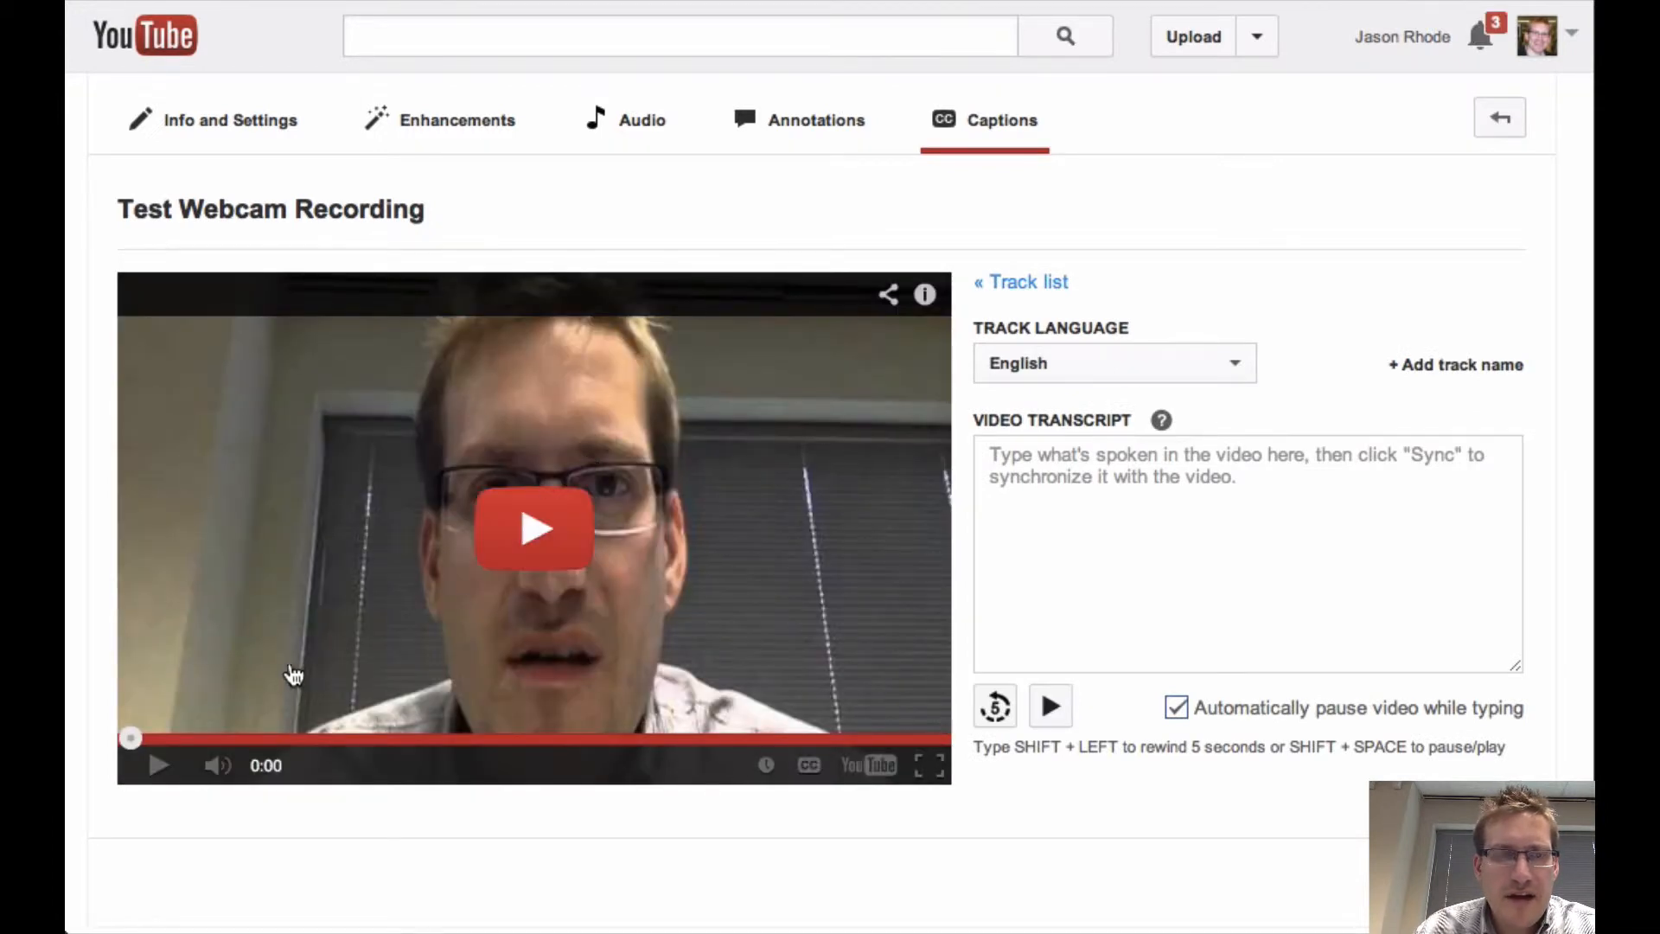
mouse_move(527, 591)
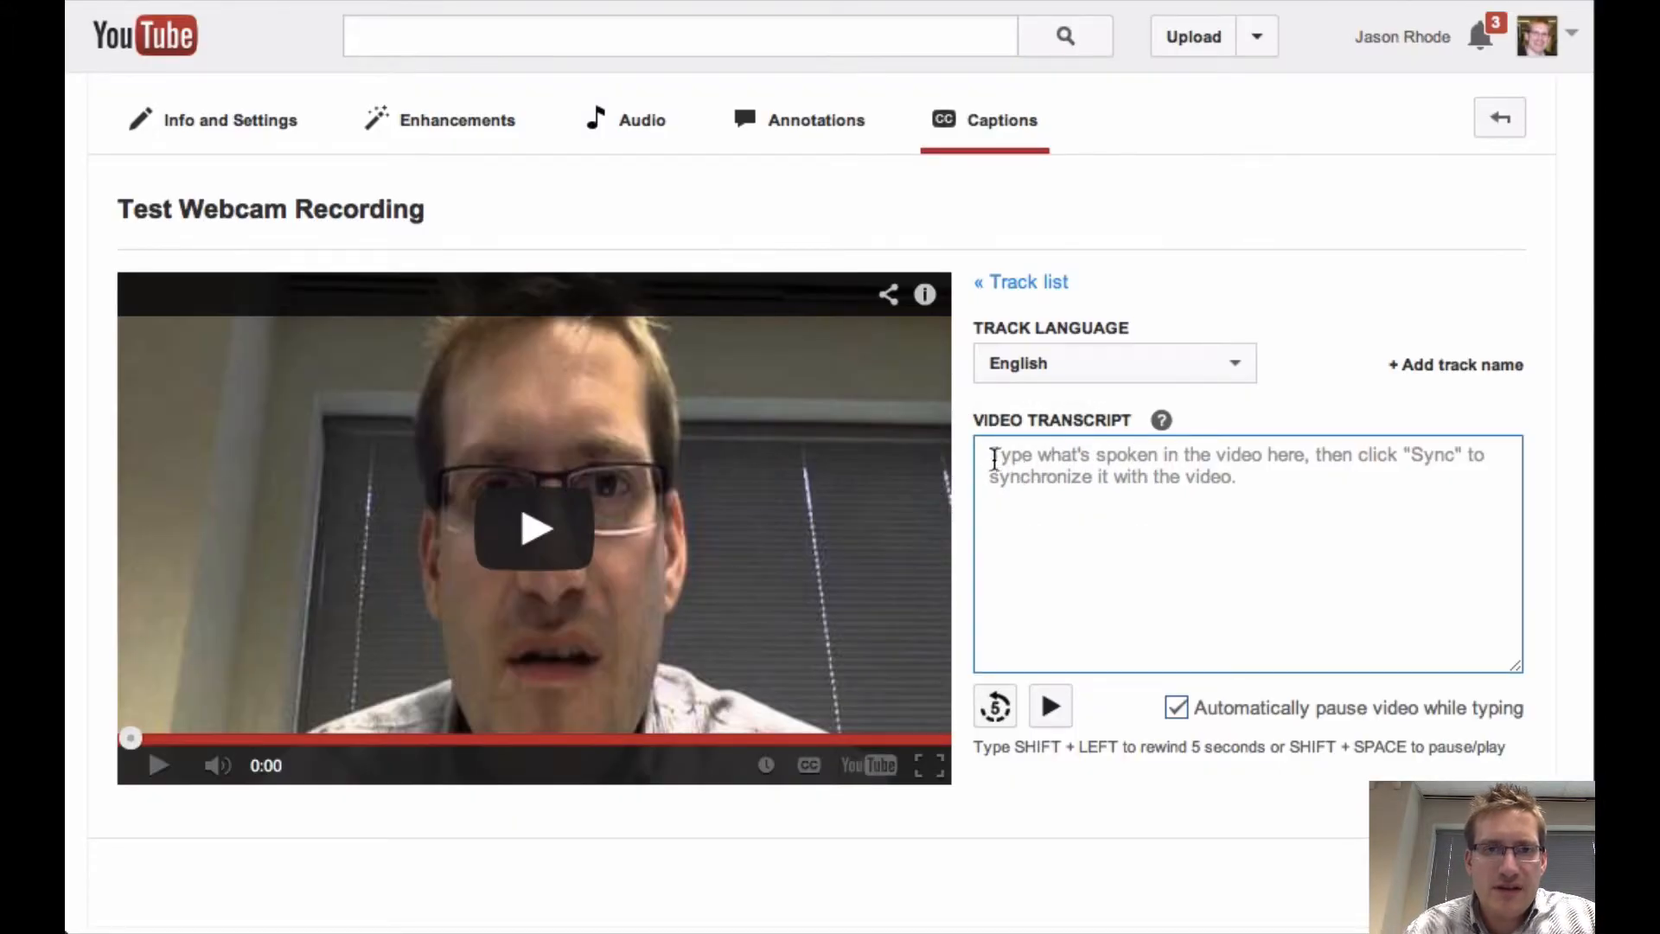
mouse_move(558, 589)
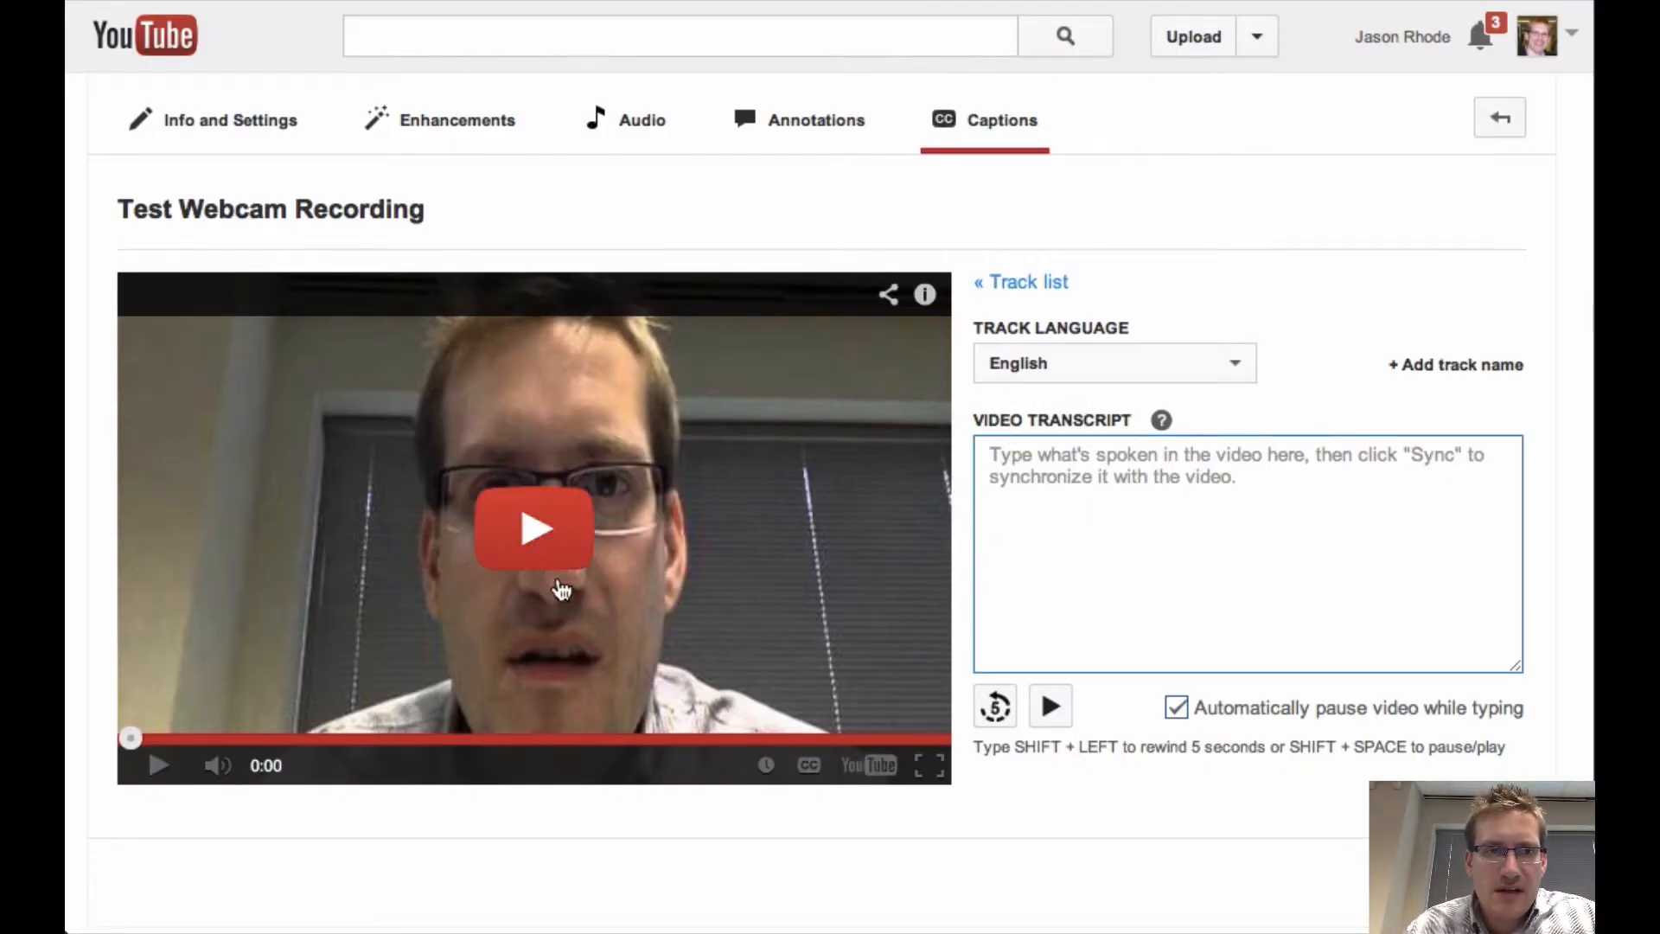
mouse_move(535, 555)
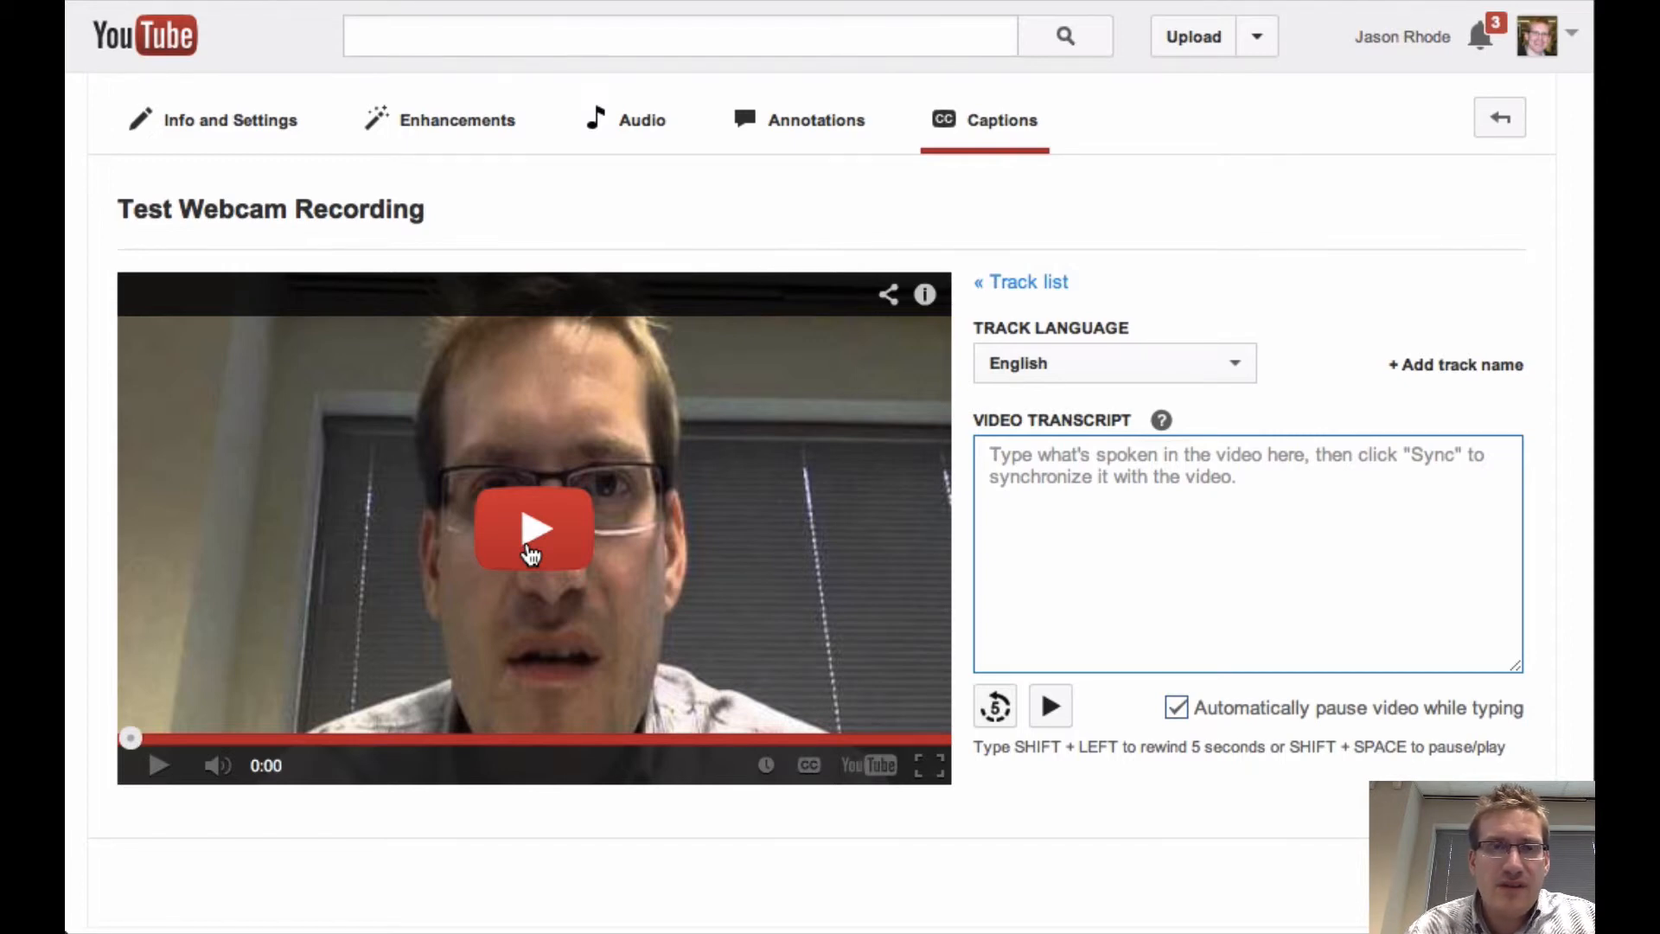
mouse_move(588, 612)
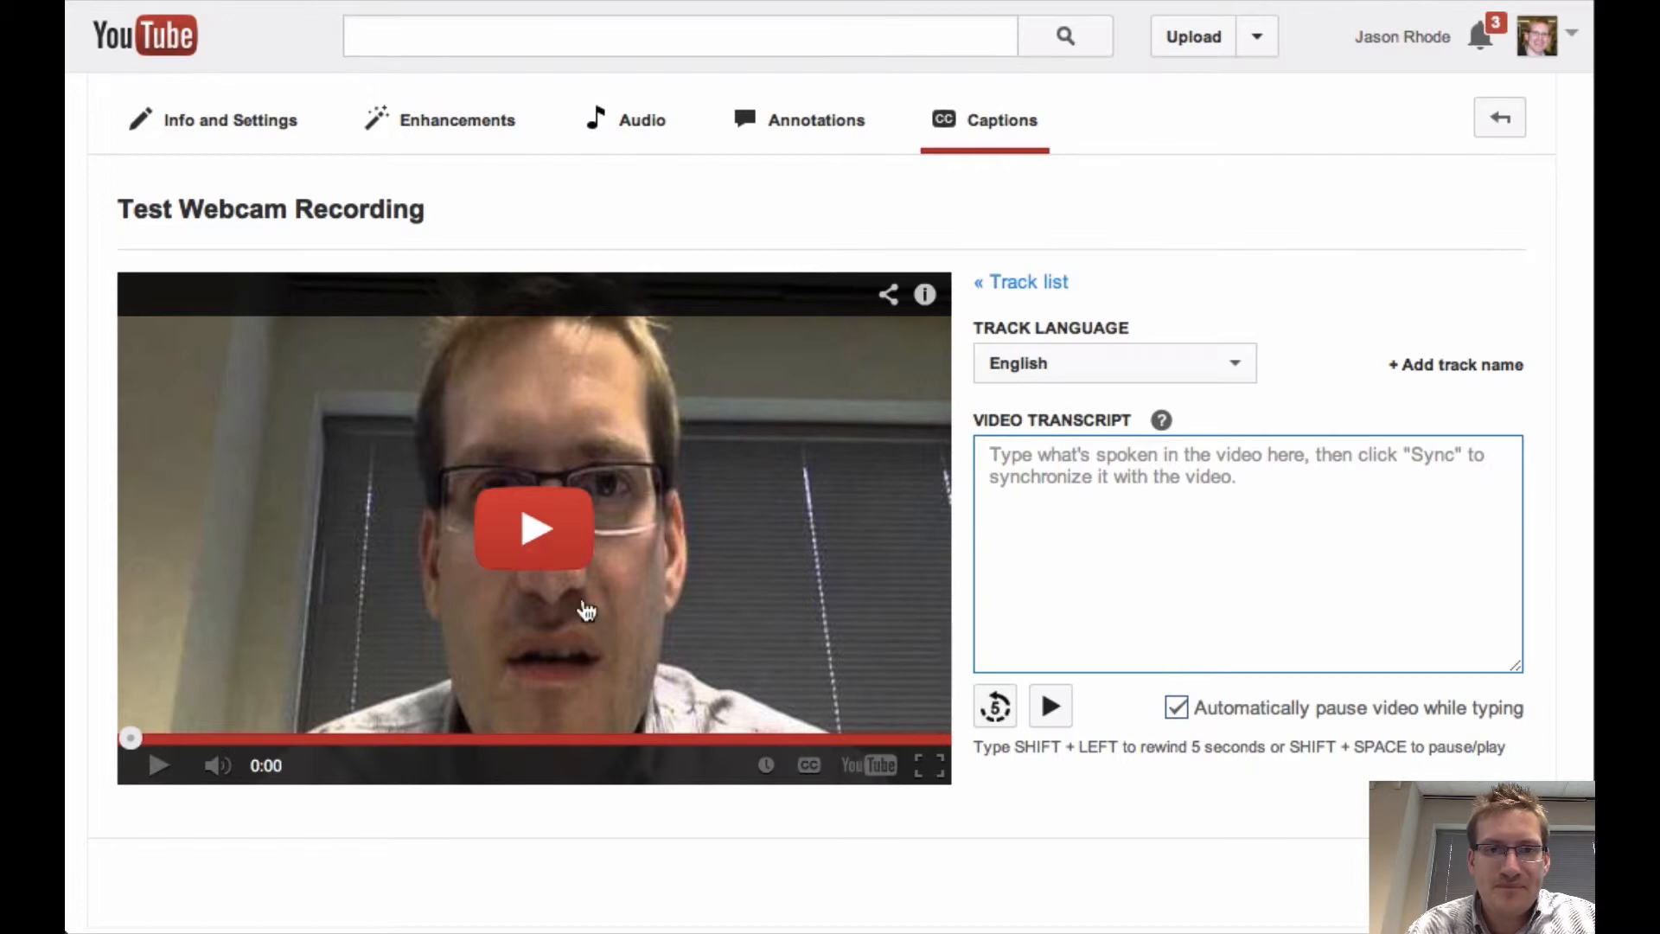
mouse_move(1049, 688)
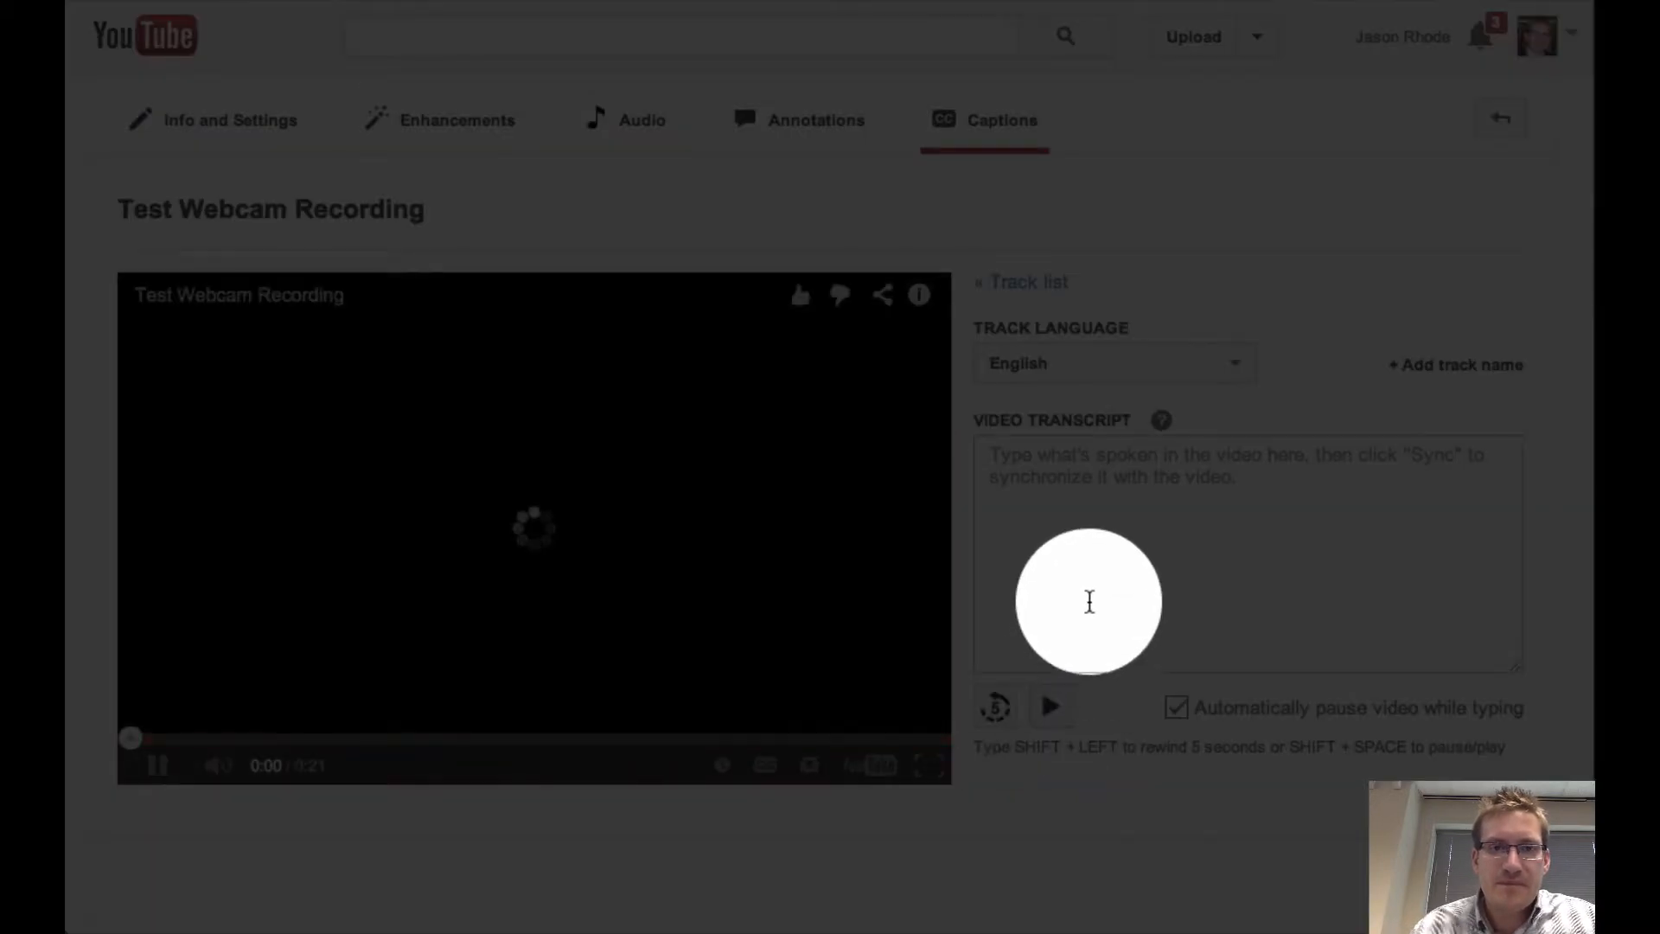
- Transcribe the opening speech up to 'the capabilities of the webcam capture', fixing a typo
left_click(1049, 706)
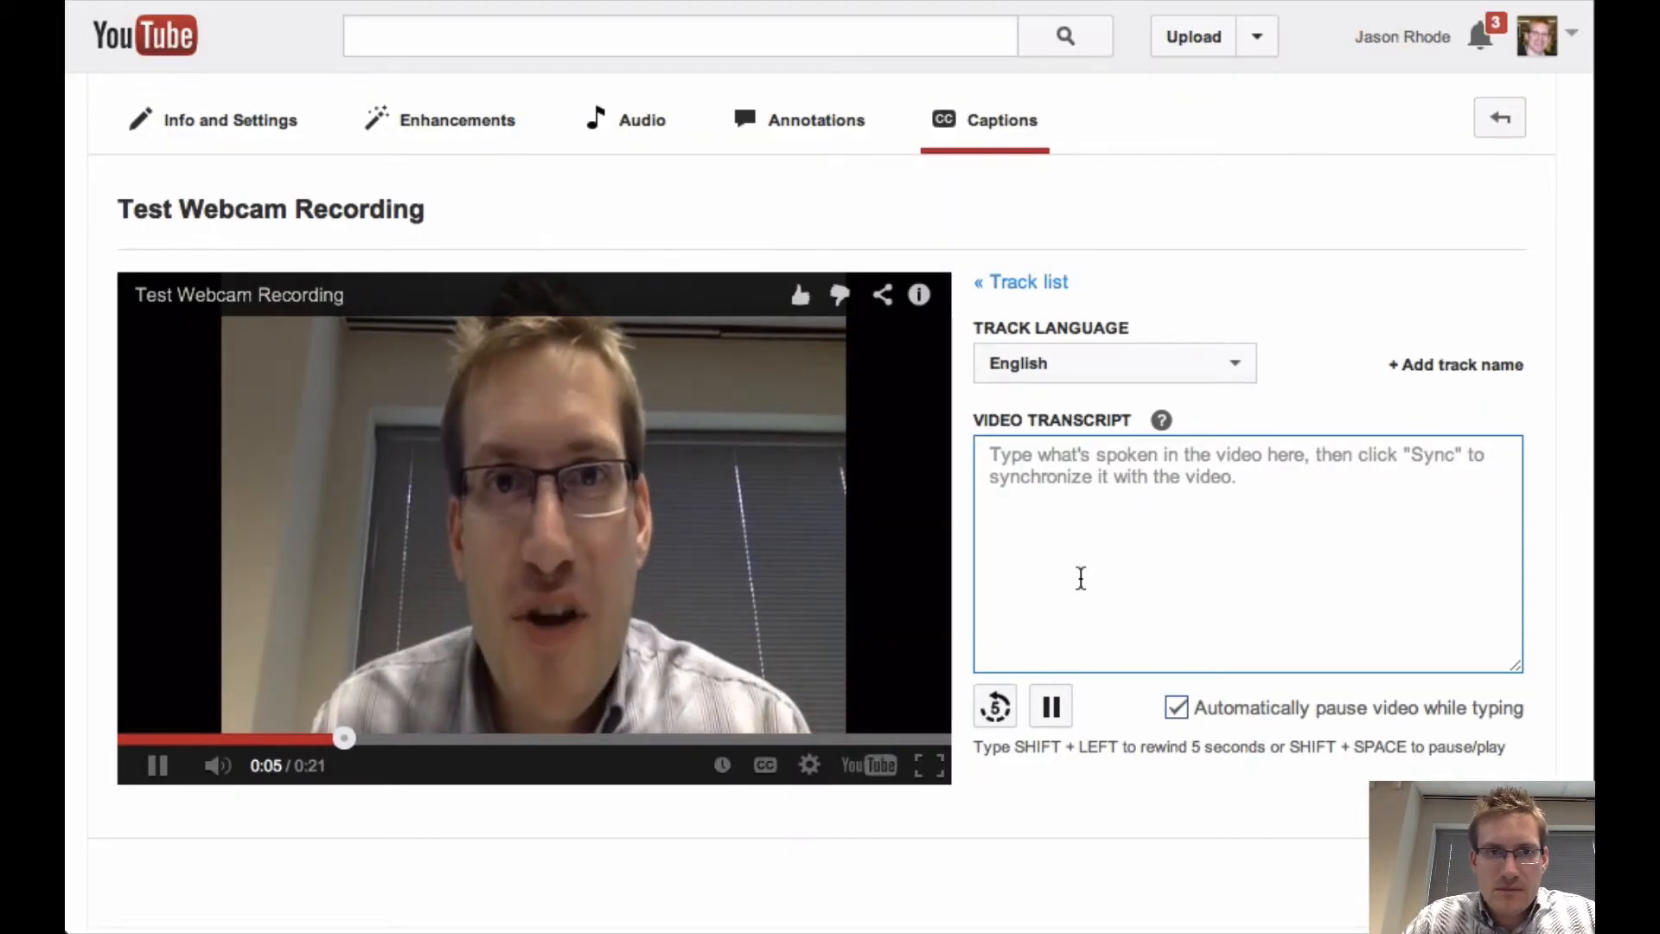
type("And now w")
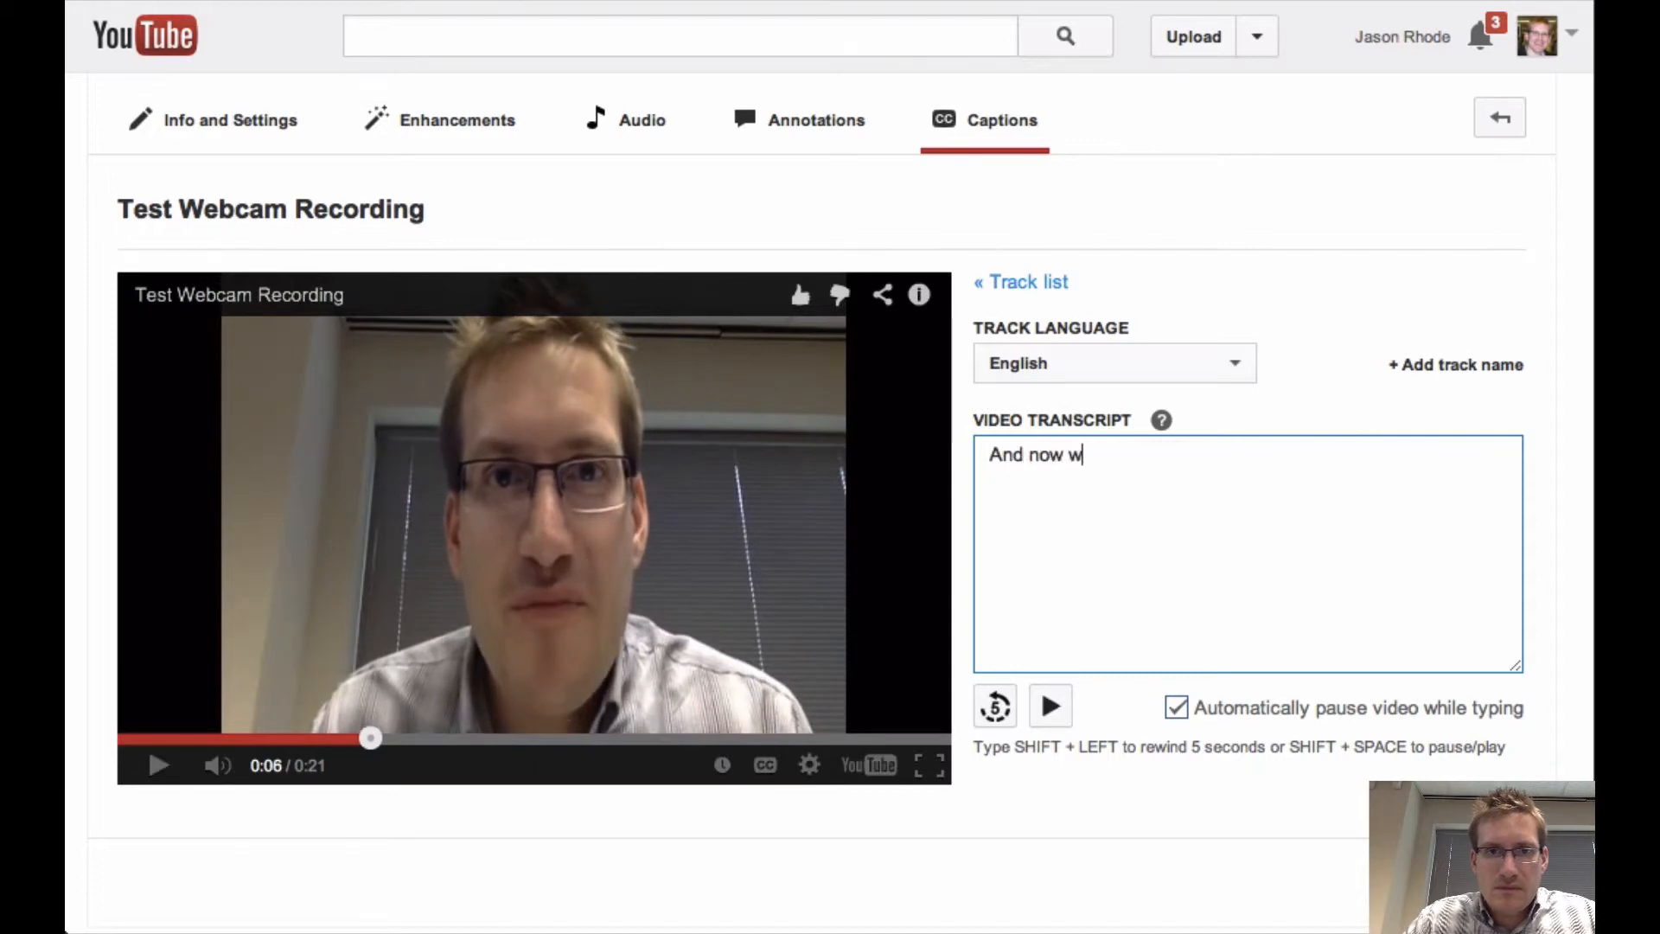
type("e're recording.")
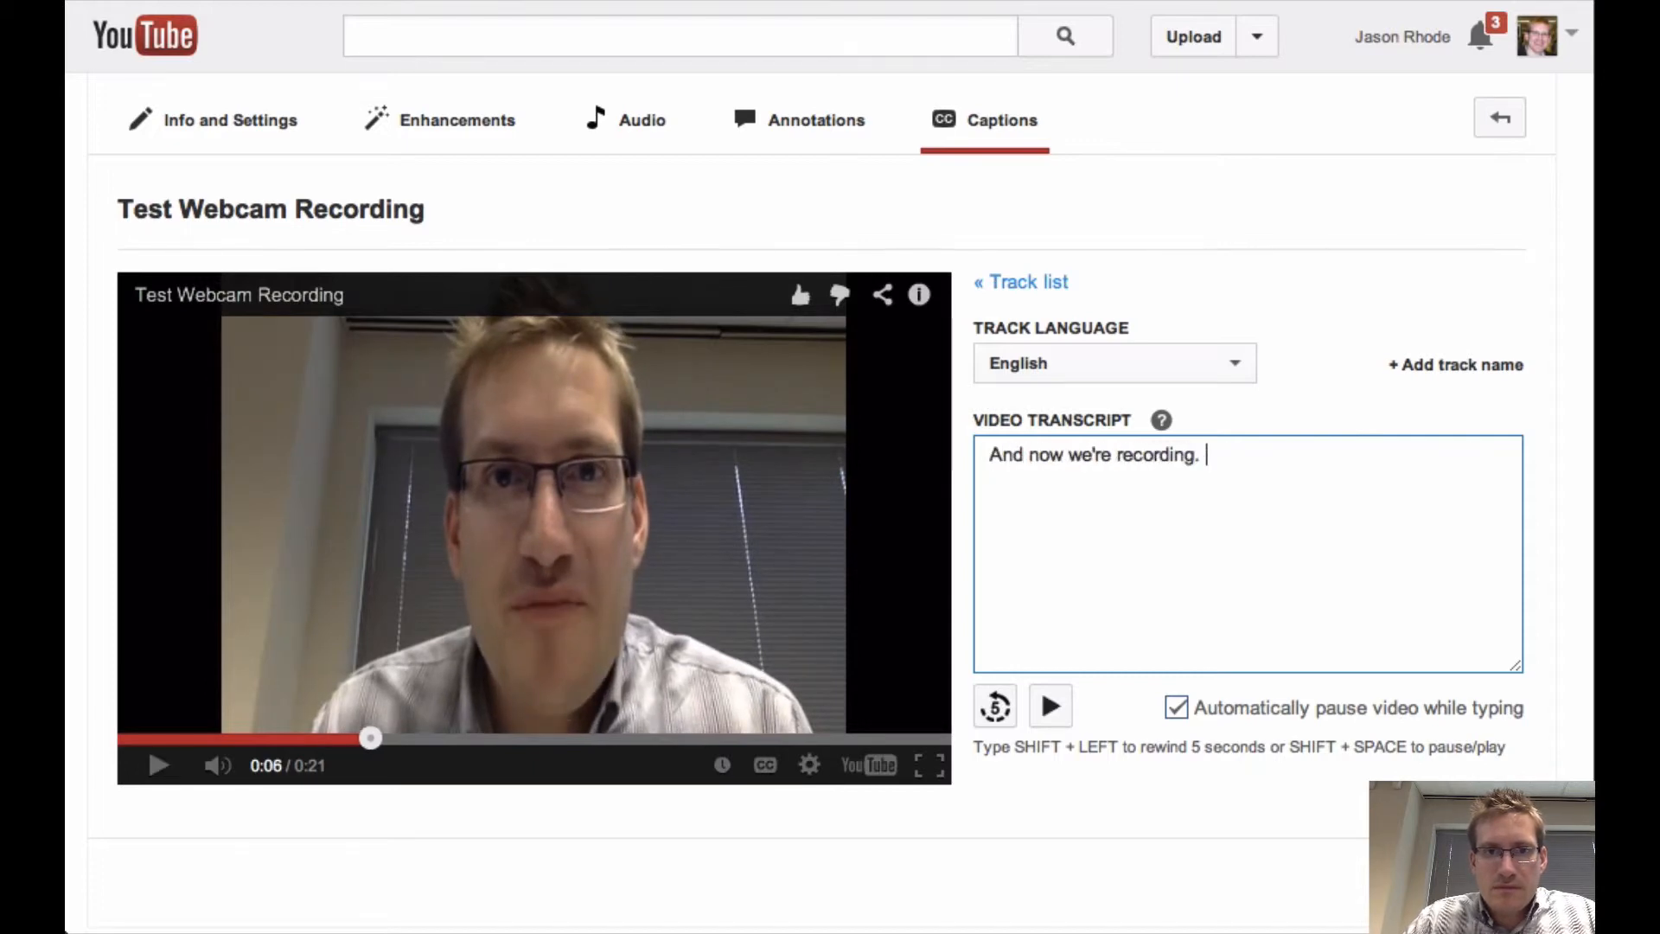
type("This is just a q")
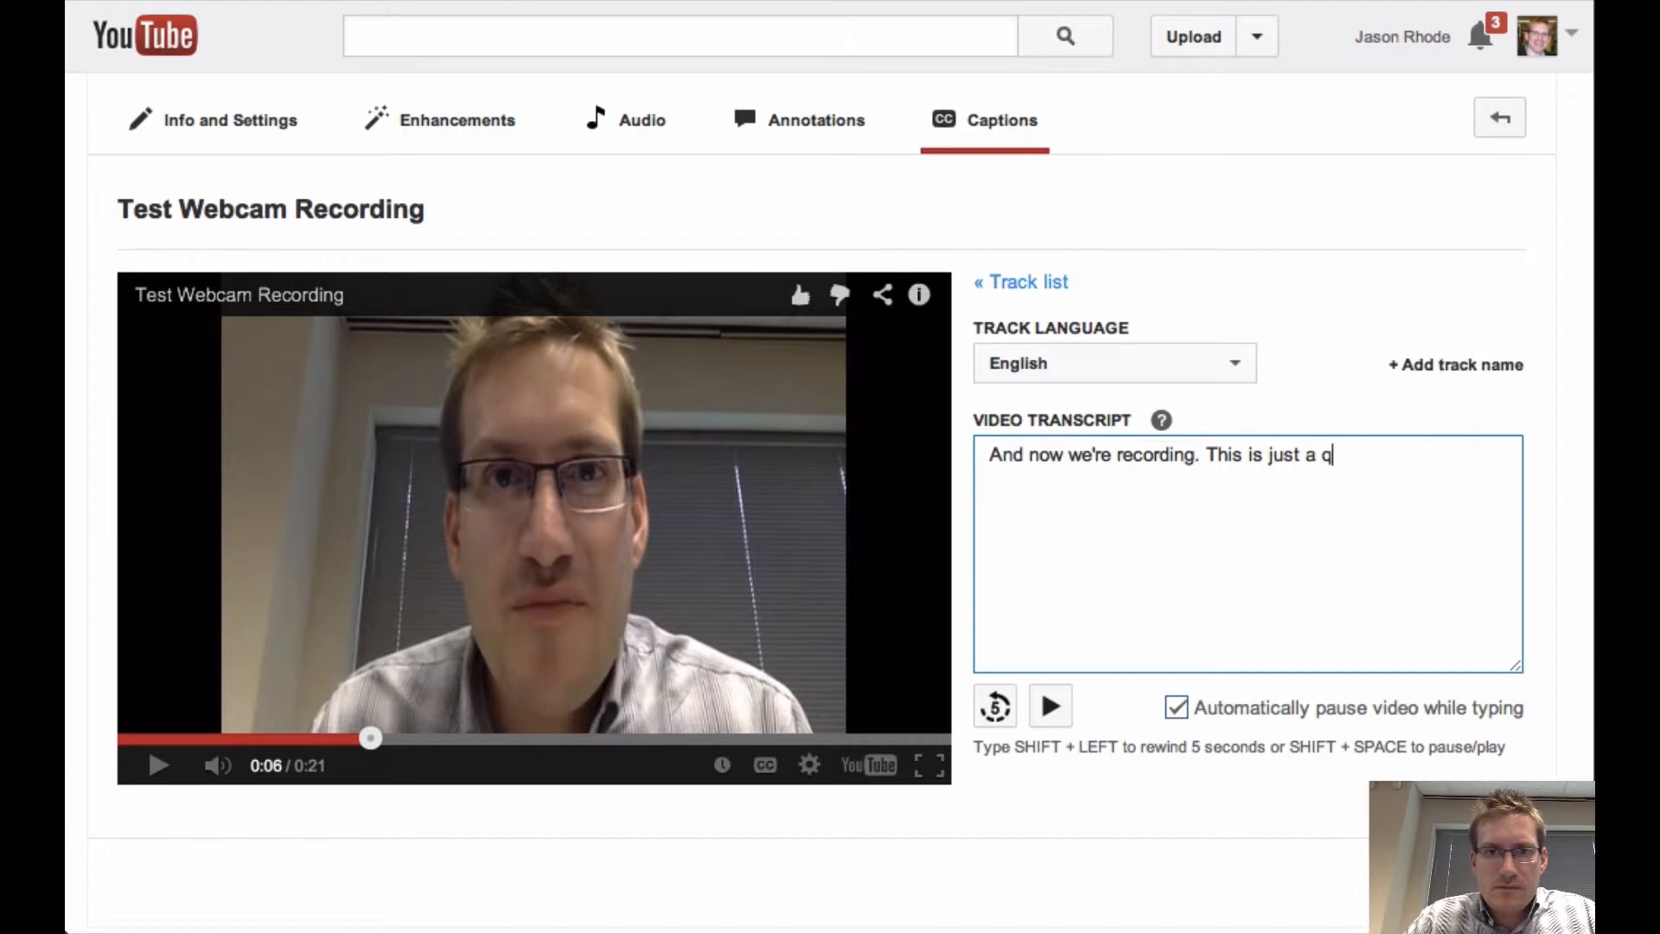
type("uick test")
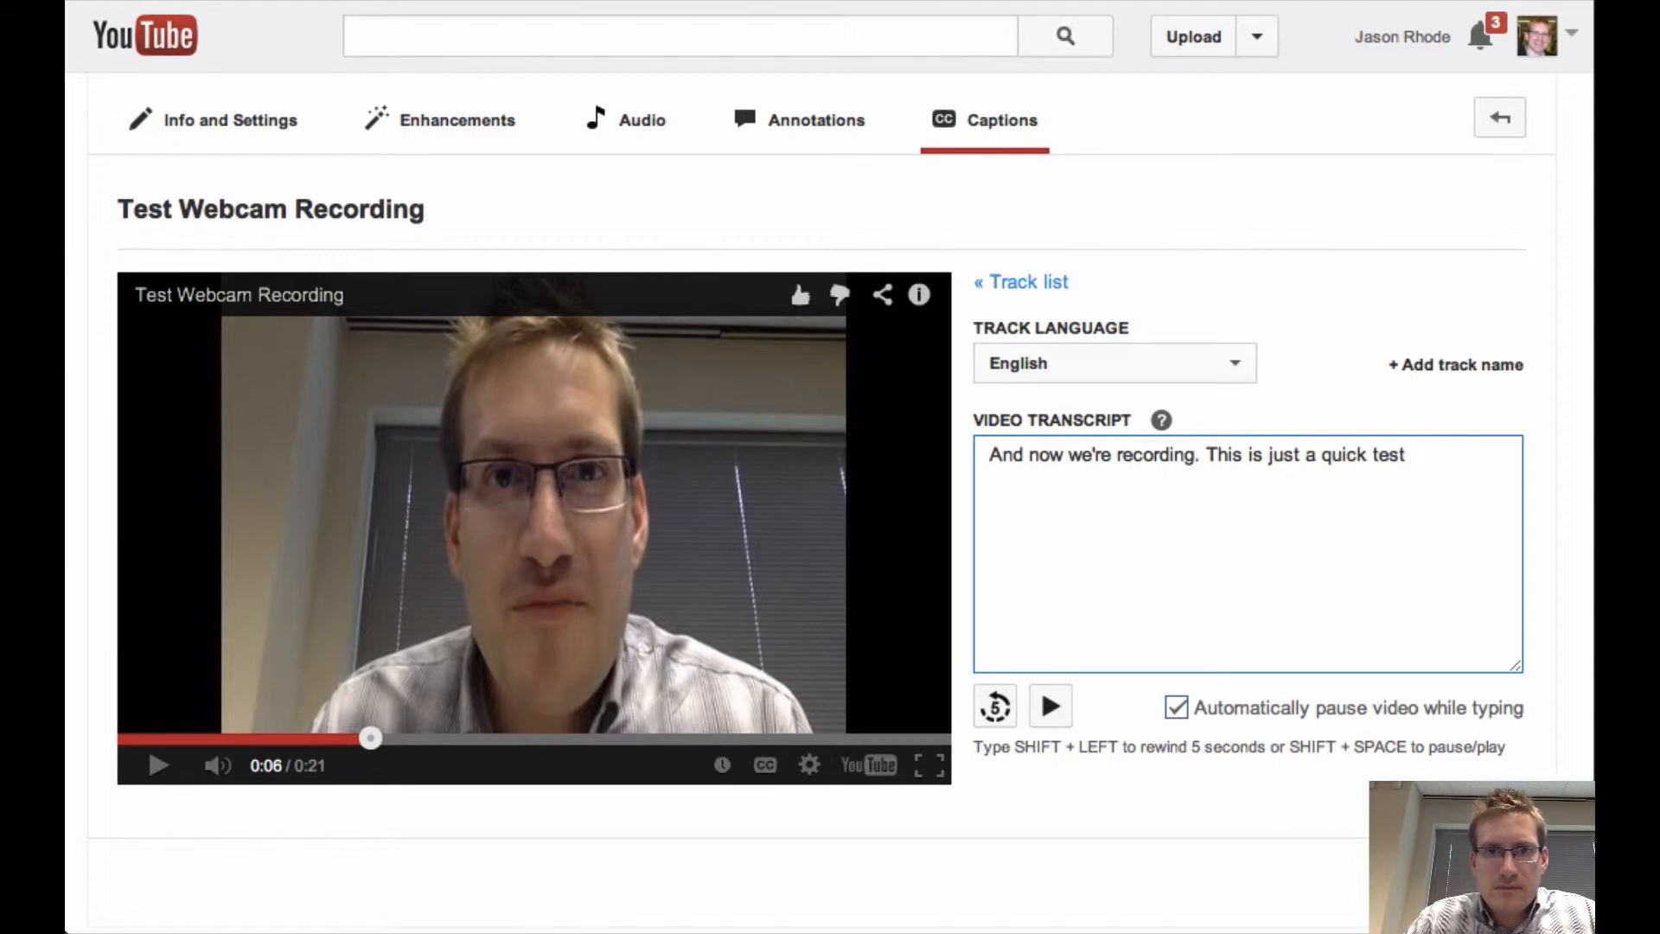
type("record")
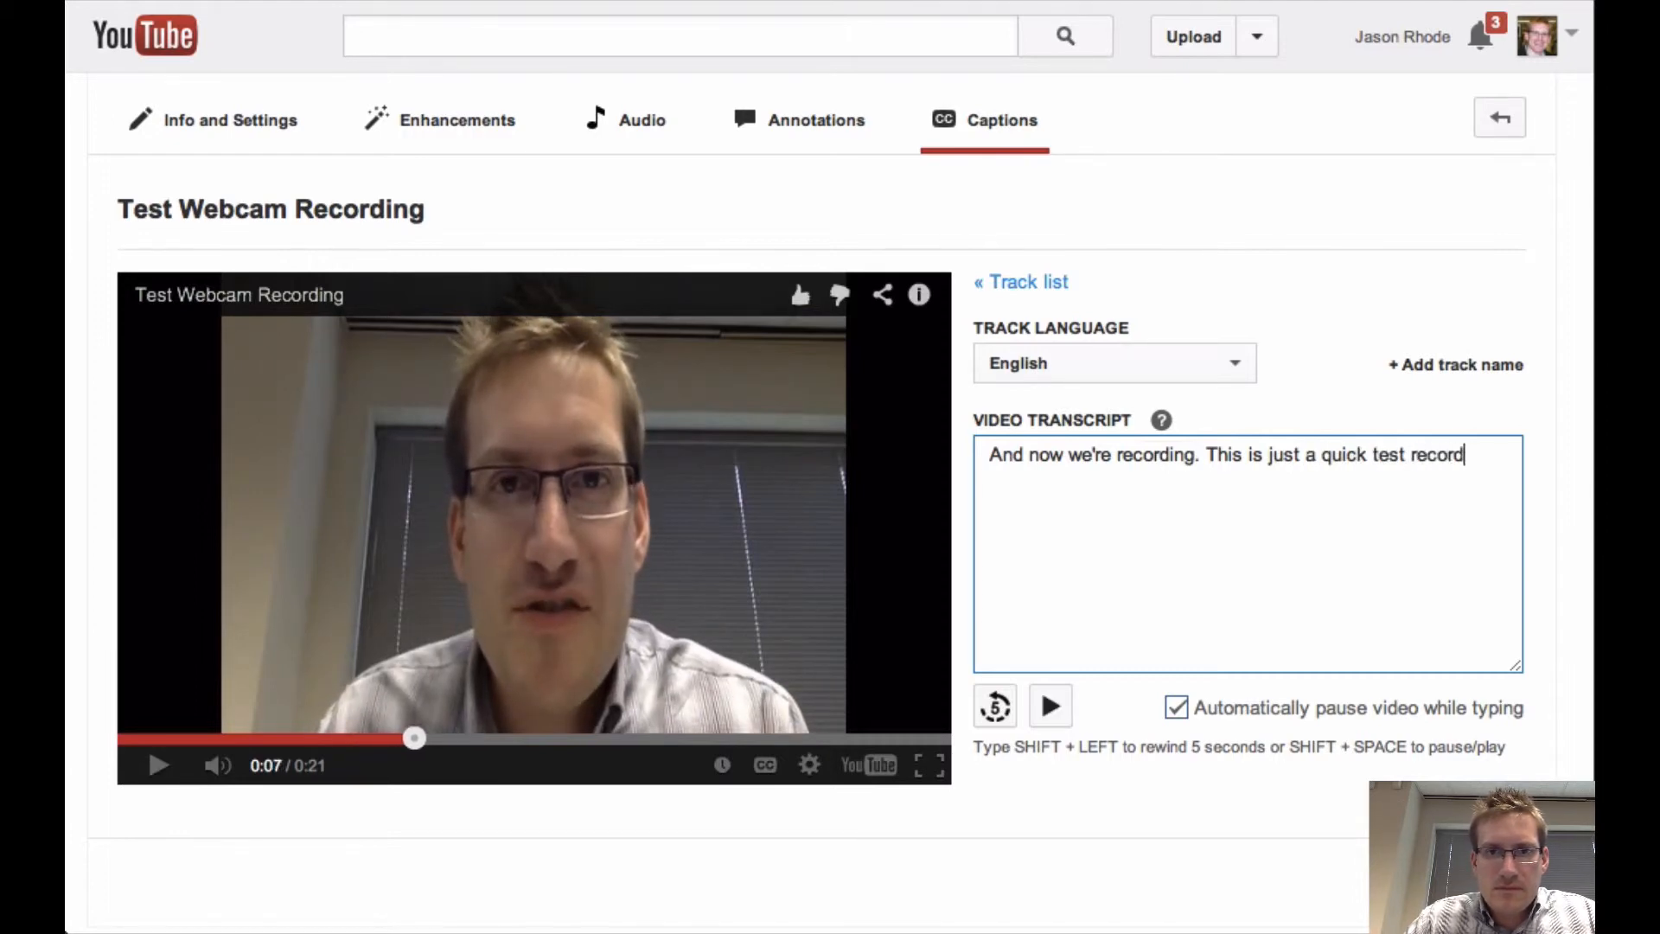
type("ing to demonstrate")
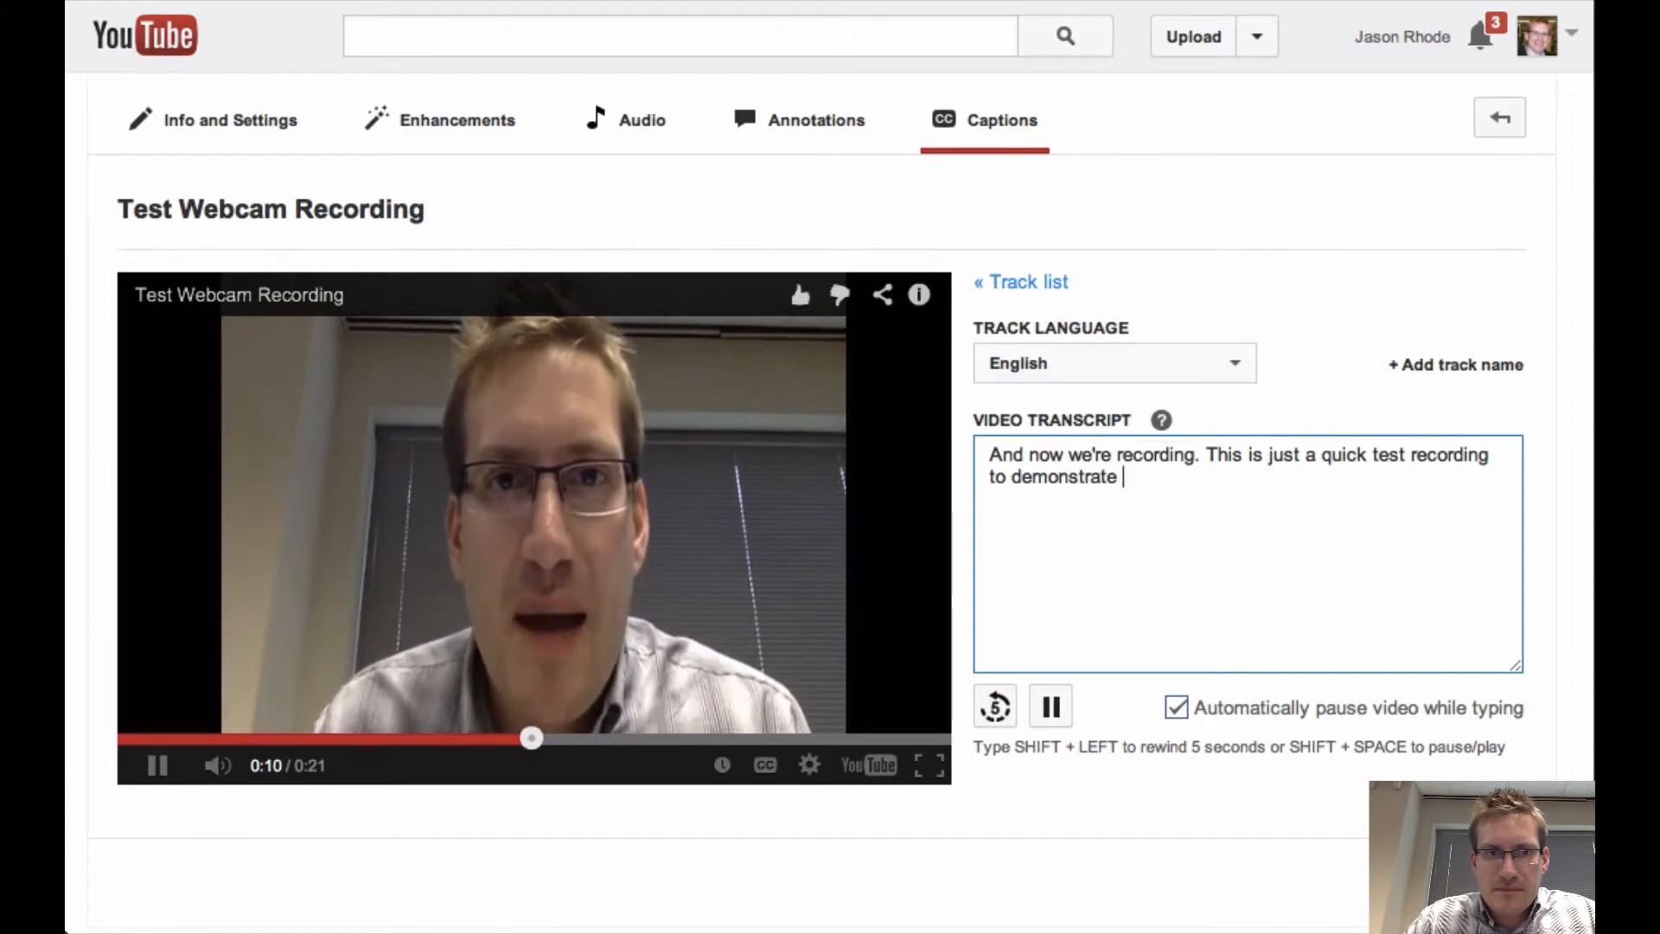
type("the capabialit")
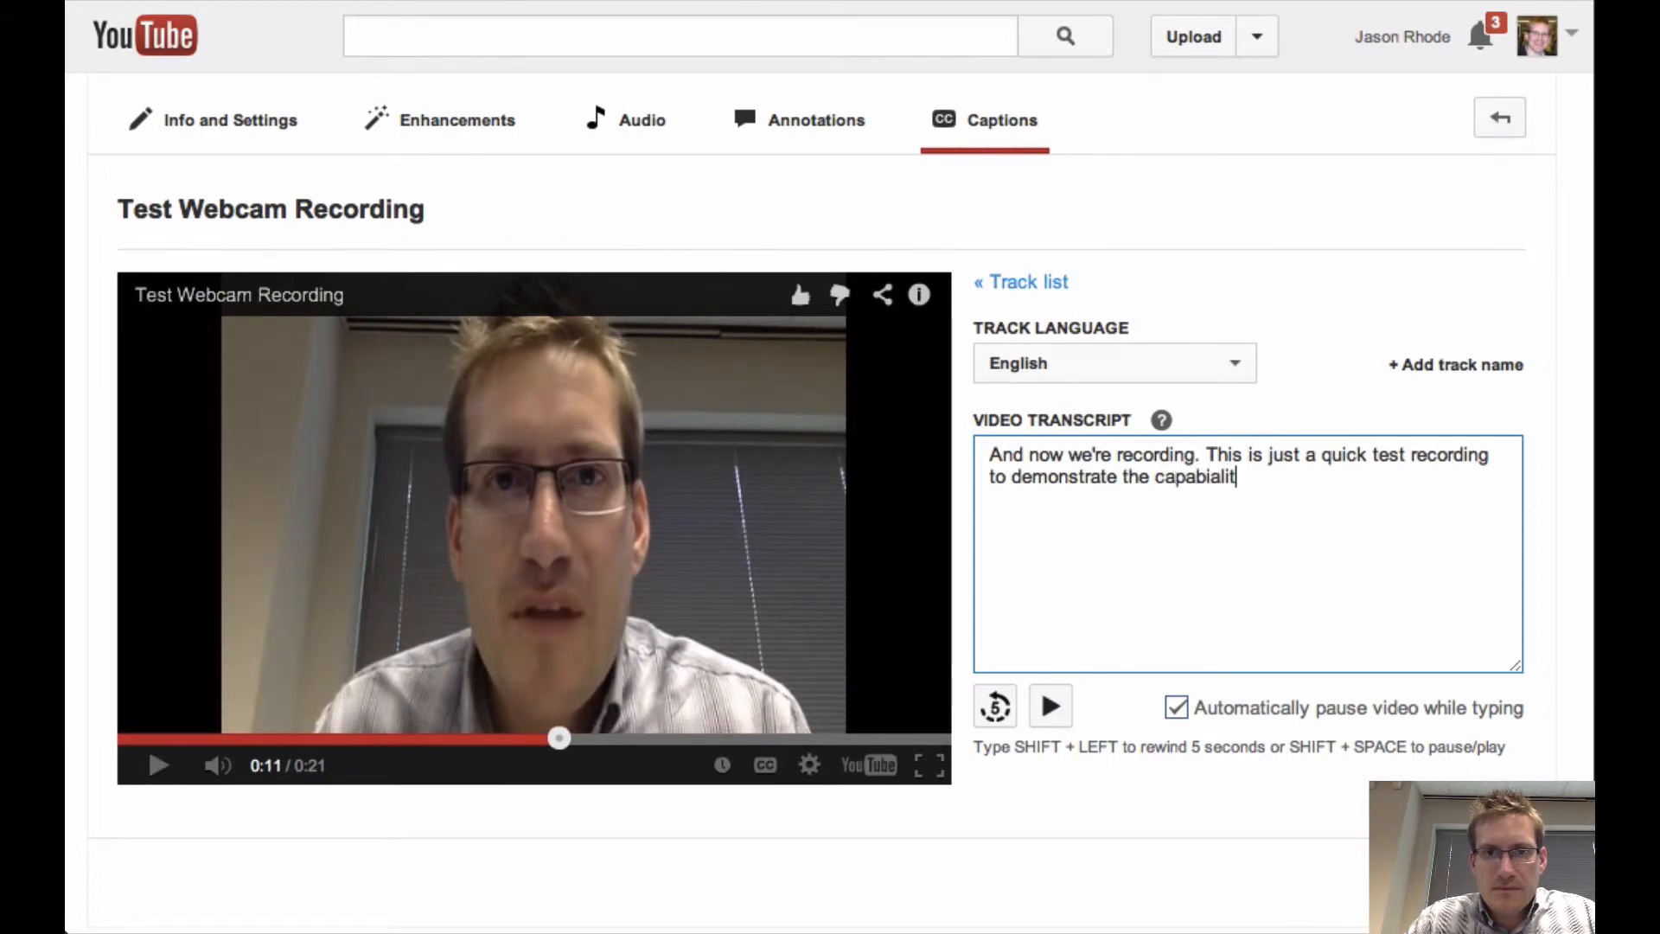
key("Backspace")
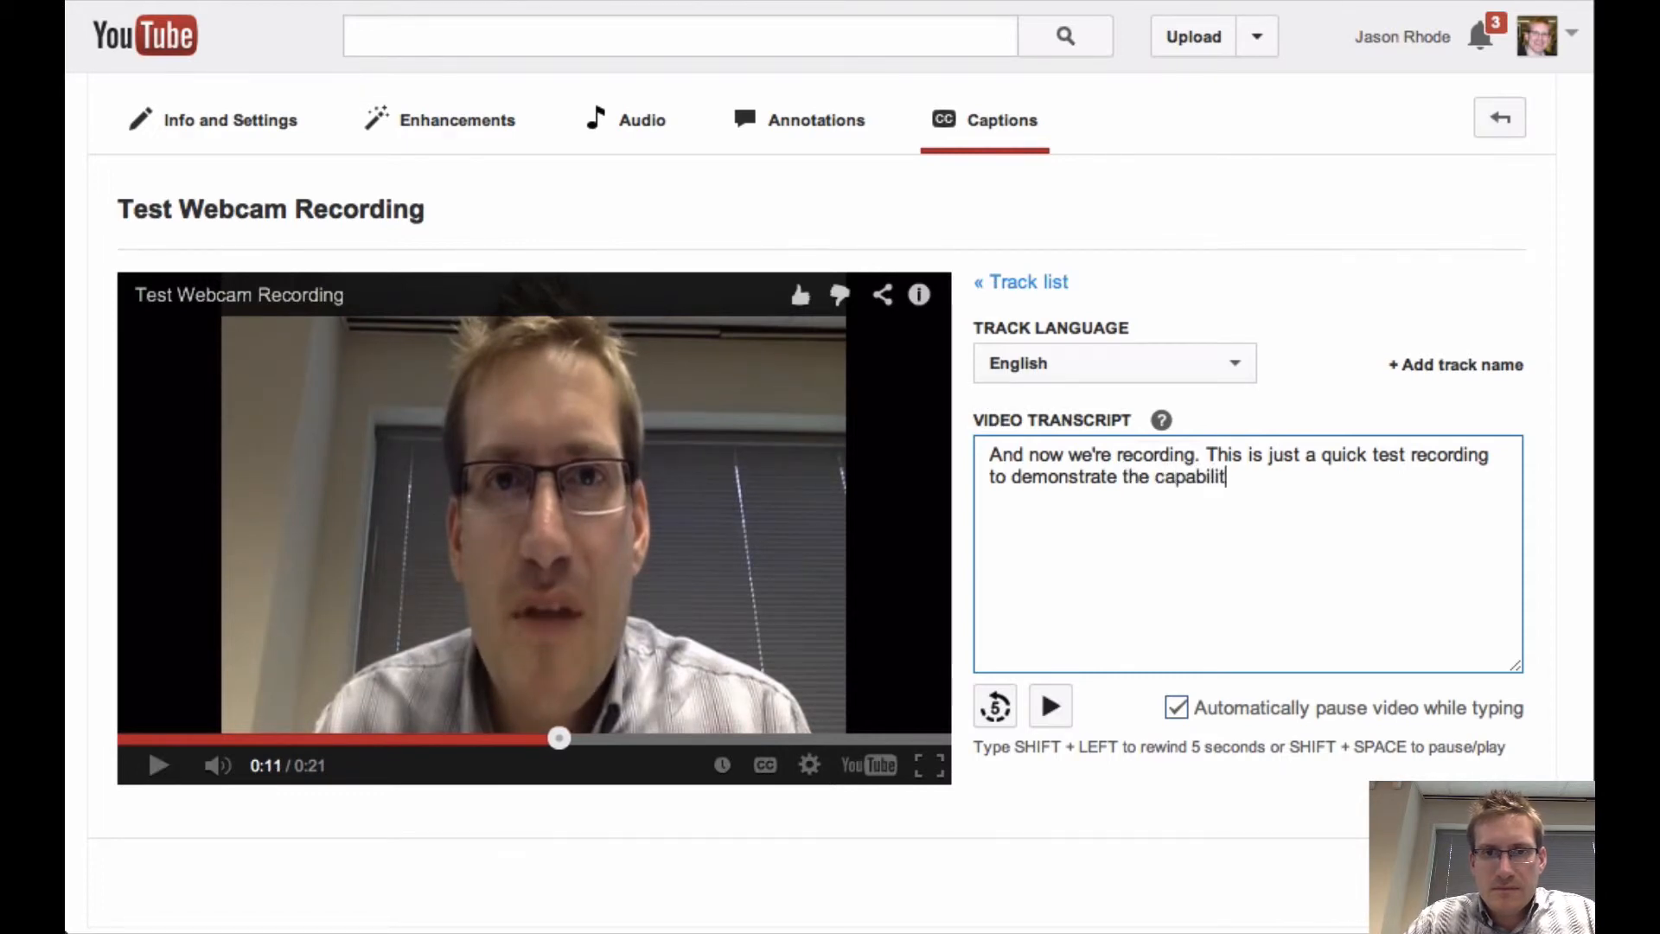
type("ies of the webcam c")
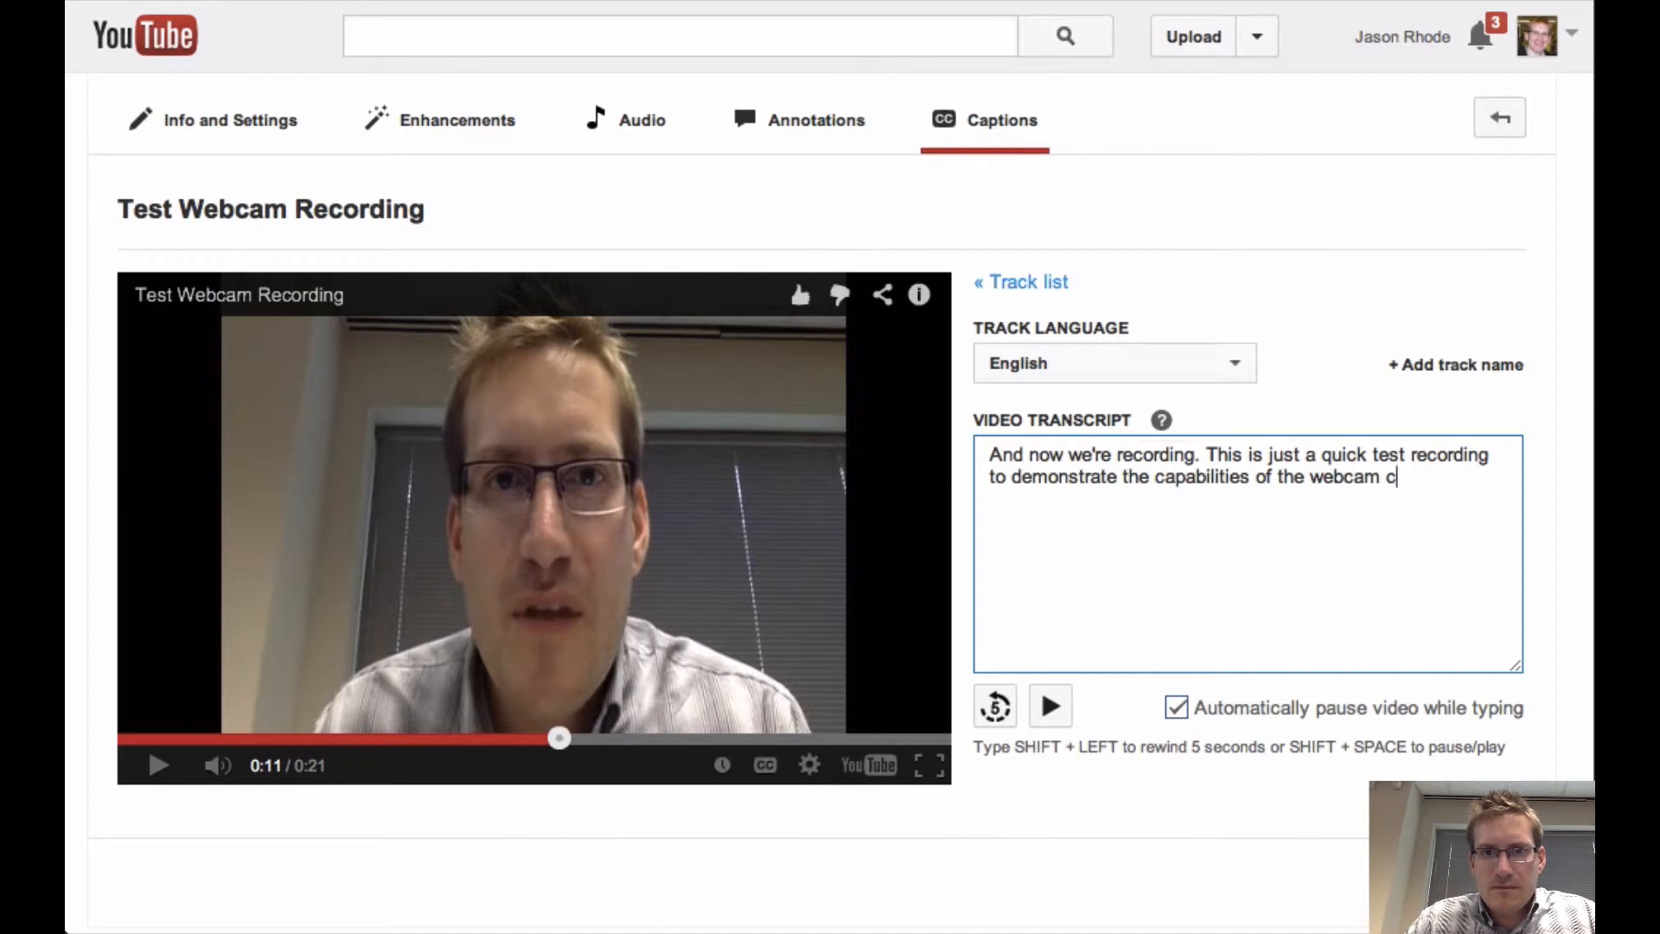
type("apture")
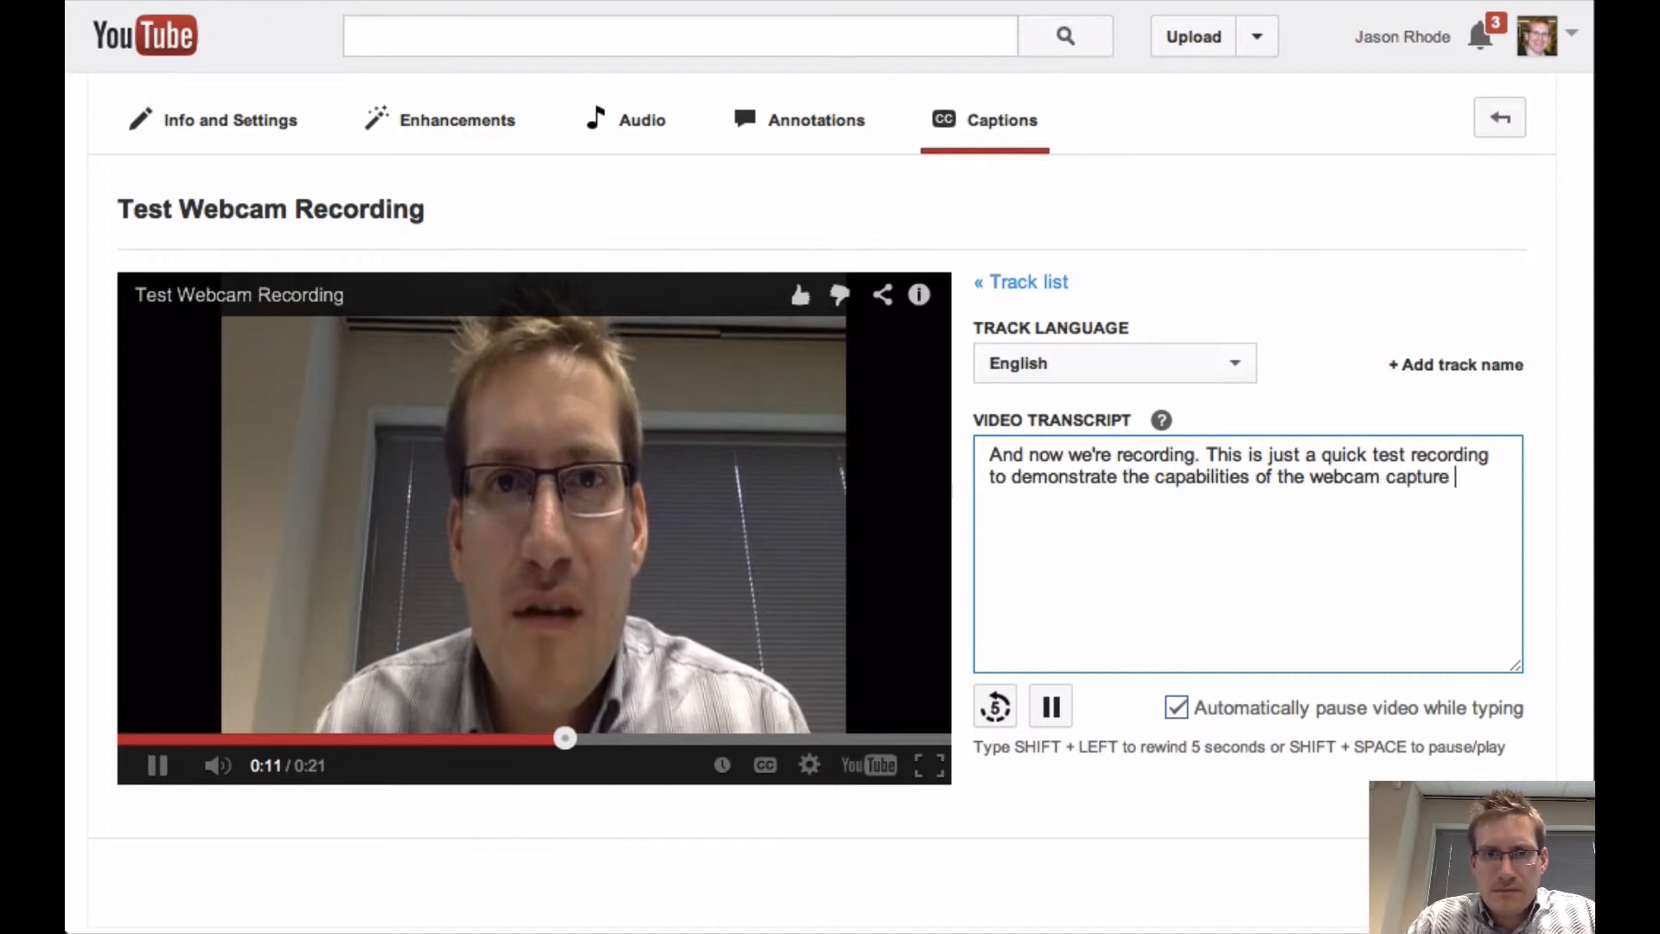
- Finish the transcript through 'caption those videos using YouTube capture utilities' and resume playback
type("wit")
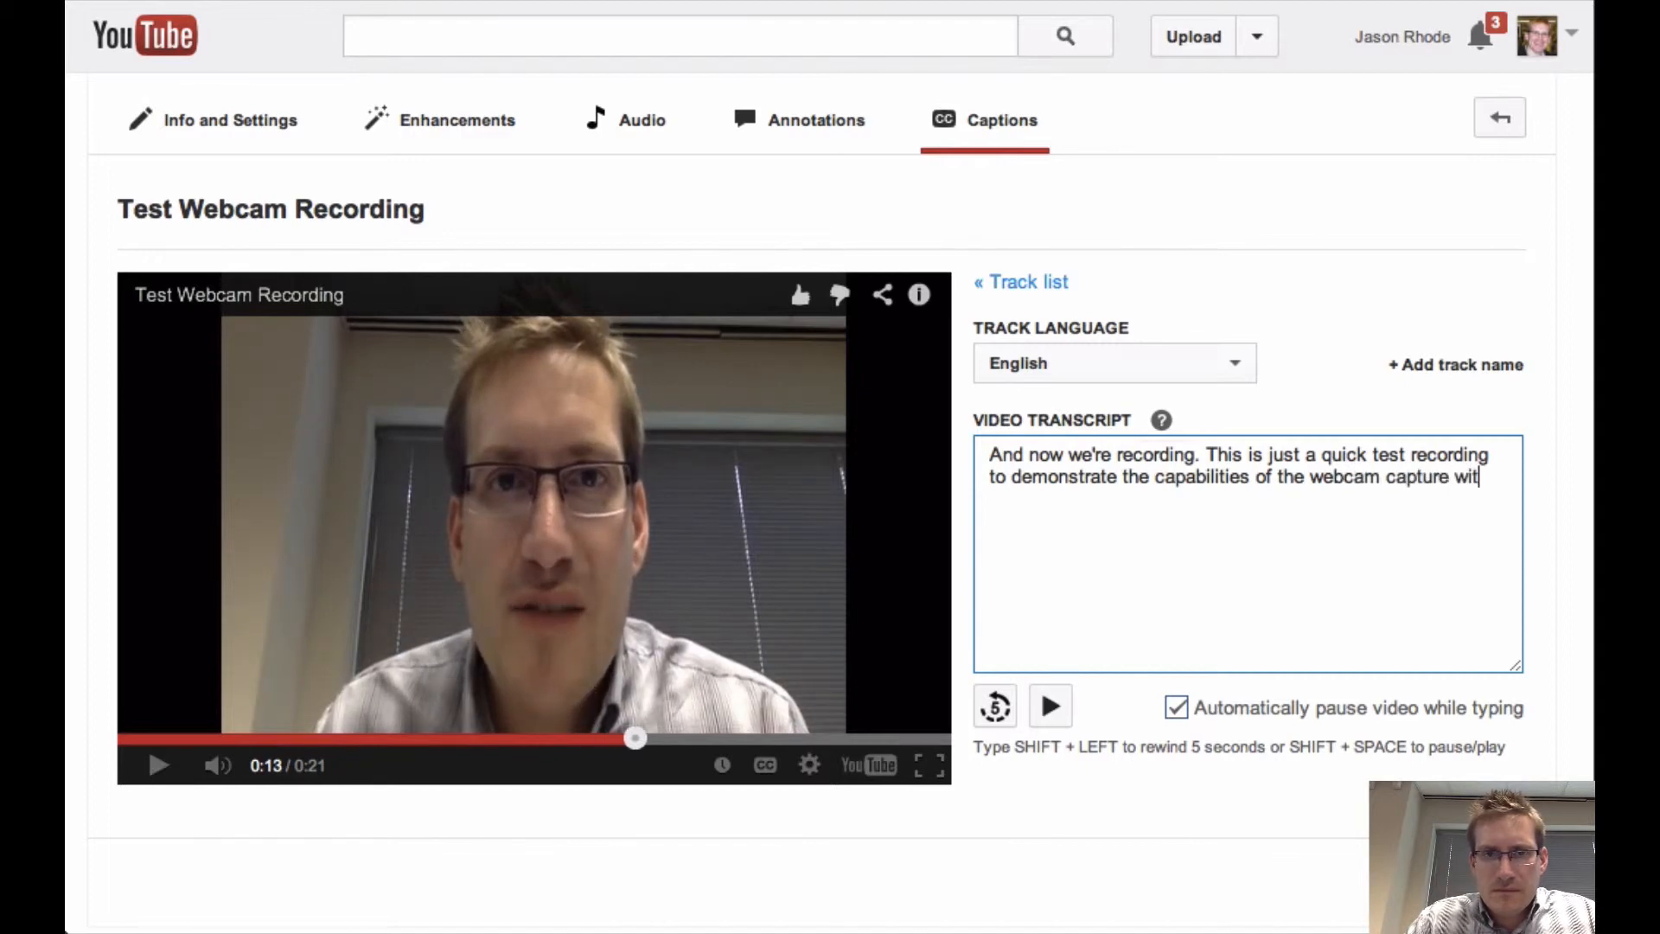
type("hin YouTube")
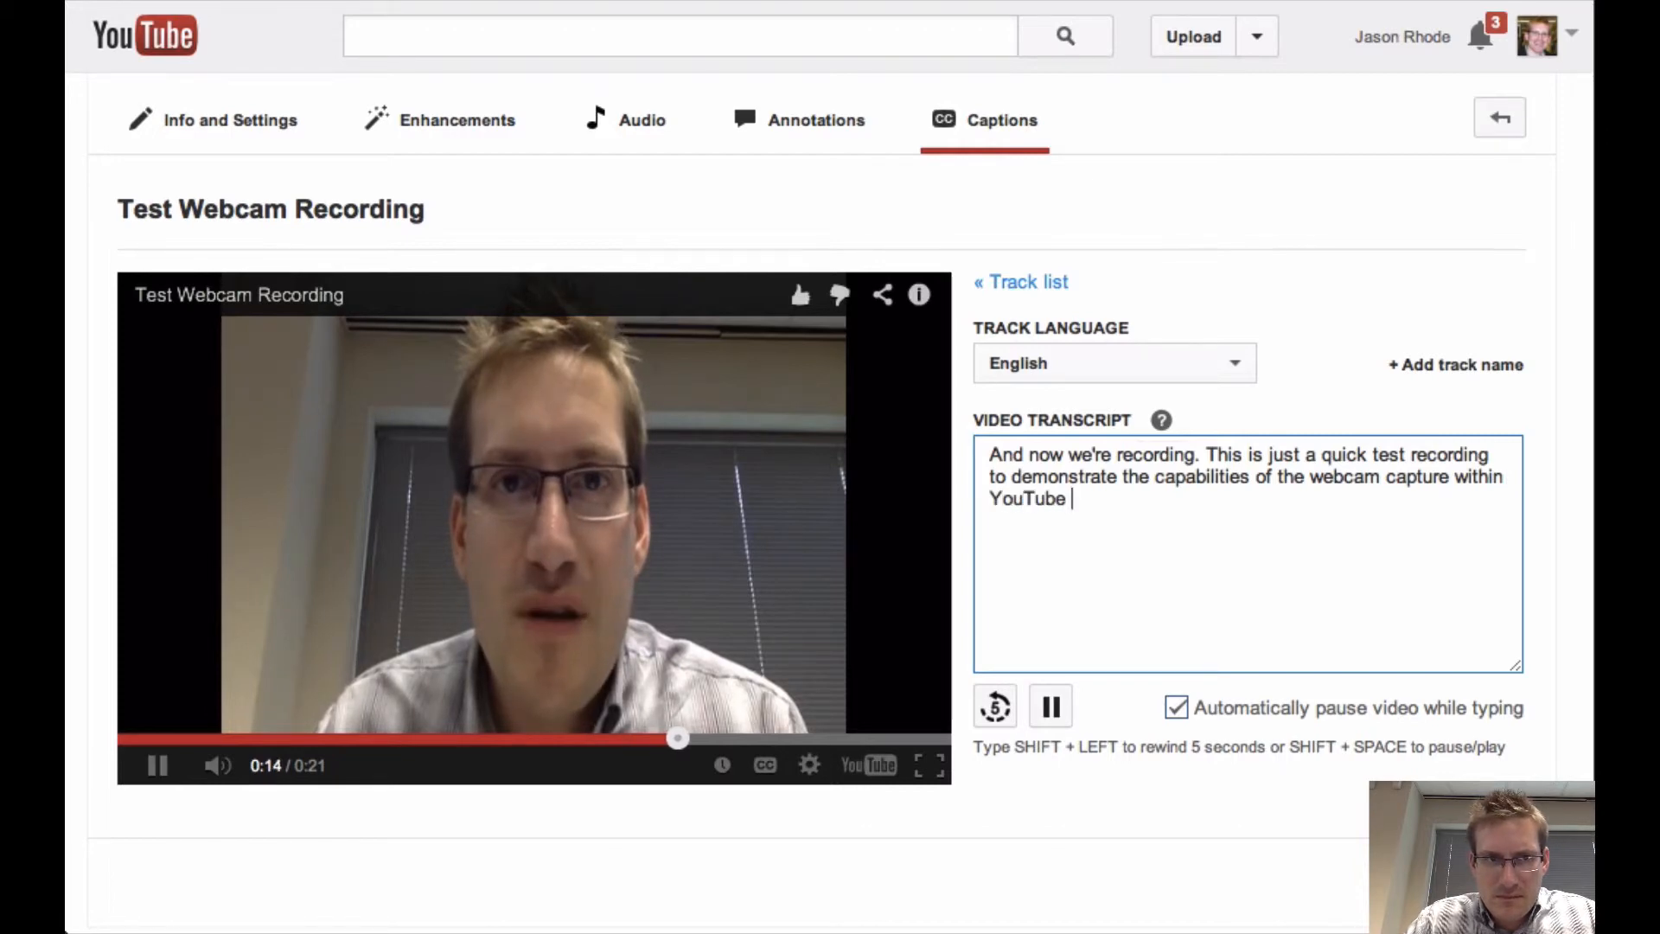
type("as well")
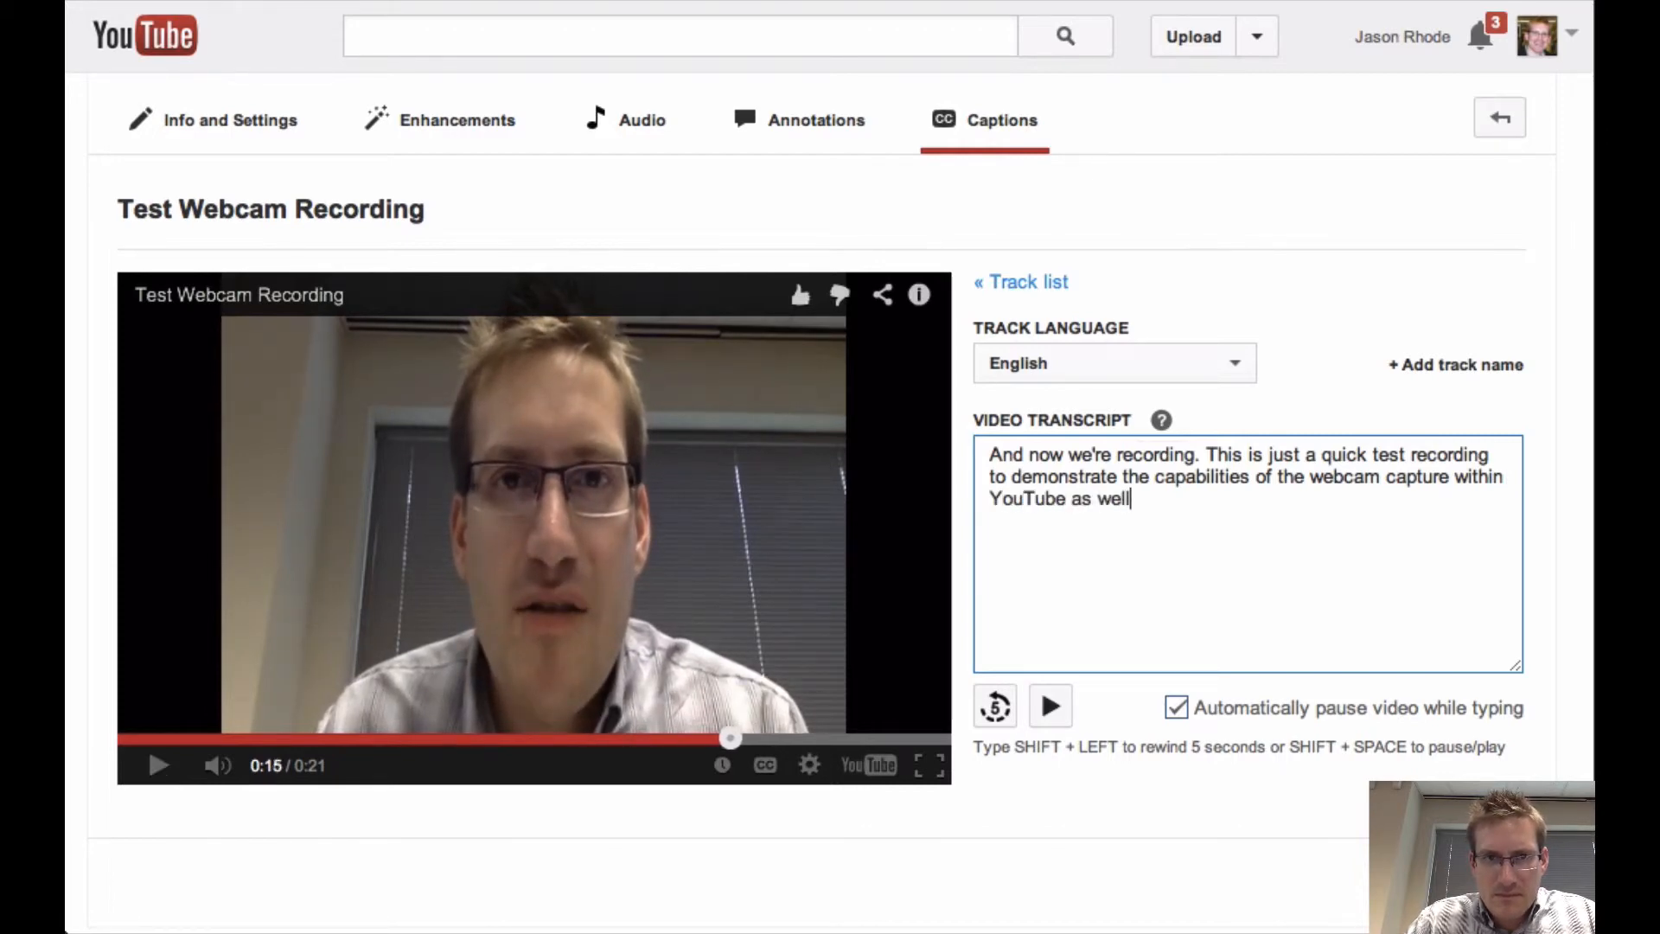
type("as to caption")
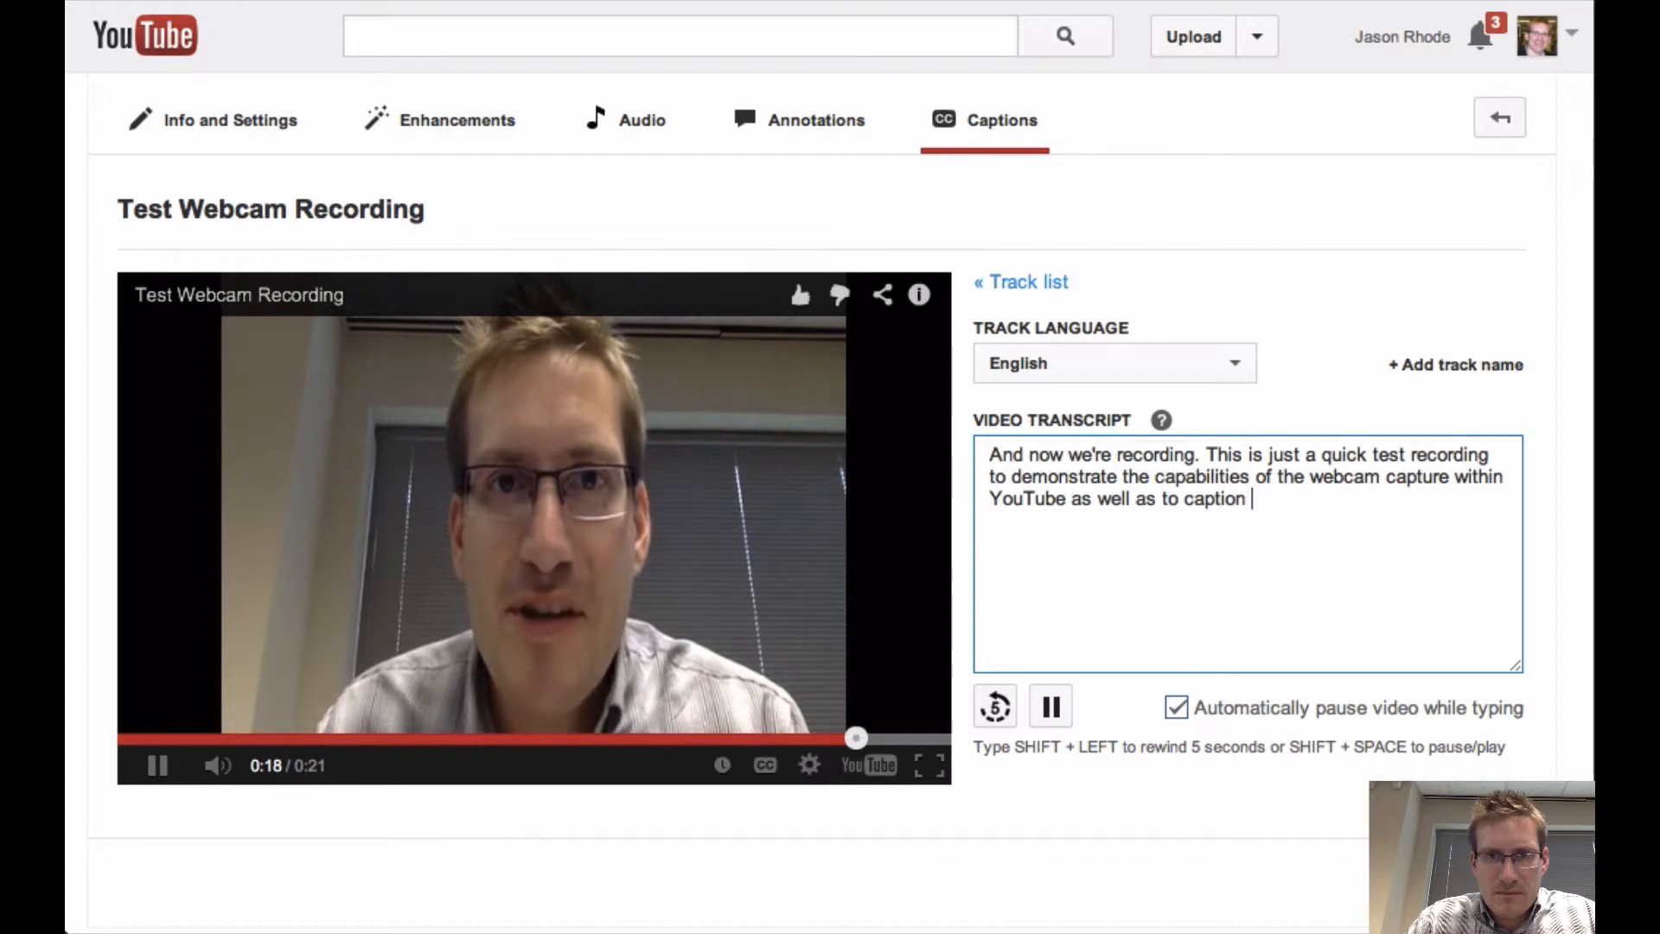
type("those vide")
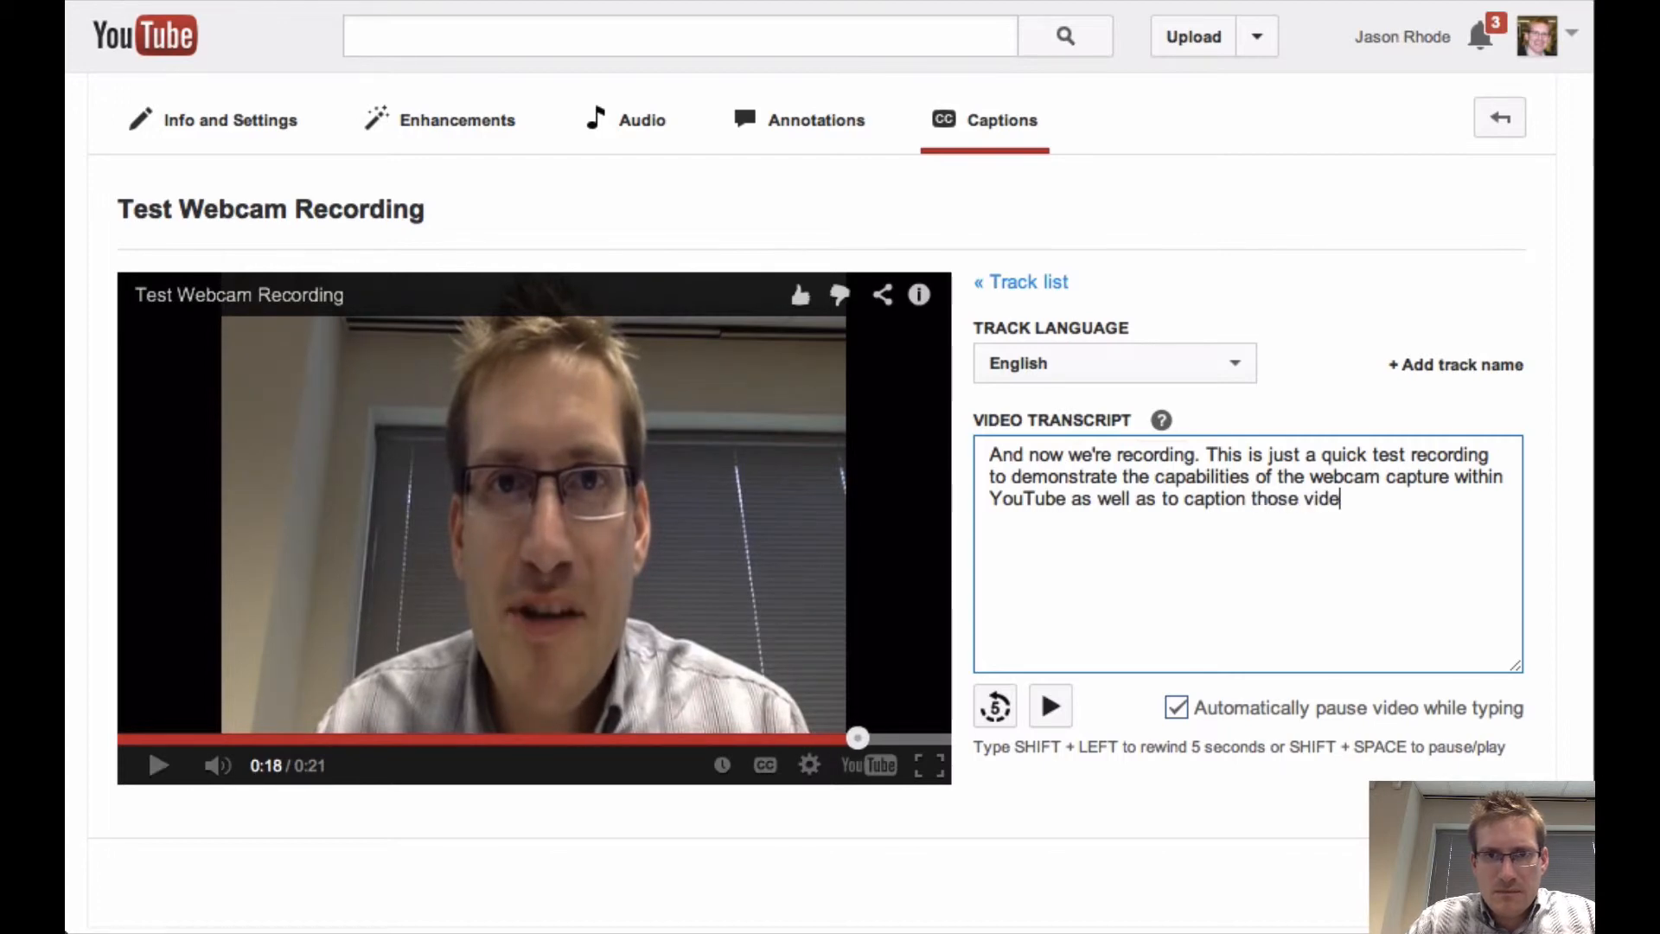
type("os using YouTube's built in")
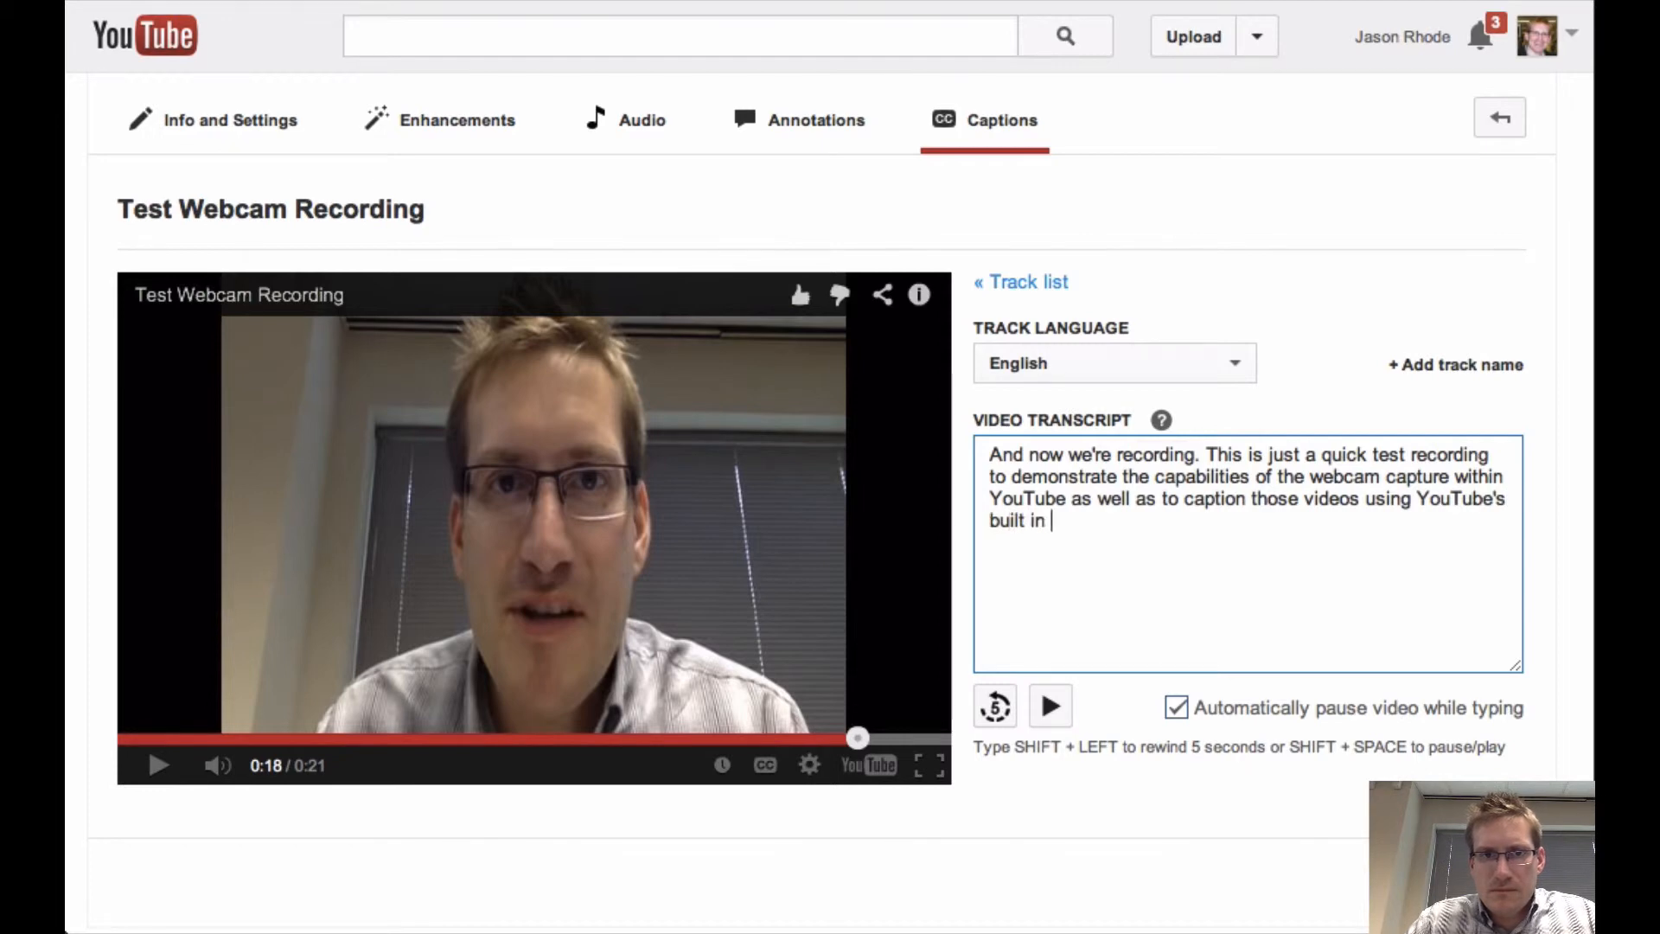
type("capture utili")
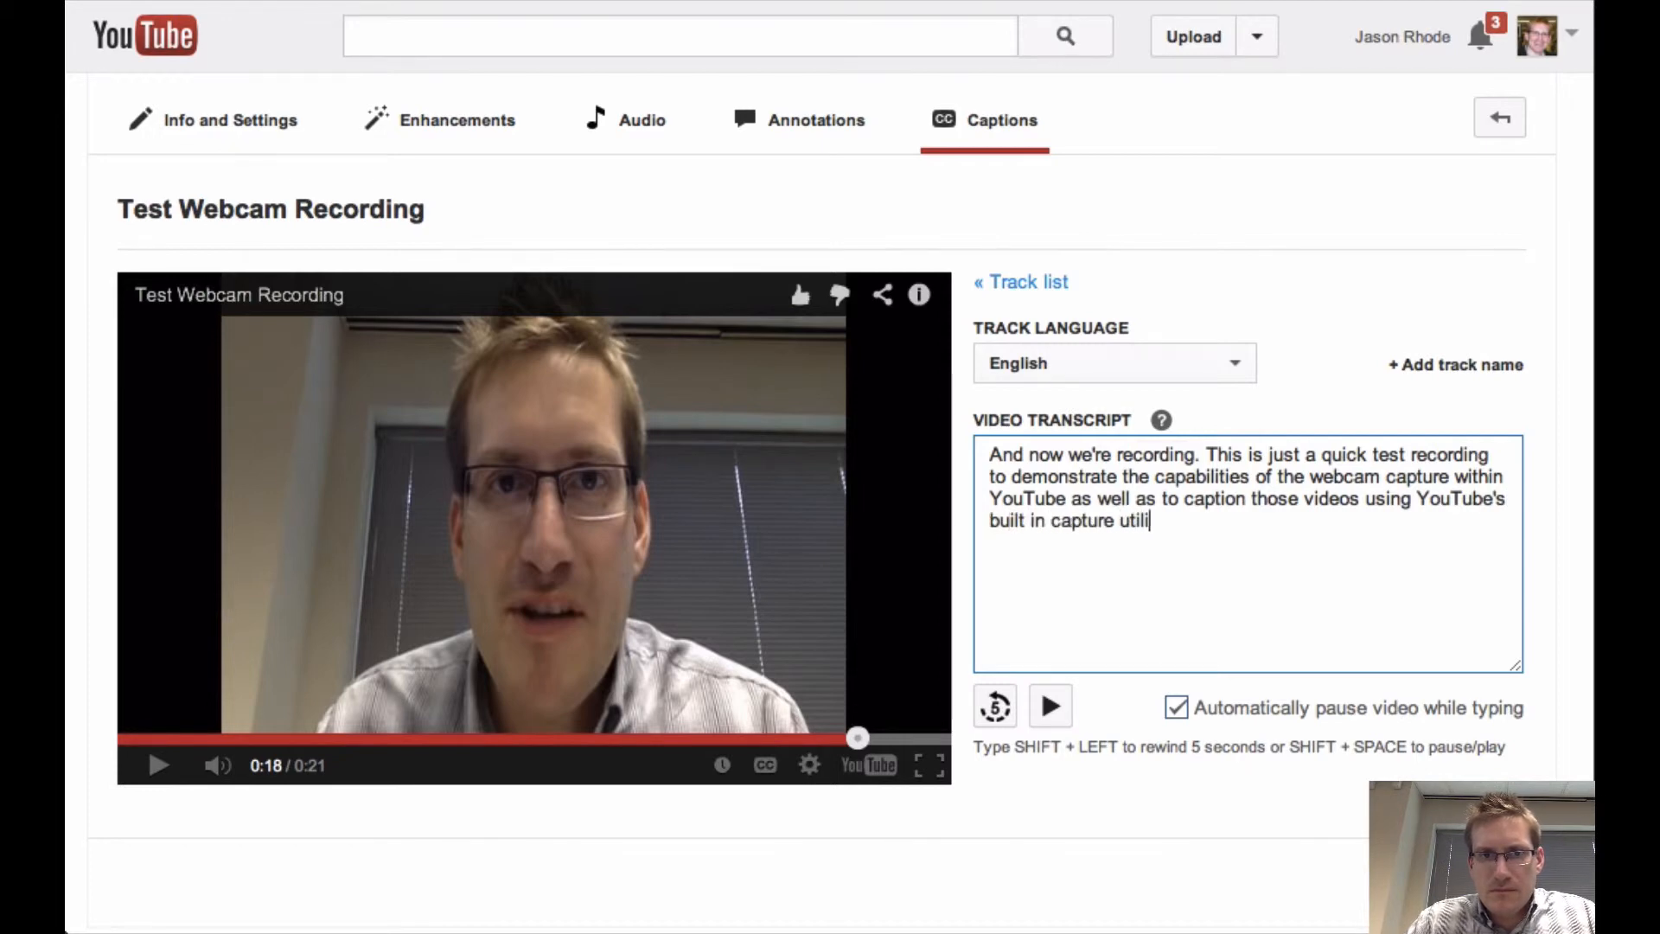
left_click(1049, 705)
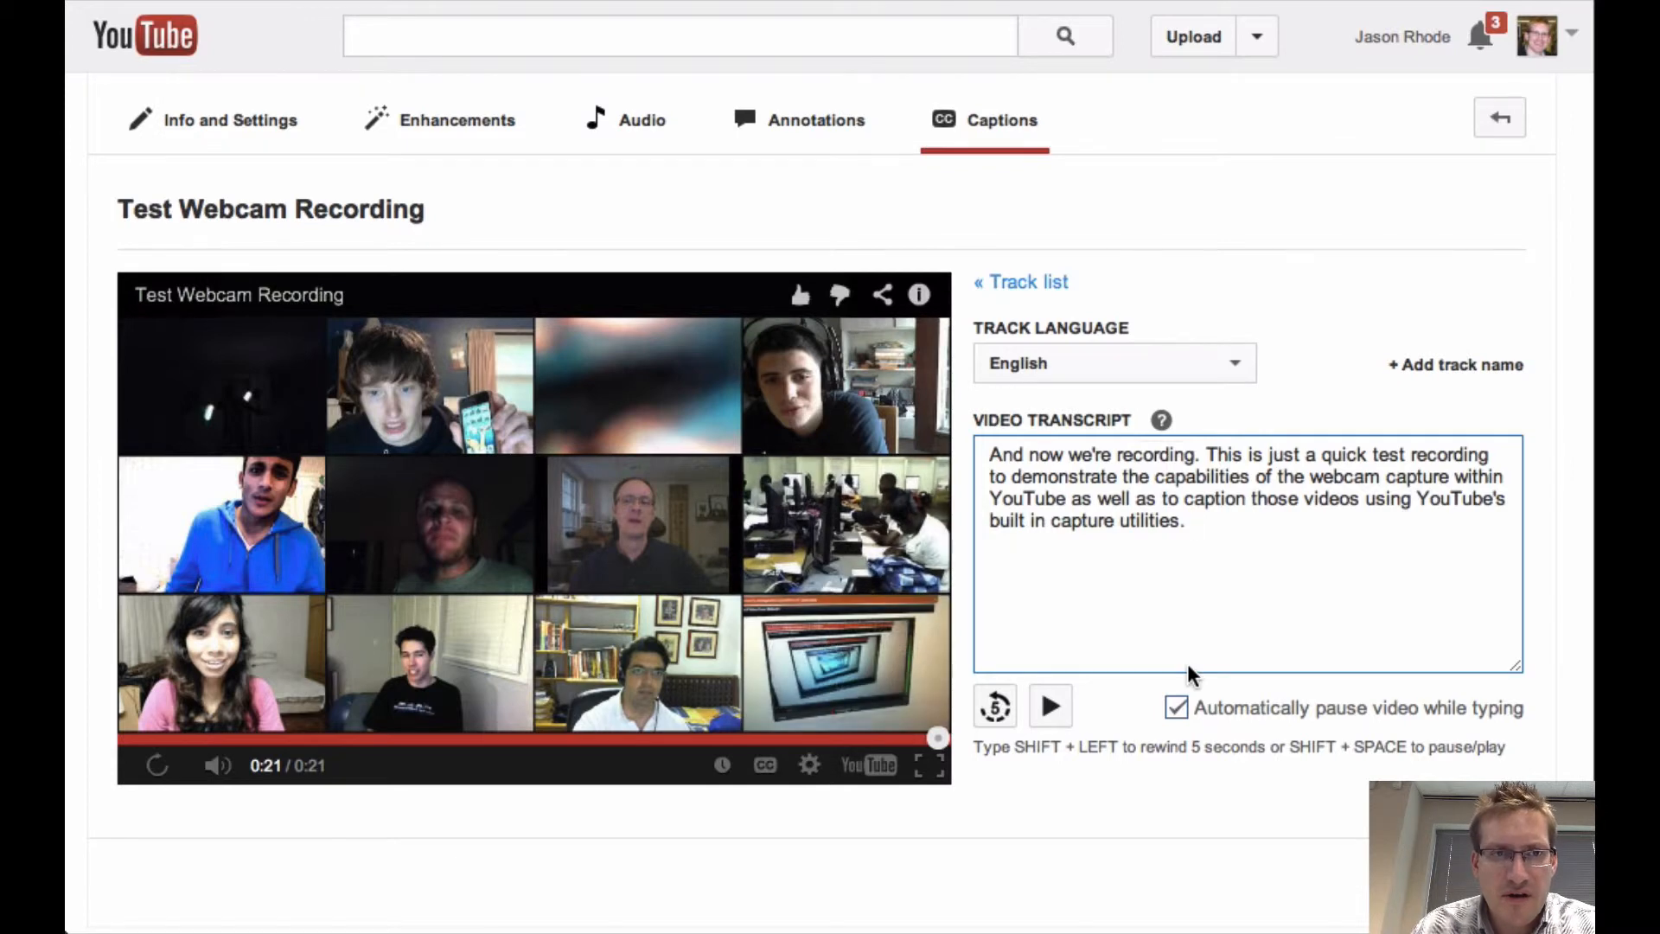
mouse_move(1278, 597)
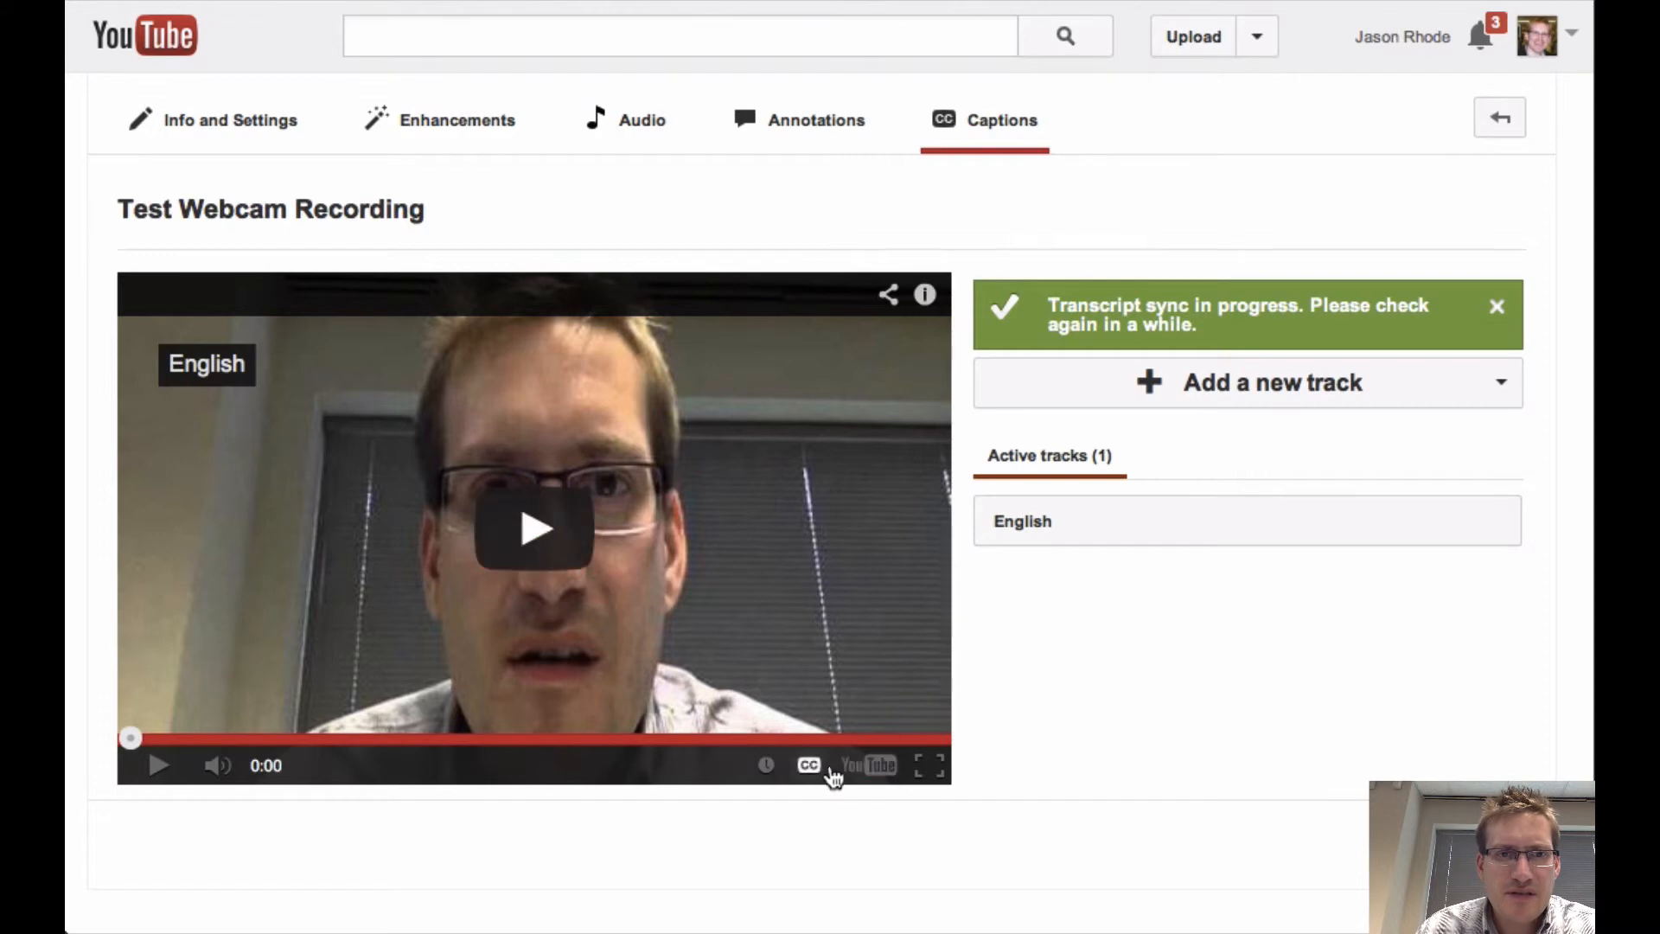
mouse_move(809, 765)
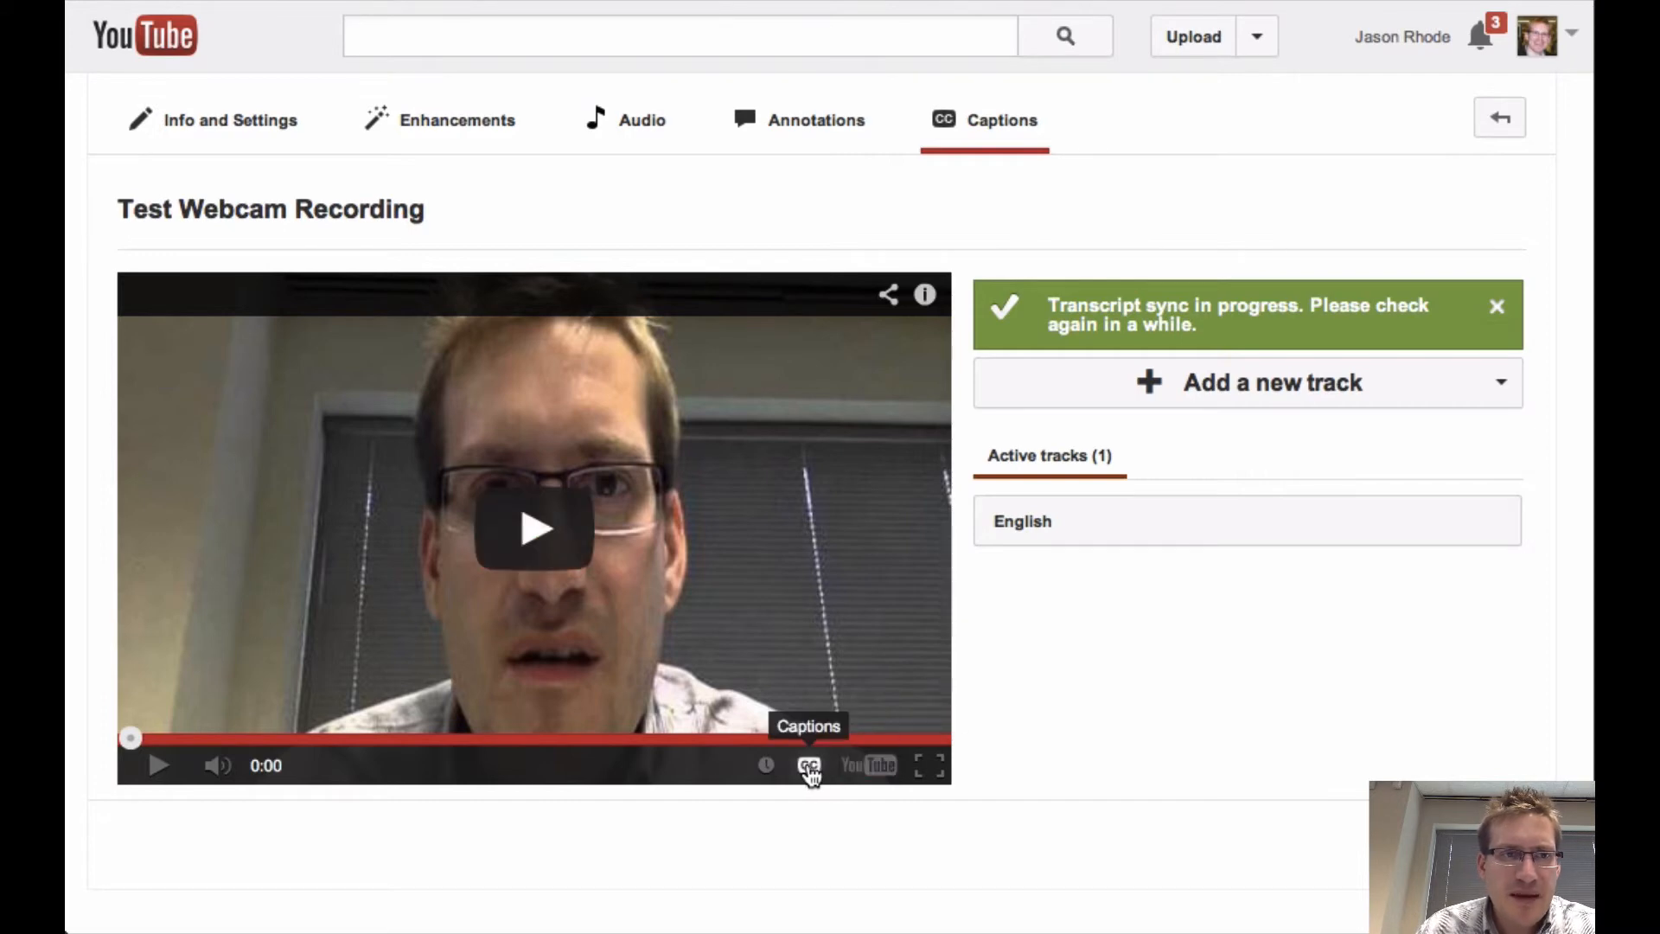
- Turn English captions on and play the video to watch the synced subtitles
left_click(810, 764)
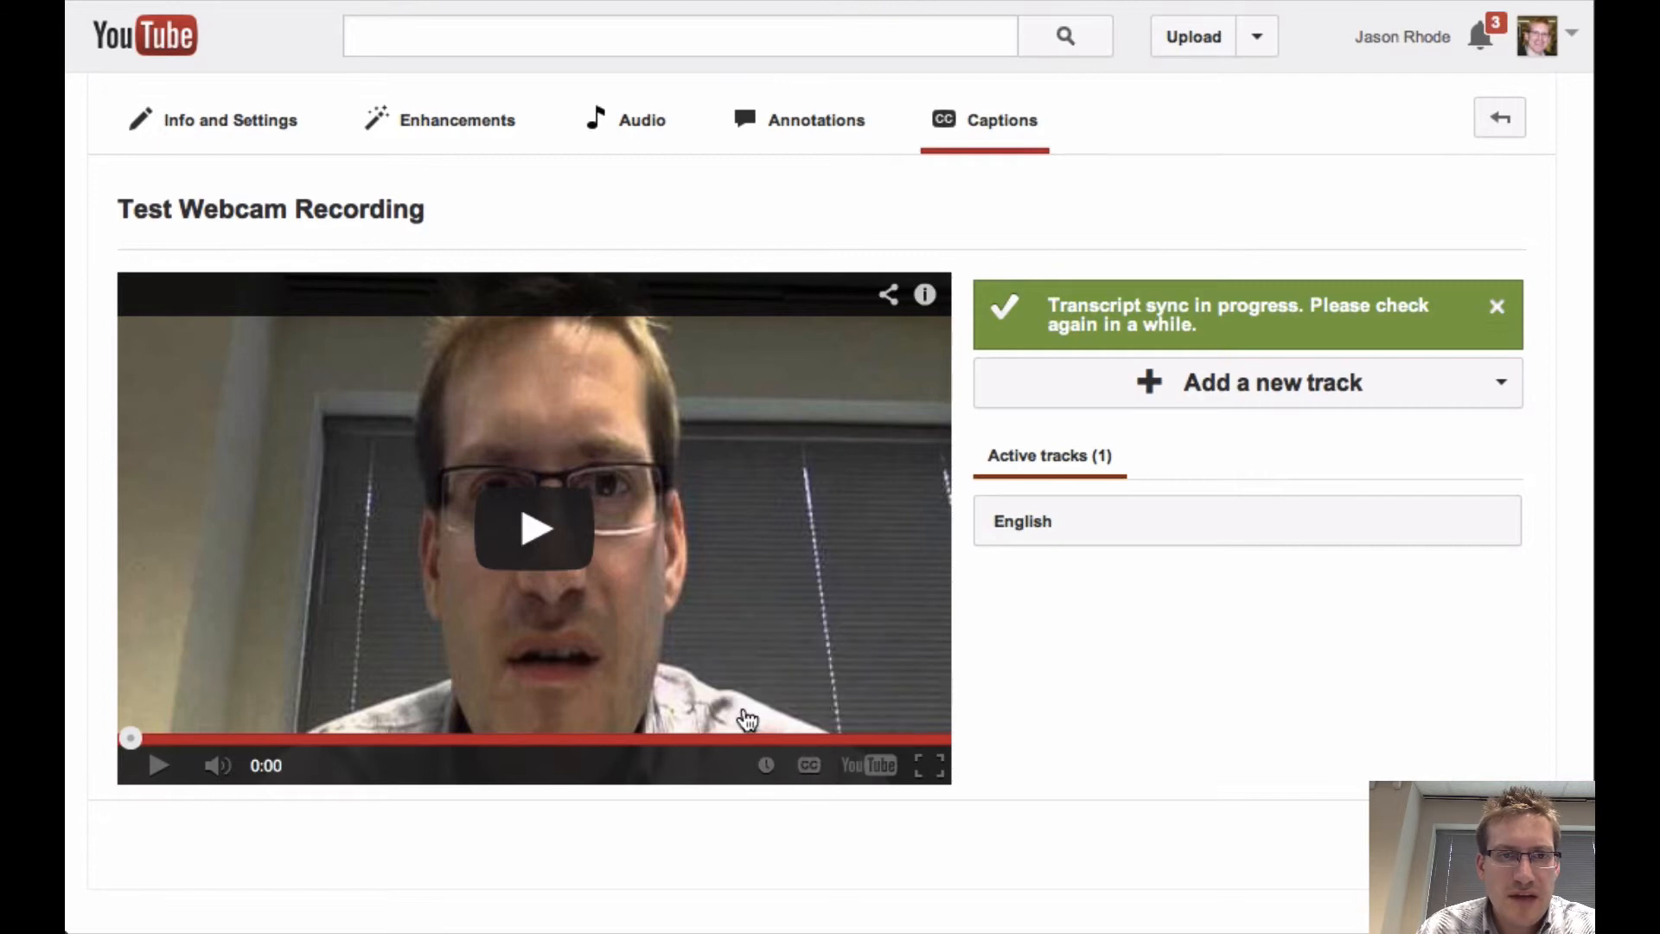
left_click(807, 764)
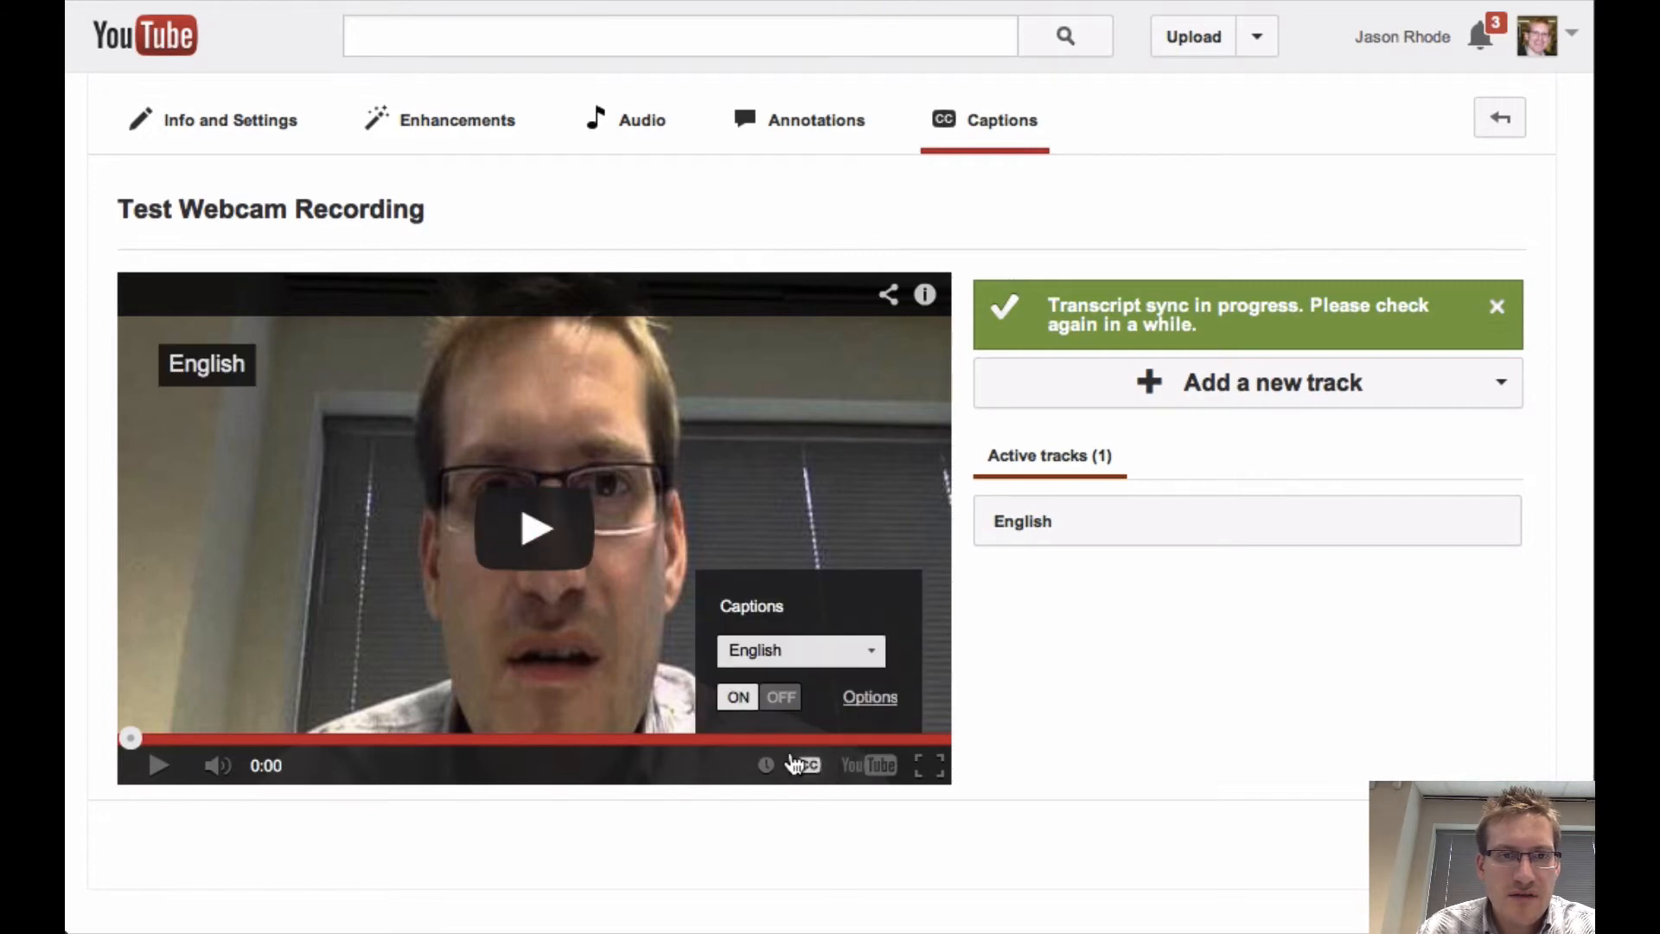
left_click(533, 529)
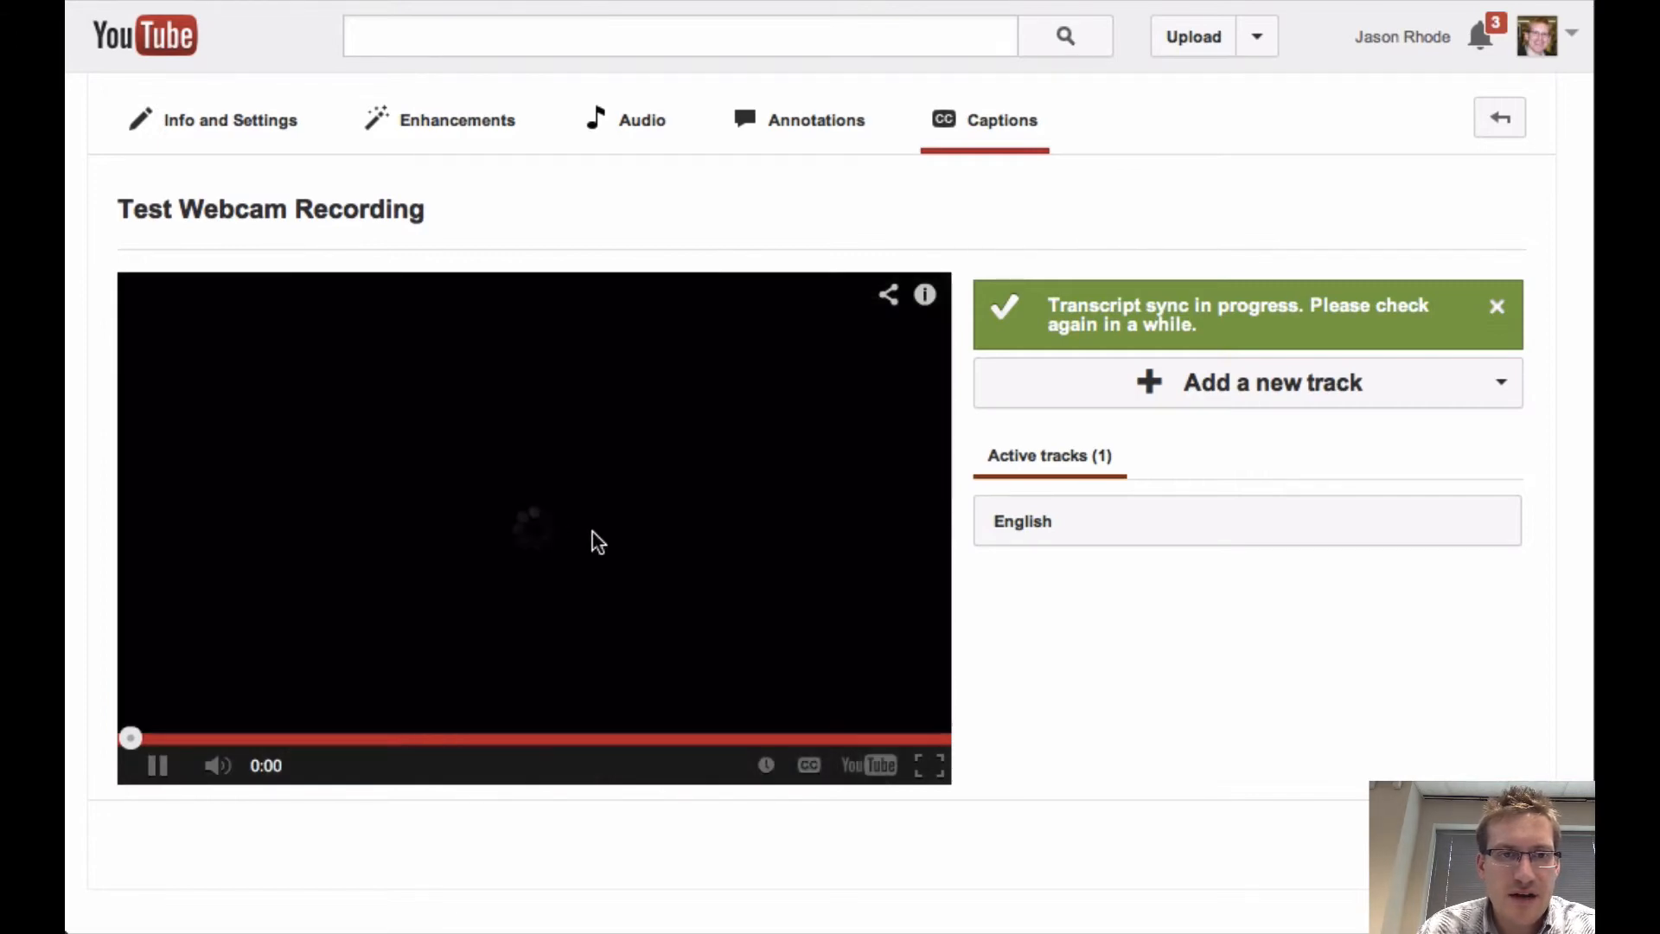
left_click(764, 764)
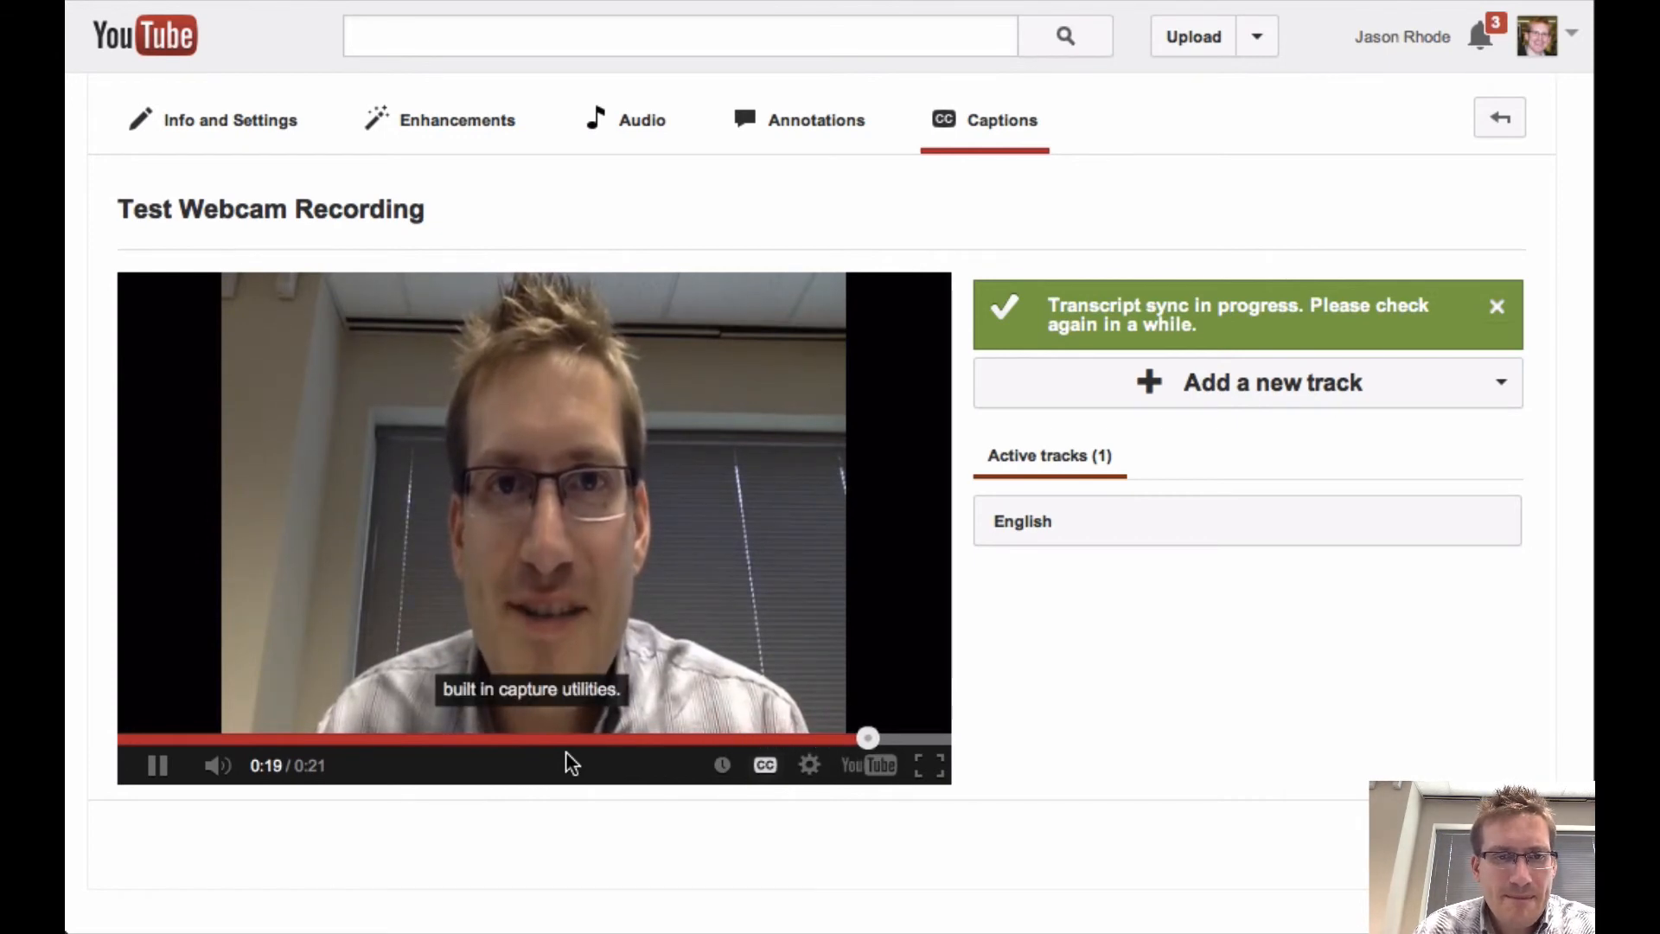
left_click(764, 764)
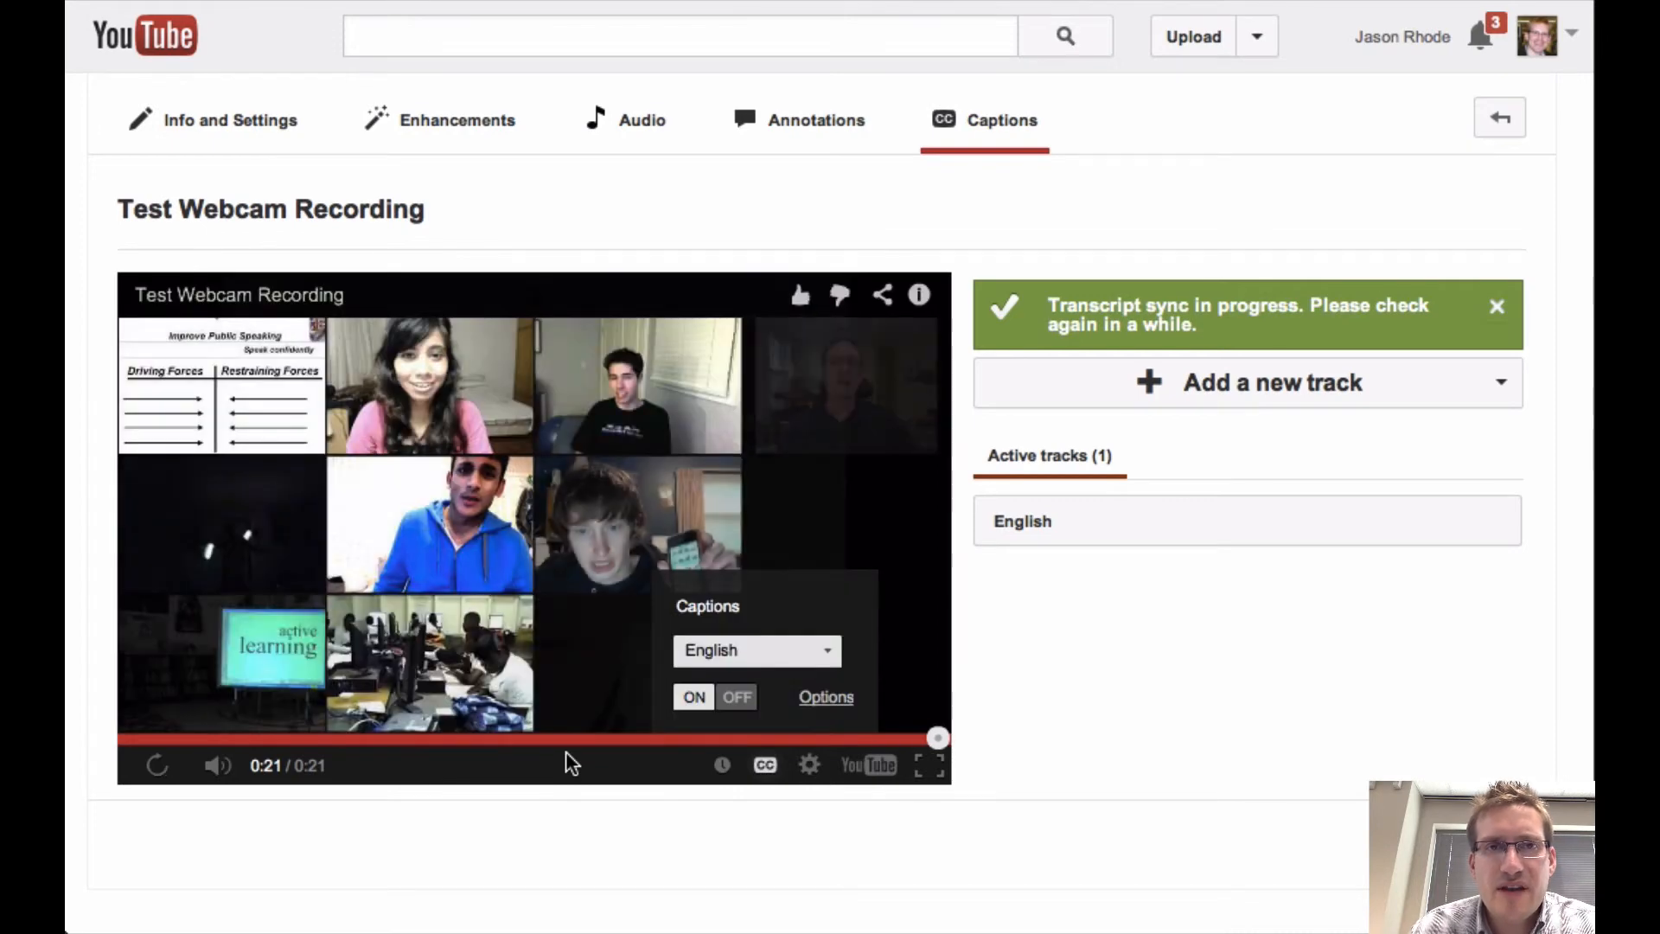